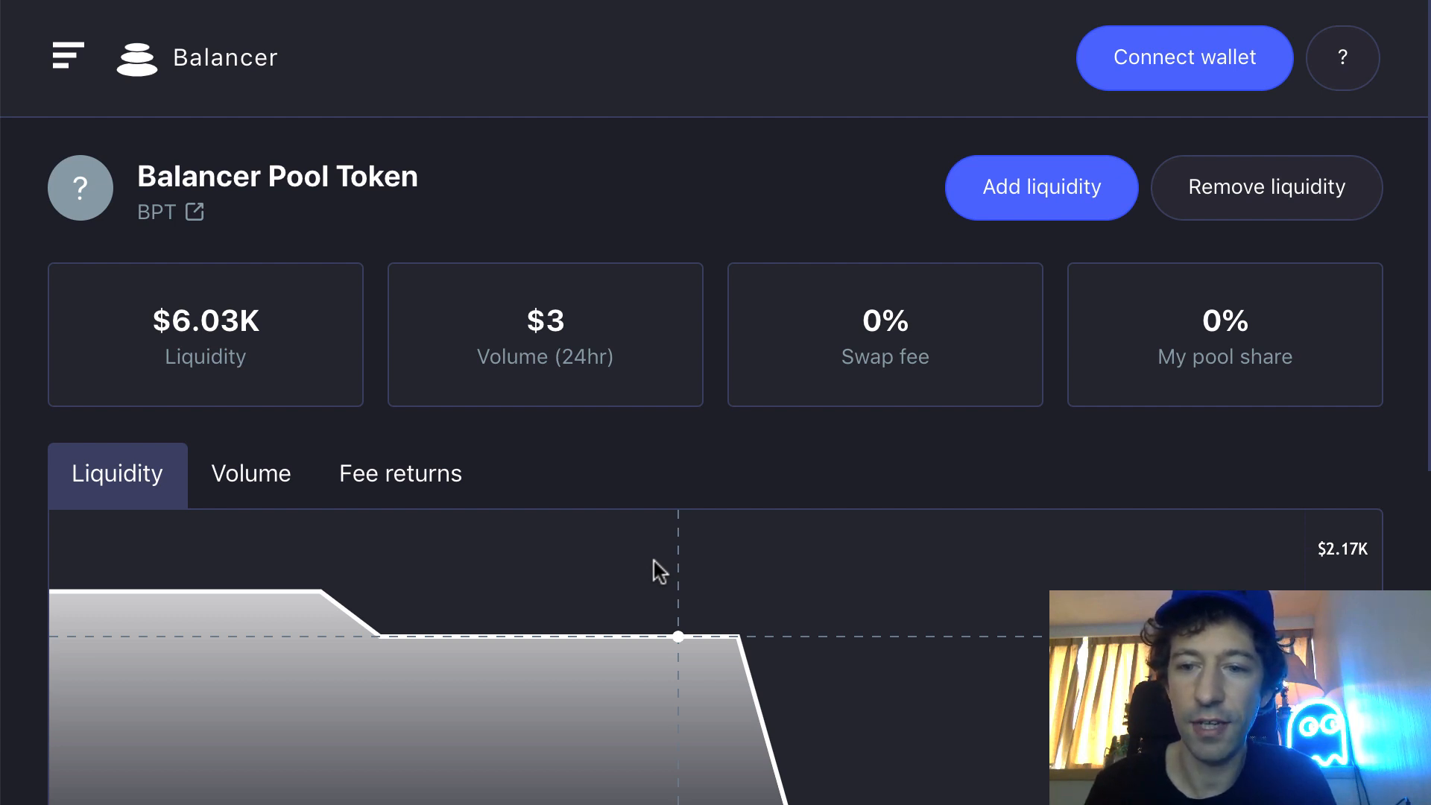
pyautogui.moveTo(594, 439)
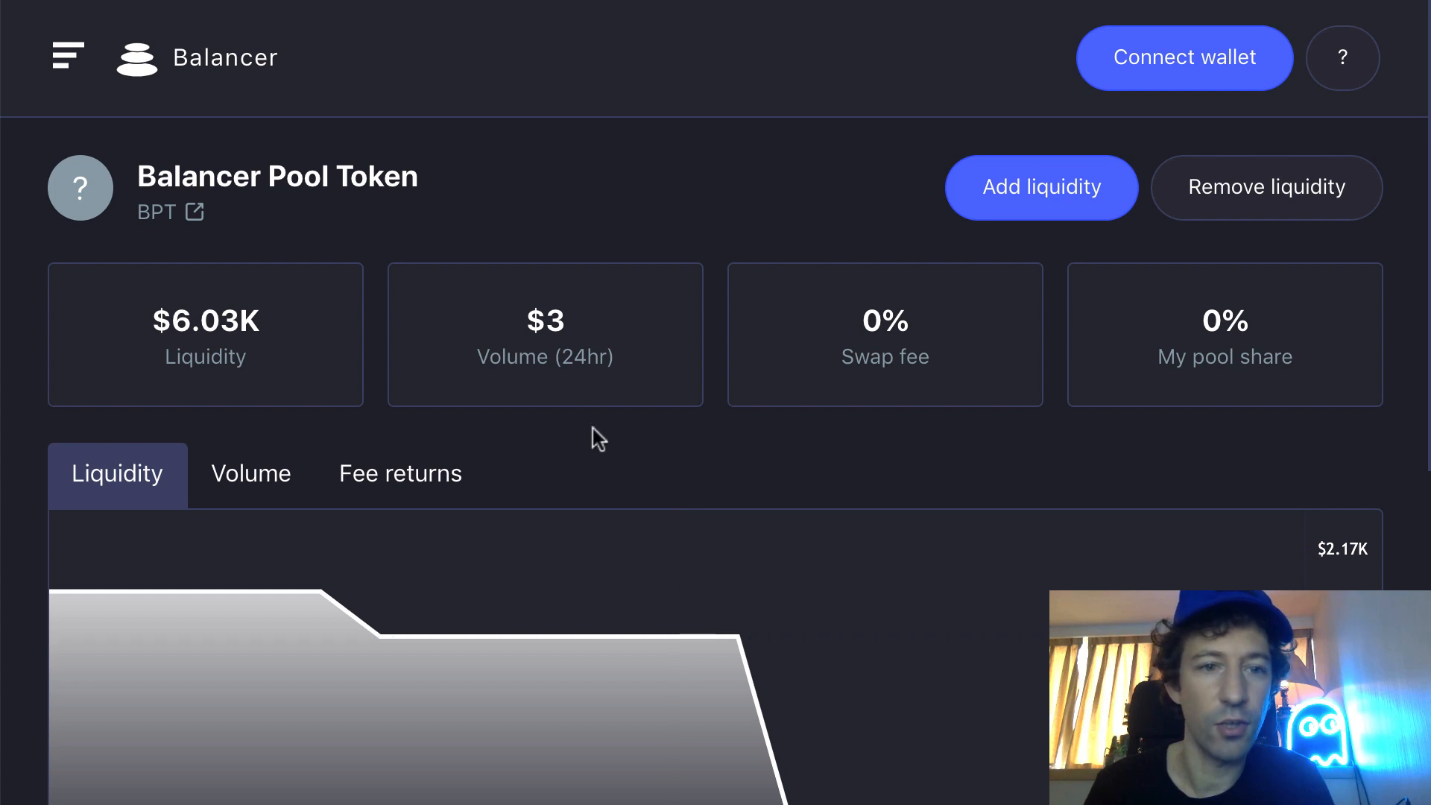
# Open the Balancer pool's WETH token link in a new browser tab.
pyautogui.scroll(-3)
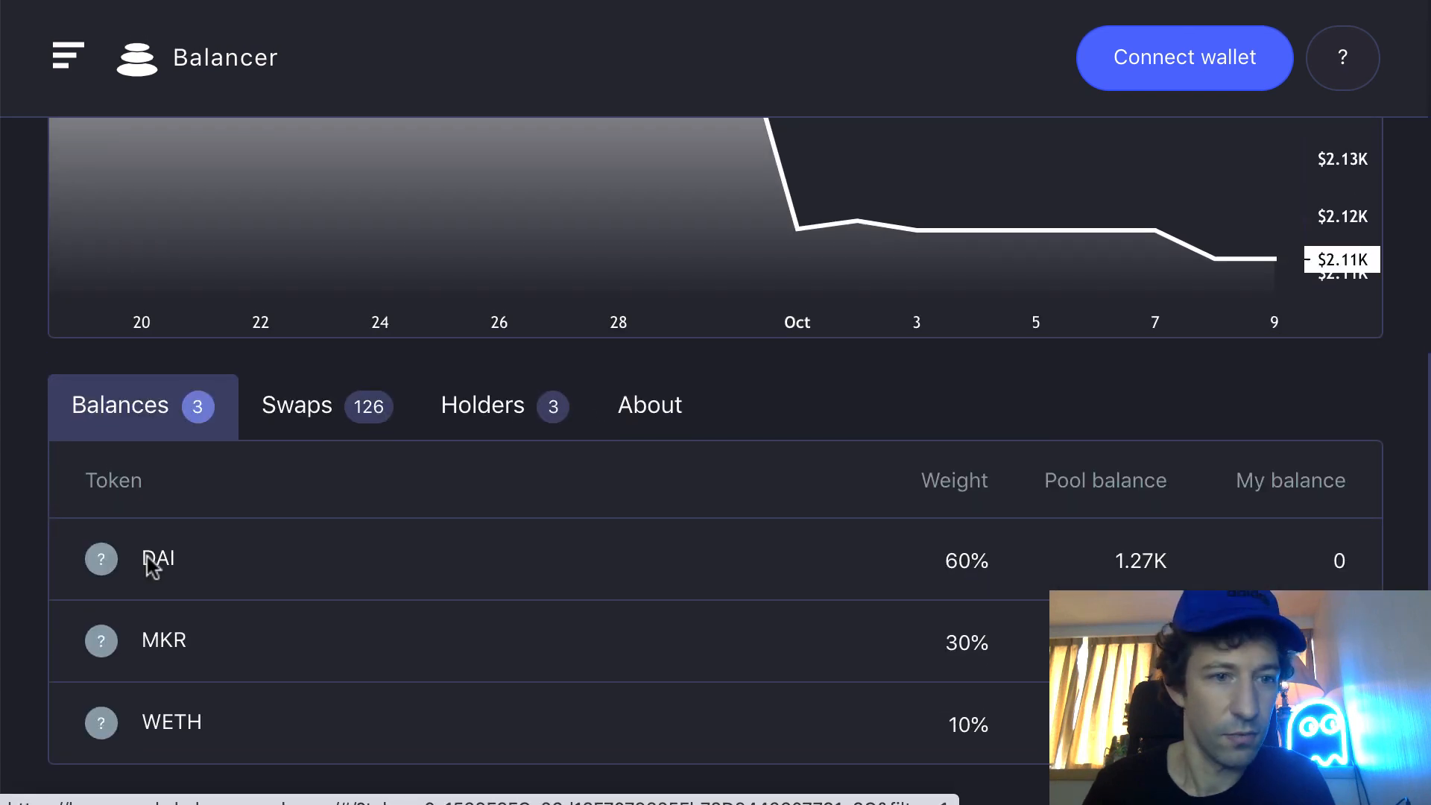
pyautogui.rightClick(158, 558)
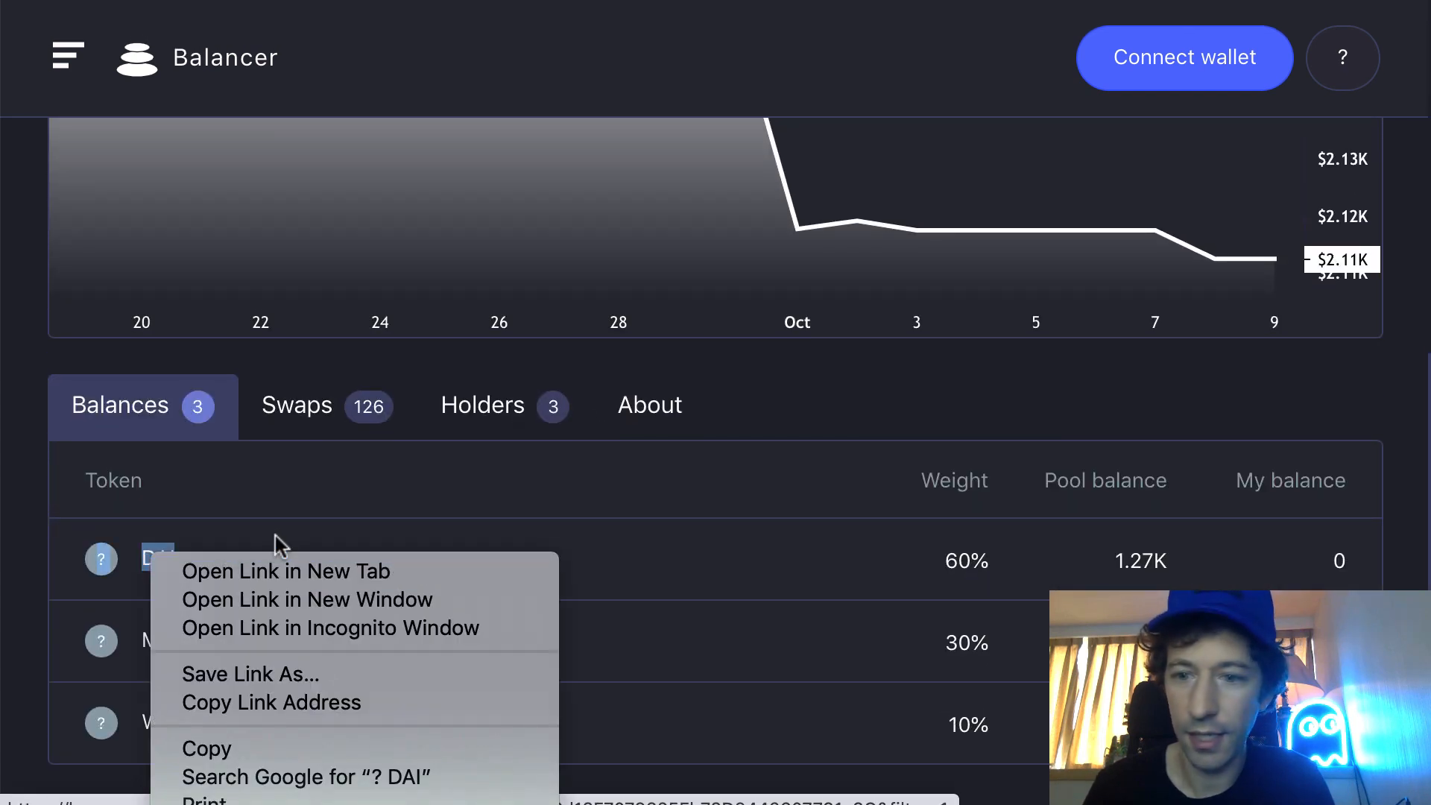
pyautogui.moveTo(299, 531)
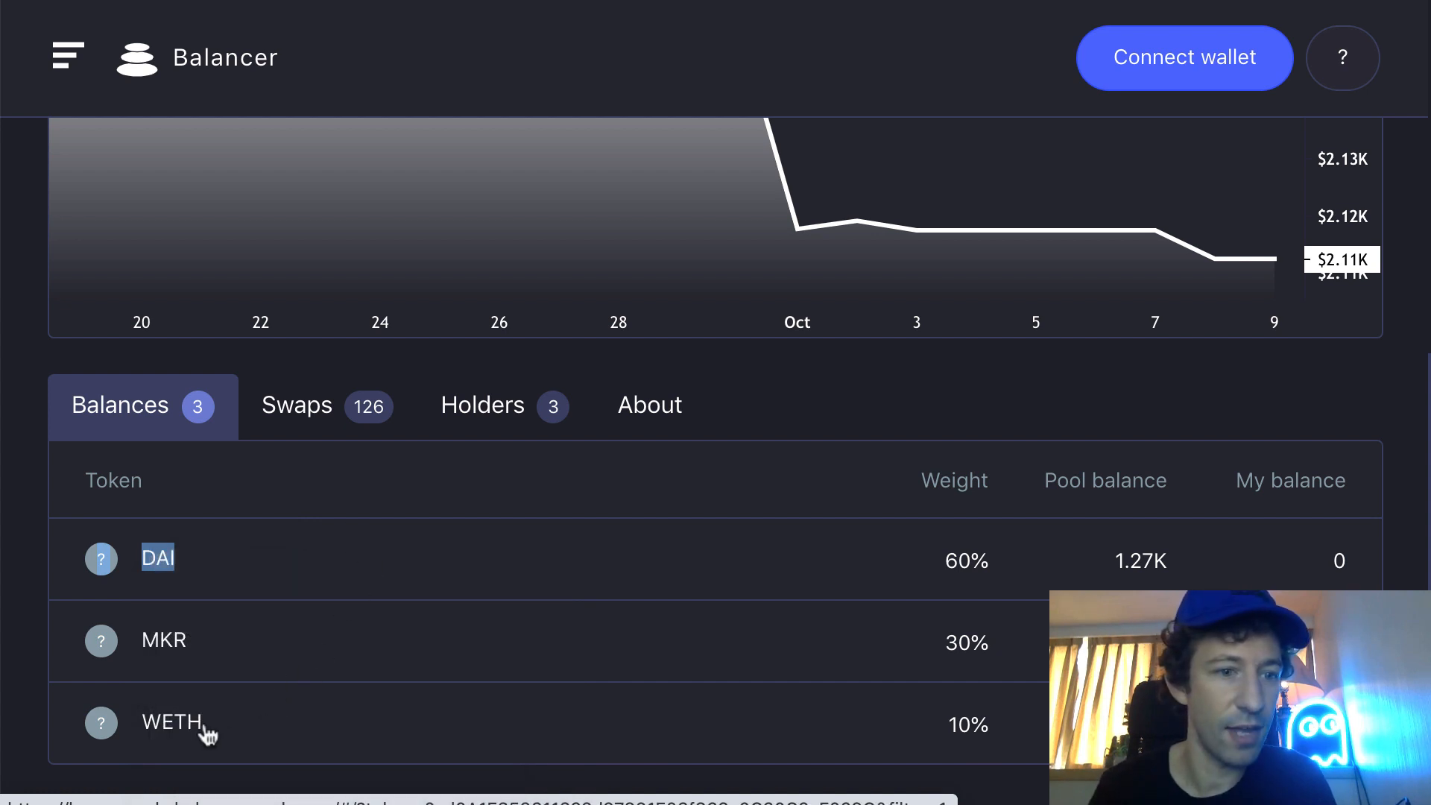
pyautogui.rightClick(172, 722)
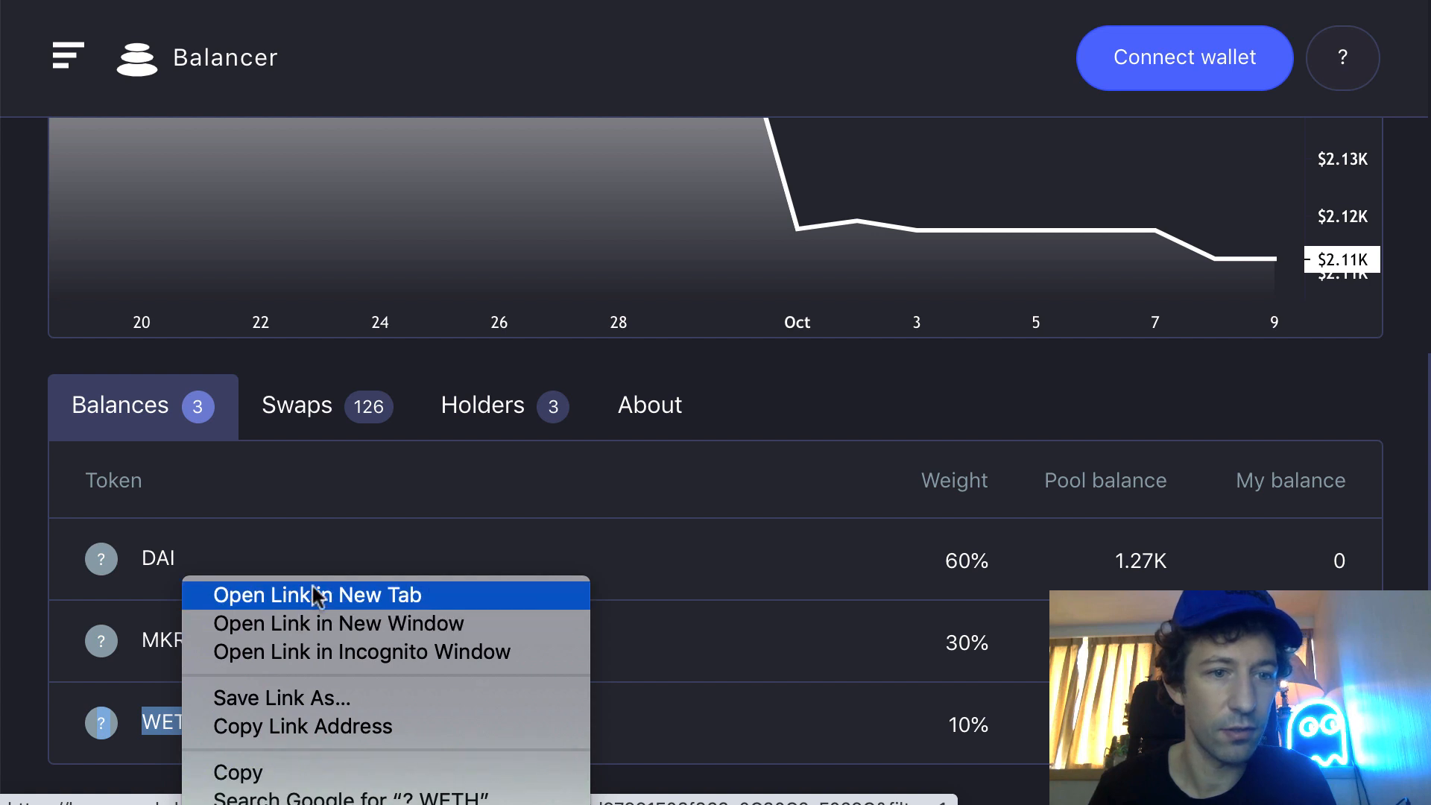
pyautogui.click(316, 595)
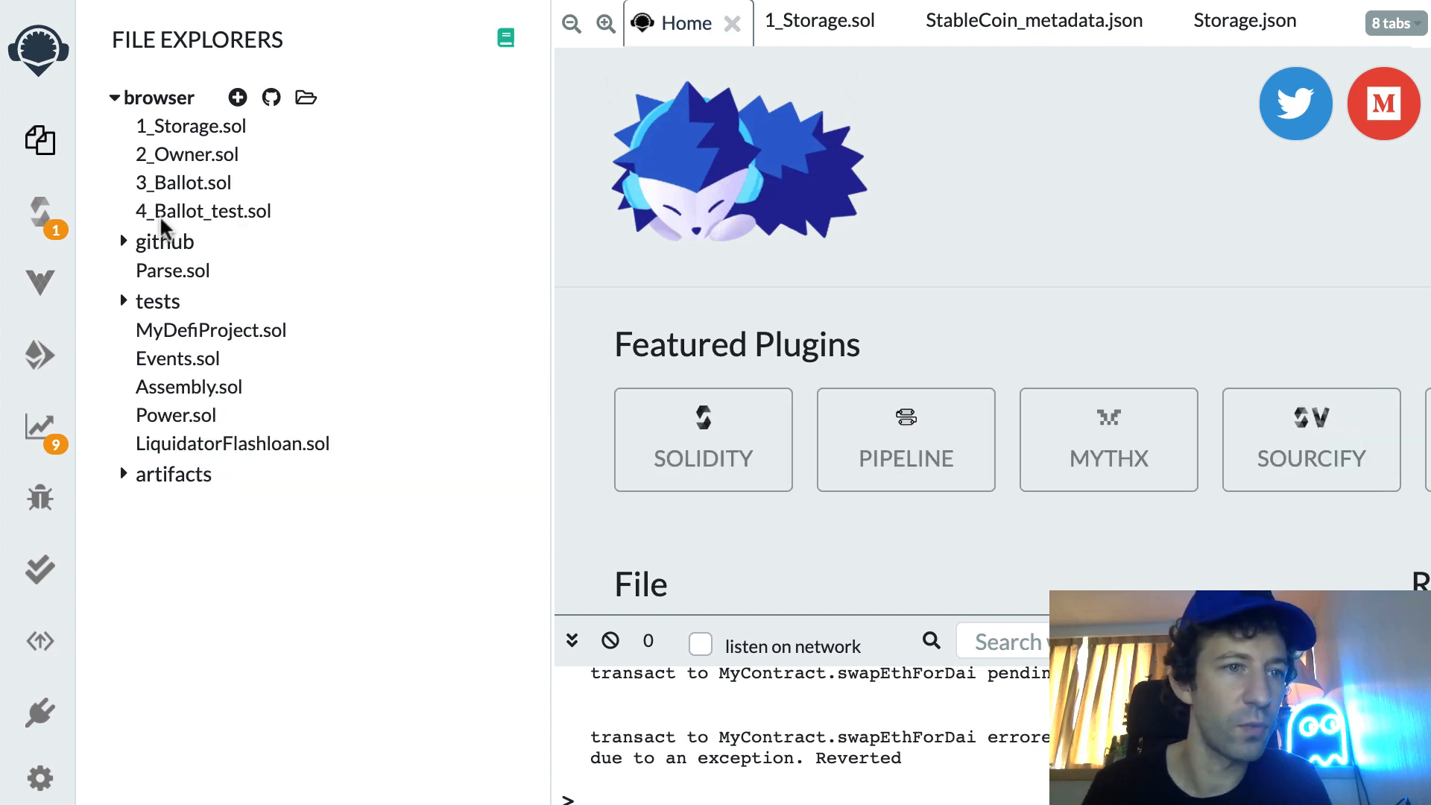
# Confirm Solidity compiler version 0.7.3 and return to File Explorers.
pyautogui.click(39, 216)
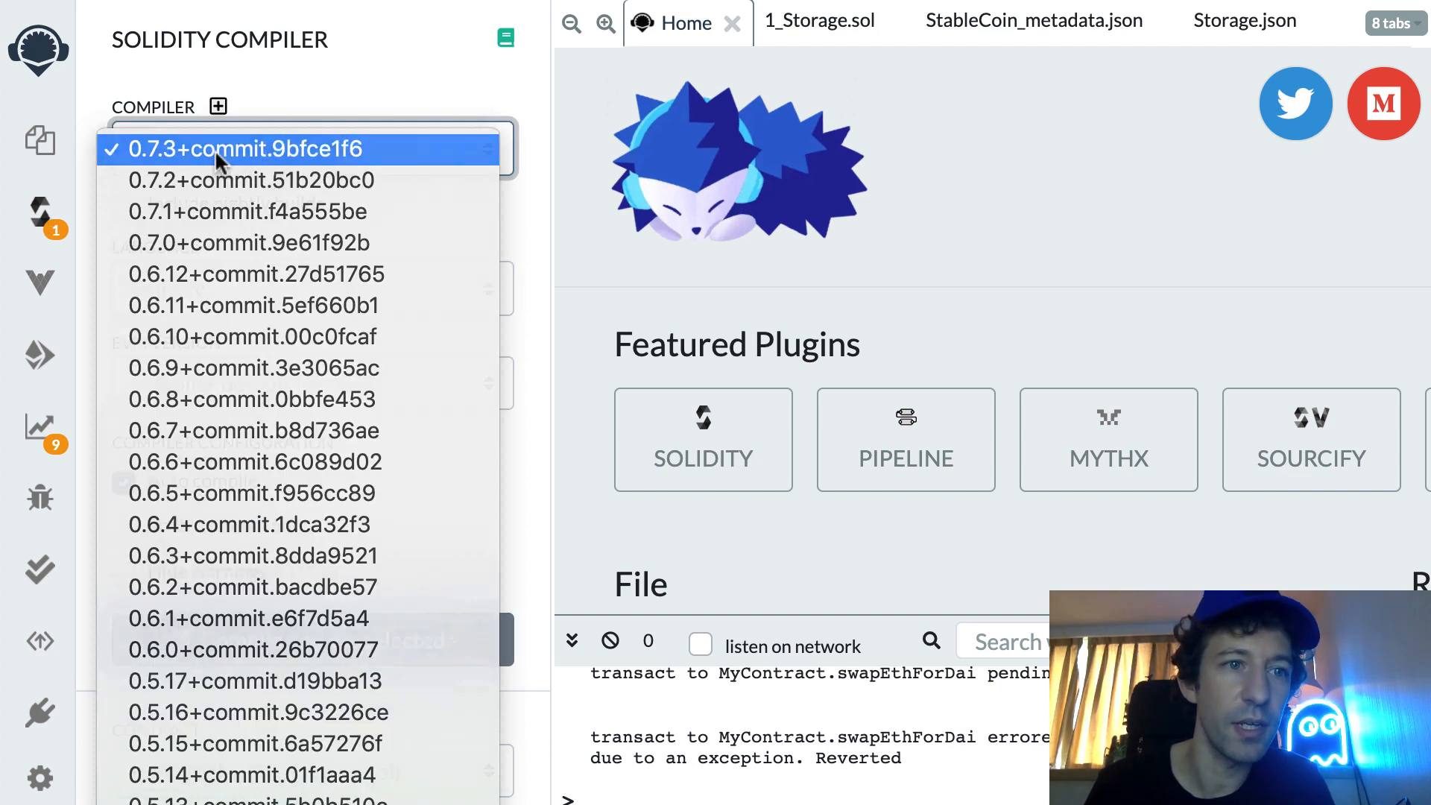
pyautogui.click(265, 149)
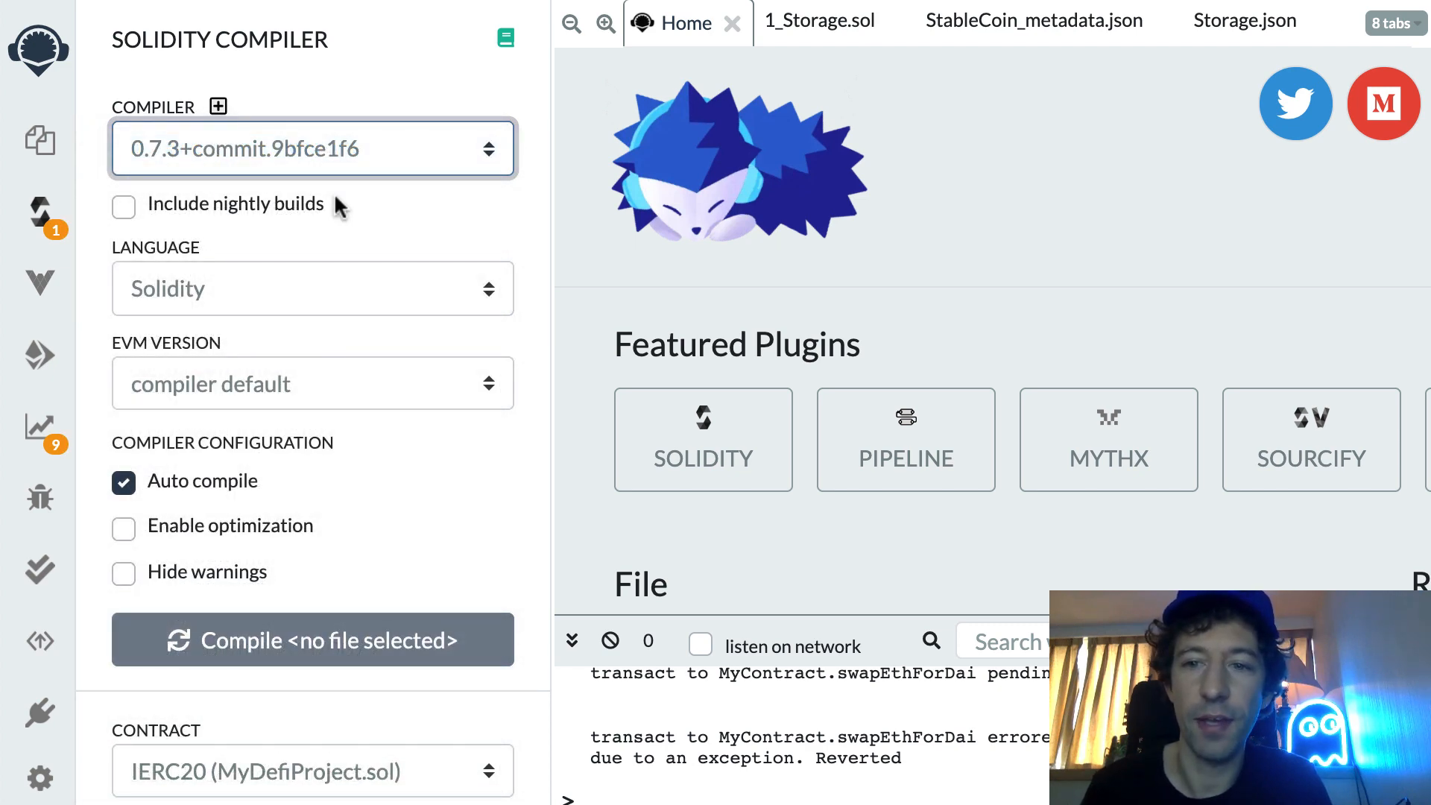
pyautogui.click(40, 142)
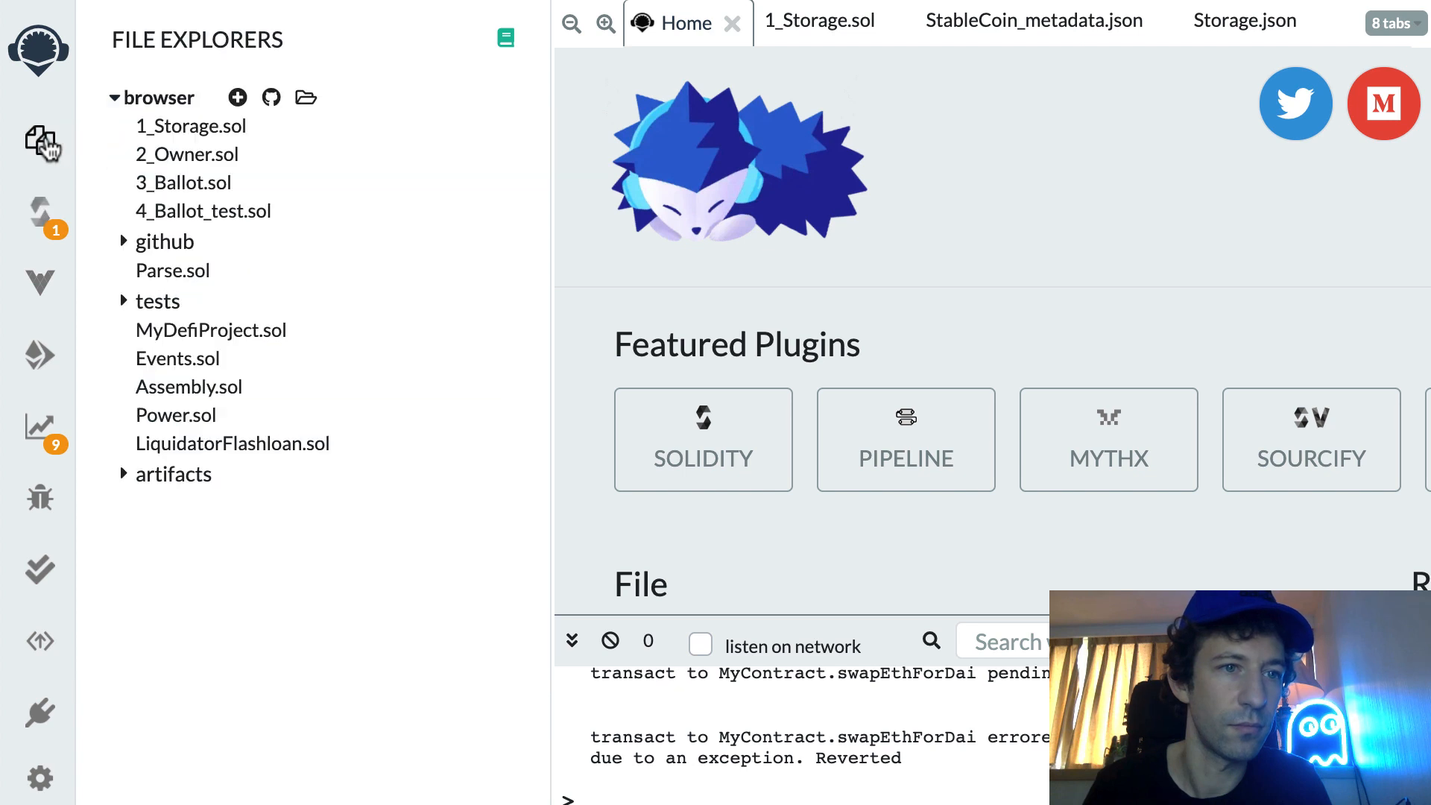
# Create IWeth.sol and type the 'pragma solidity ^0.7.3' line.
pyautogui.click(236, 98)
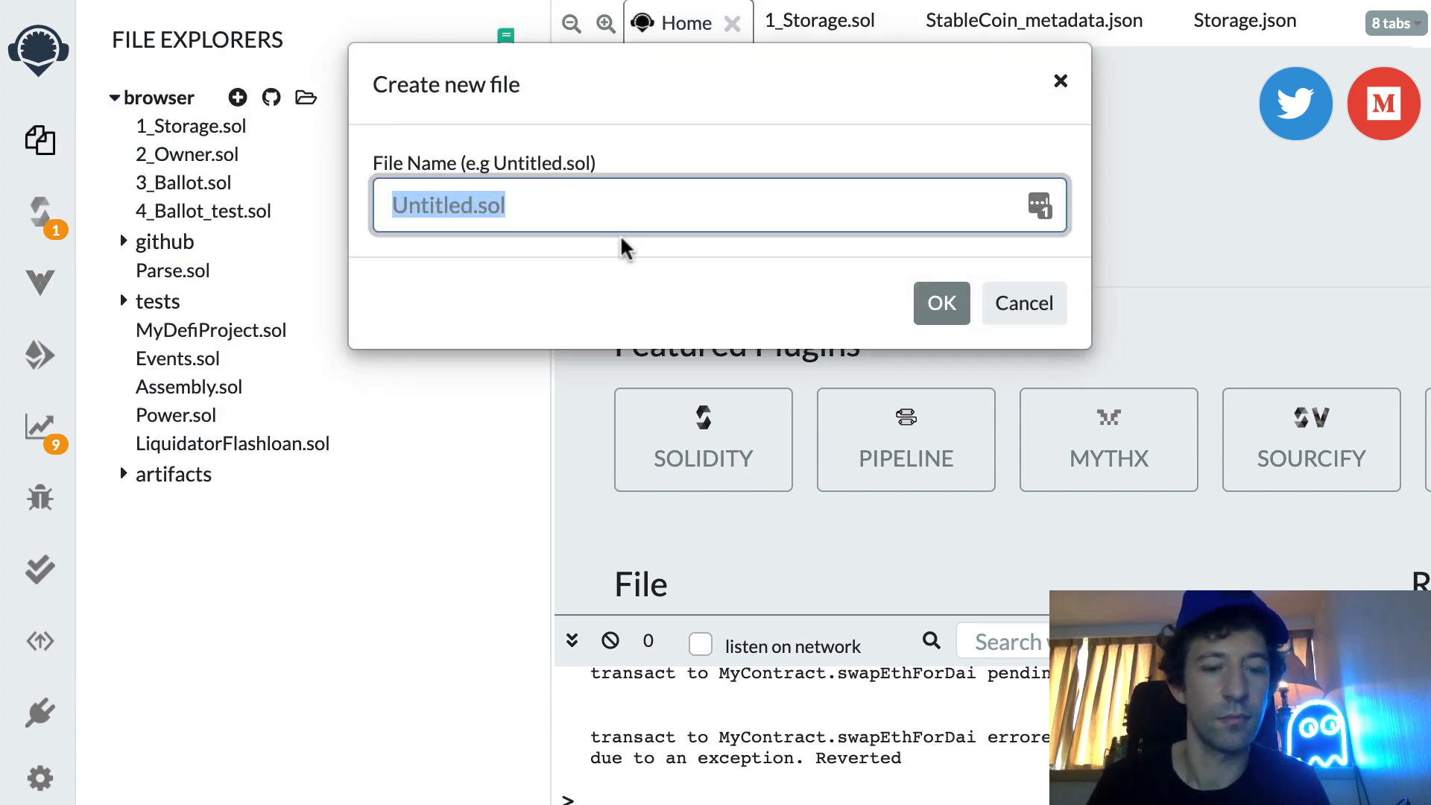
pyautogui.press('Delete')
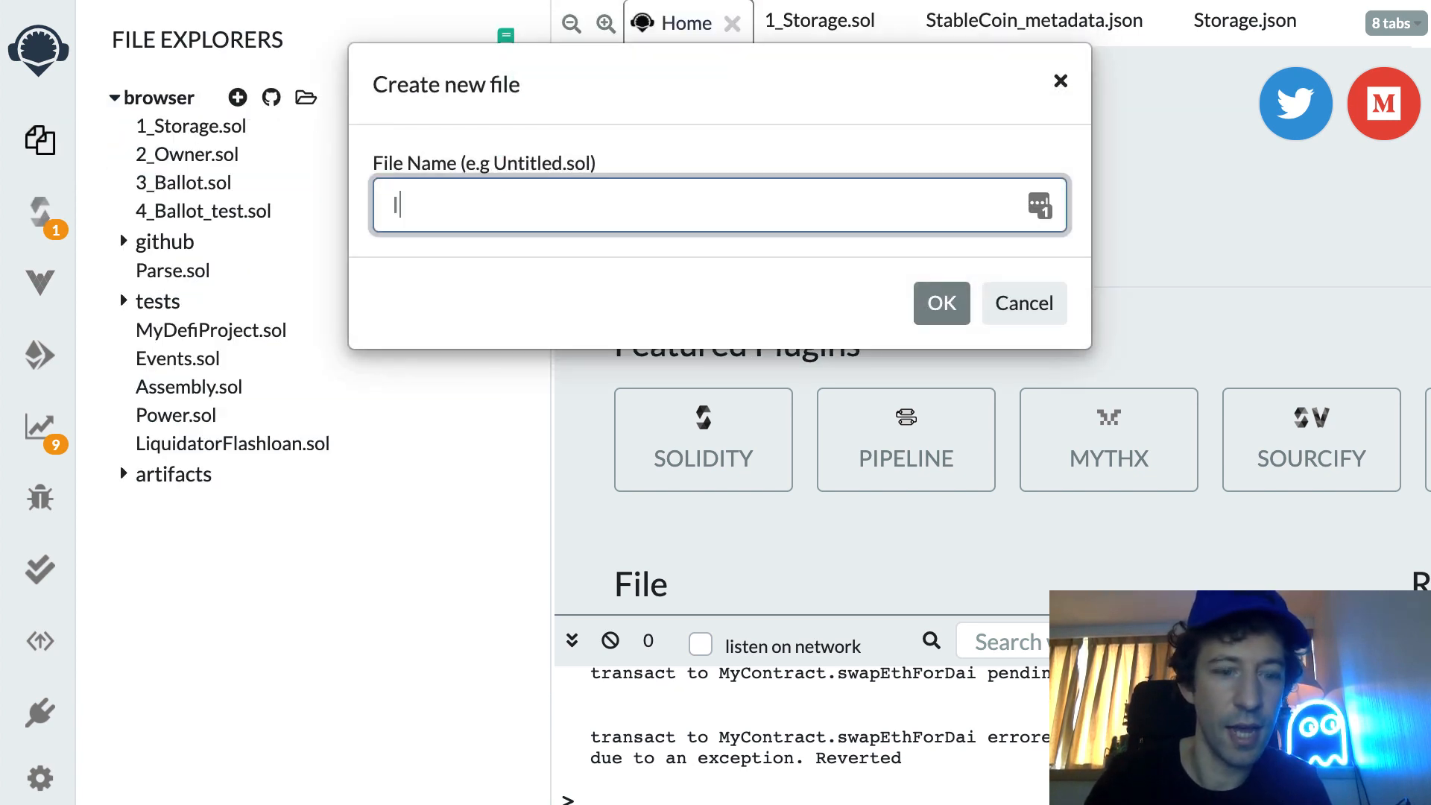
pyautogui.write('IWeth.s')
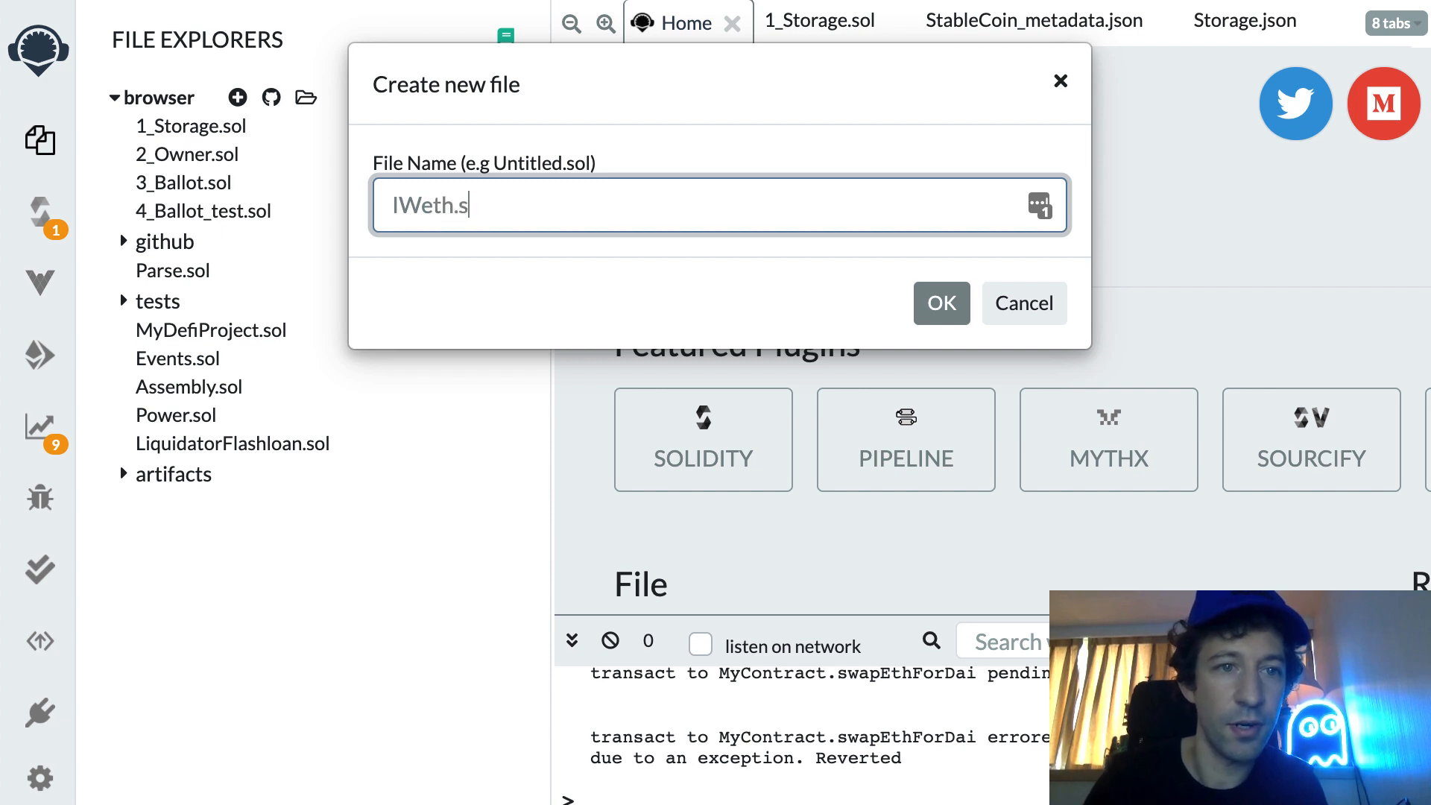
pyautogui.click(941, 303)
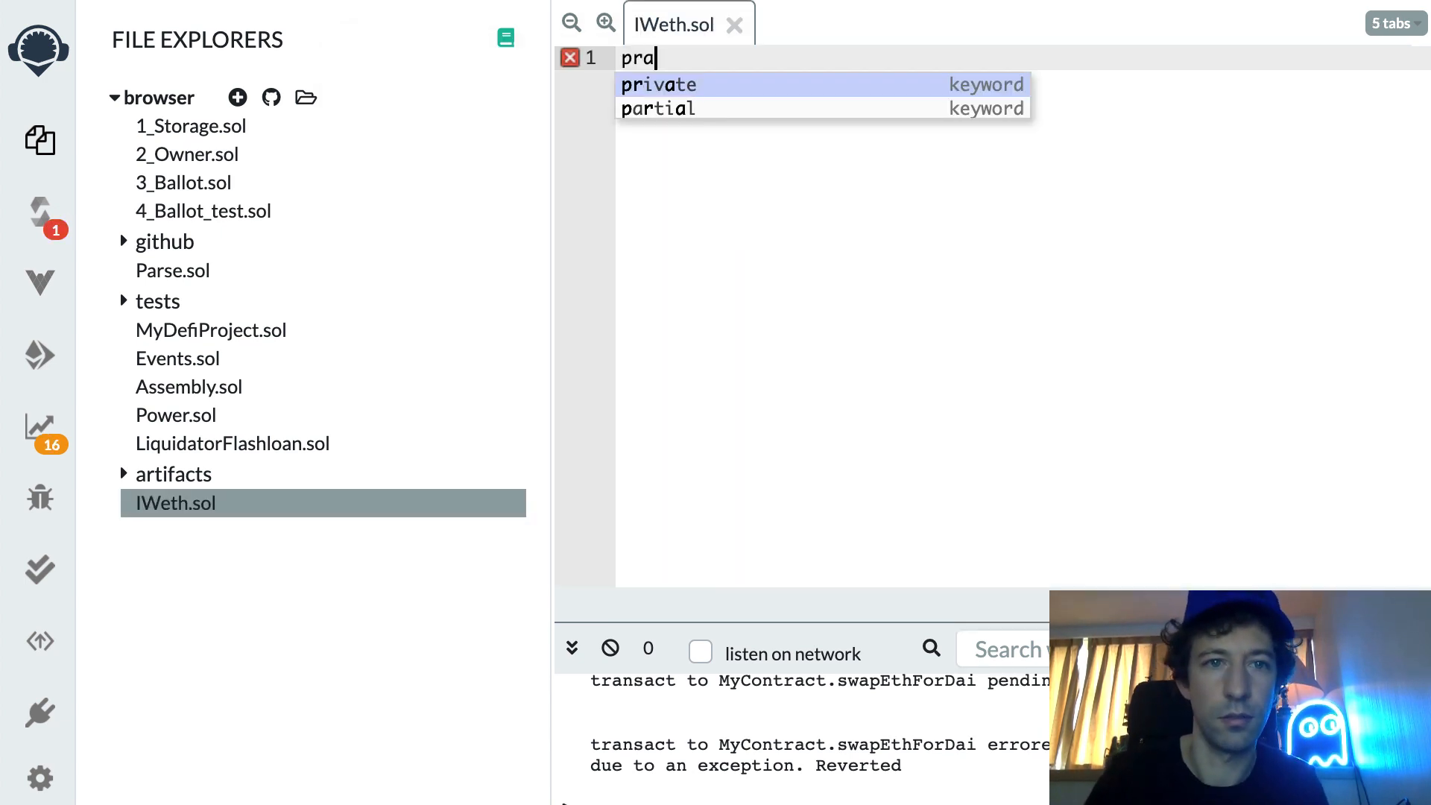
pyautogui.write('gma solidity ^0.7.3')
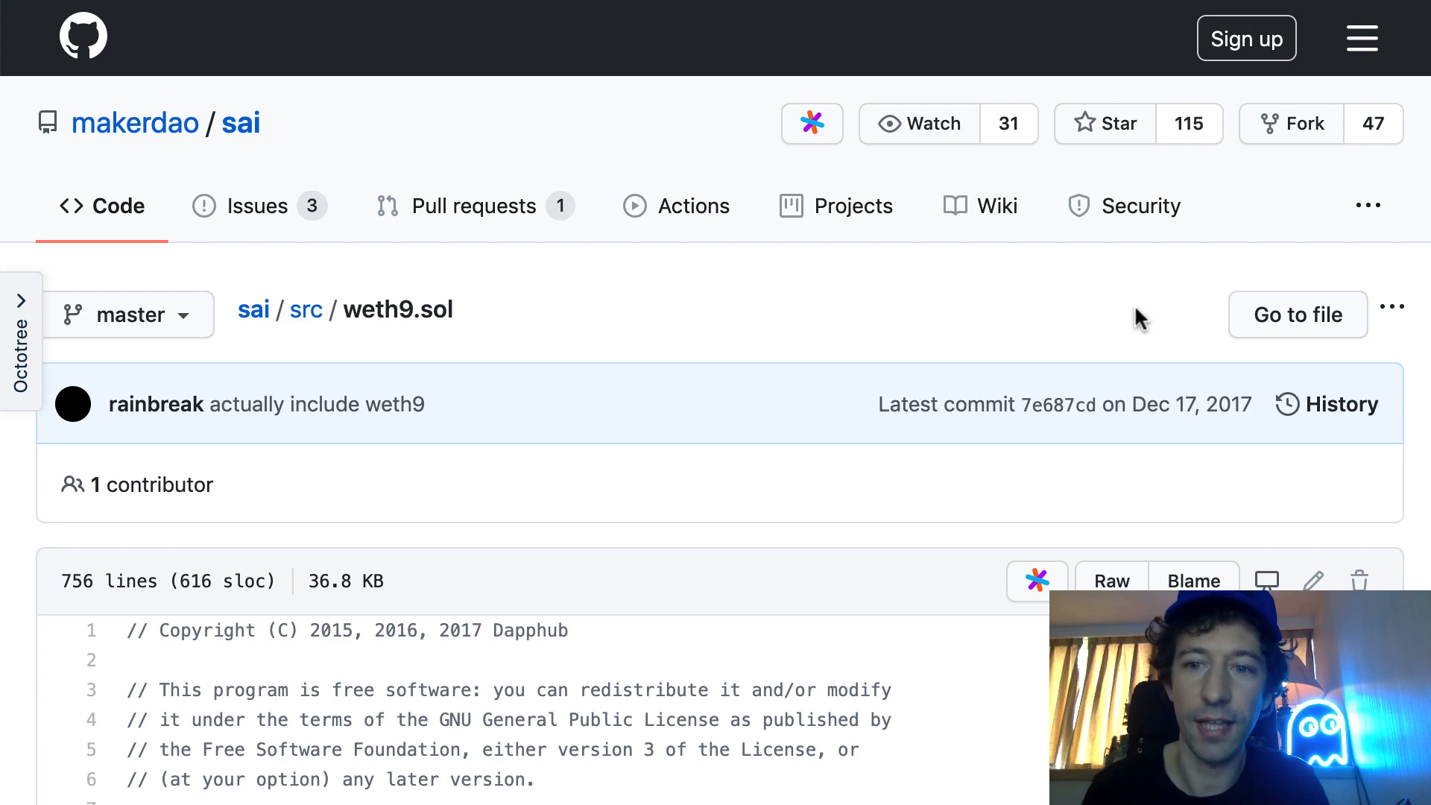
pyautogui.scroll(-3)
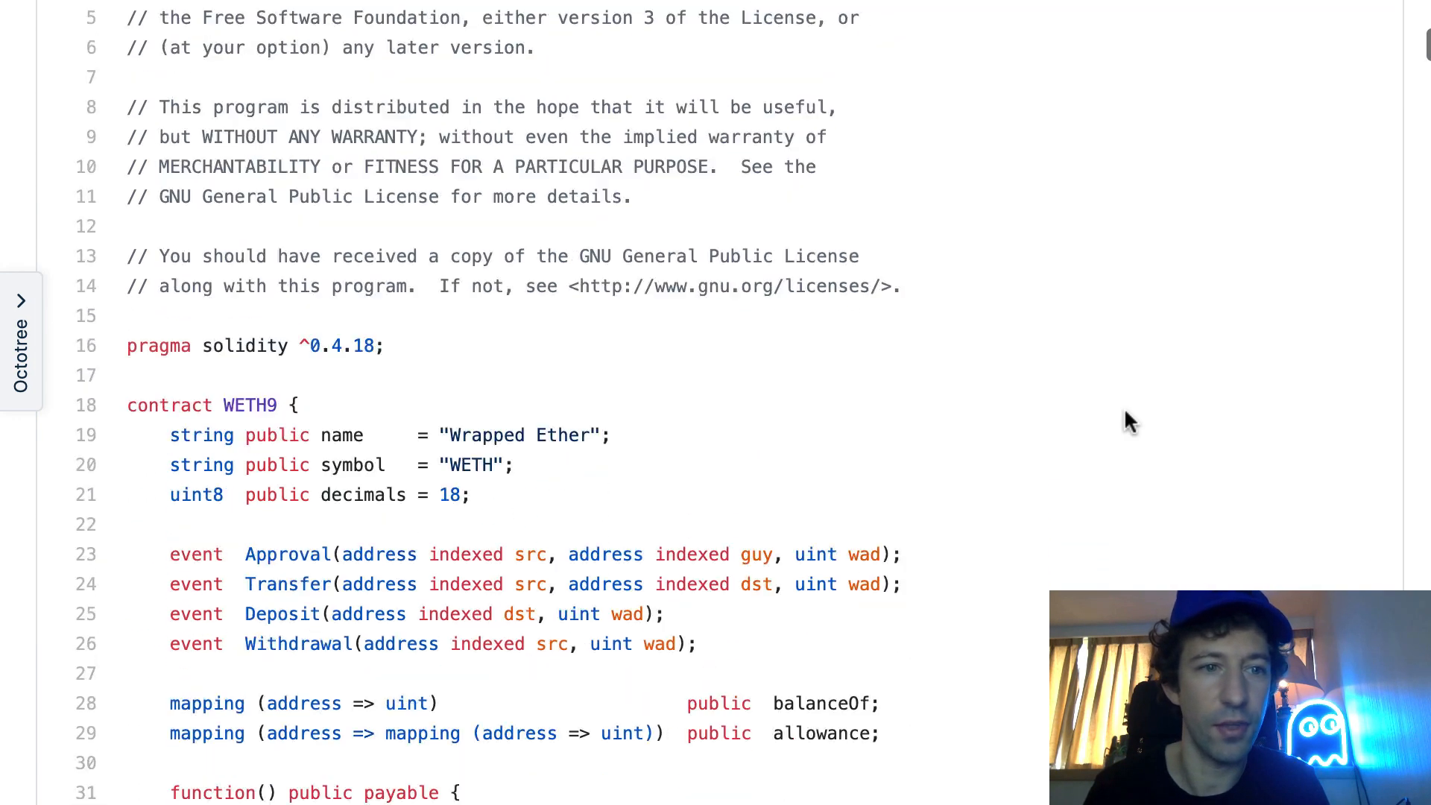
pyautogui.scroll(-3)
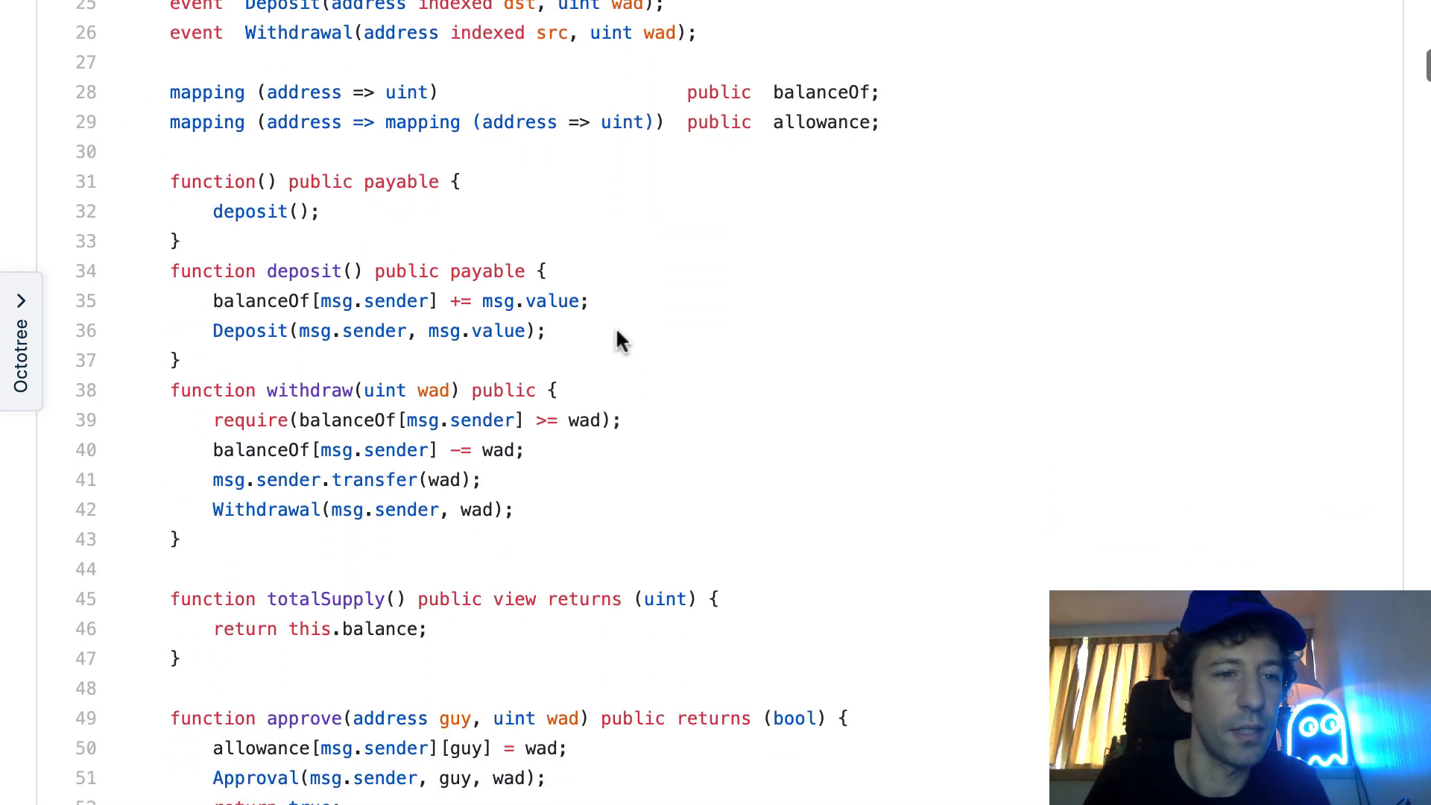
pyautogui.scroll(-3)
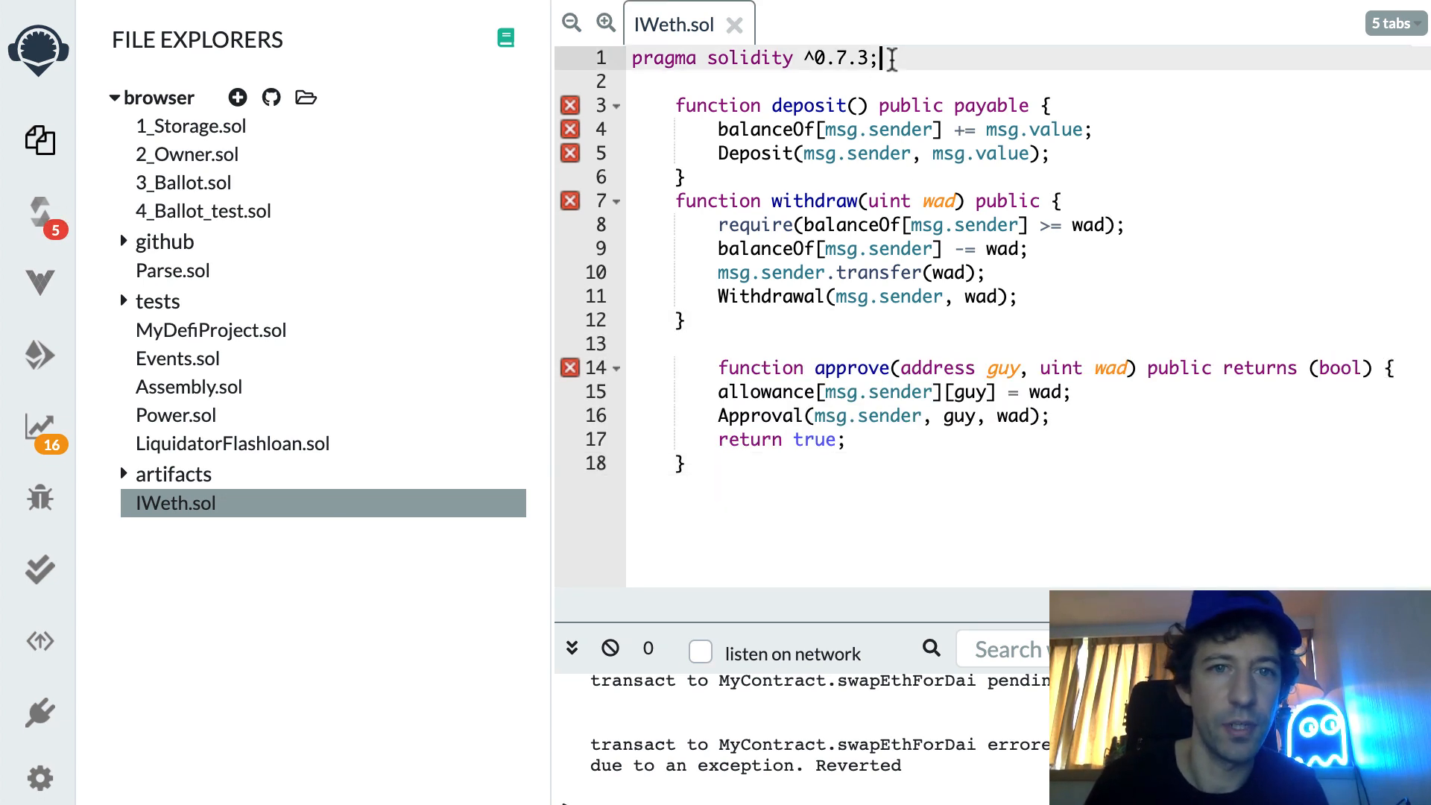
# Wrap IWeth.sol in an interface, strip bodies, add balanceOf(address owner), make functions external.
pyautogui.write('interface IWeth {')
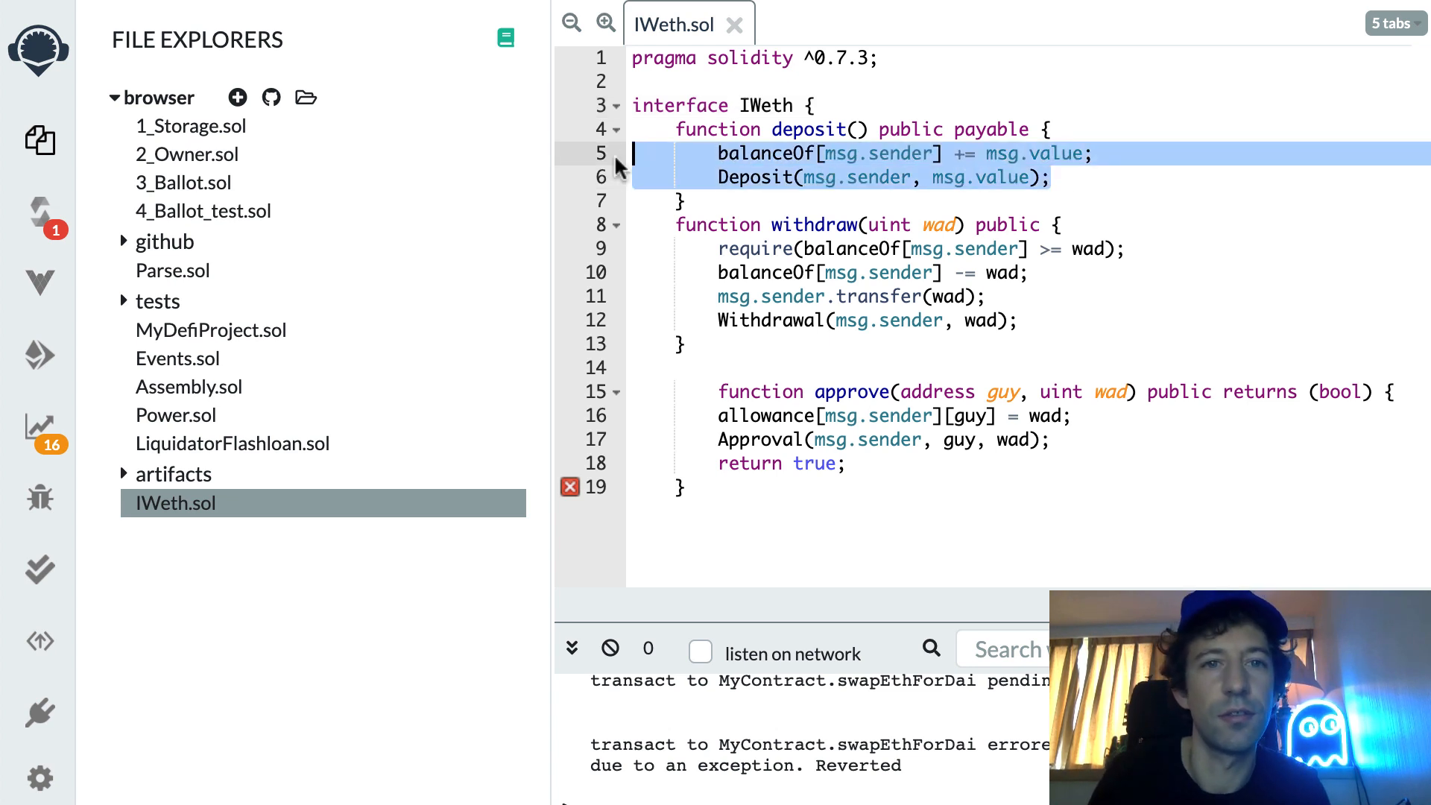
pyautogui.click(615, 131)
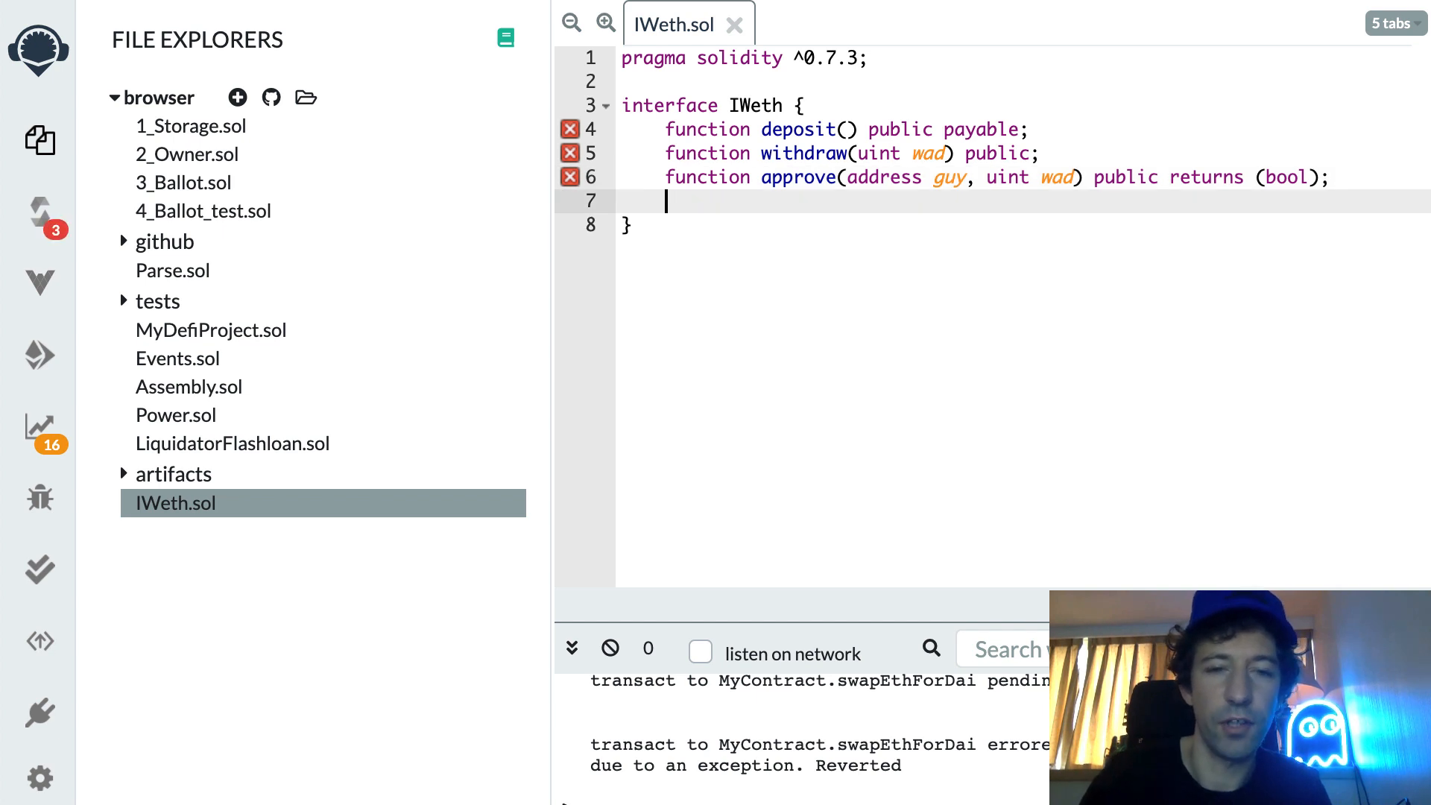
pyautogui.write('function balan')
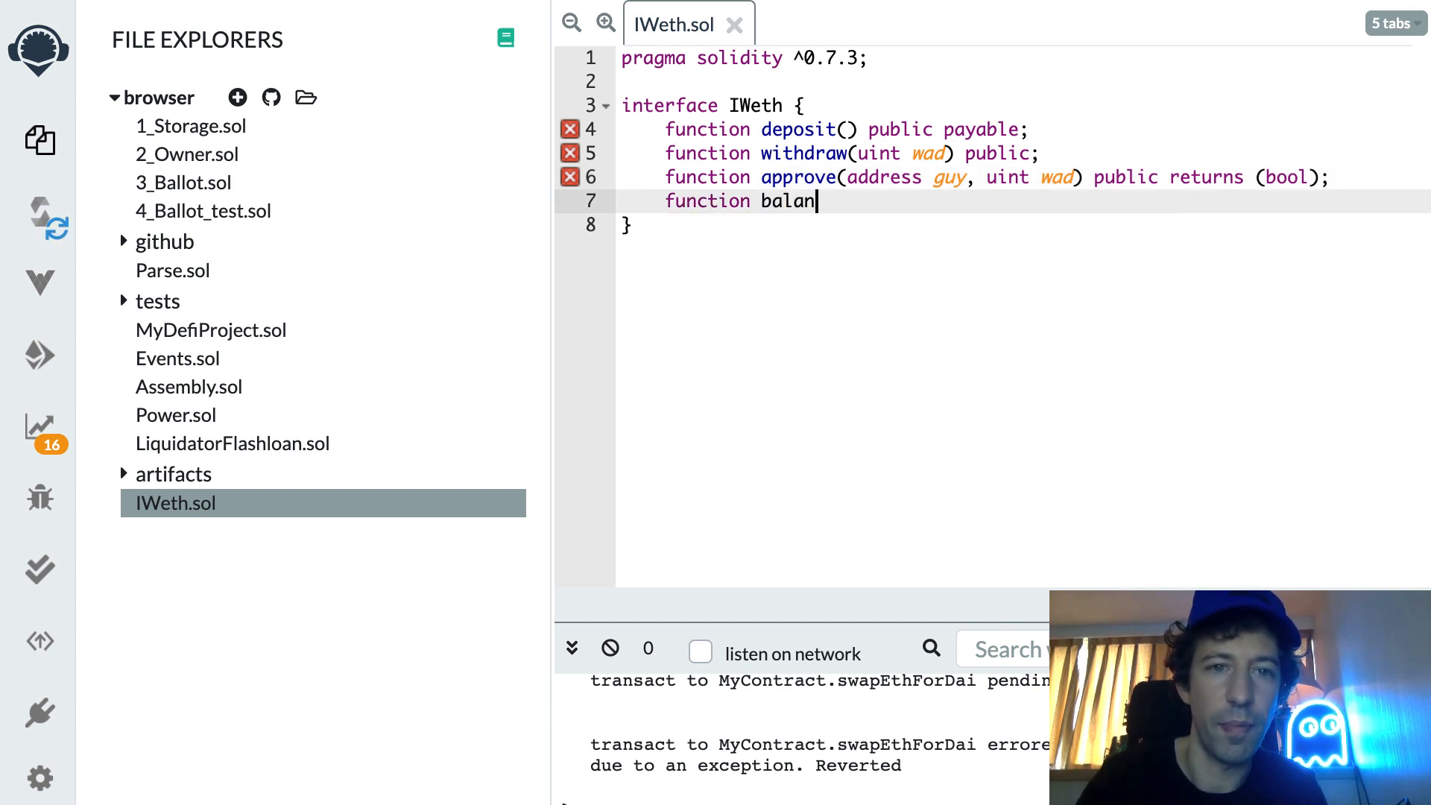
pyautogui.write('ceOf(addr')
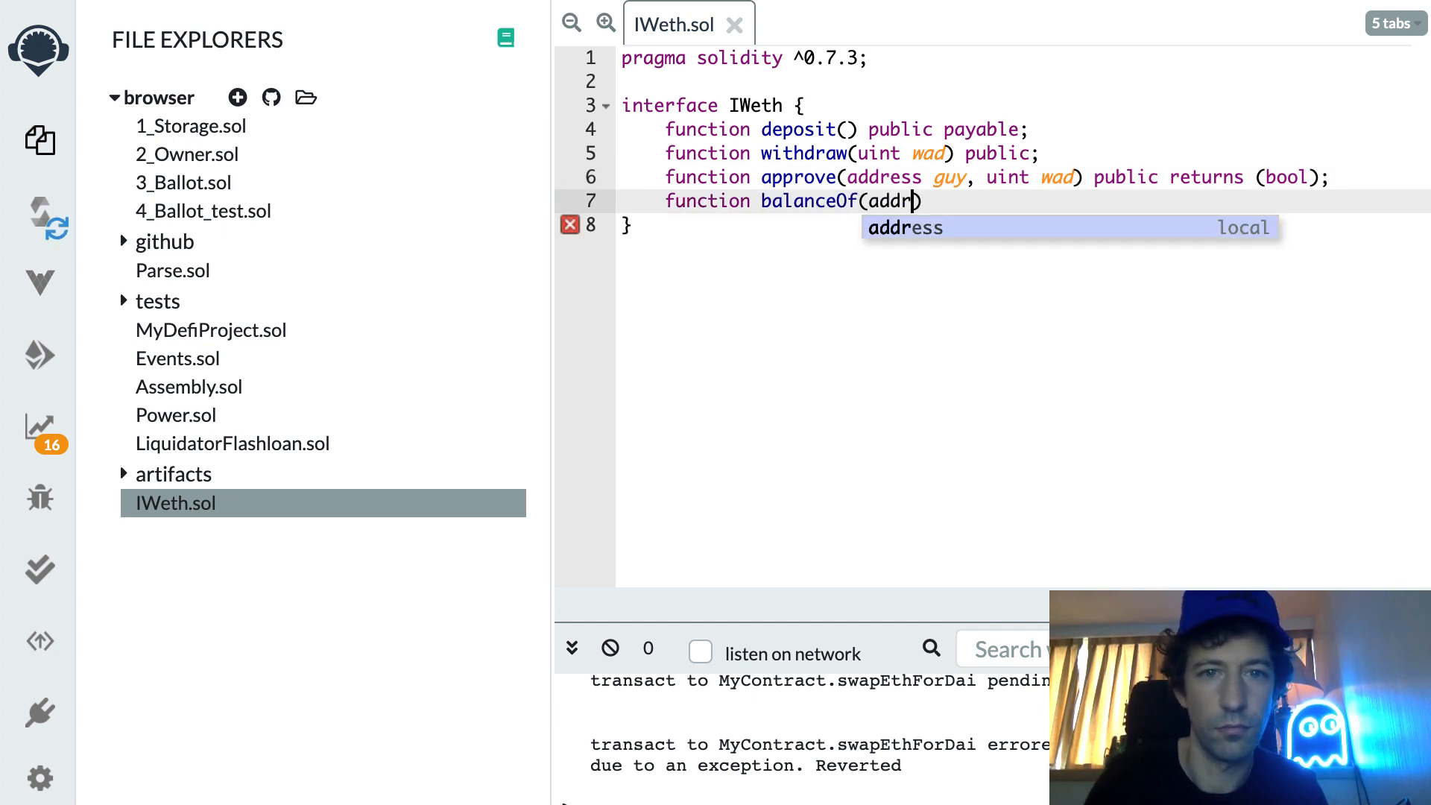
pyautogui.write('address owner)')
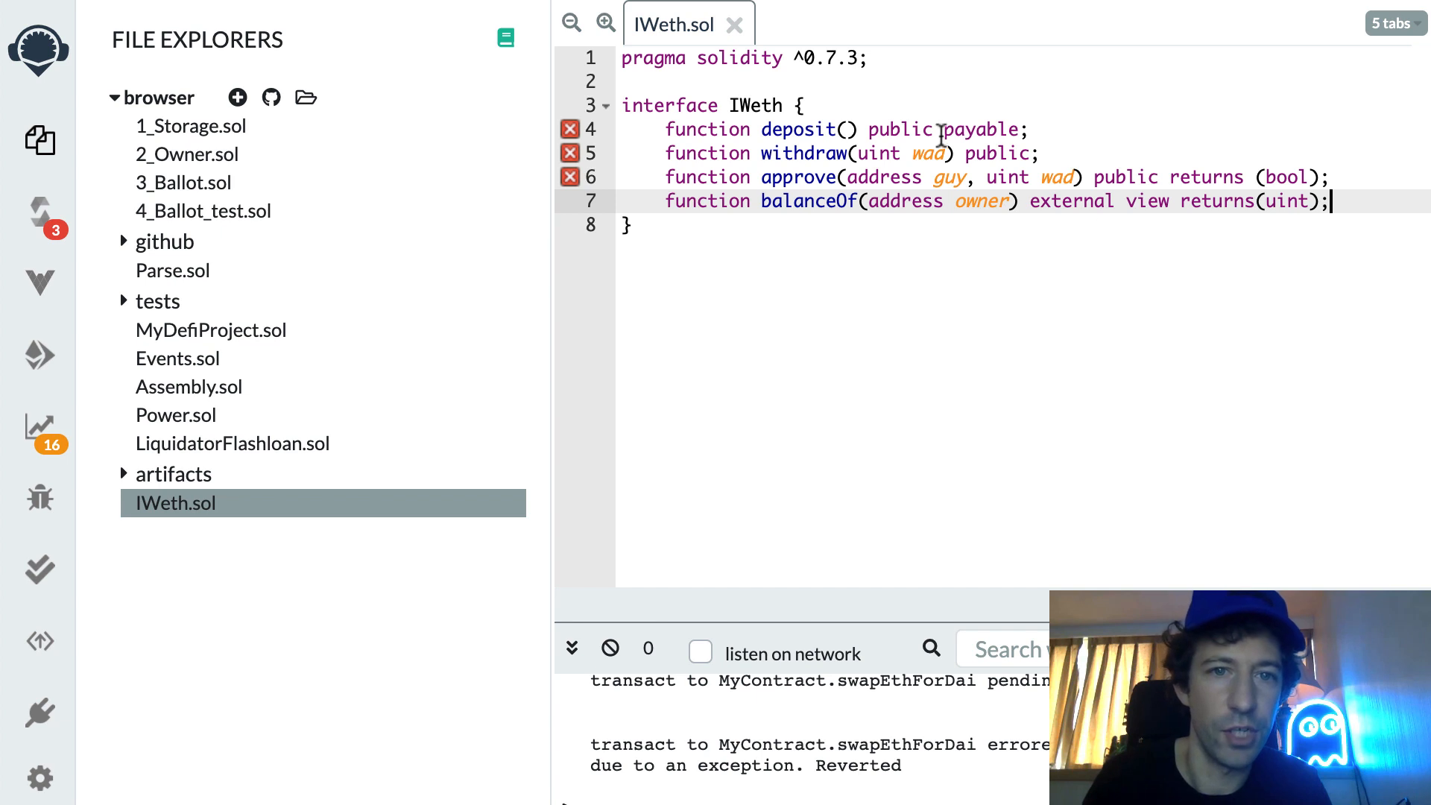
pyautogui.click(932, 129)
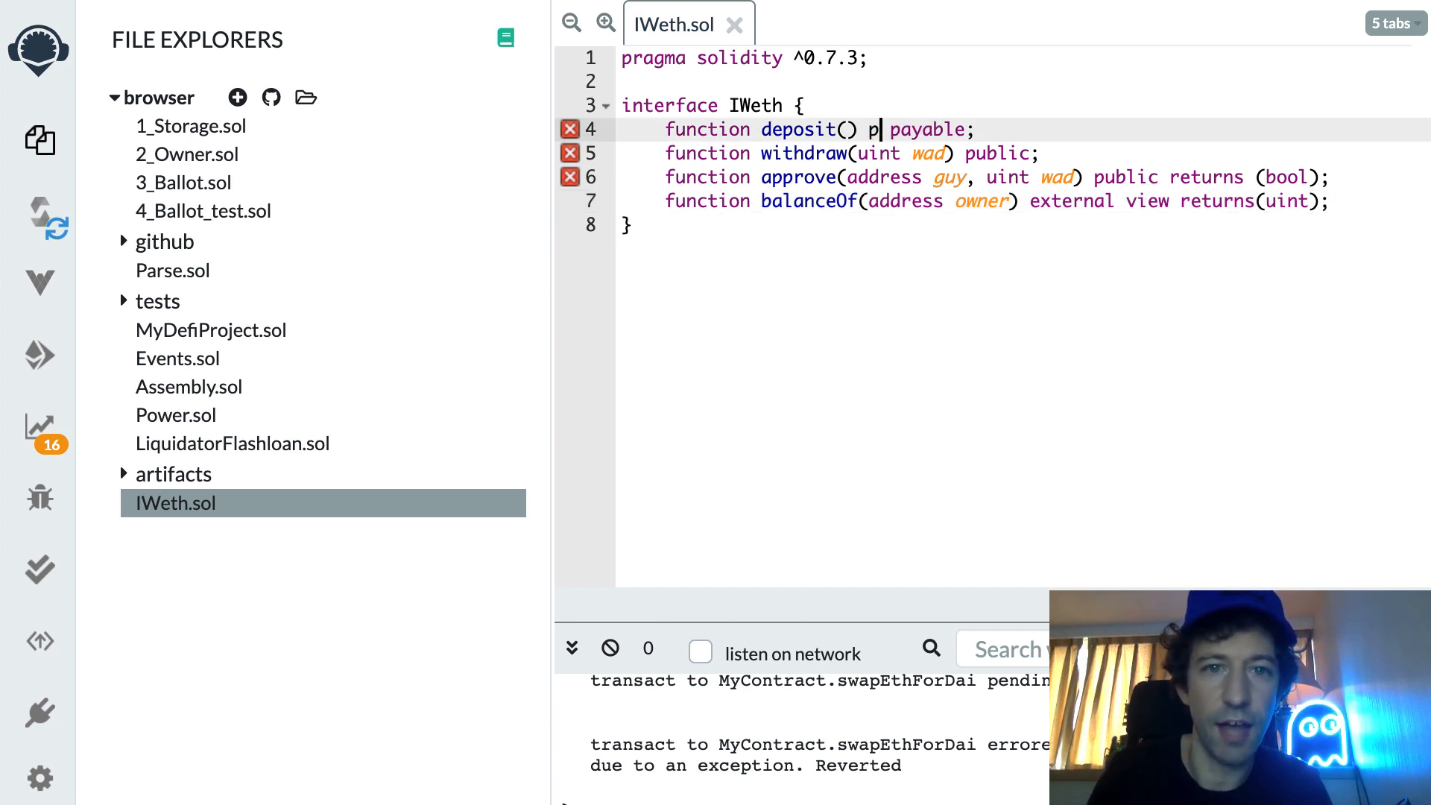
pyautogui.write('xternal')
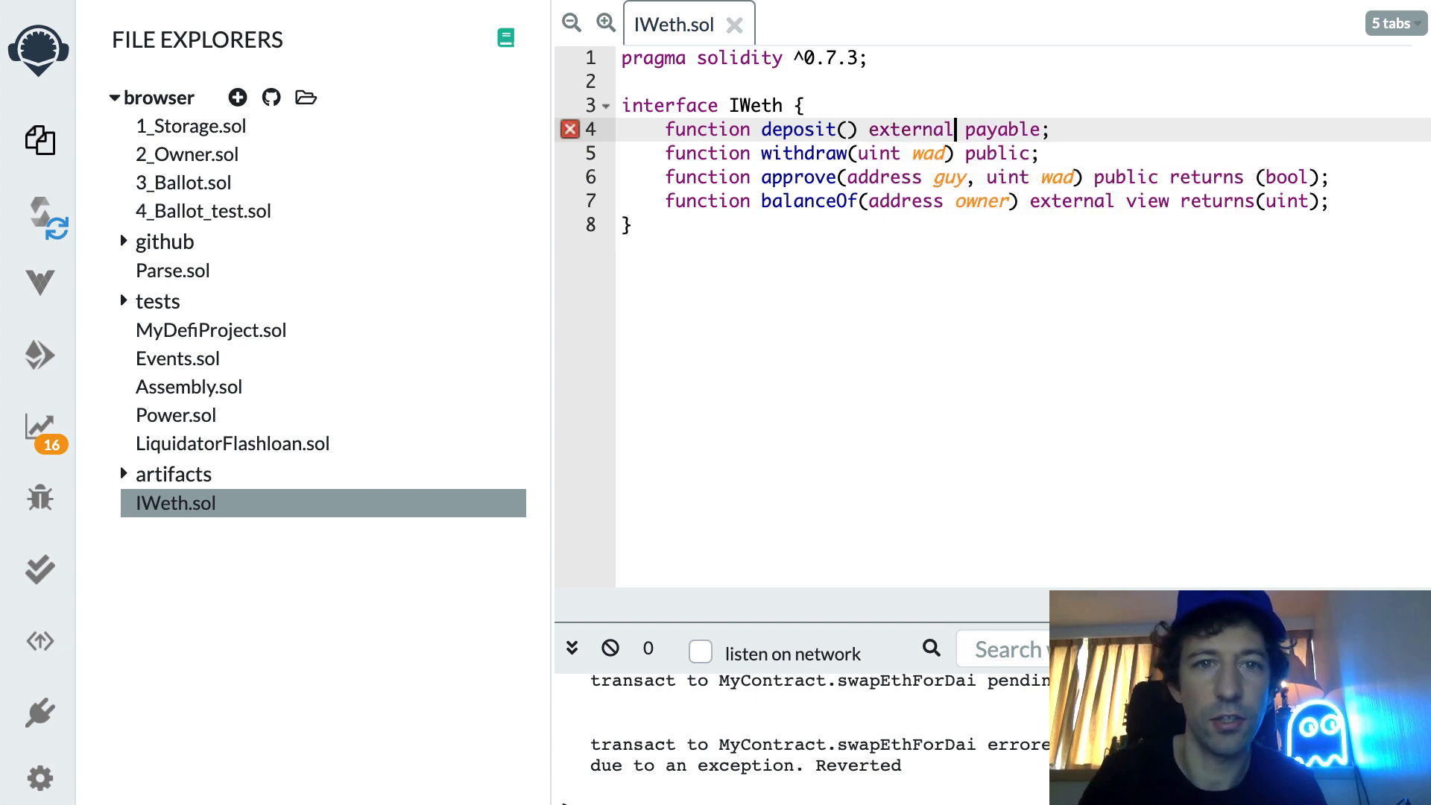
pyautogui.write('externa')
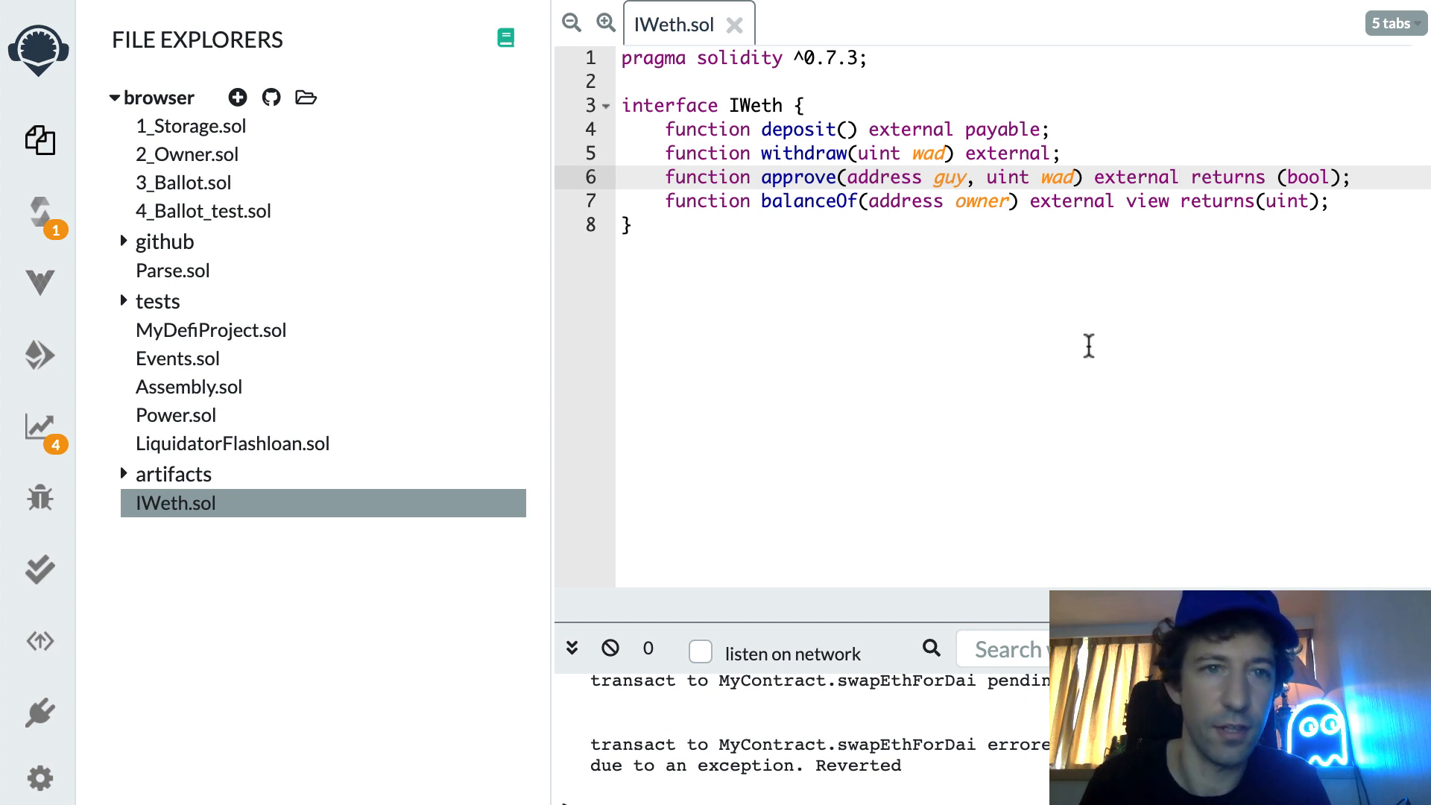
pyautogui.moveTo(249, 116)
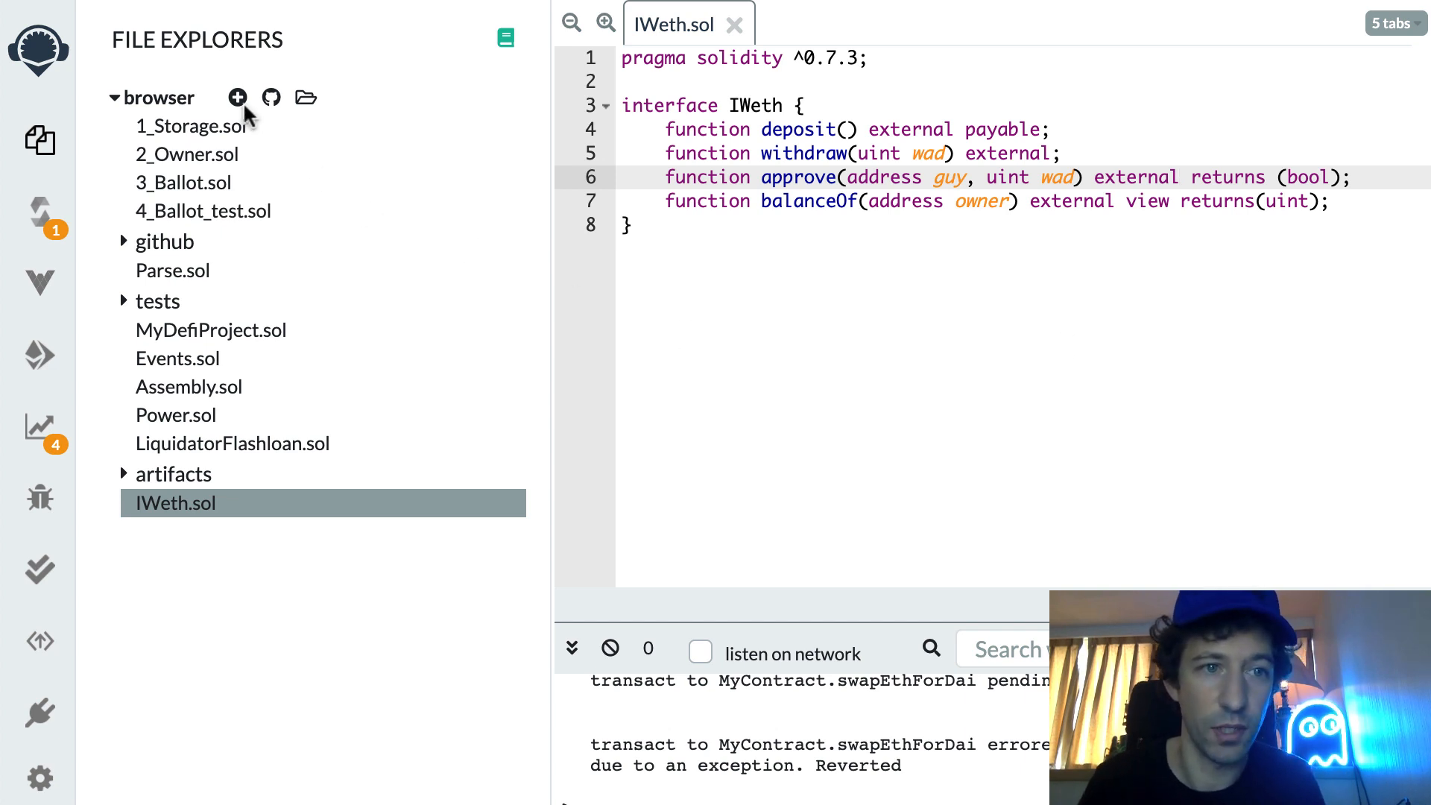
pyautogui.moveTo(237, 97)
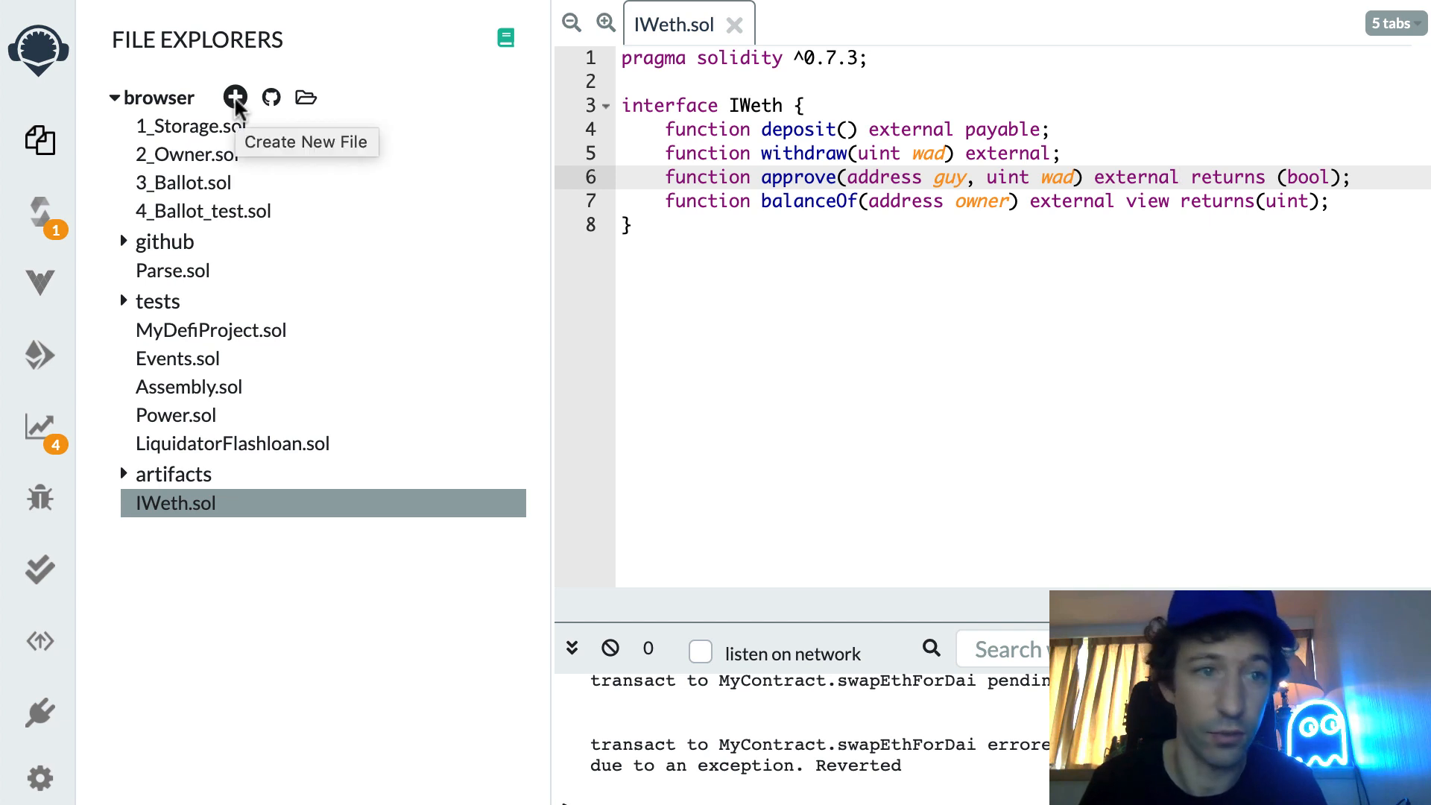
# Create a new file named IBPool.sol in File Explorers.
pyautogui.click(235, 97)
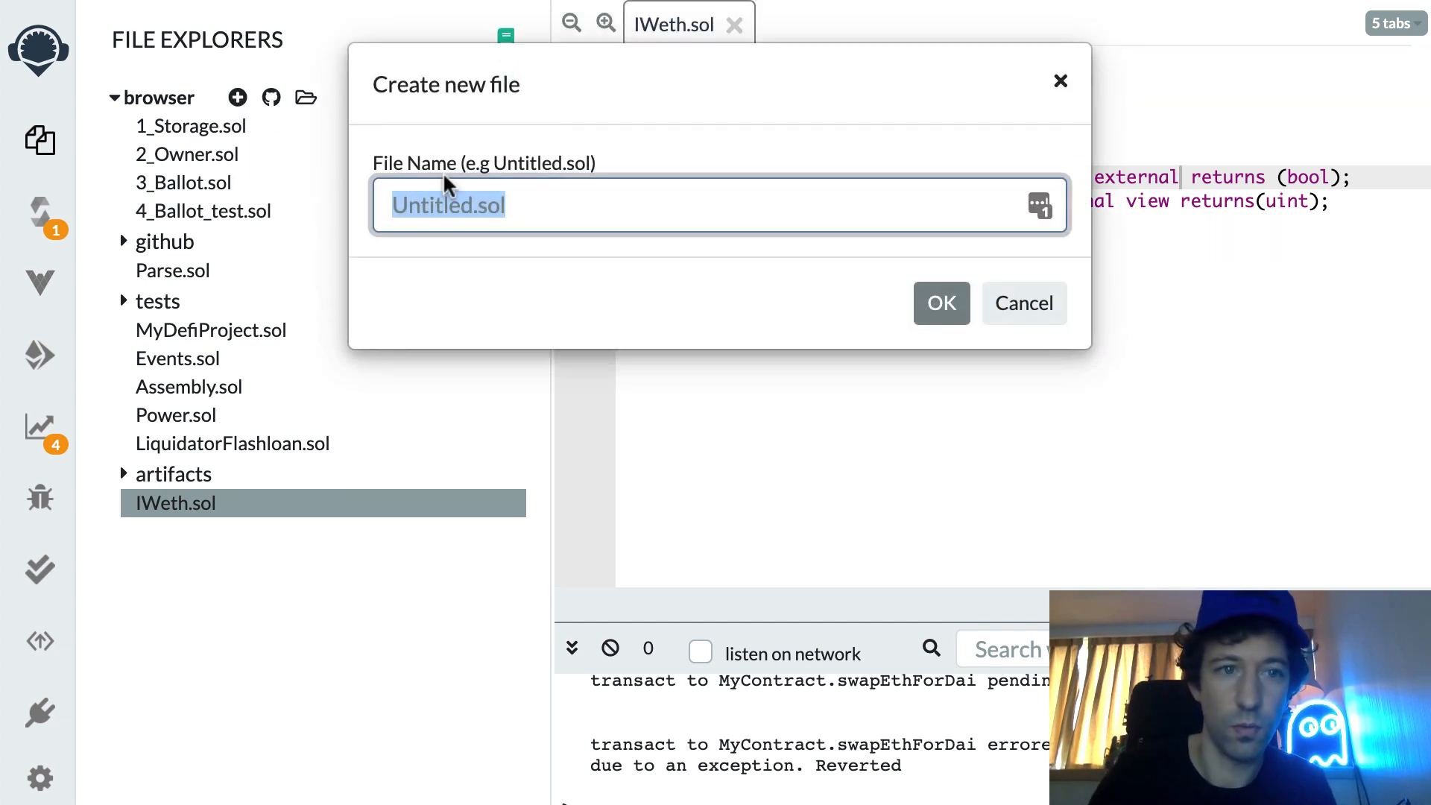
pyautogui.write('IB')
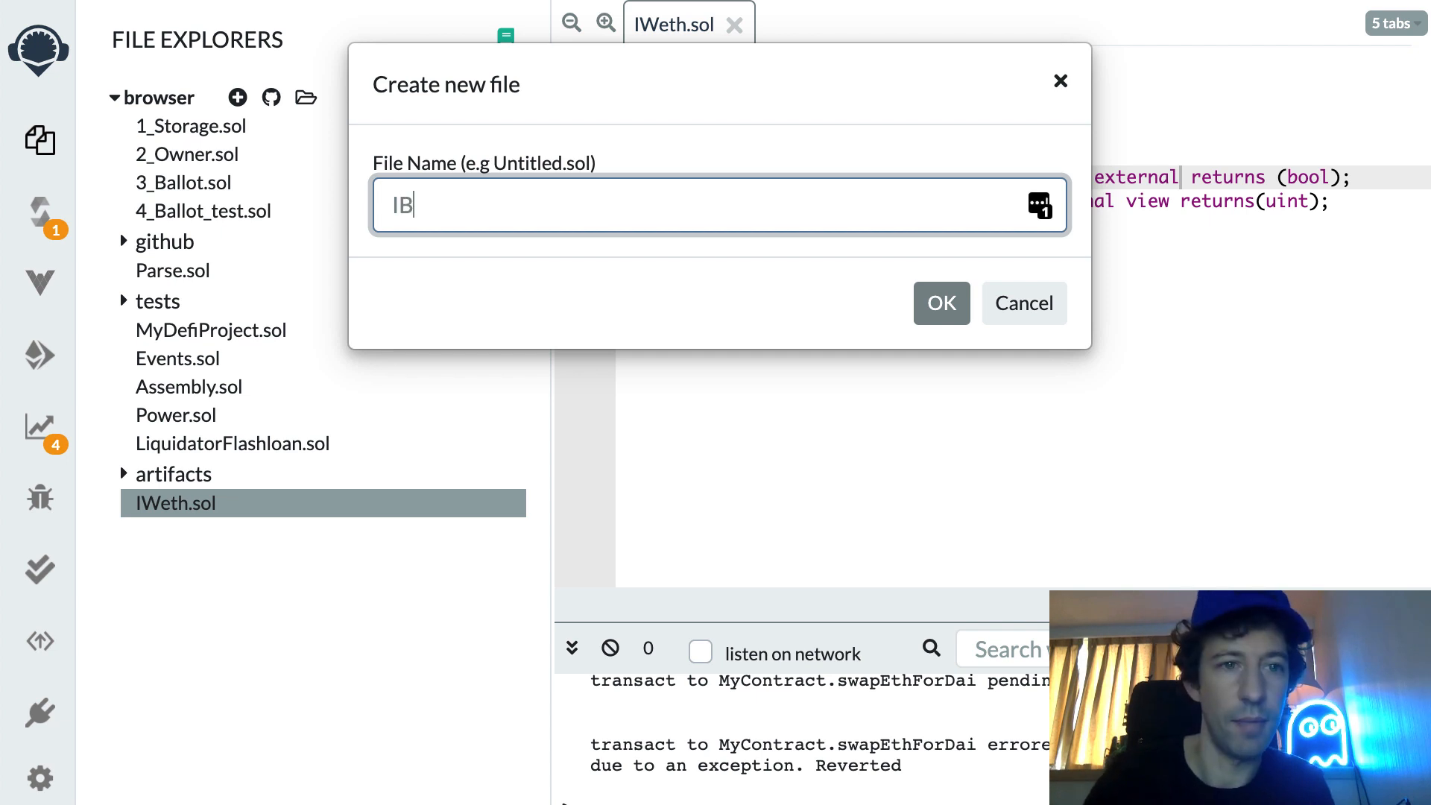
pyautogui.write('Pool.sol')
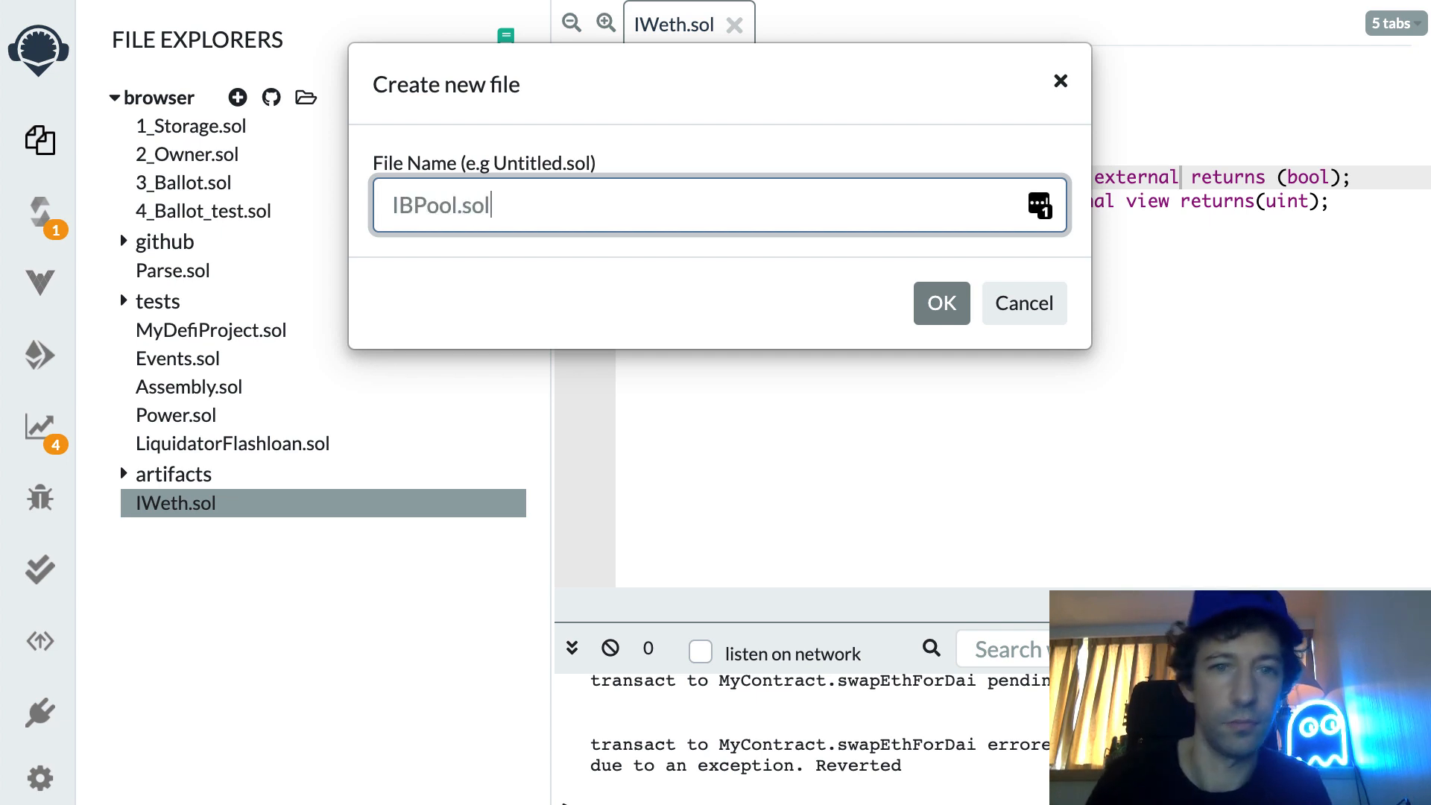
pyautogui.click(940, 303)
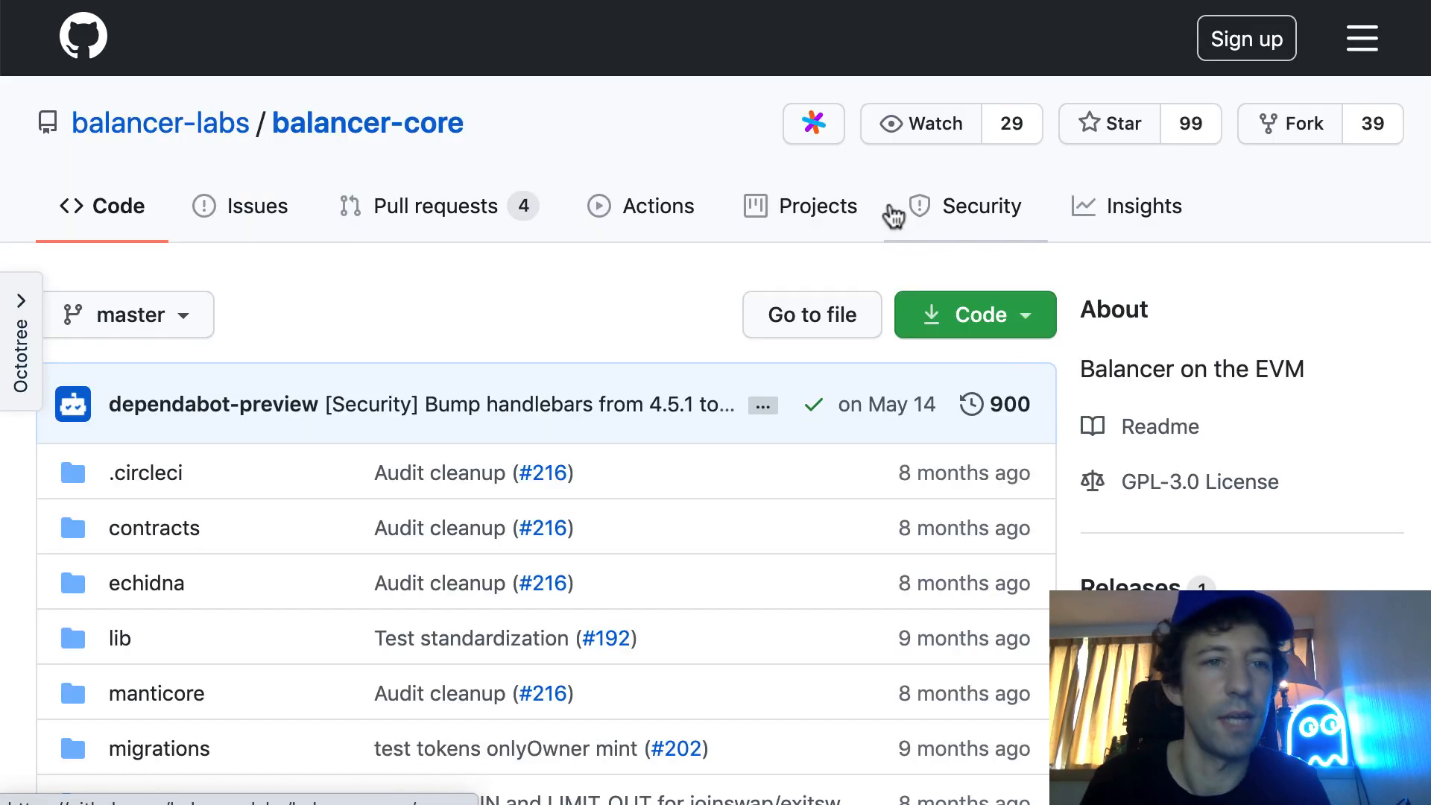
pyautogui.moveTo(691, 301)
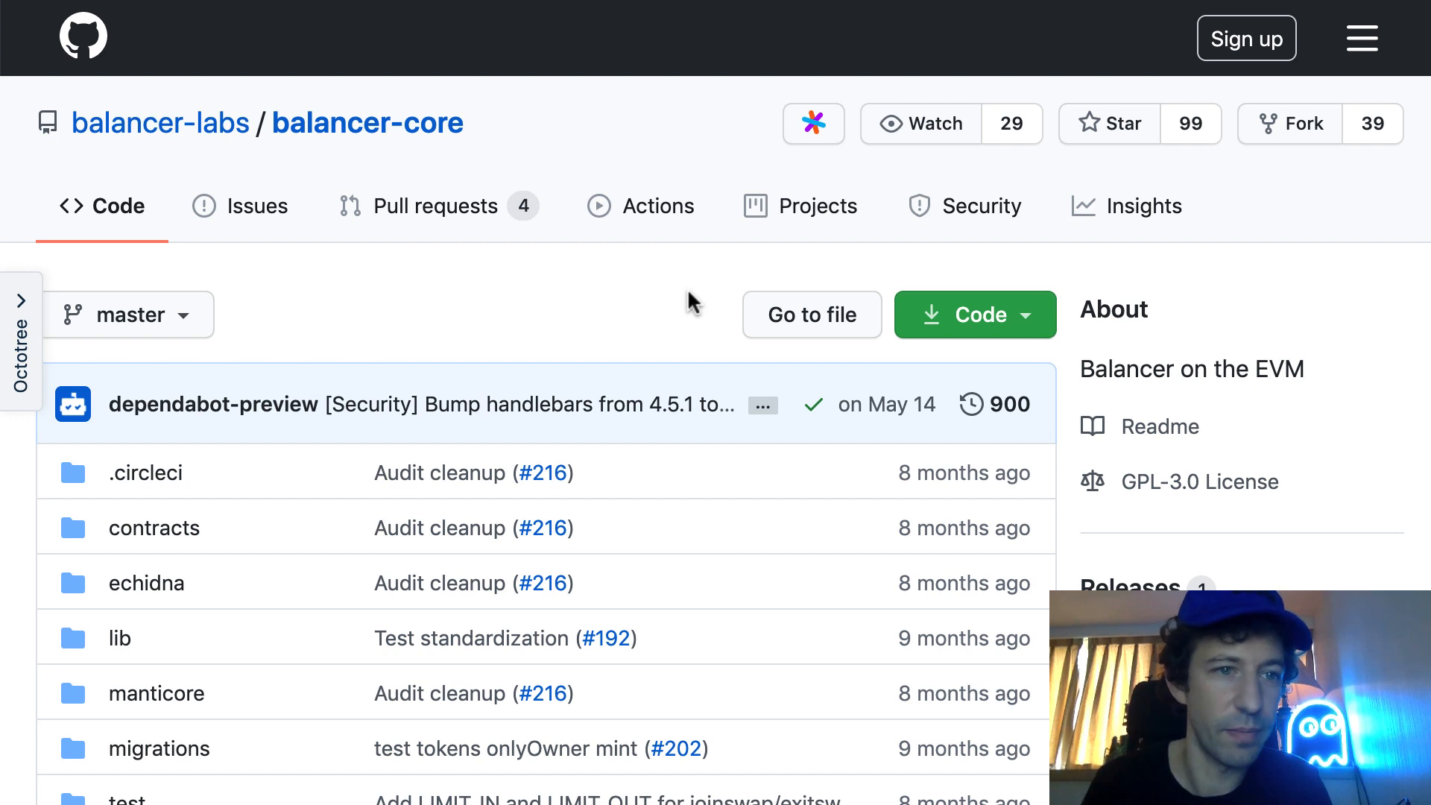
pyautogui.moveTo(492, 290)
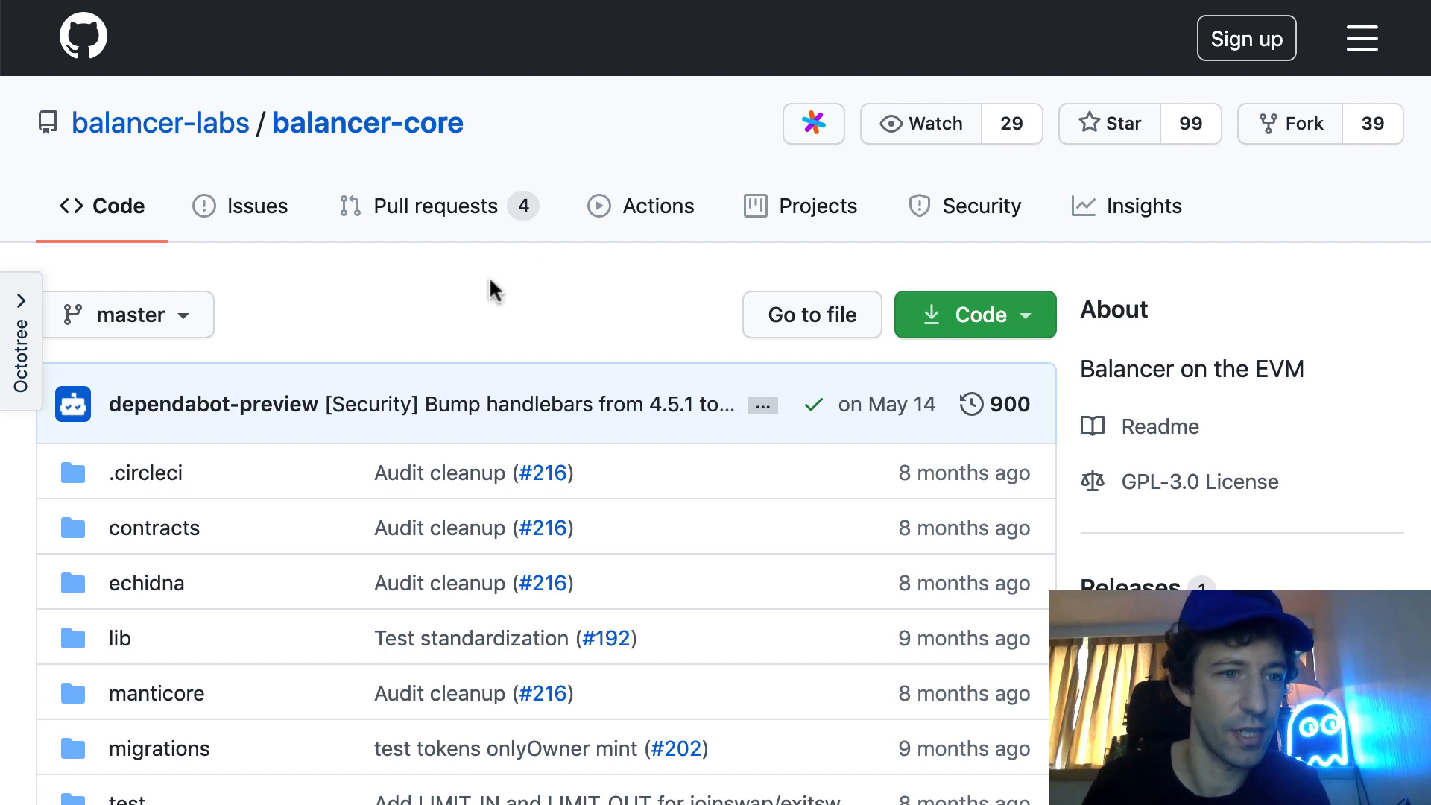
# Open contracts/BPool.sol on GitHub and search for getSpotPrice and swapEx.
pyautogui.click(153, 528)
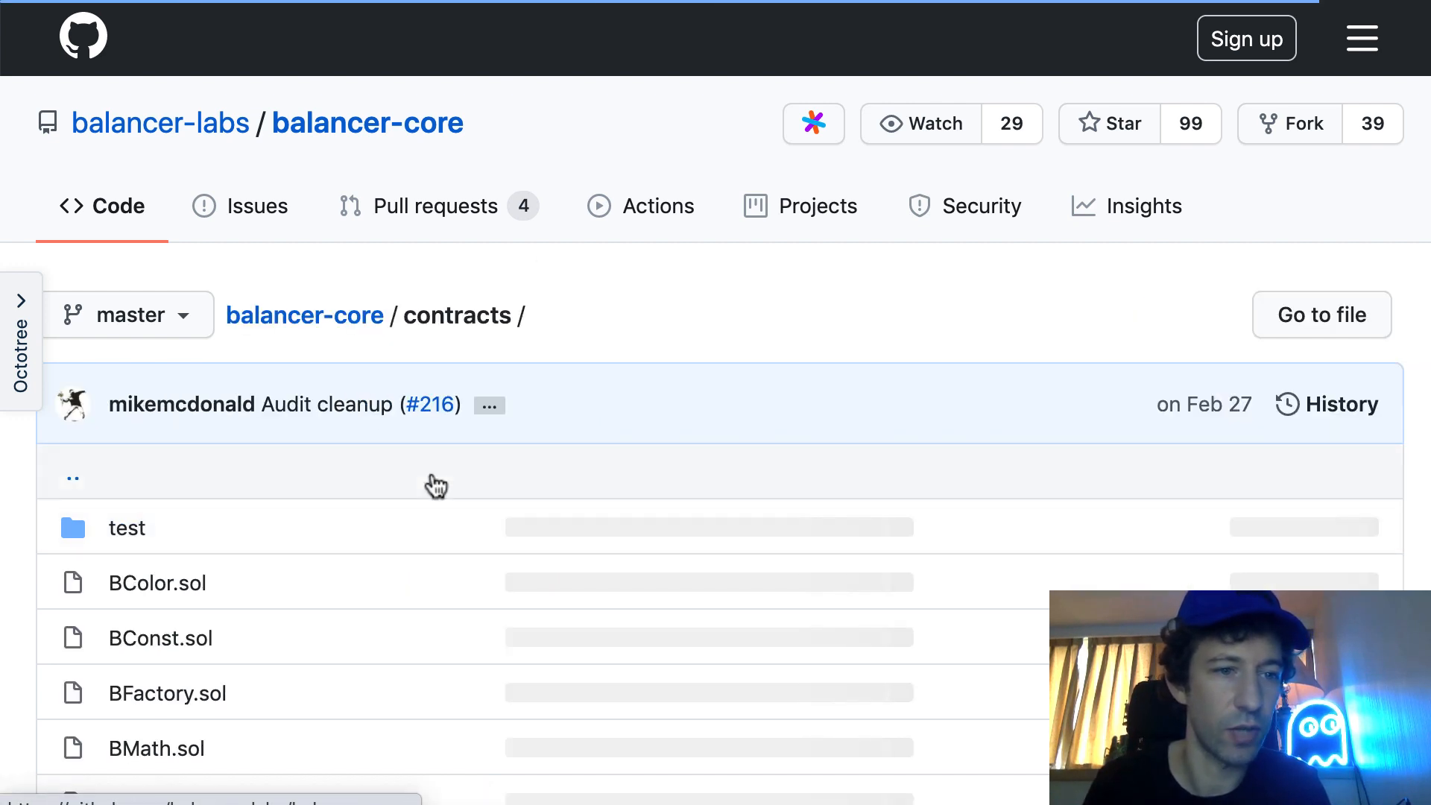
pyautogui.scroll(-3)
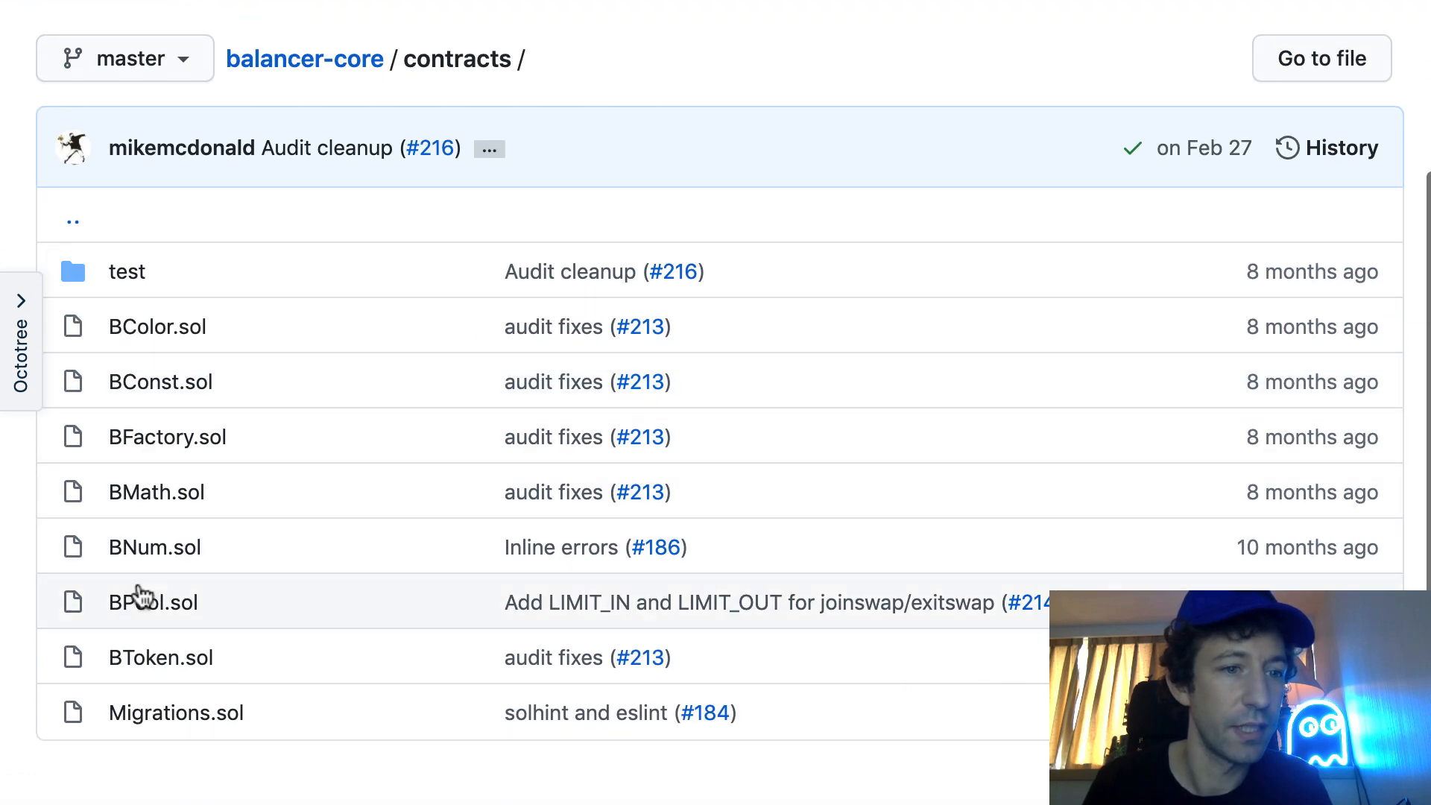
pyautogui.moveTo(152, 602)
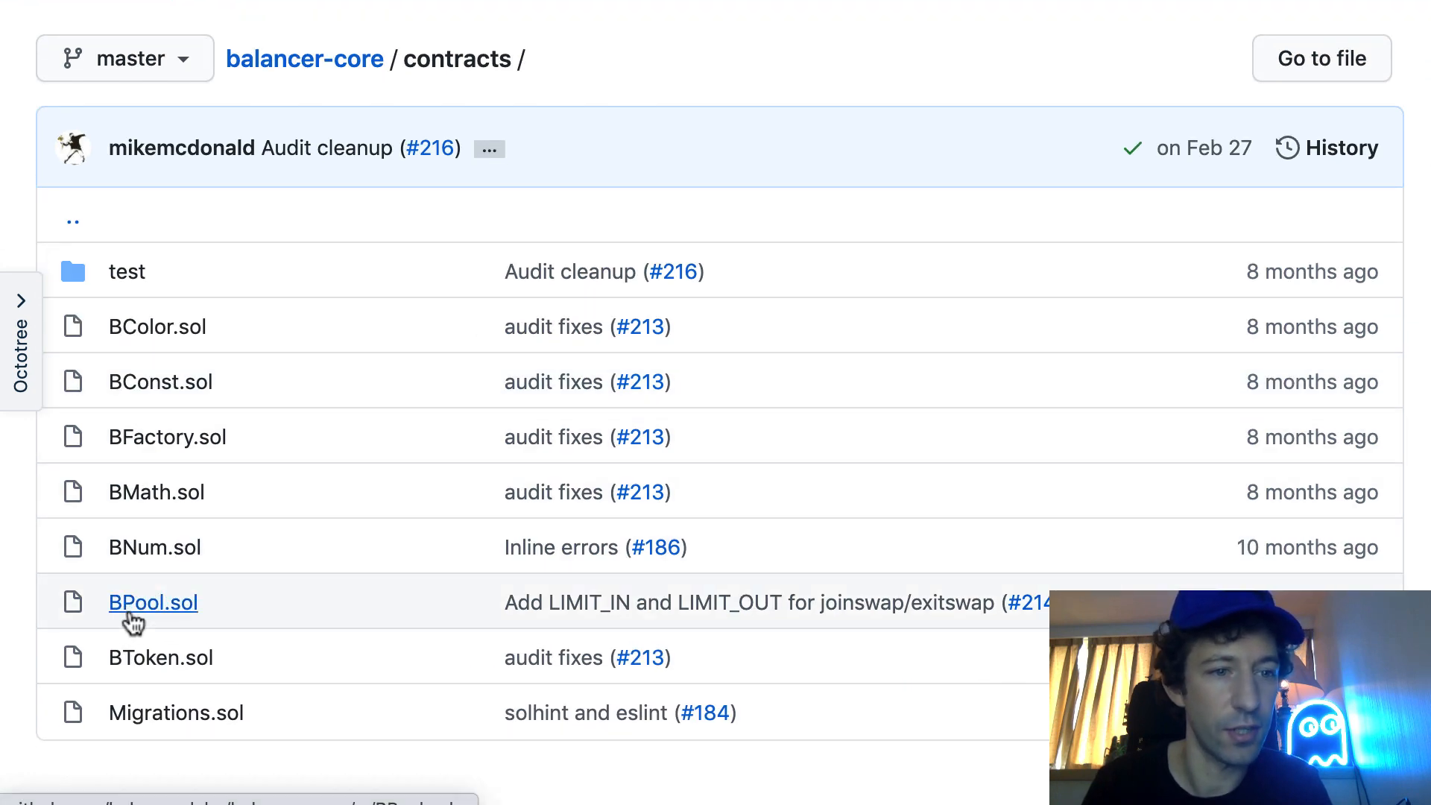
pyautogui.click(152, 601)
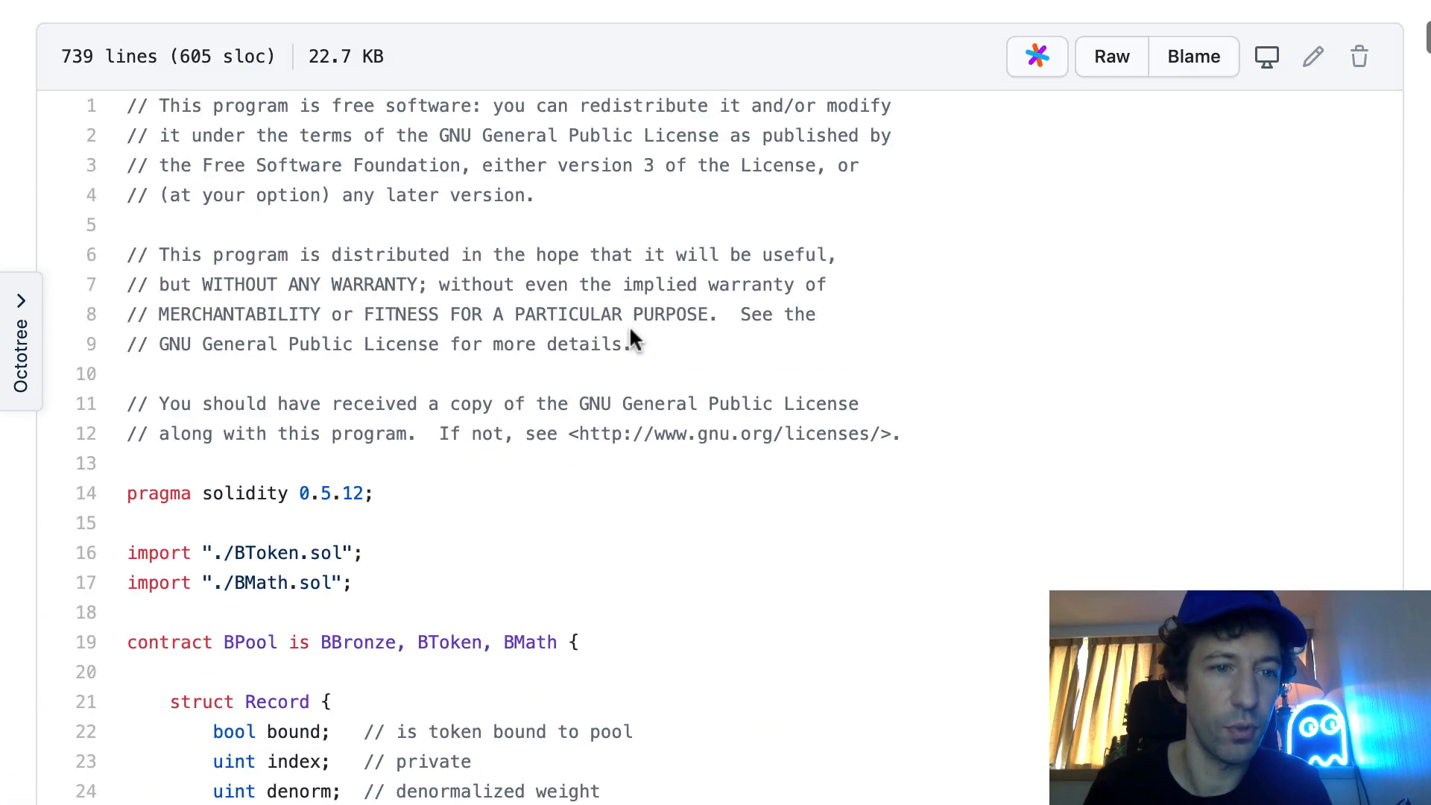
pyautogui.scroll(3)
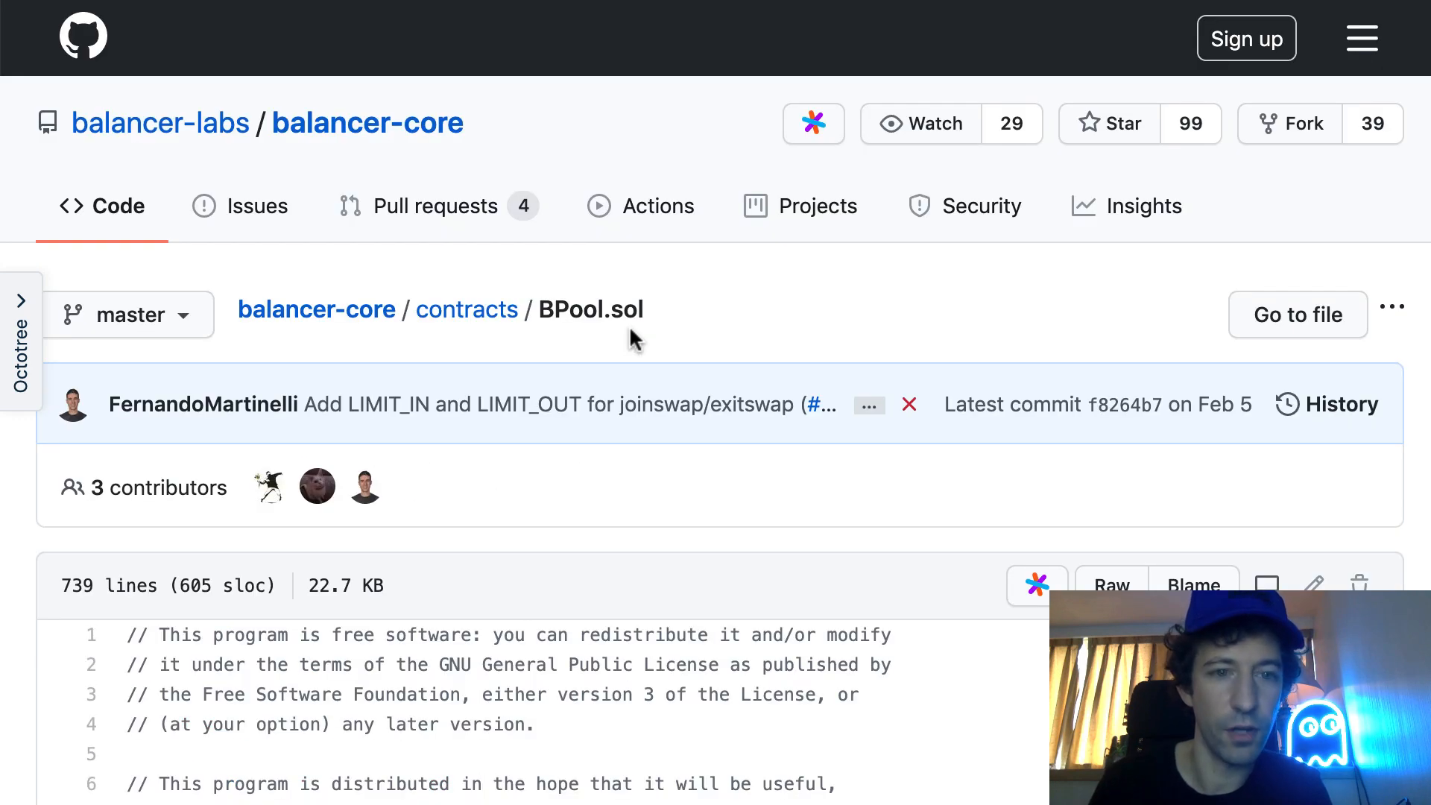
pyautogui.write('getSpotPrice')
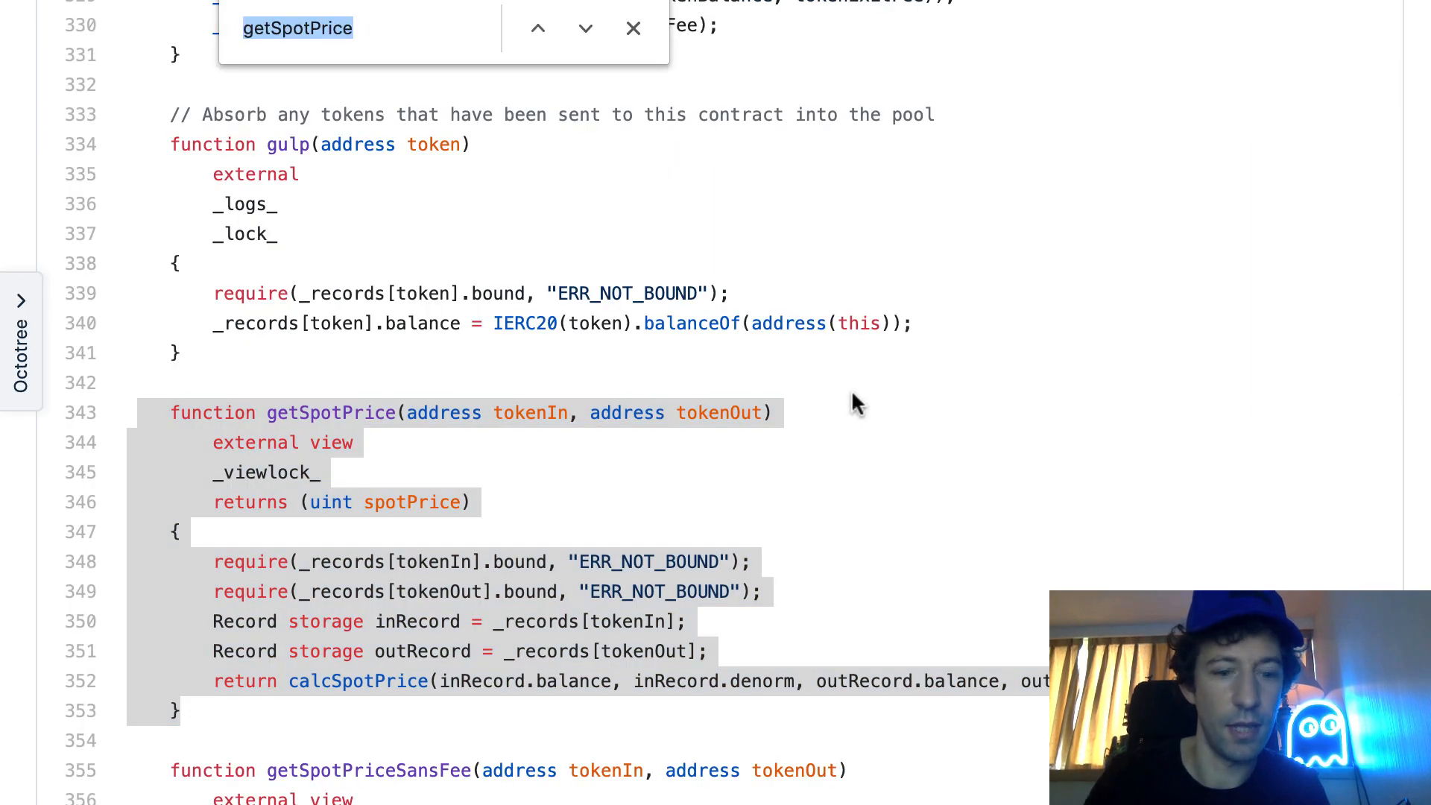
pyautogui.write('swapEx')
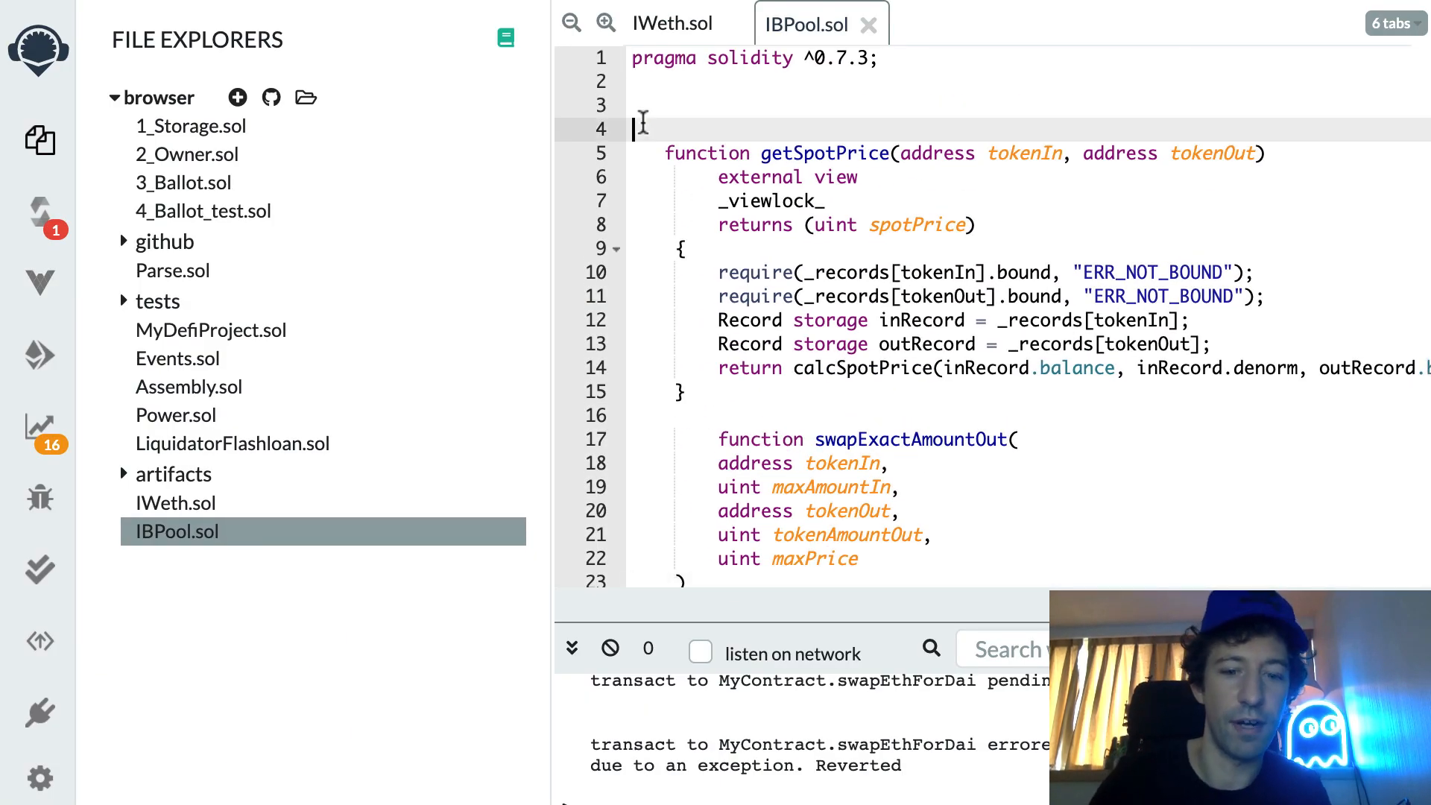
# Wrap the pasted functions in interface IBPool, reformat parameters and end declarations with semicolons.
pyautogui.write('interface IBPool {')
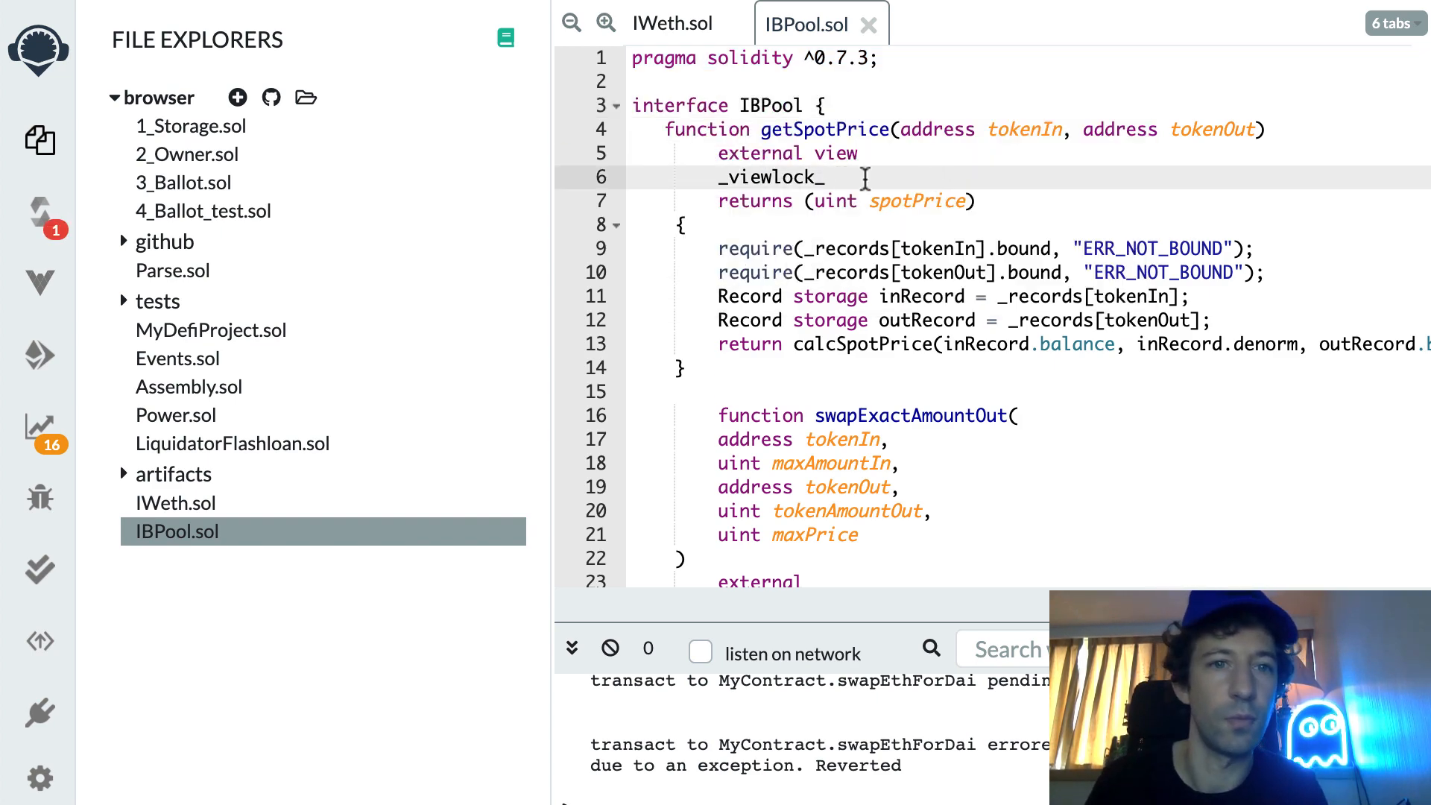
pyautogui.press('Backspace')
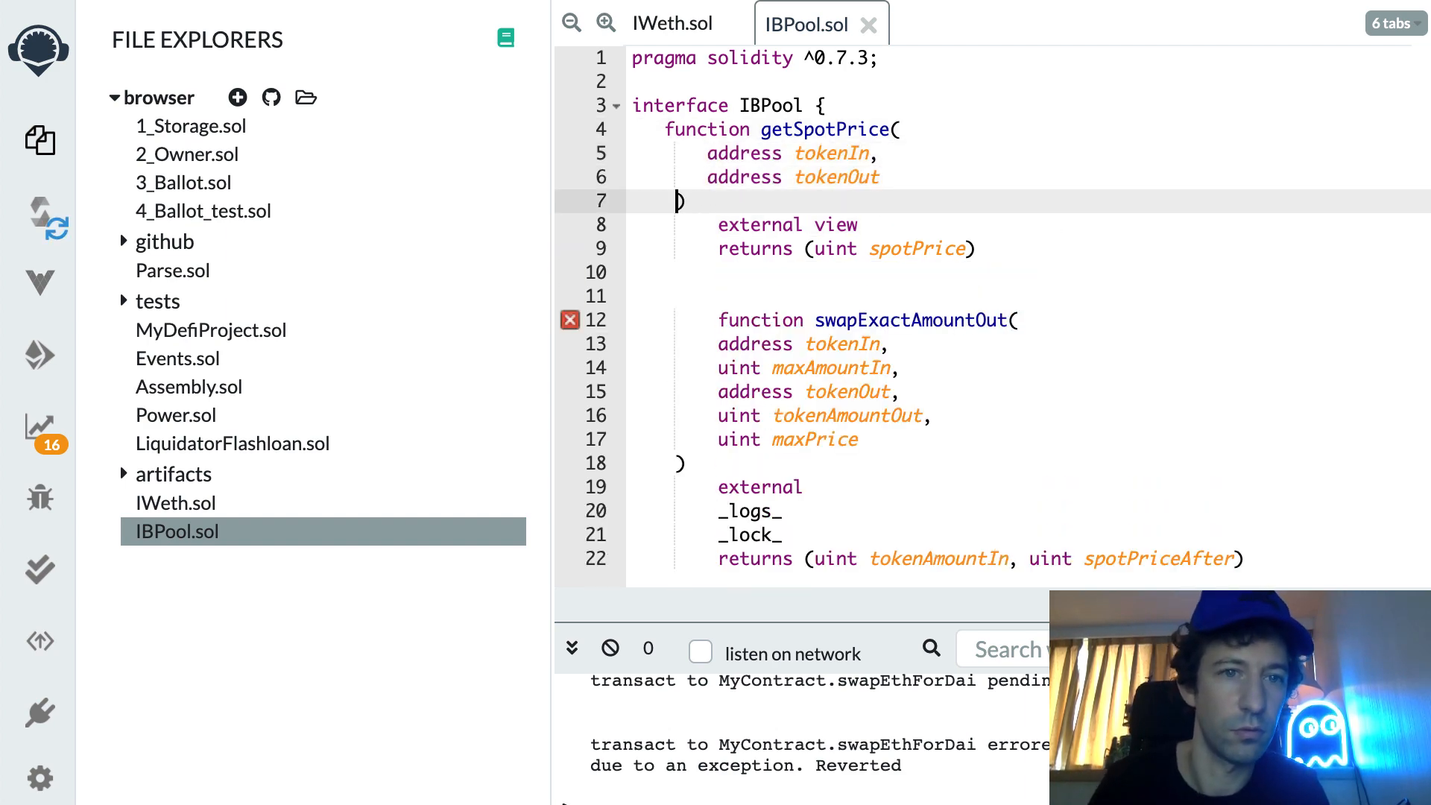
pyautogui.write(';')
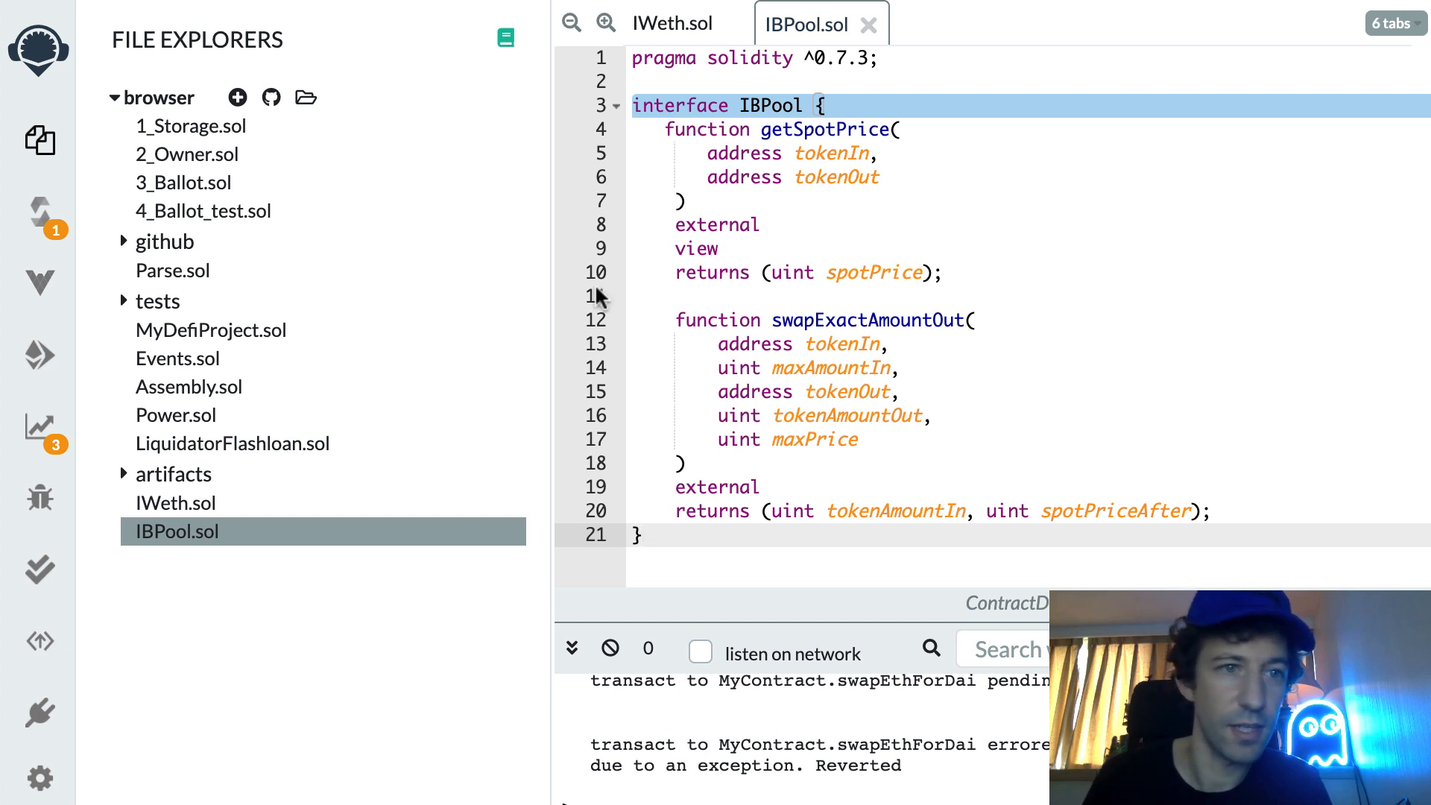
pyautogui.click(236, 98)
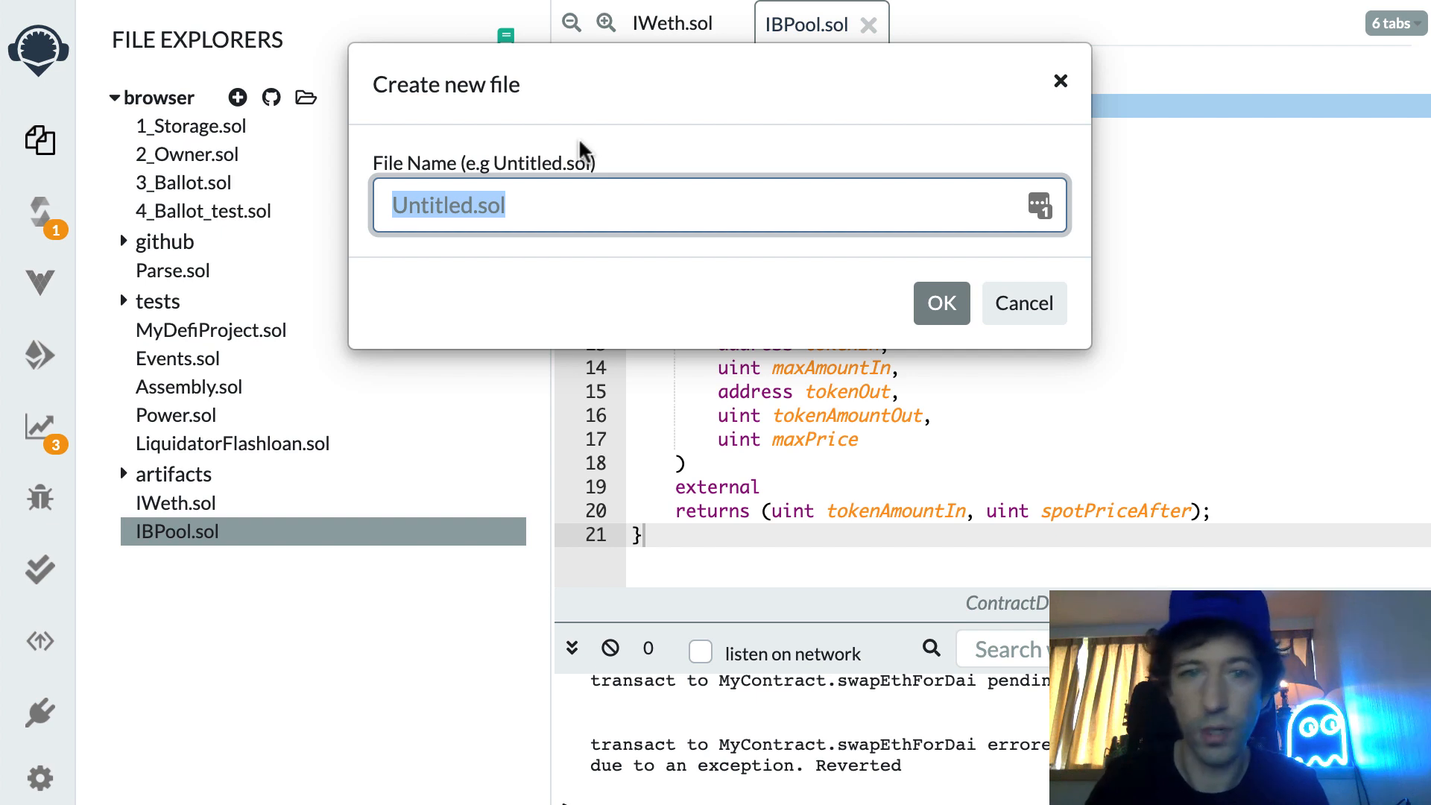
# Create MyContract.sol and type 'pragma solidity ^0.7.3;'.
pyautogui.write('MyContr')
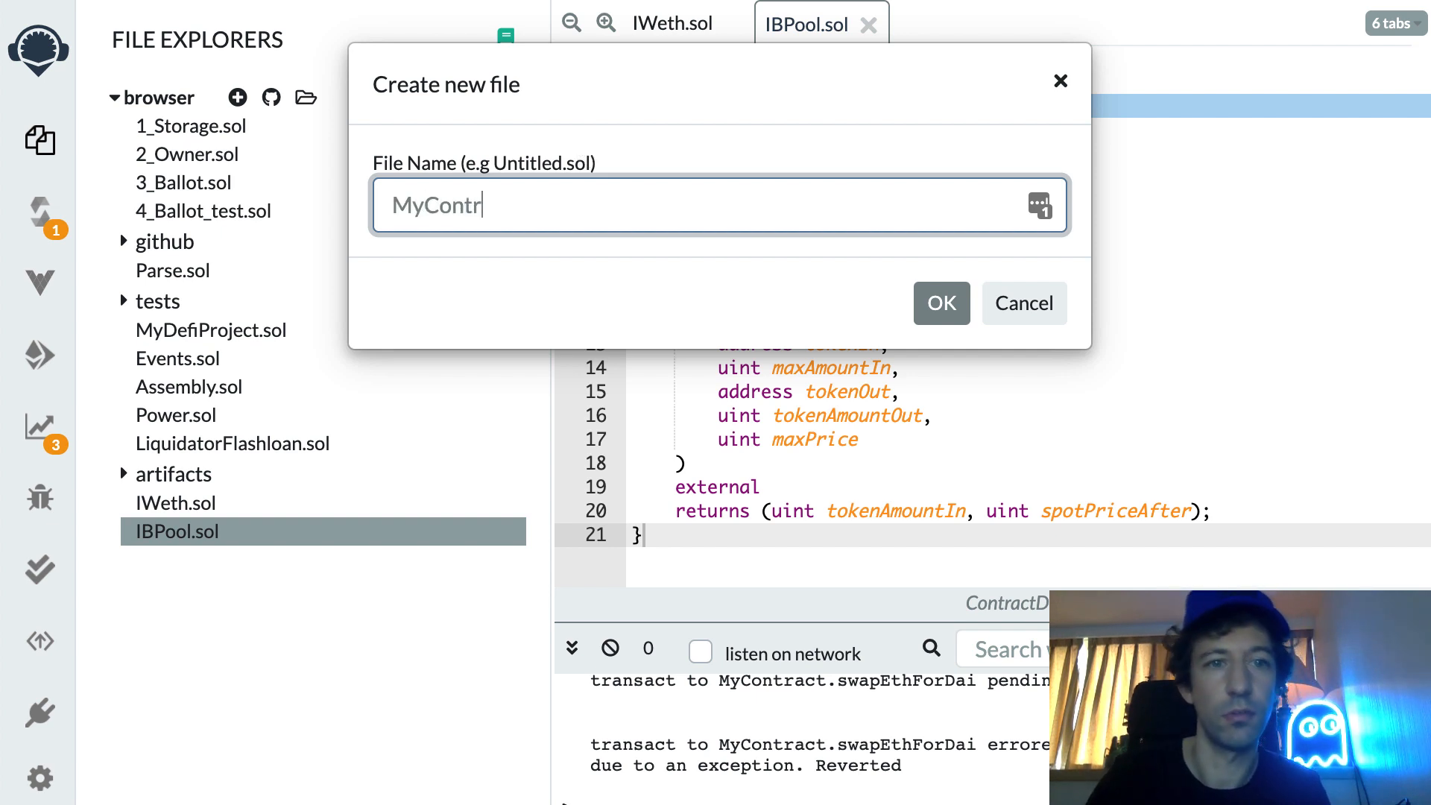
pyautogui.click(940, 303)
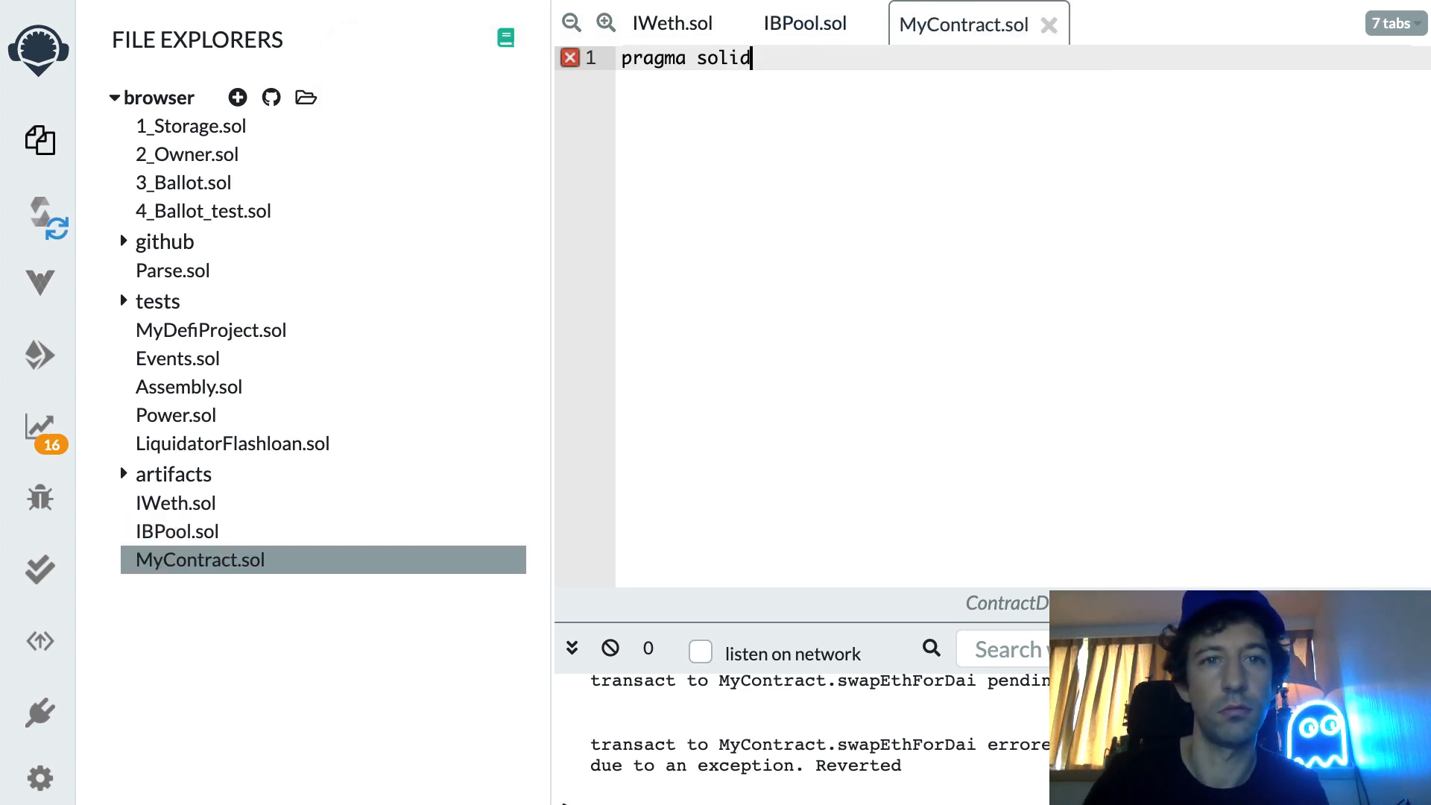
pyautogui.write('ity ^0.7.3;')
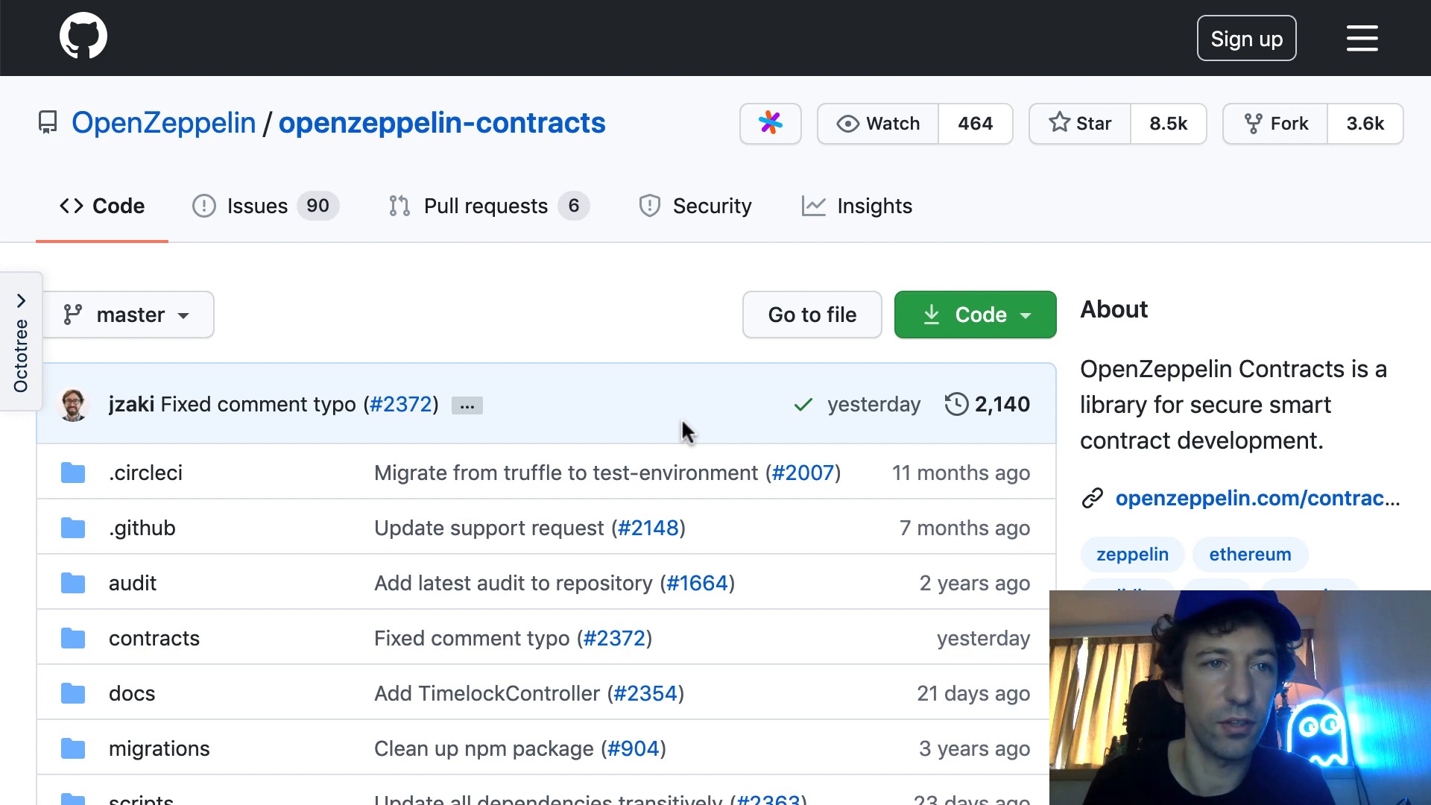
pyautogui.moveTo(560, 340)
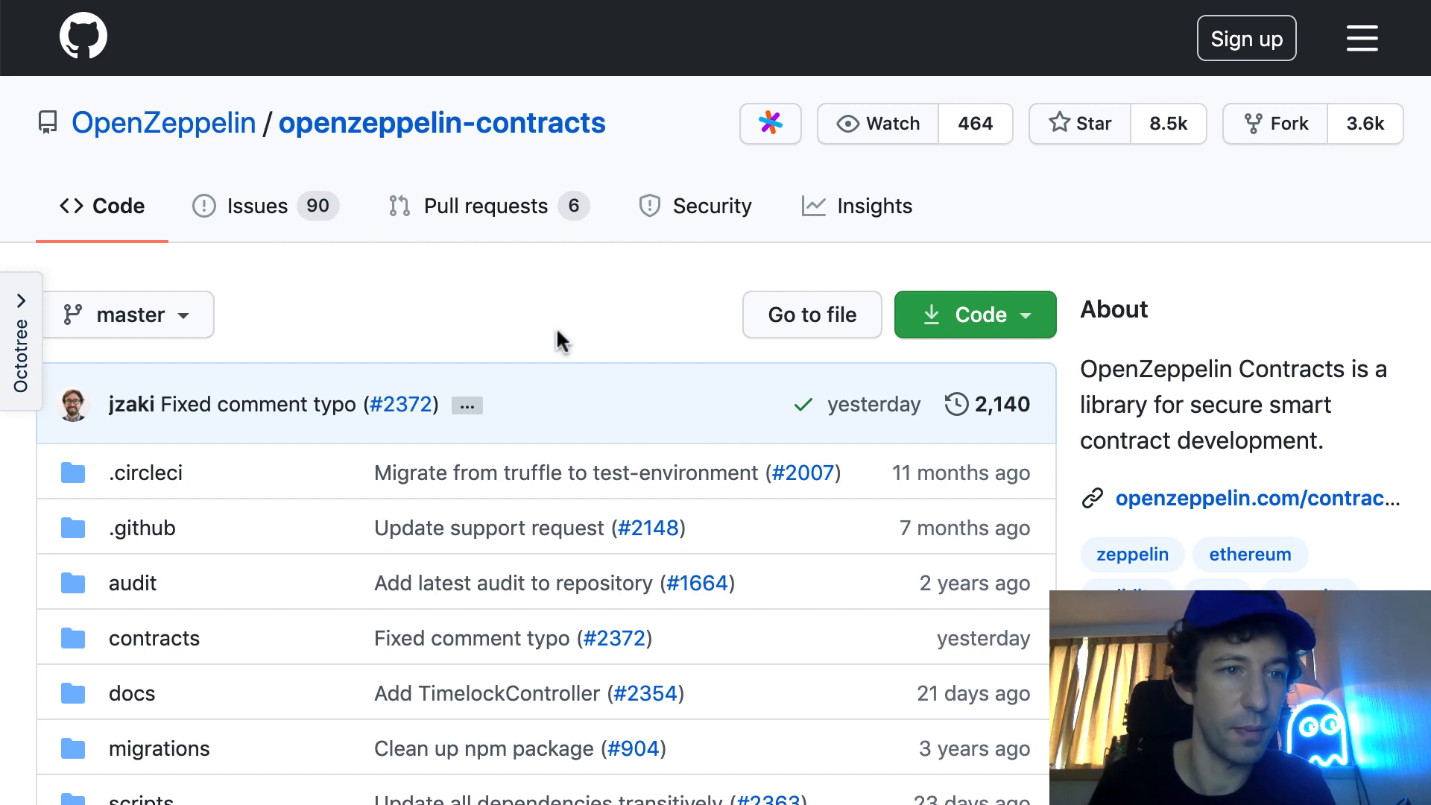
pyautogui.moveTo(243, 310)
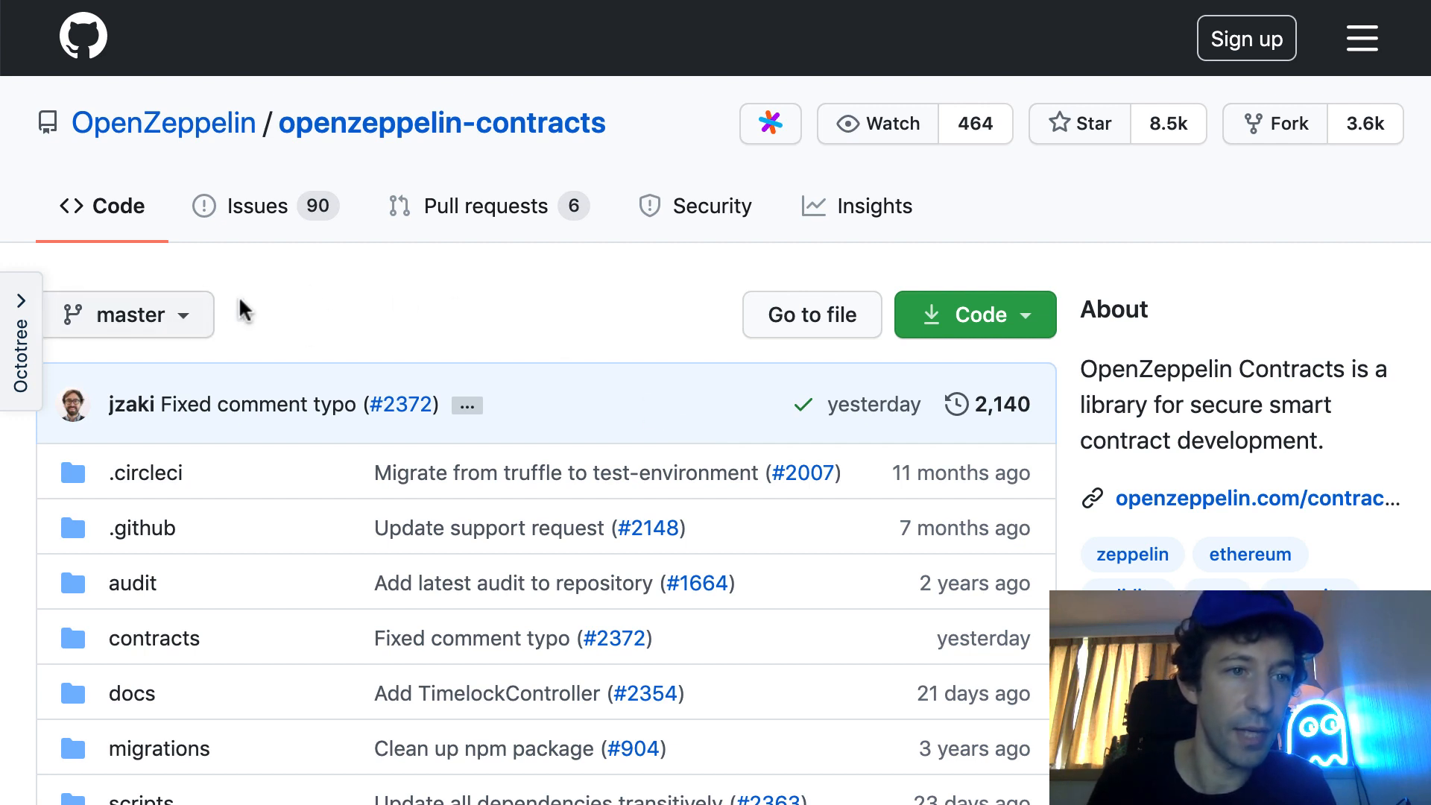
pyautogui.moveTo(260, 296)
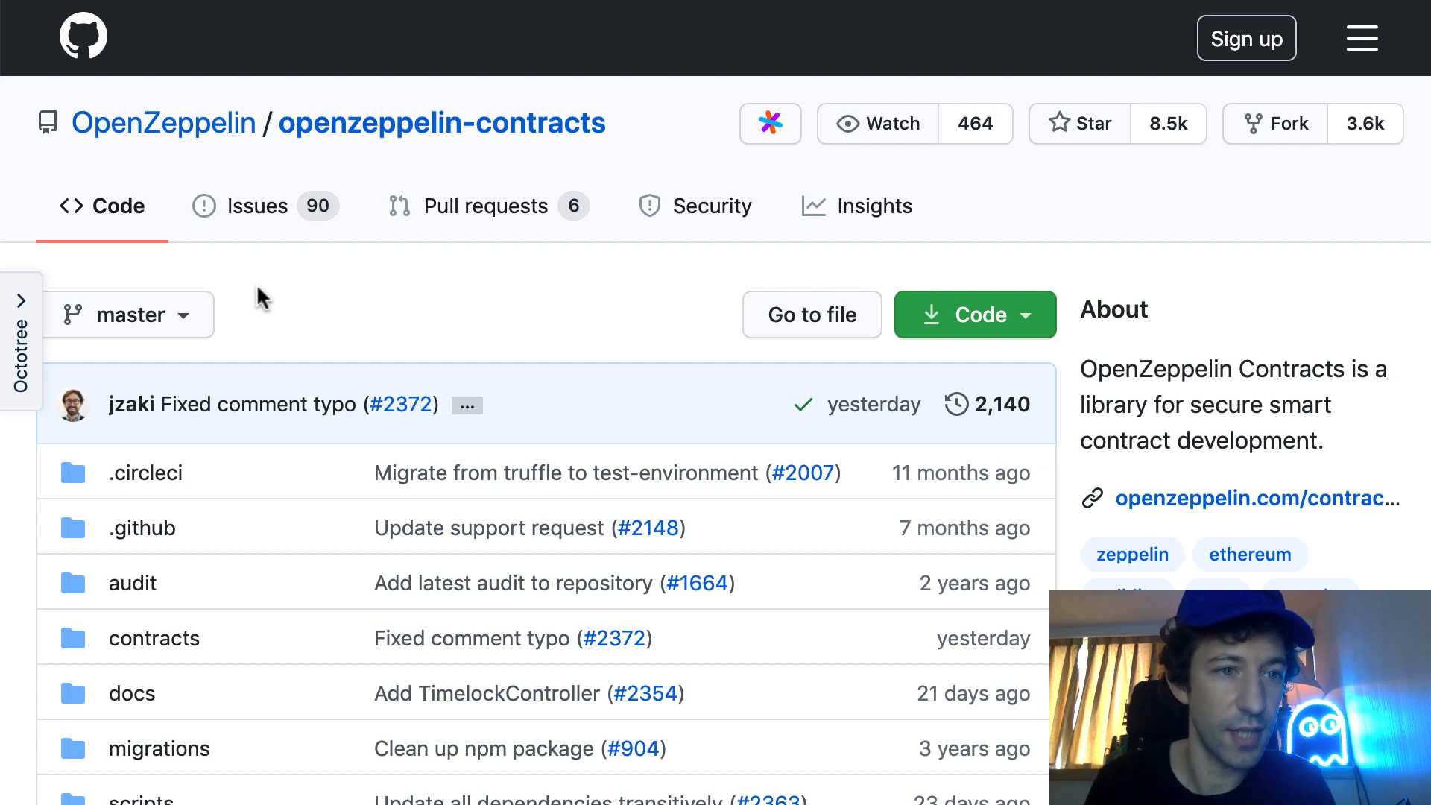
pyautogui.moveTo(278, 339)
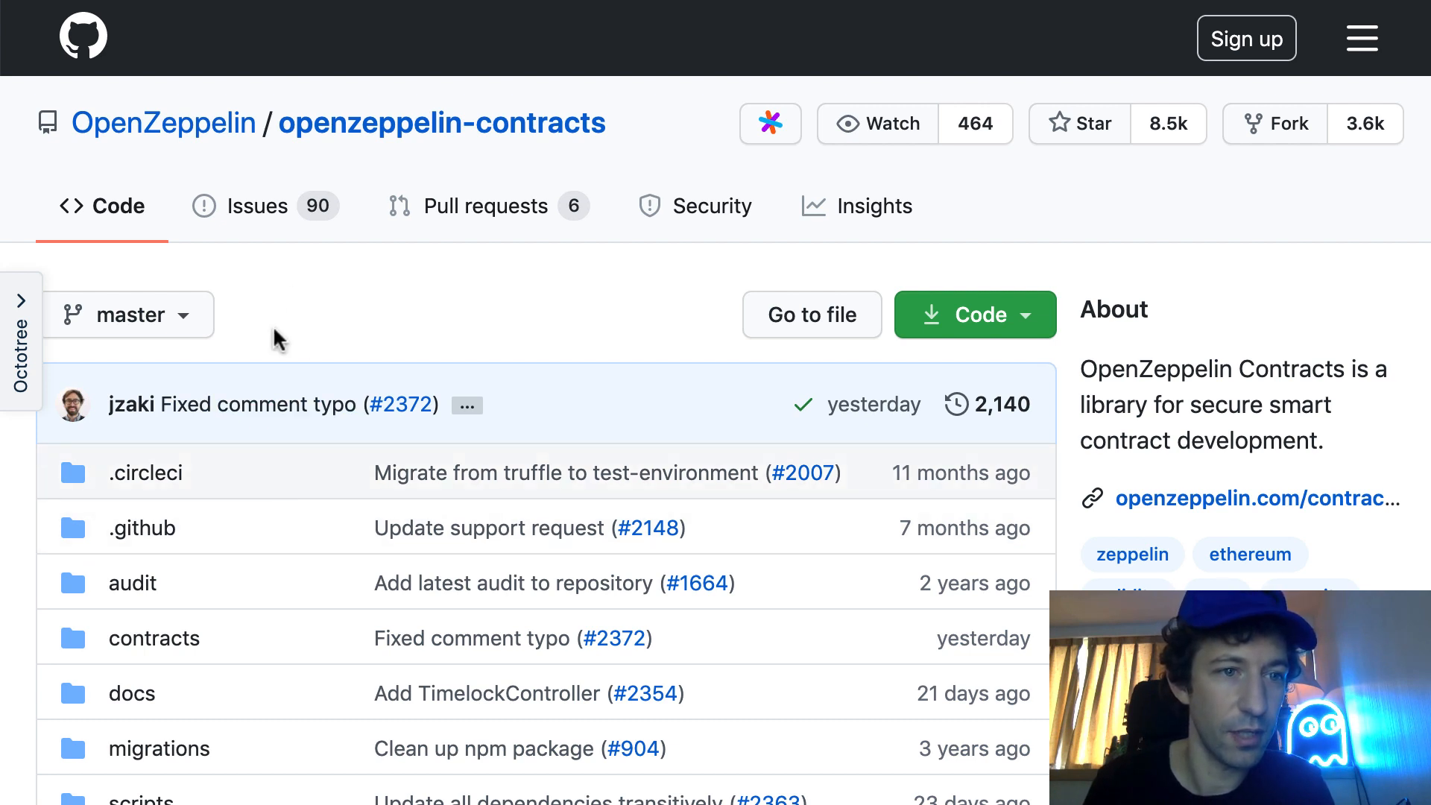
# Switch the OpenZeppelin repository to the v3.2.1-solc-0.7 tag.
pyautogui.click(127, 314)
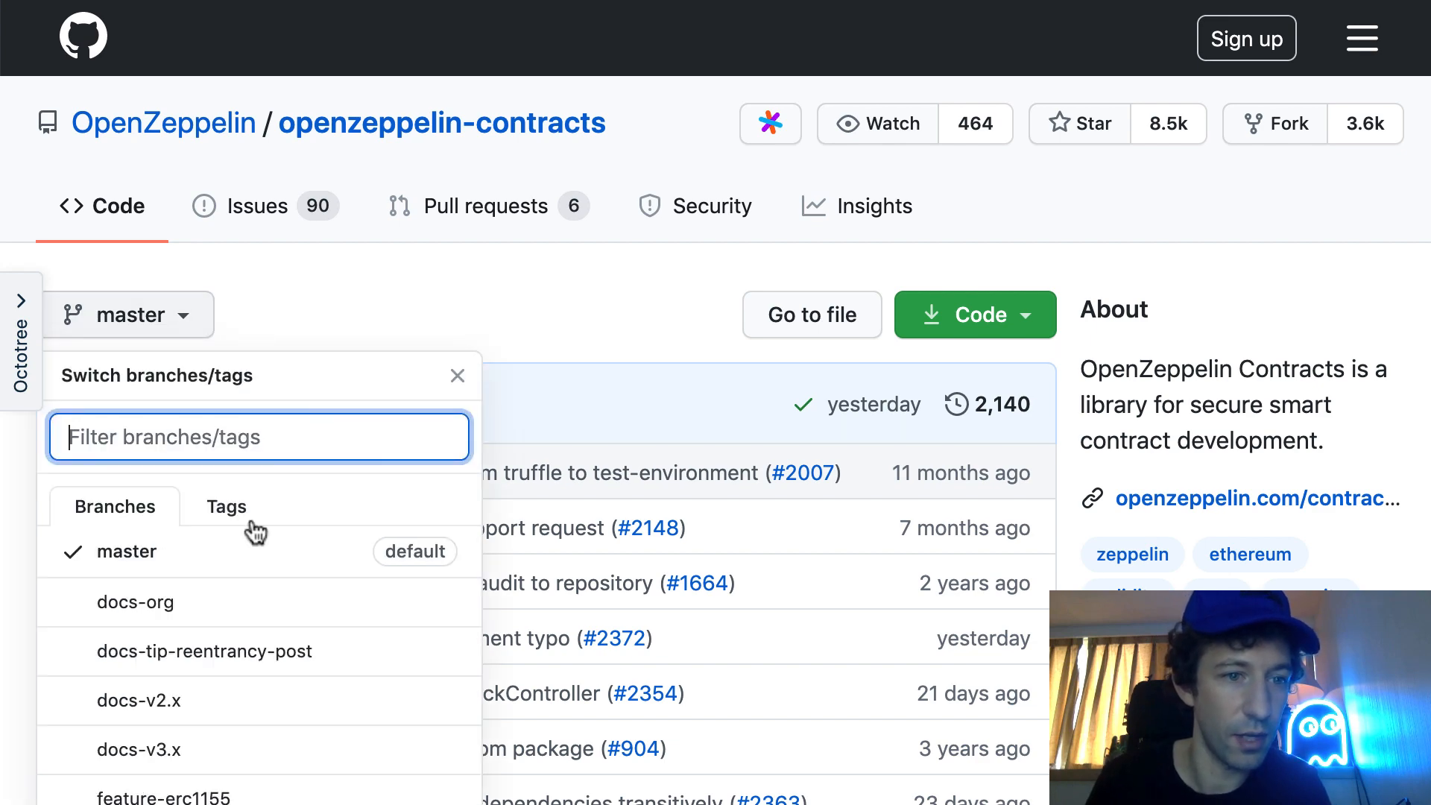
pyautogui.click(225, 507)
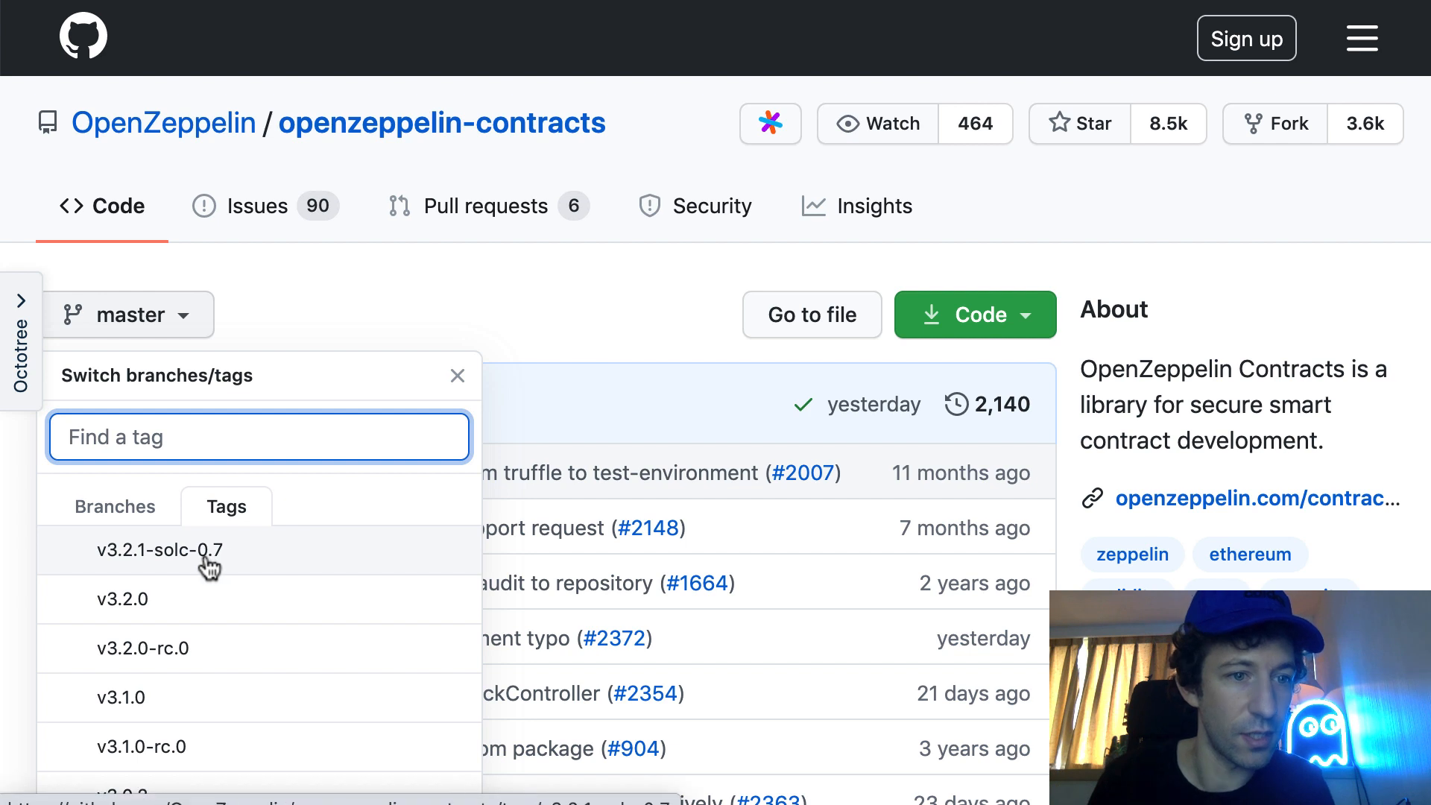
pyautogui.click(158, 550)
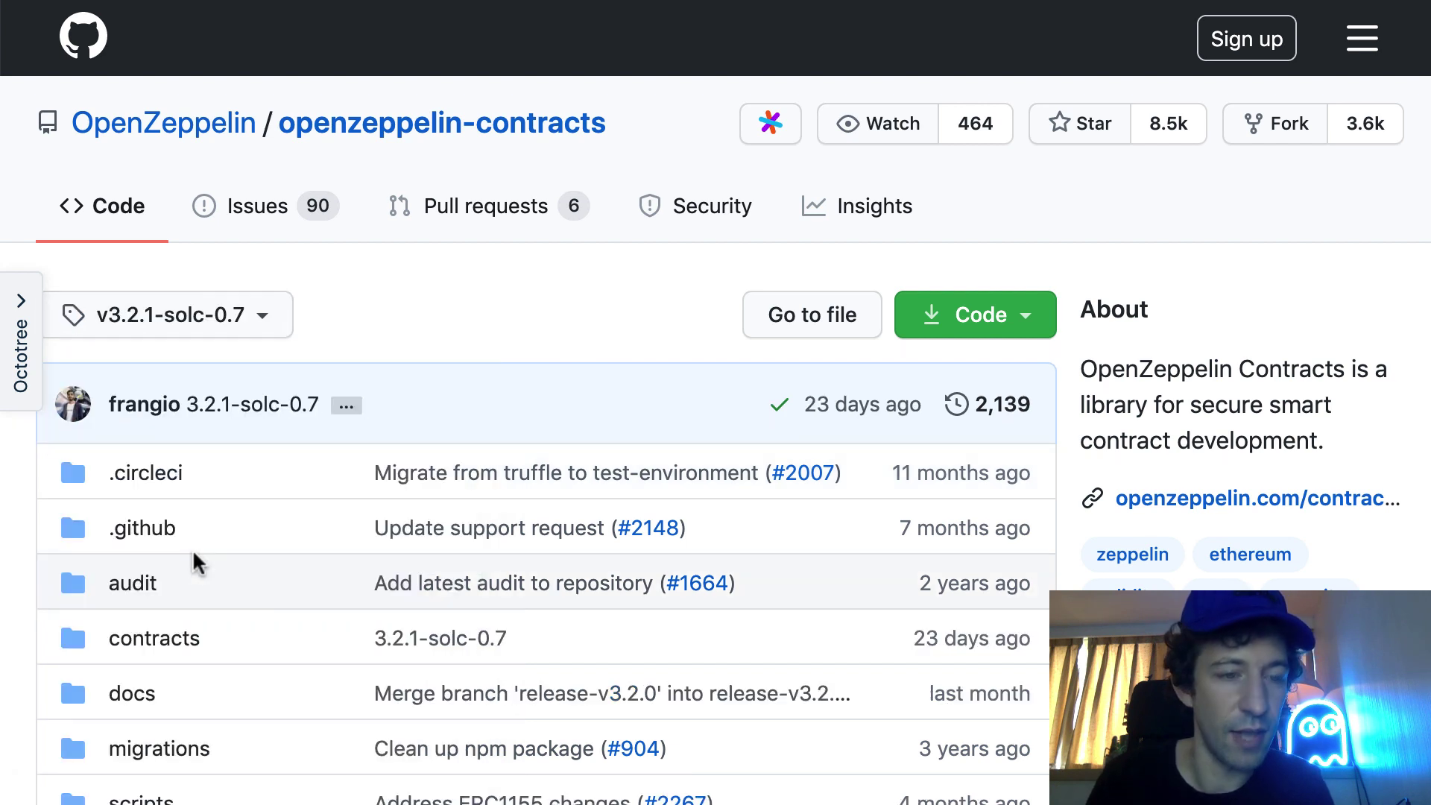
pyautogui.moveTo(197, 653)
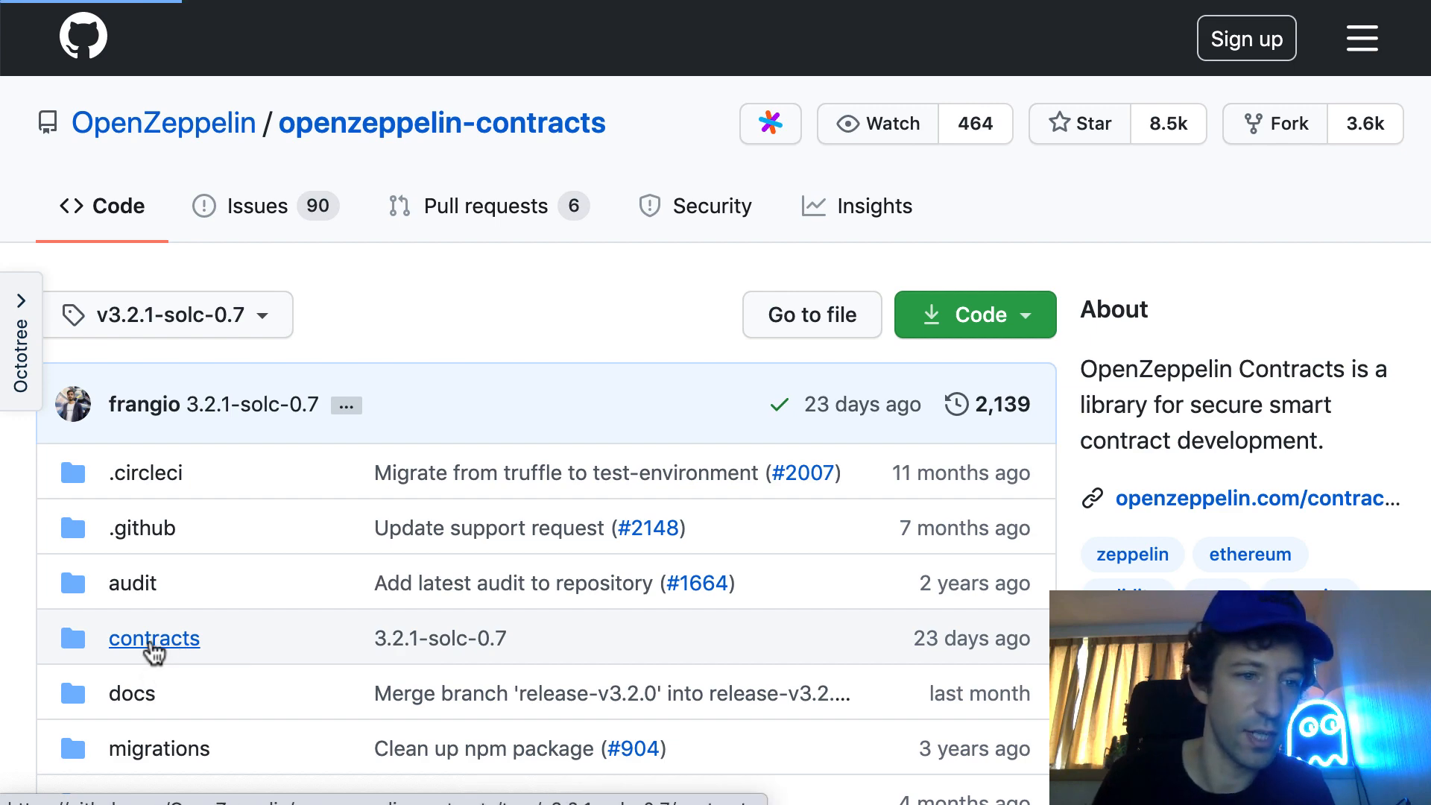
# Open contracts/token/ERC20/IERC20.sol and select its URL for copying.
pyautogui.click(153, 638)
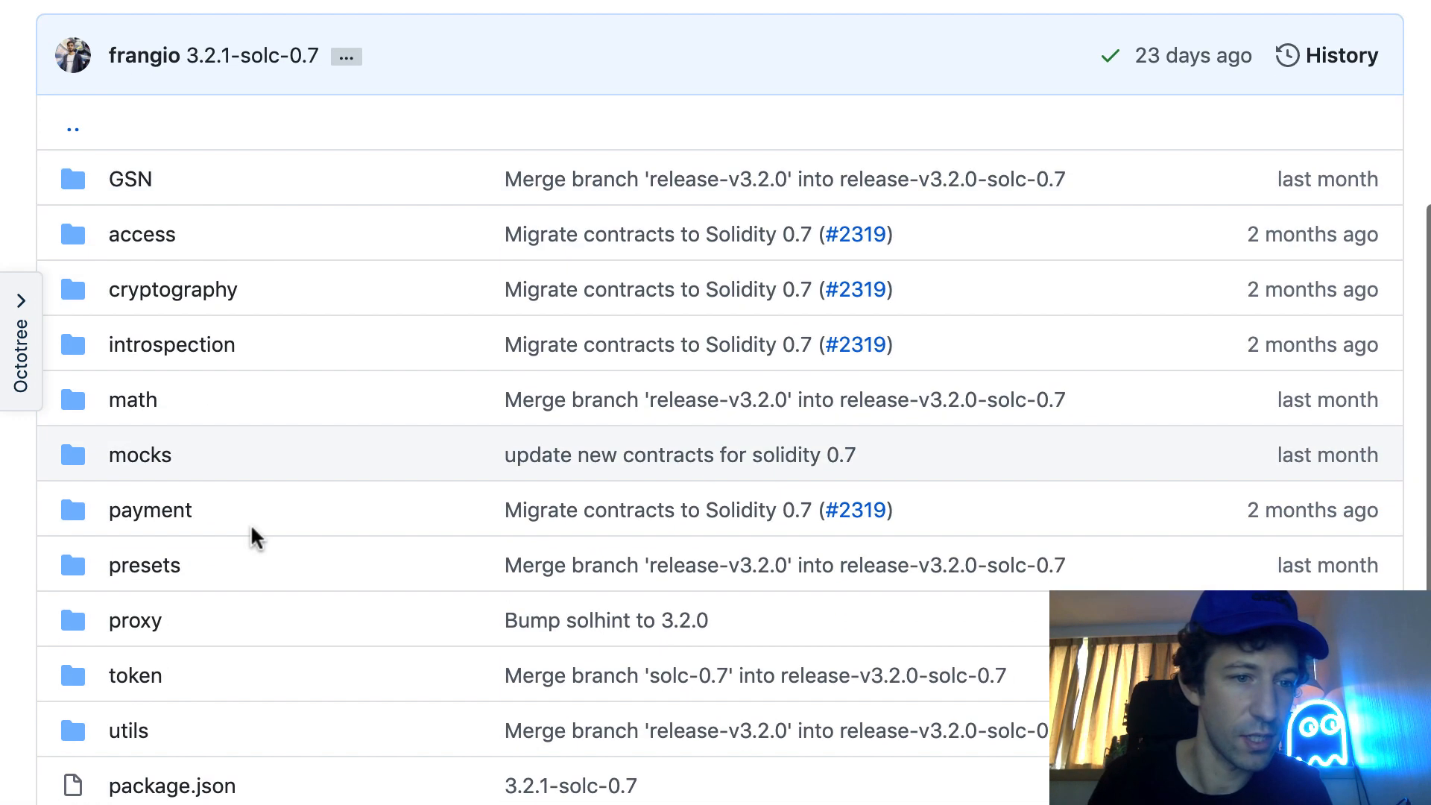
pyautogui.click(134, 675)
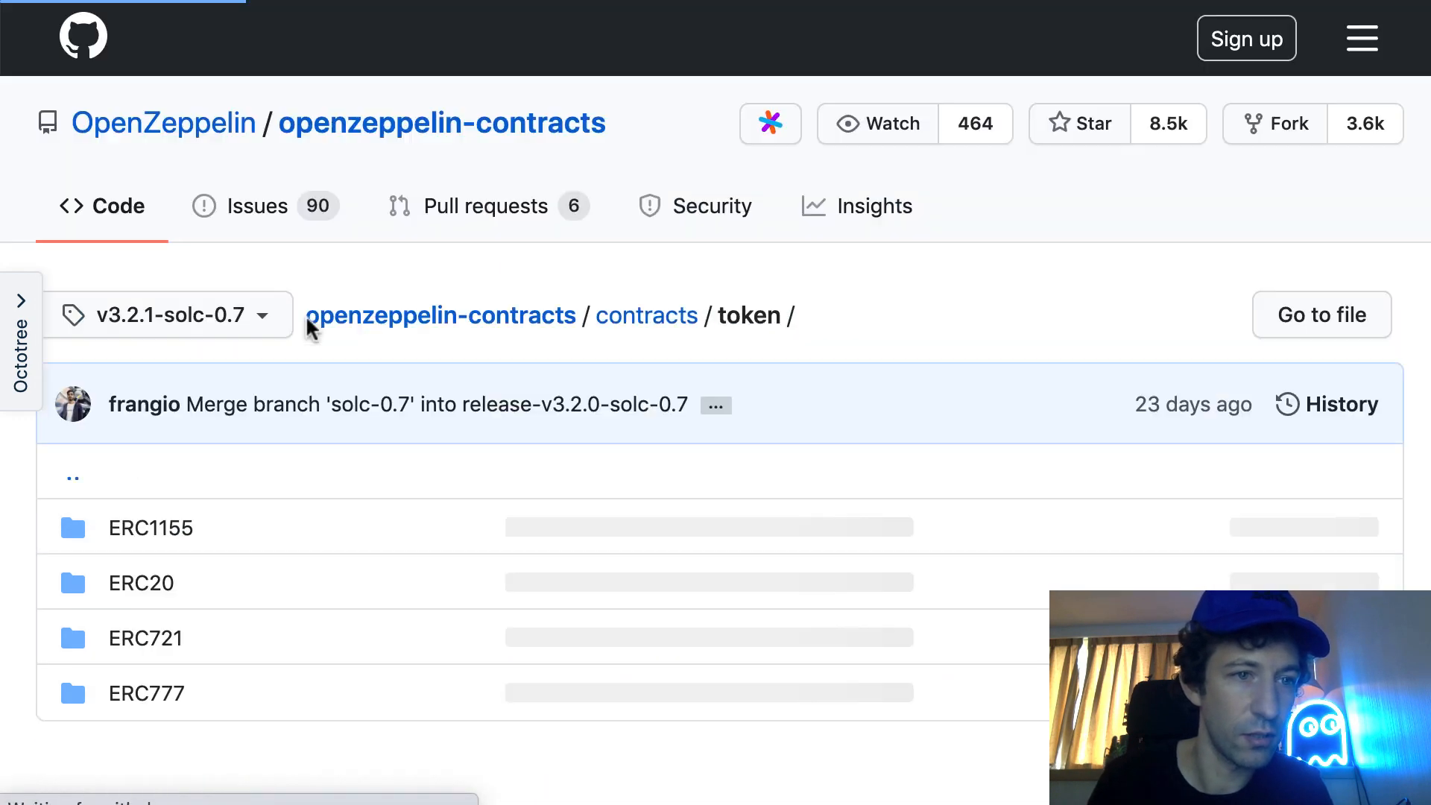
pyautogui.click(141, 582)
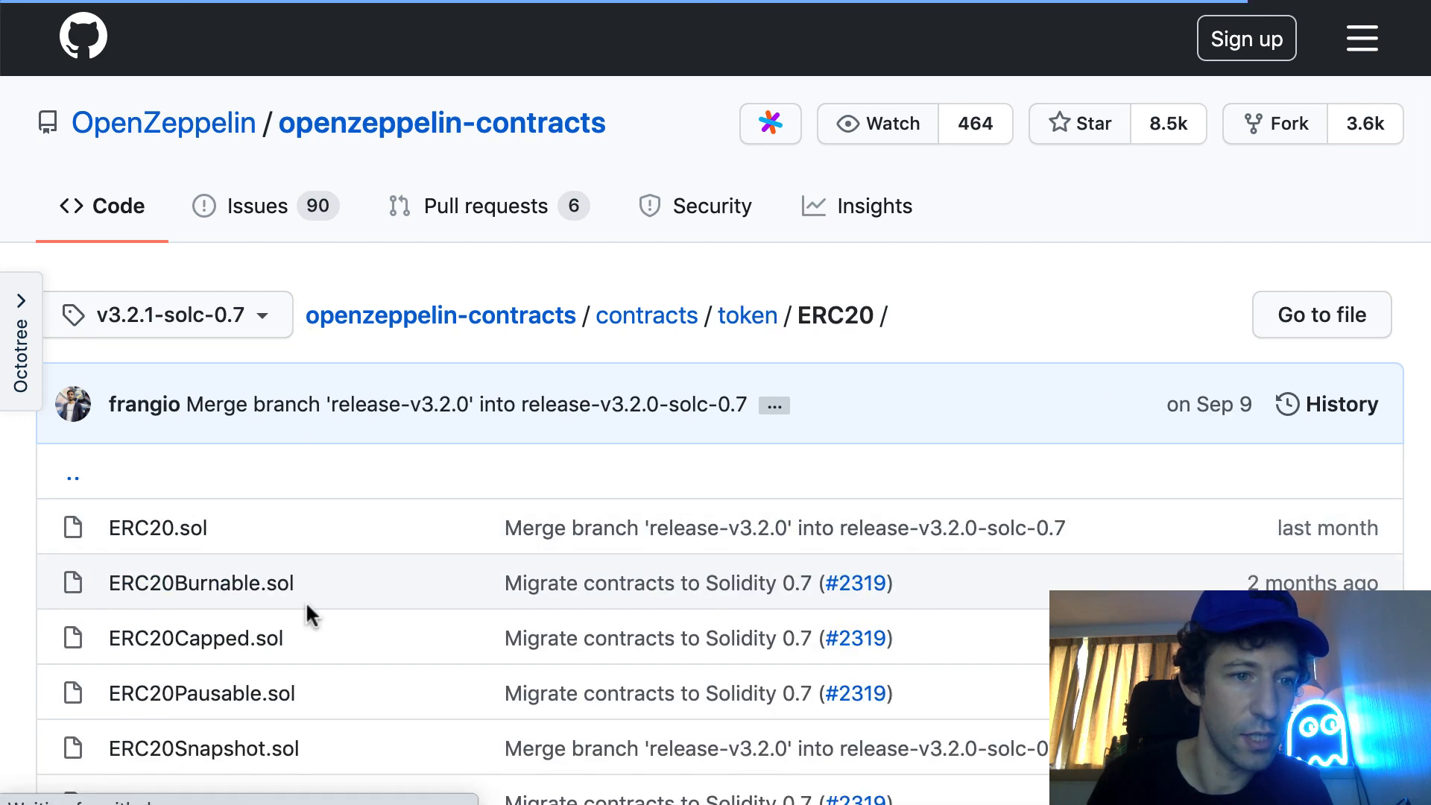
pyautogui.scroll(-3)
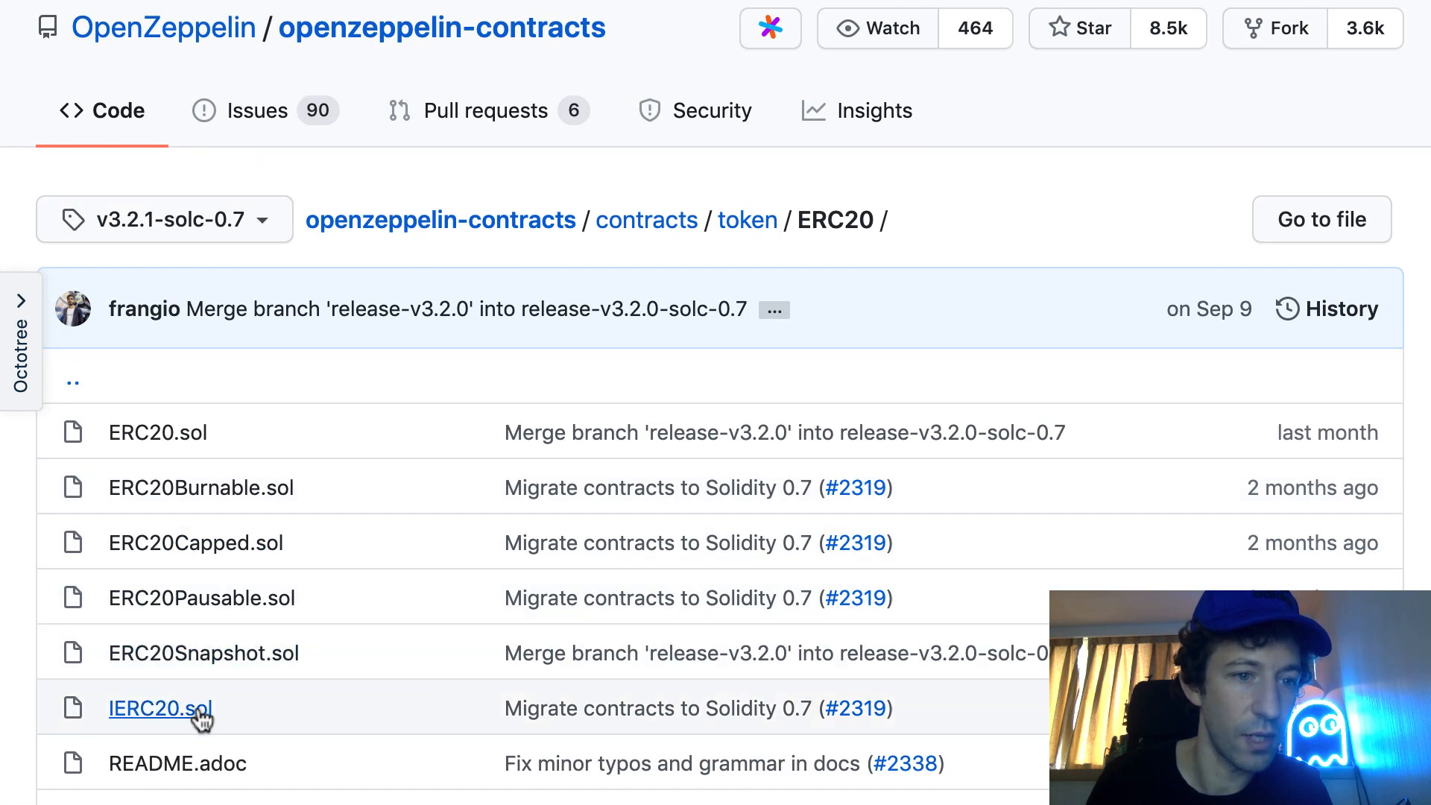
pyautogui.click(160, 708)
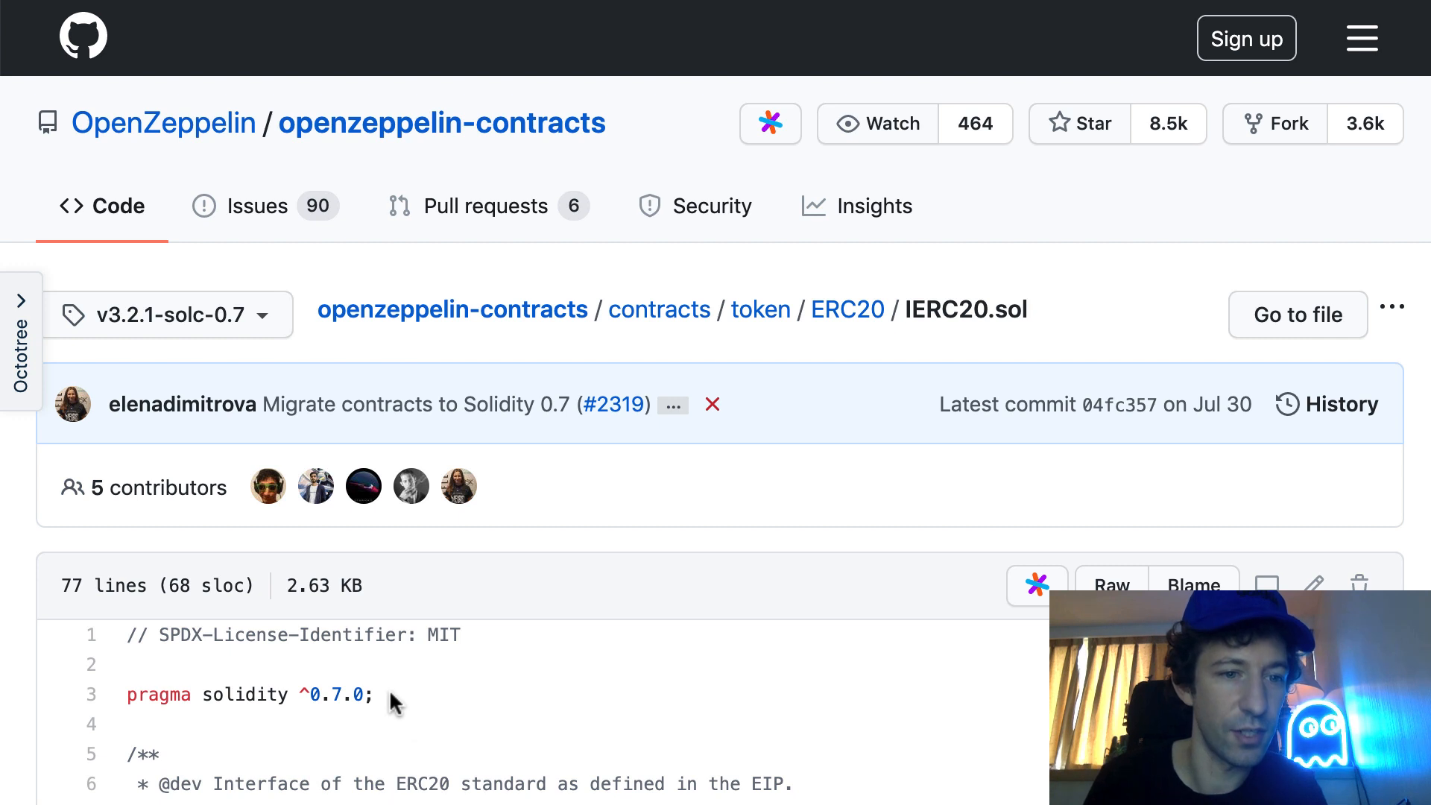
pyautogui.tripleClick(251, 694)
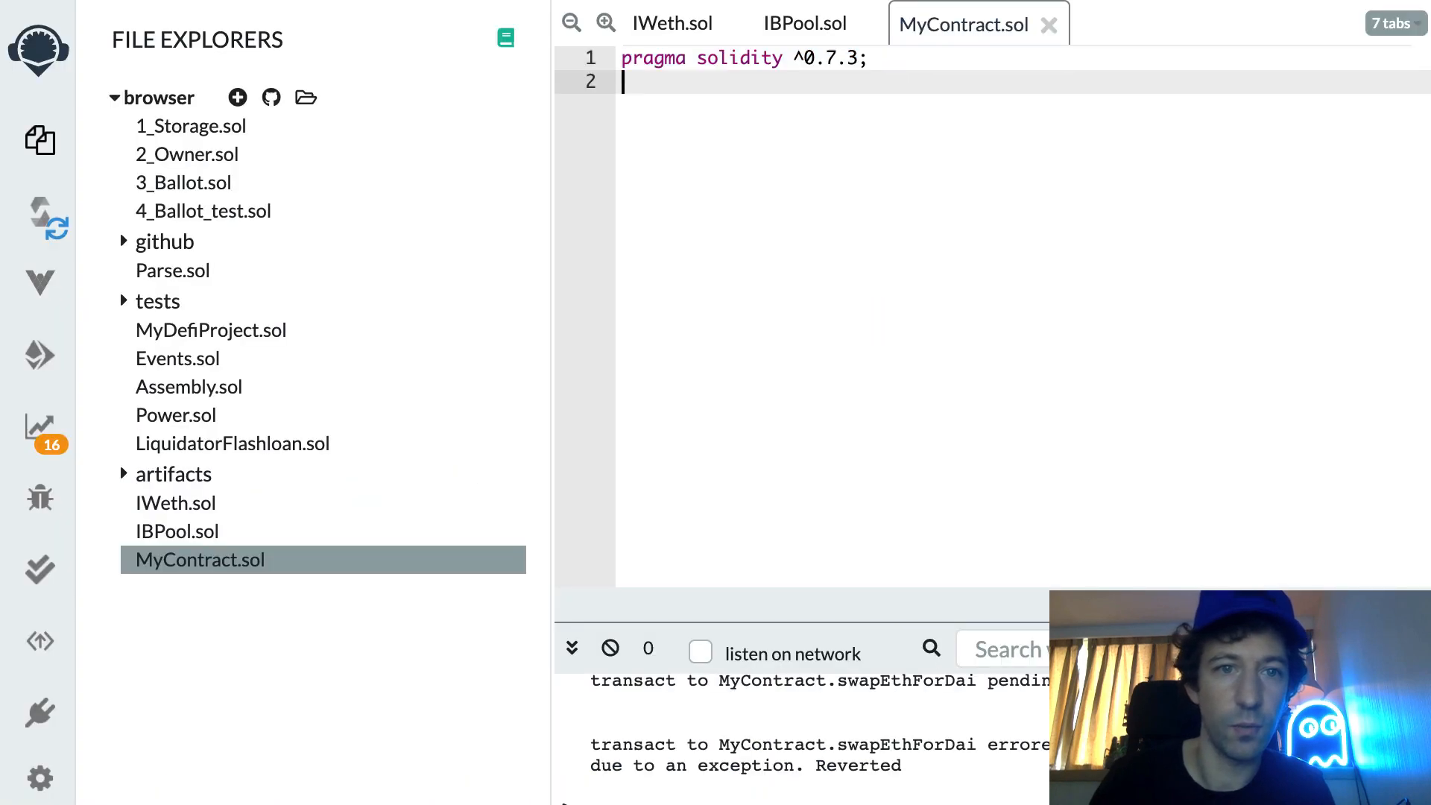
# Import the GitHub IERC20 URL, './IBPool.sol' and './IWeth.sol' in MyContract.sol.
pyautogui.write('import')
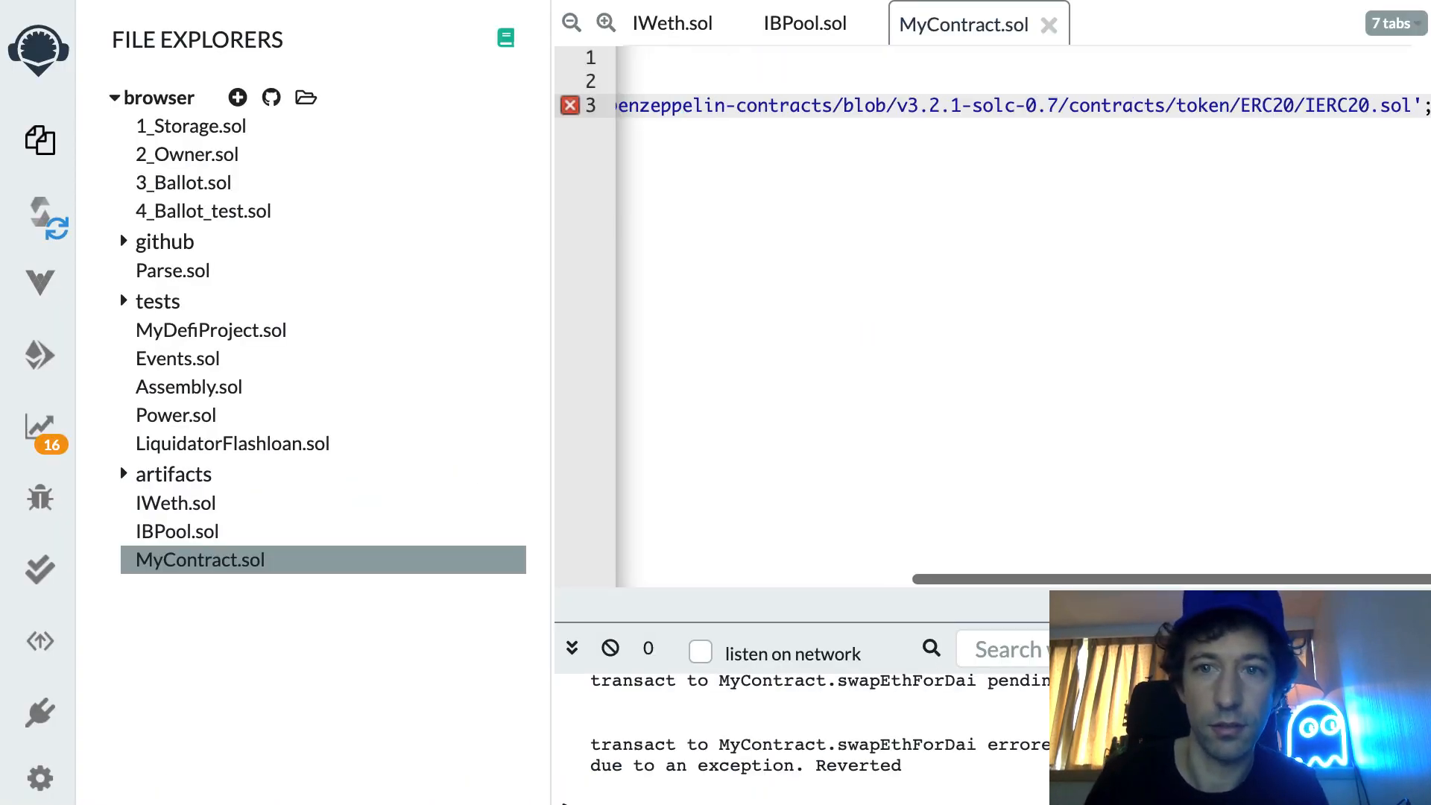
pyautogui.write('impor')
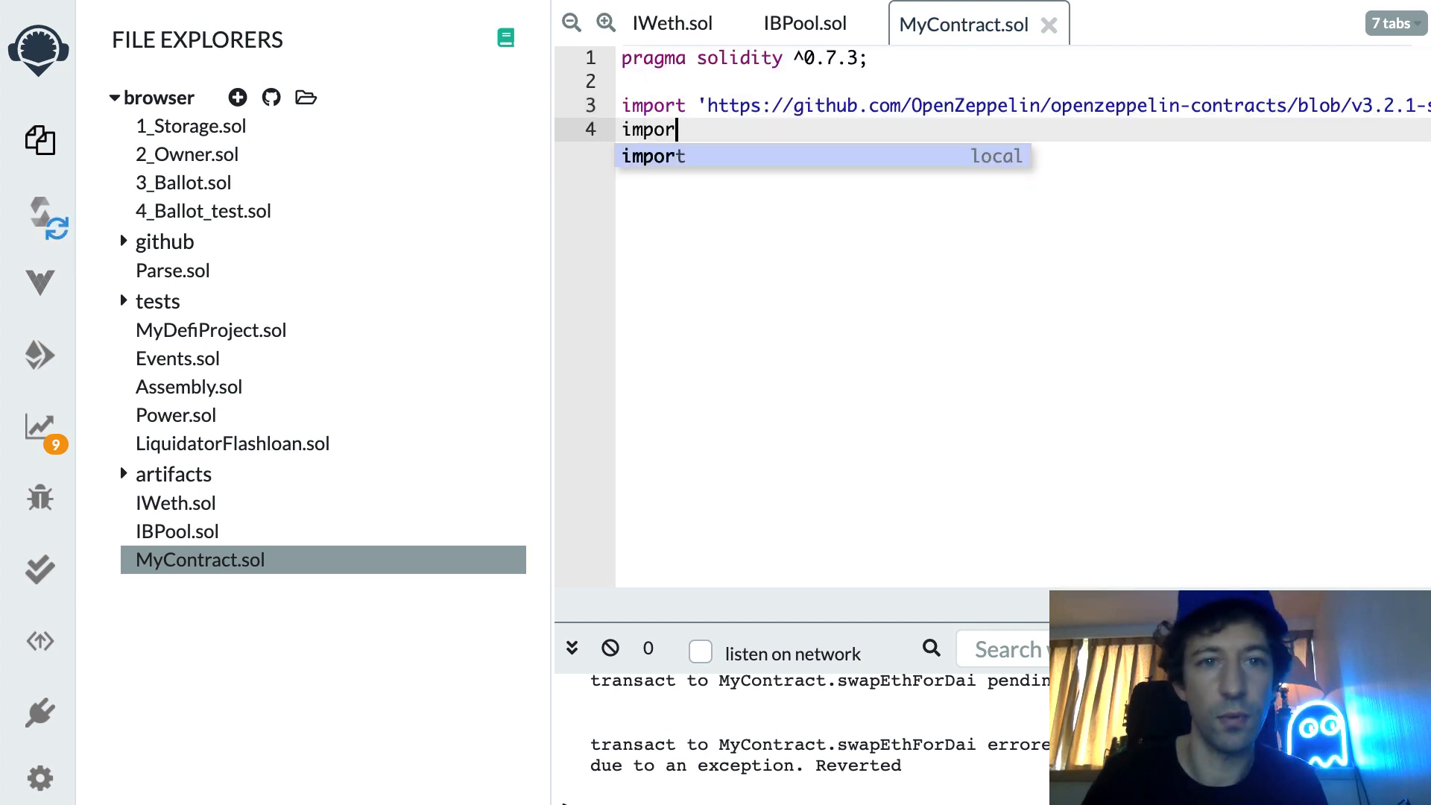
pyautogui.write("'./'")
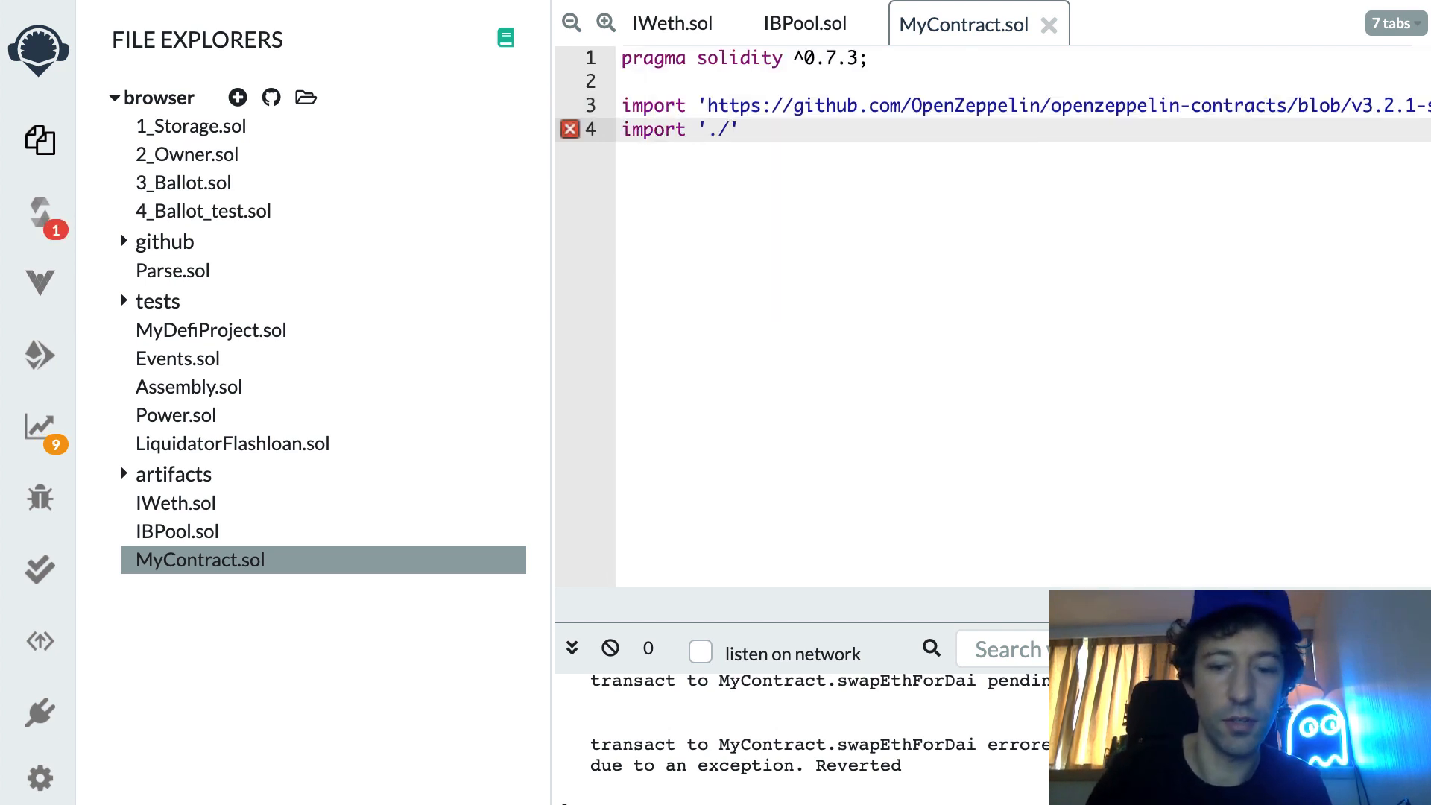
pyautogui.write('IBPool.sol')
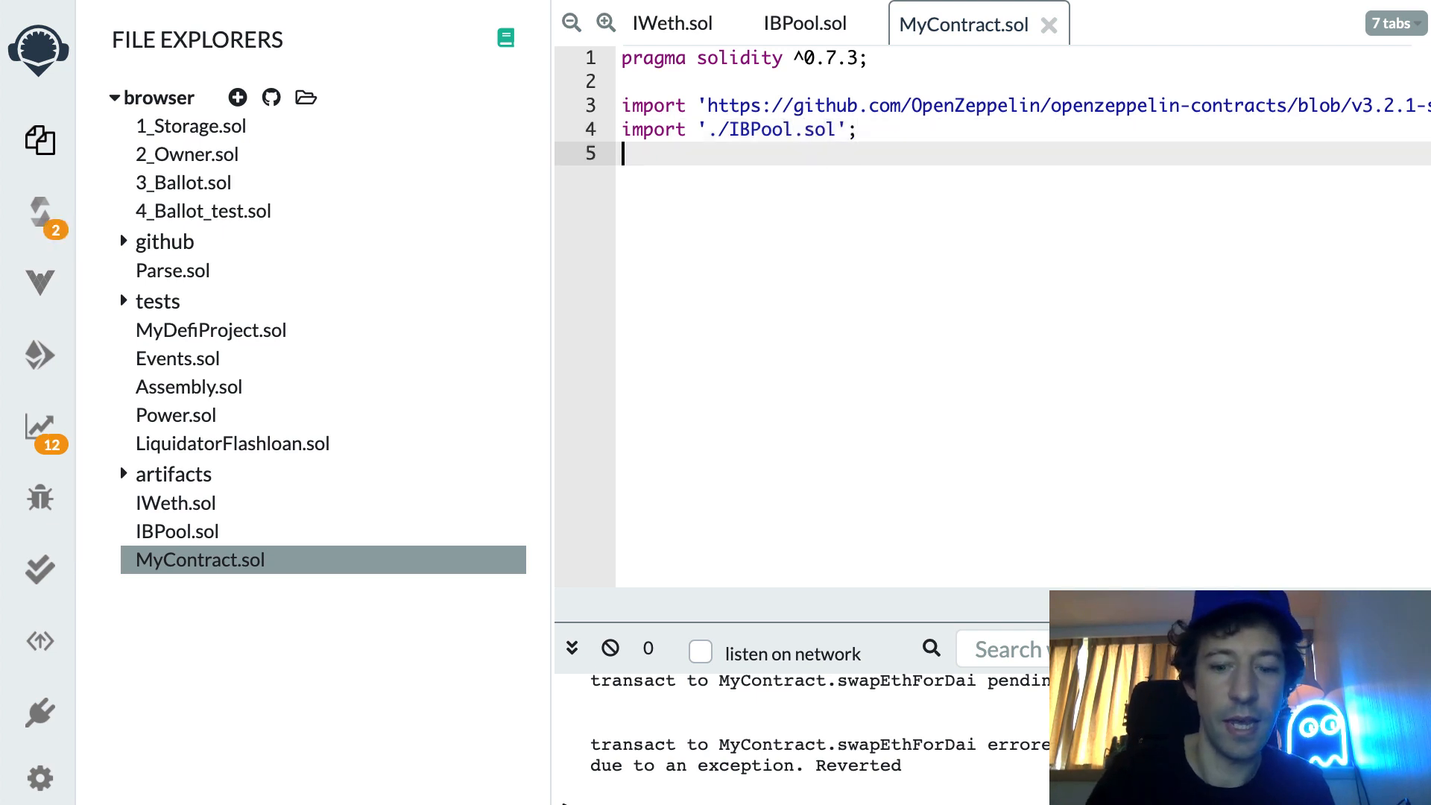
pyautogui.write("import './IWeth")
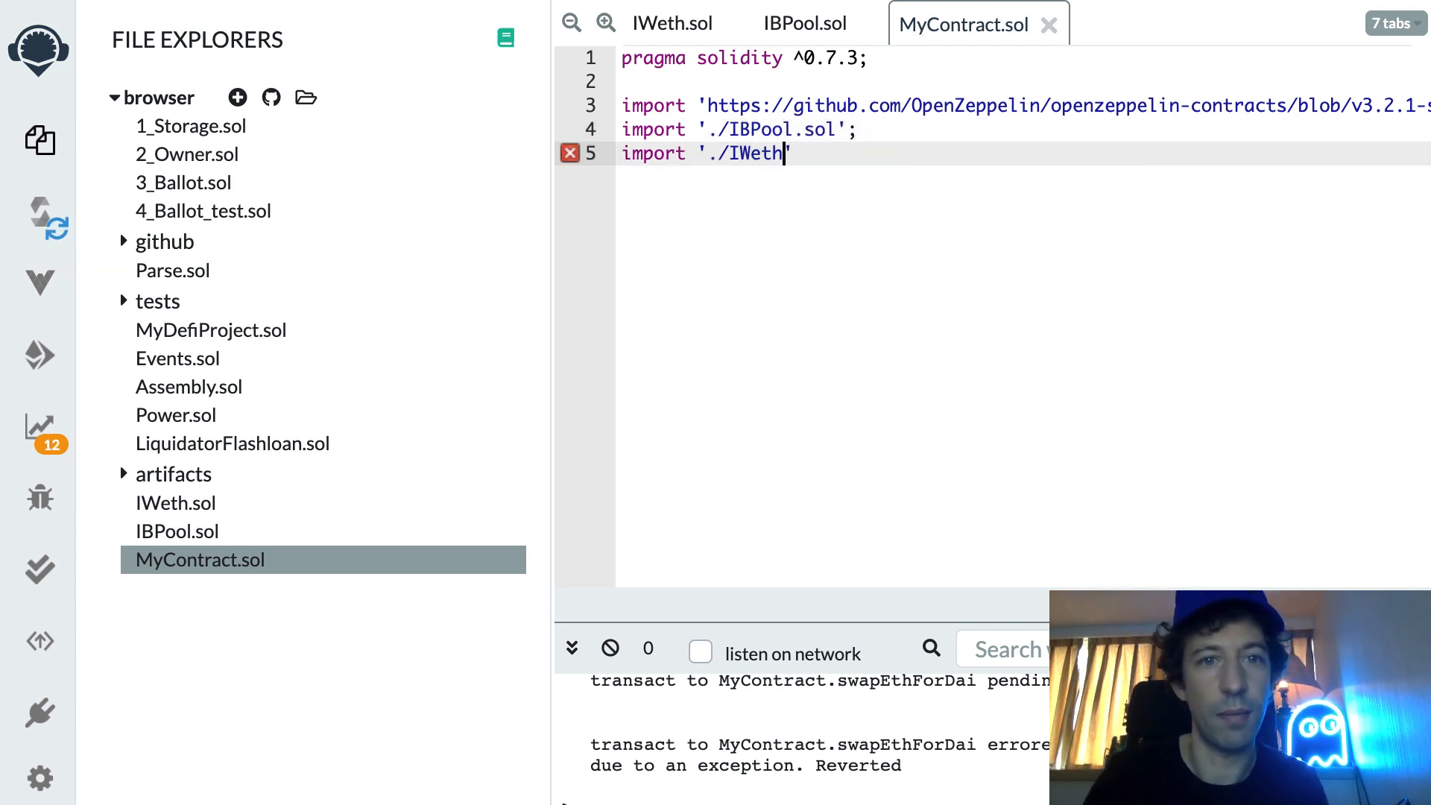
pyautogui.write(".sol';")
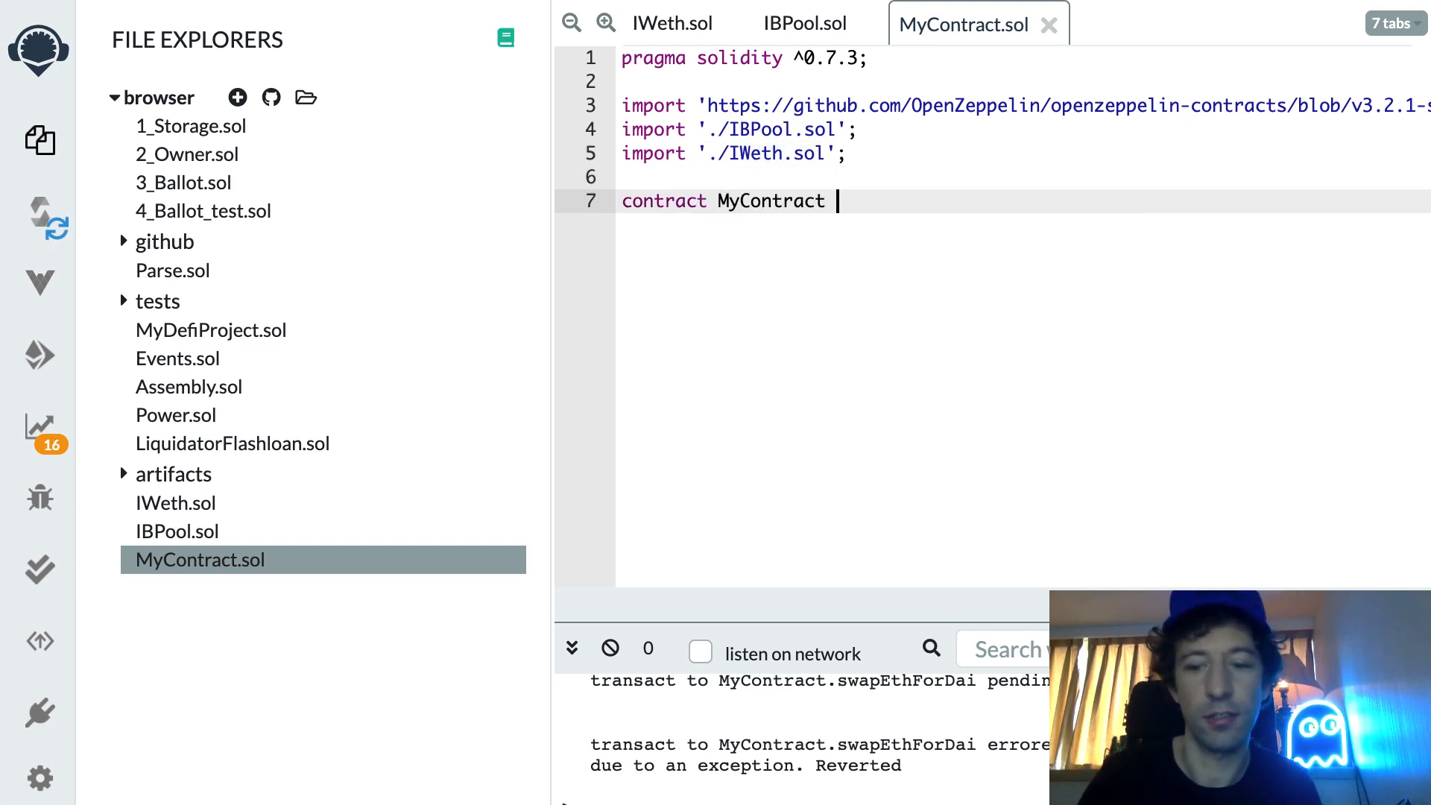
# Declare public state variables IBPool bPool, IERC20 dai and IWeth weth in MyContract.
pyautogui.write('{')
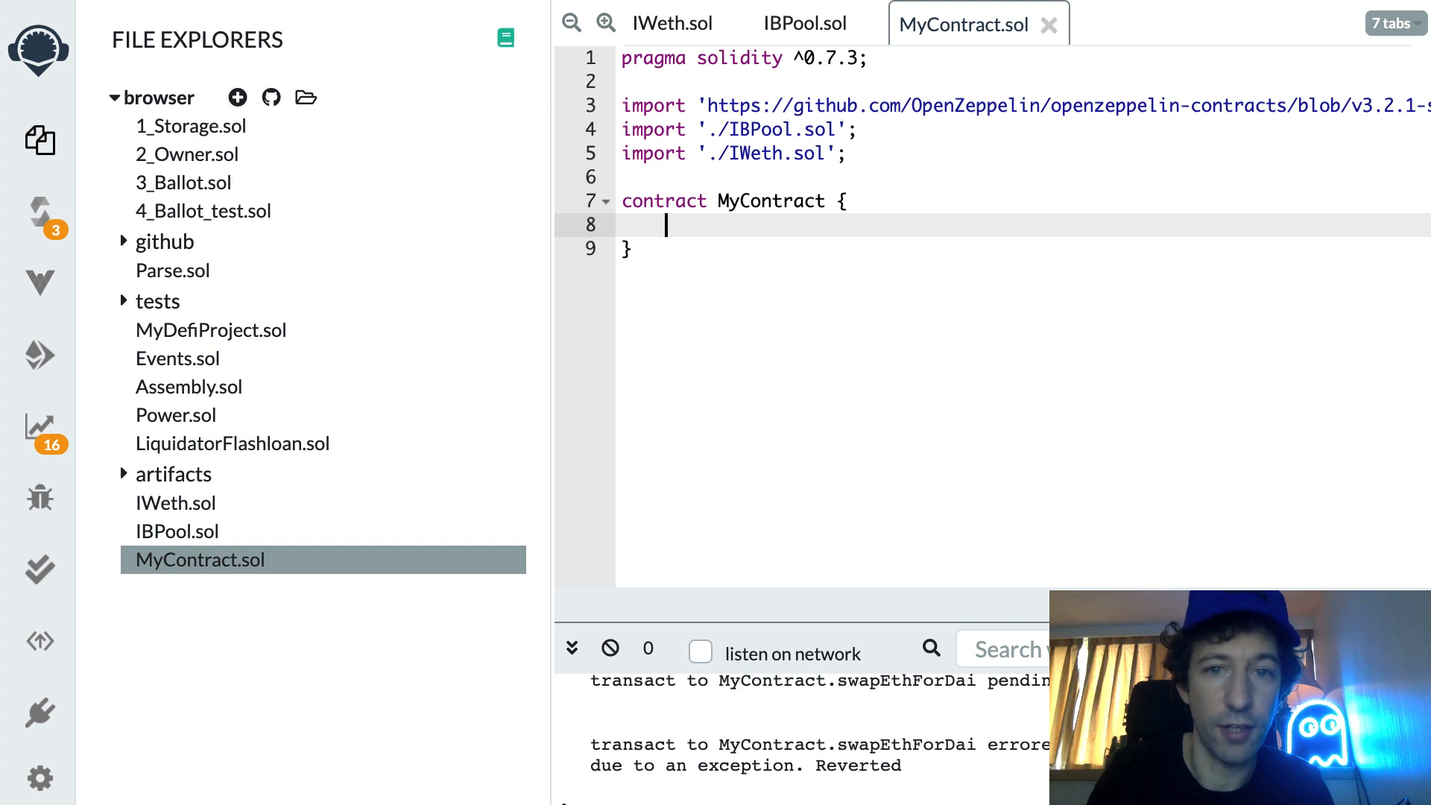
pyautogui.write('IBPool')
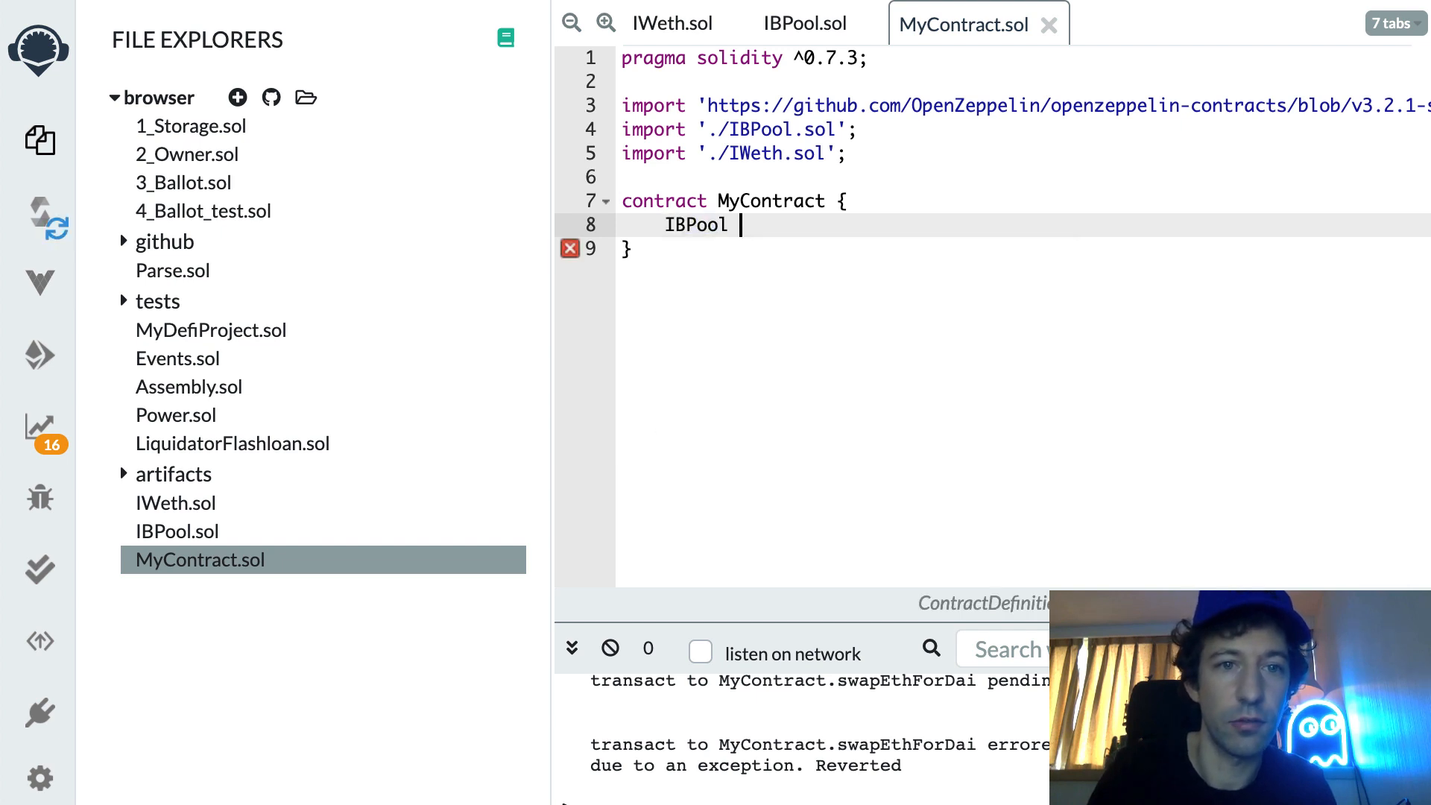
pyautogui.write('public bPool;')
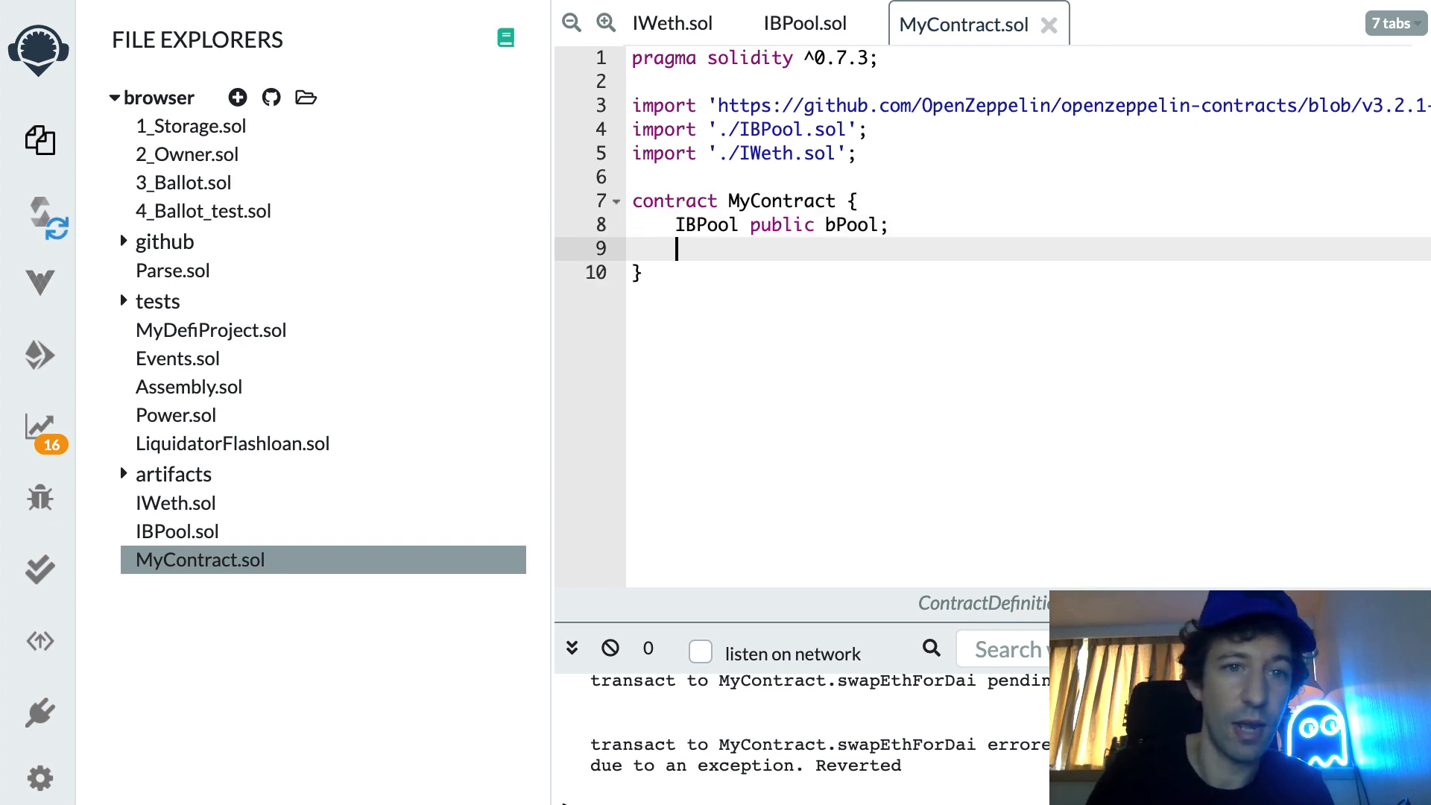
pyautogui.write('IERC20')
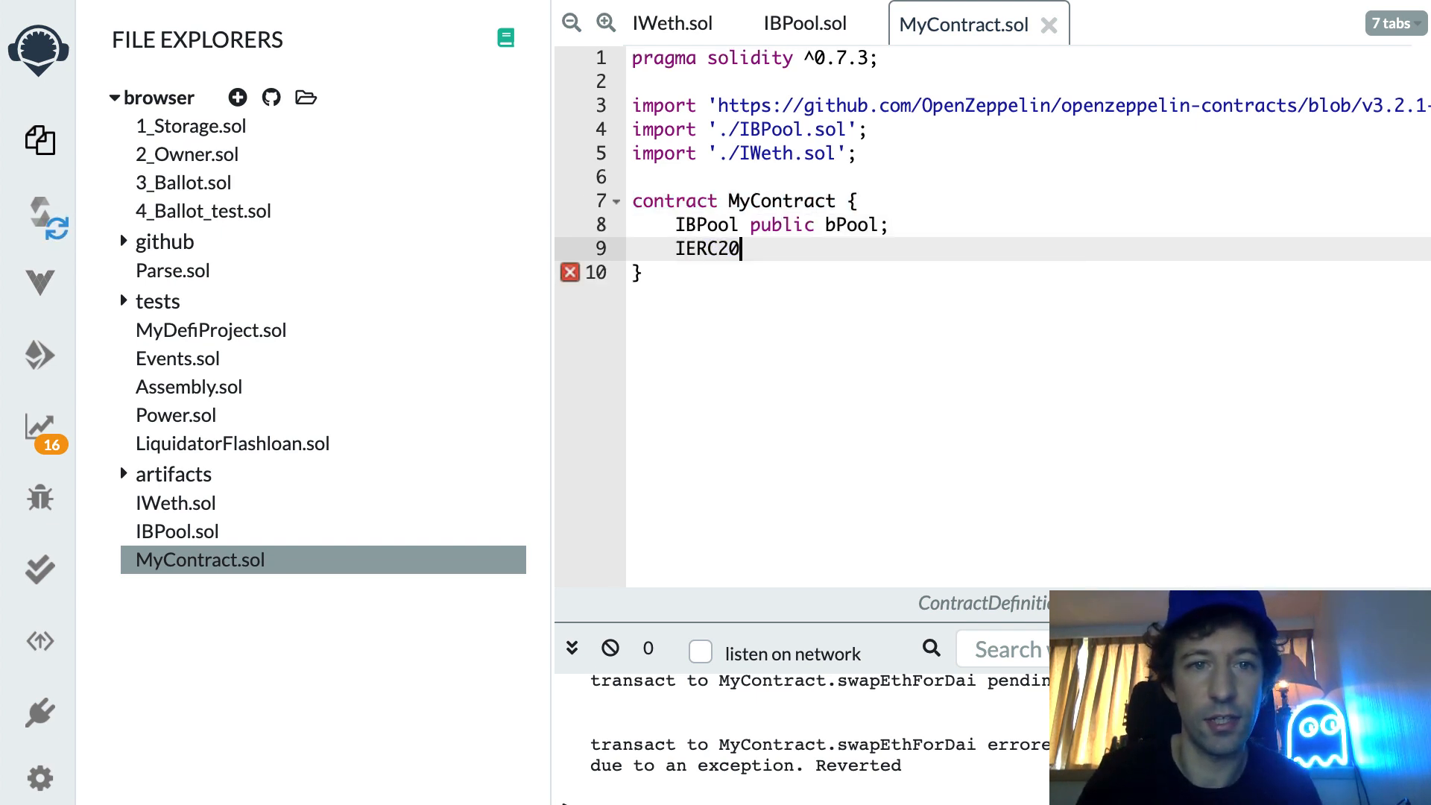
pyautogui.write('public dai;')
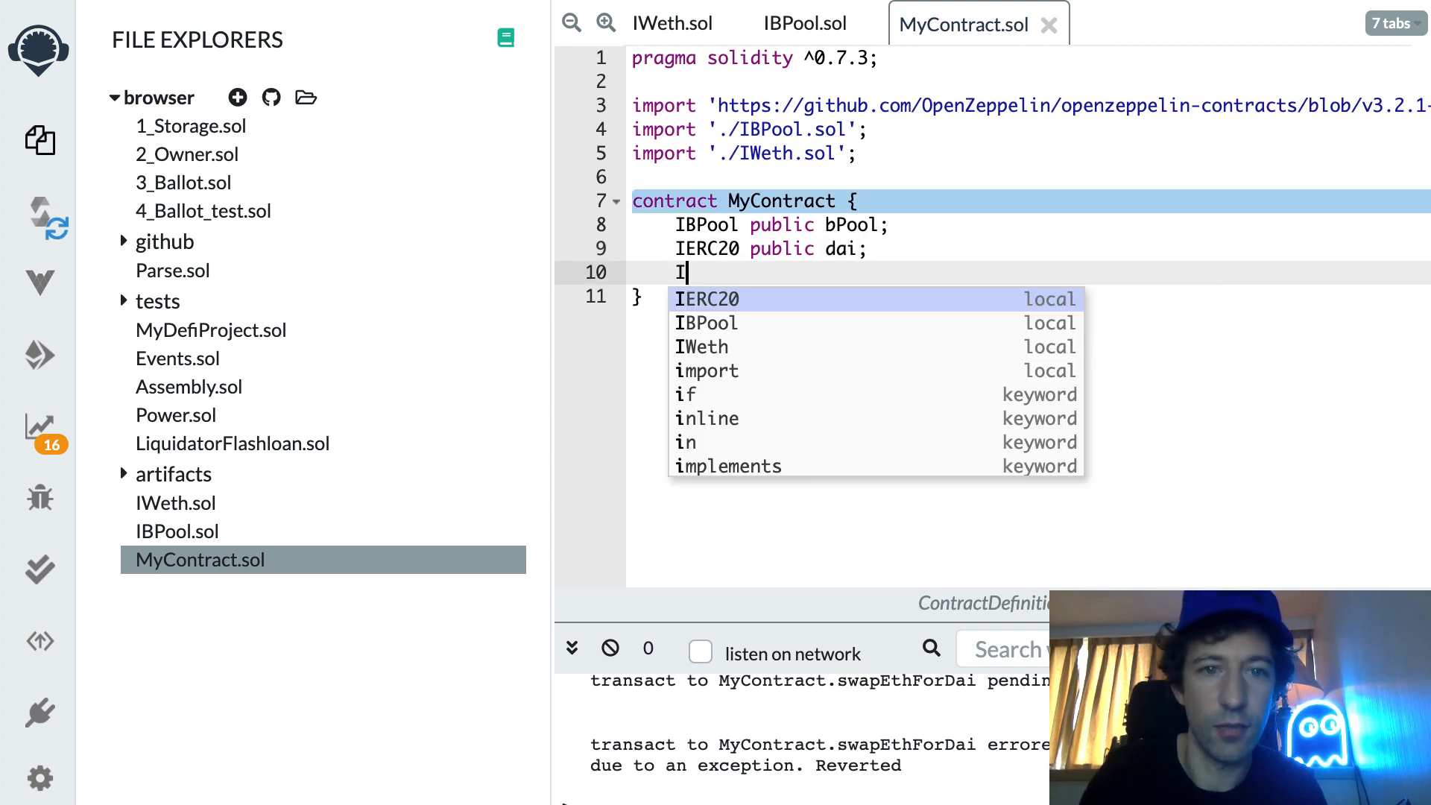
pyautogui.write('Weth public weth')
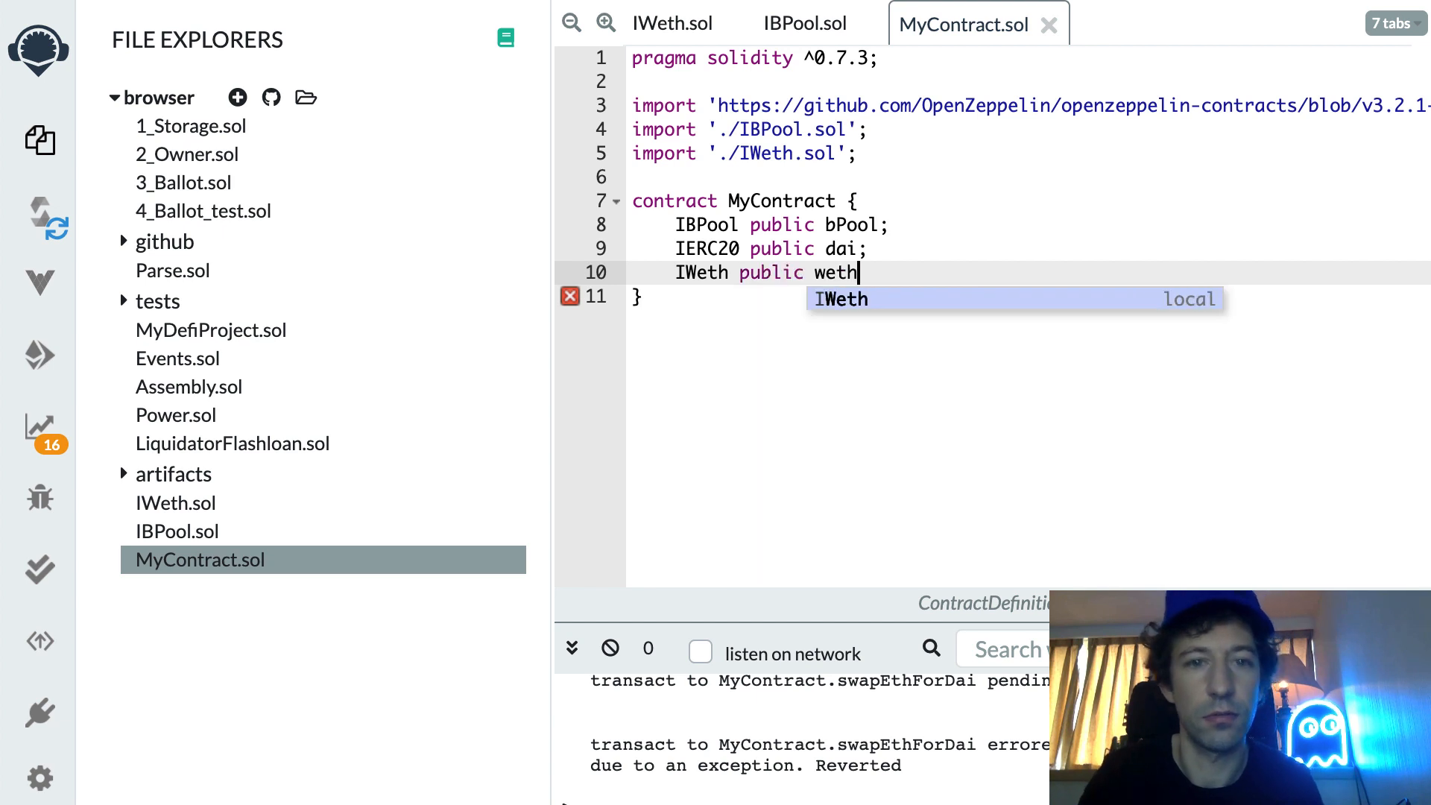
pyautogui.write(';')
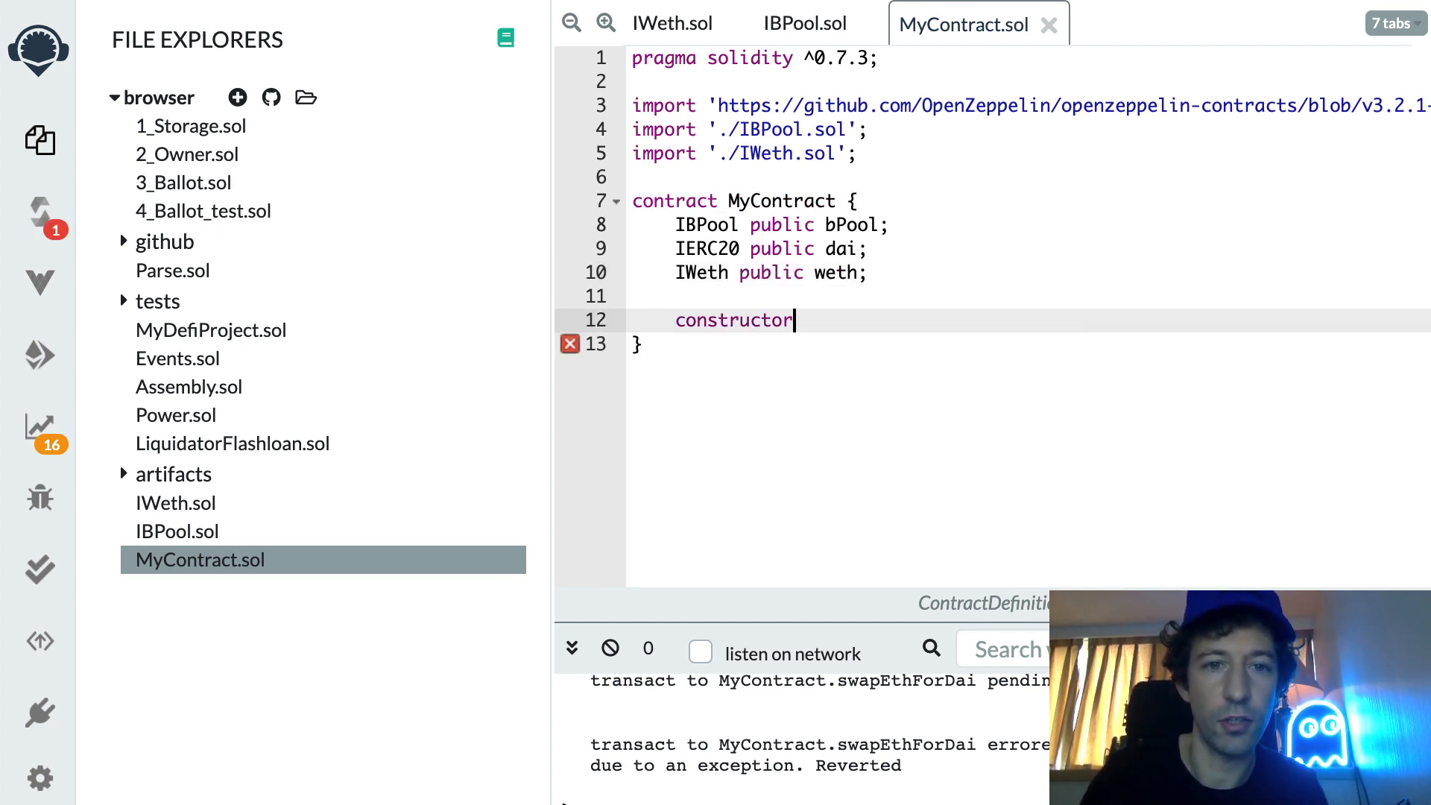
# Add a constructor(address _bpool, address _dai, address _weth) assigning bPool, dai and weth.
pyautogui.write('()')
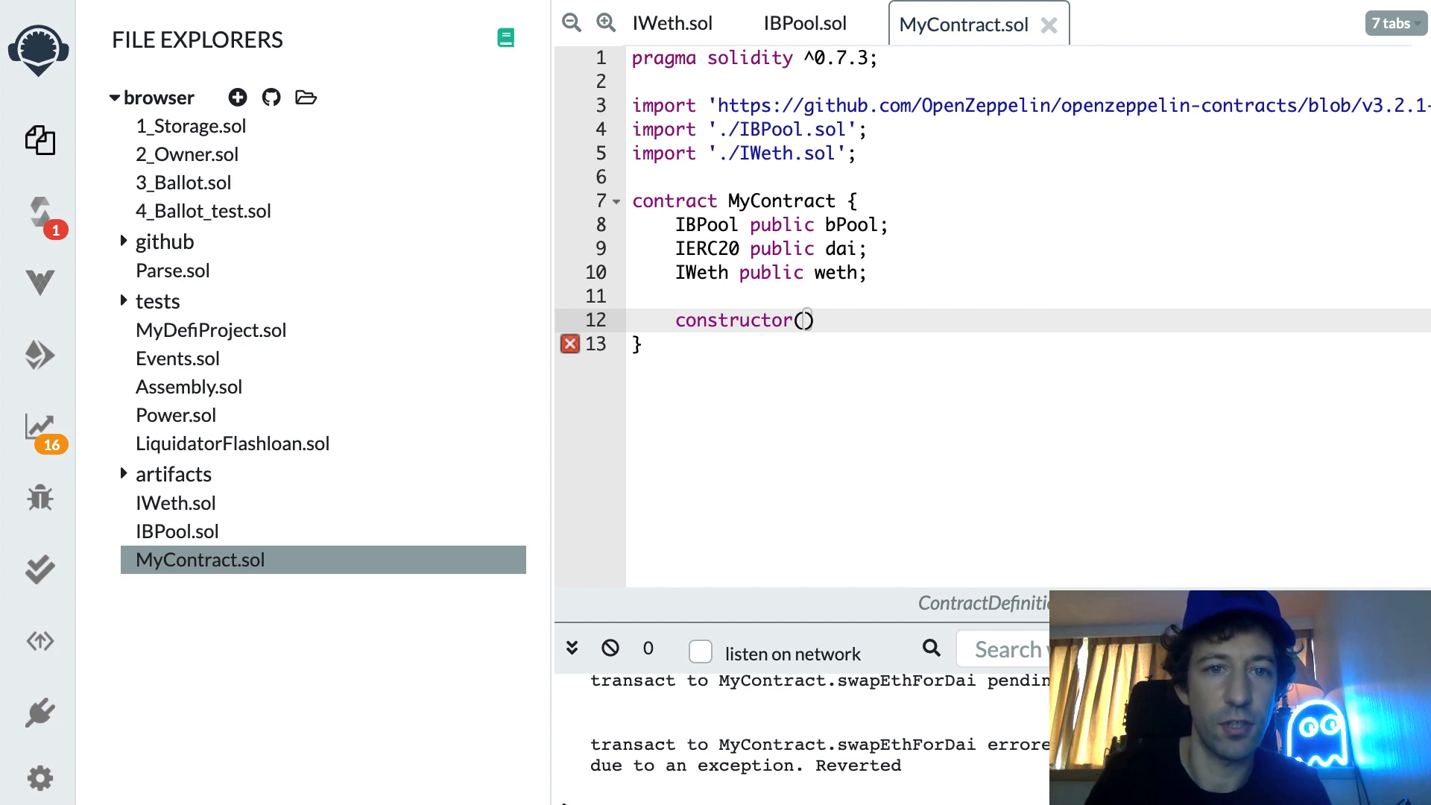
pyautogui.write('address _bpool')
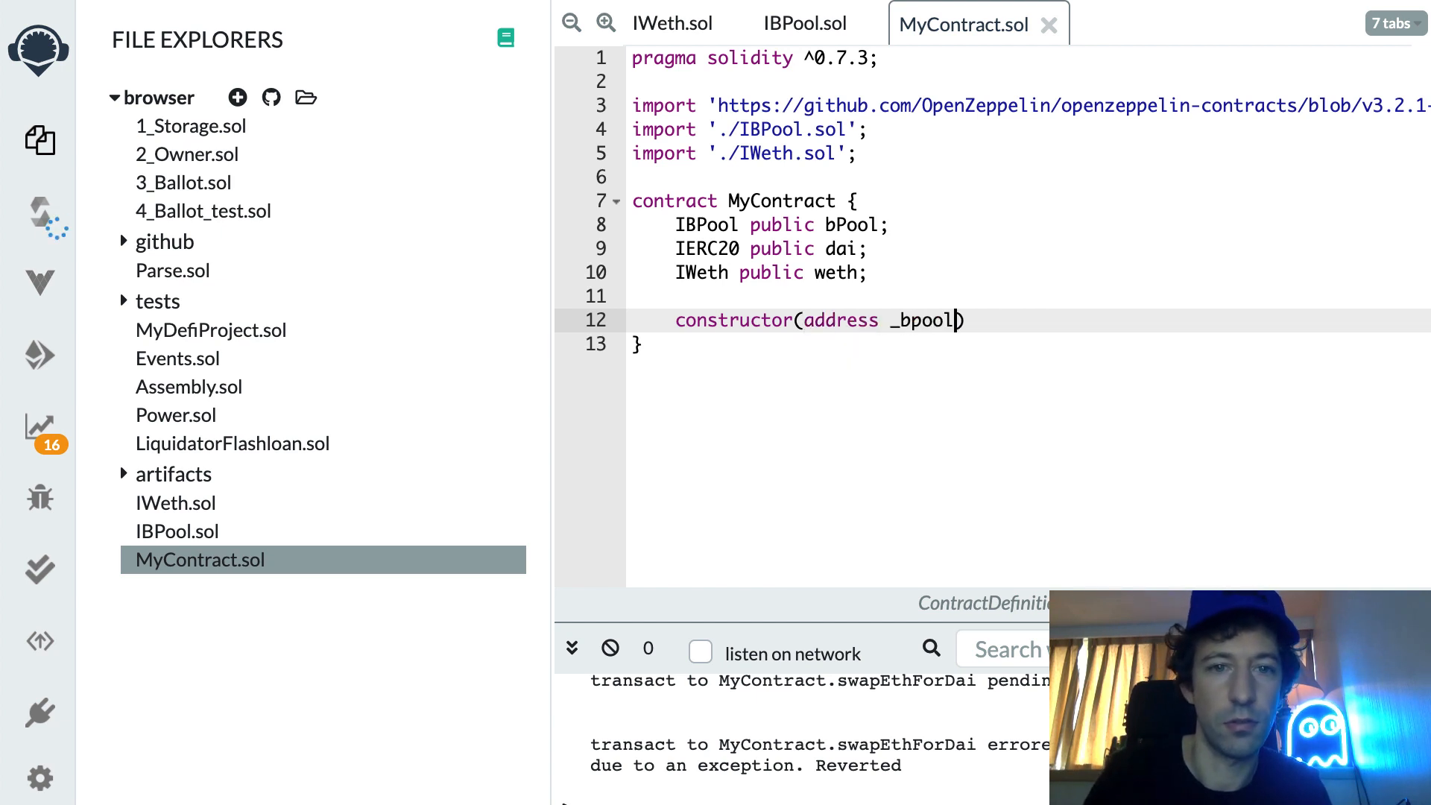
pyautogui.write(', address _dai,')
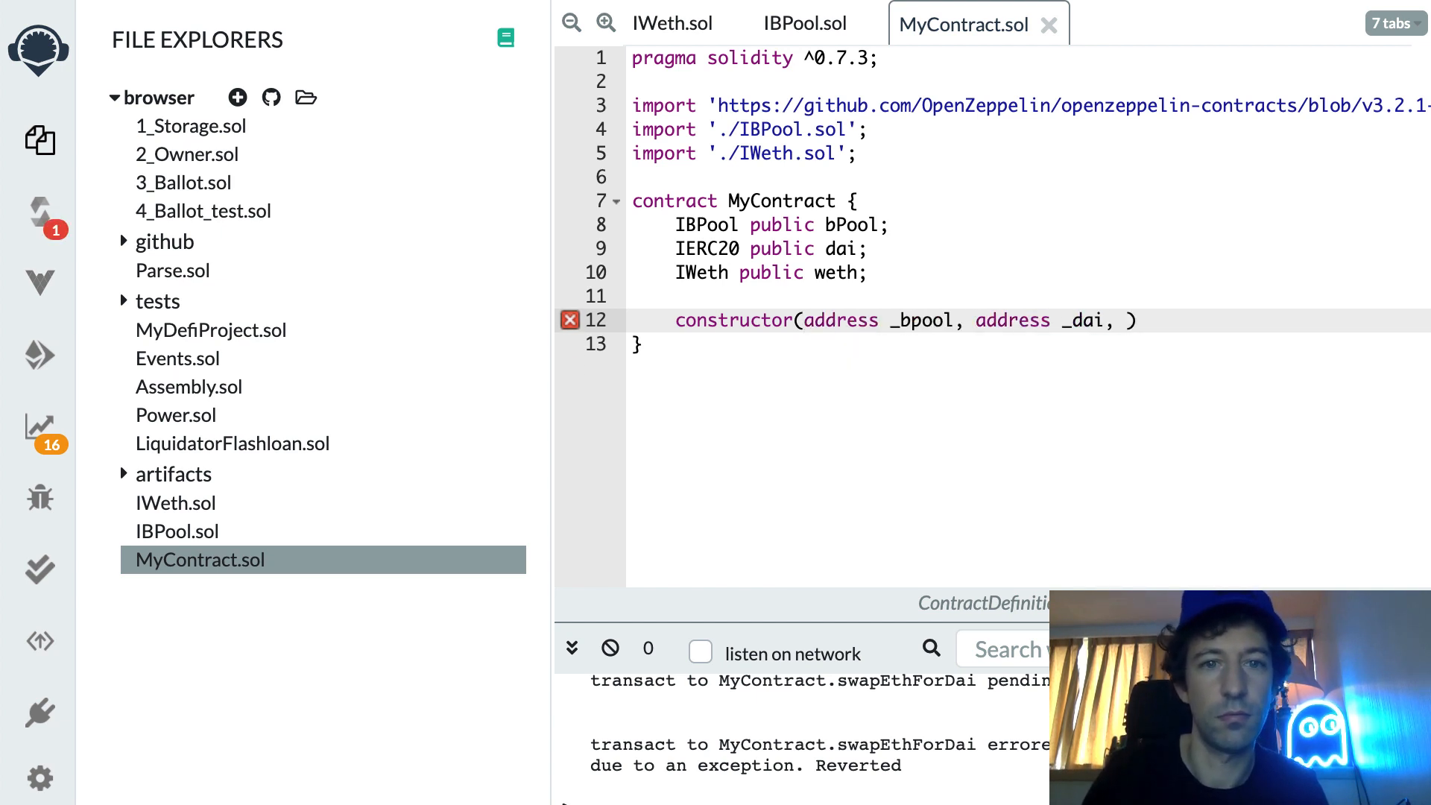
pyautogui.write('address _weth) {')
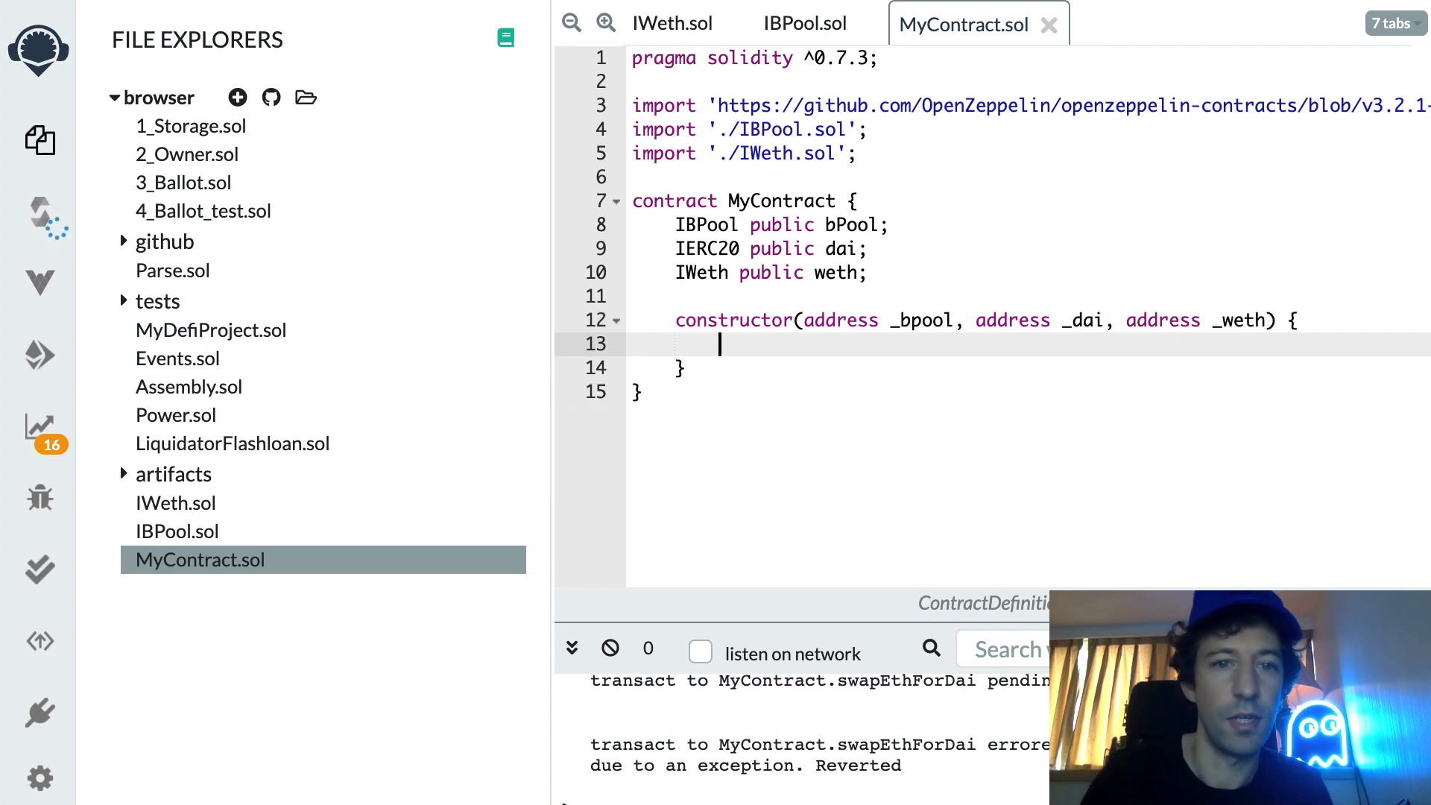
pyautogui.write('bPool = I')
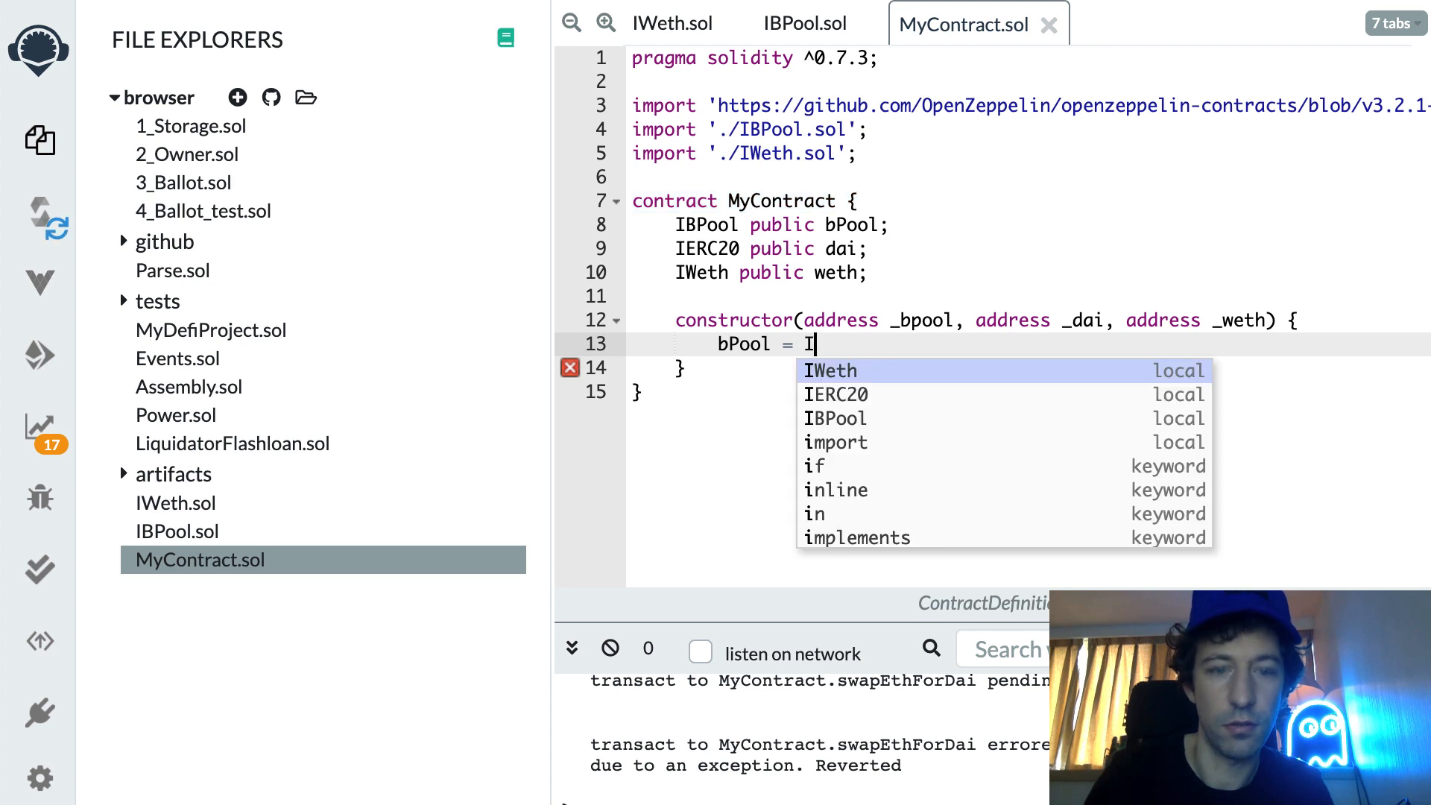
pyautogui.write('BPool(_bPool);')
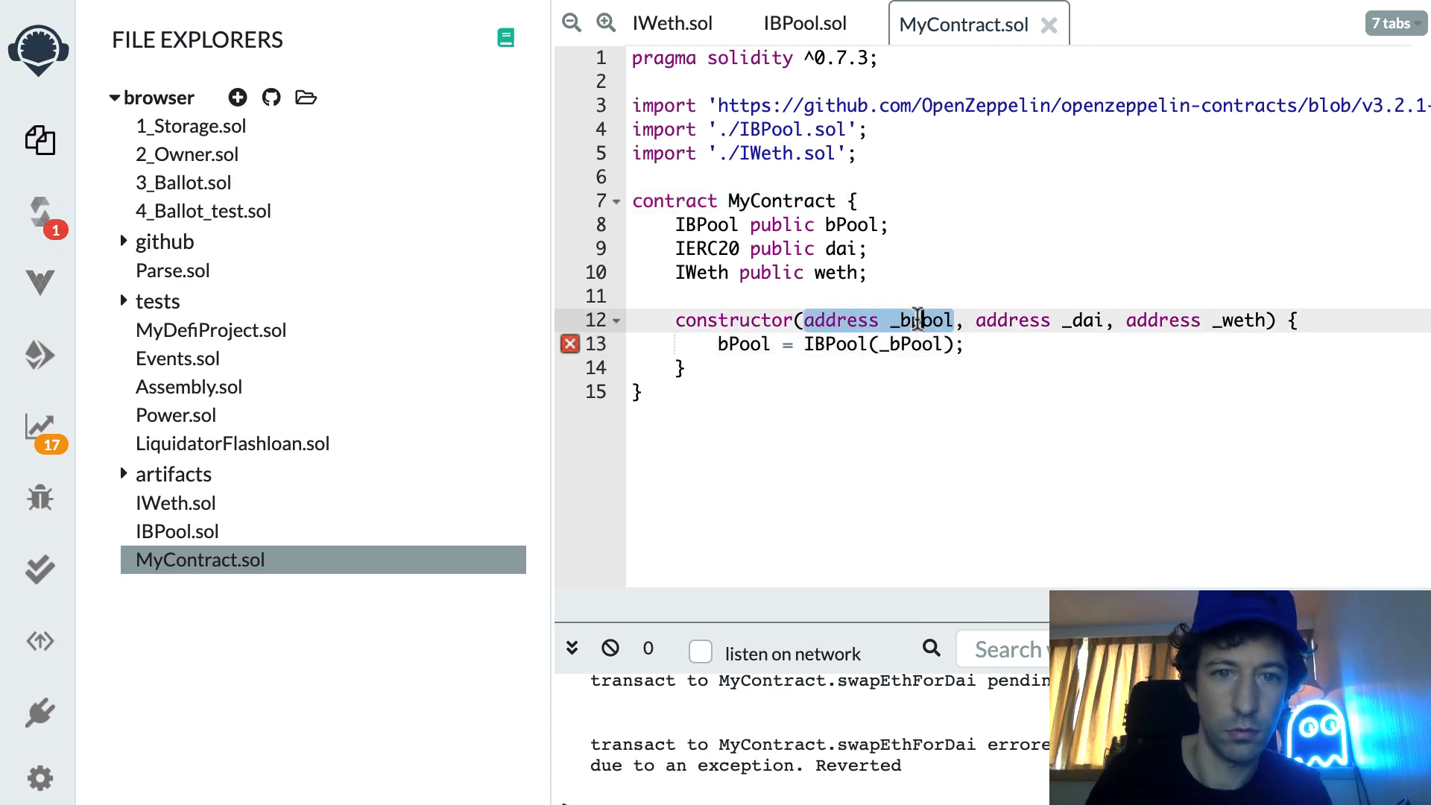
pyautogui.write('dai = IERC20(_dai);')
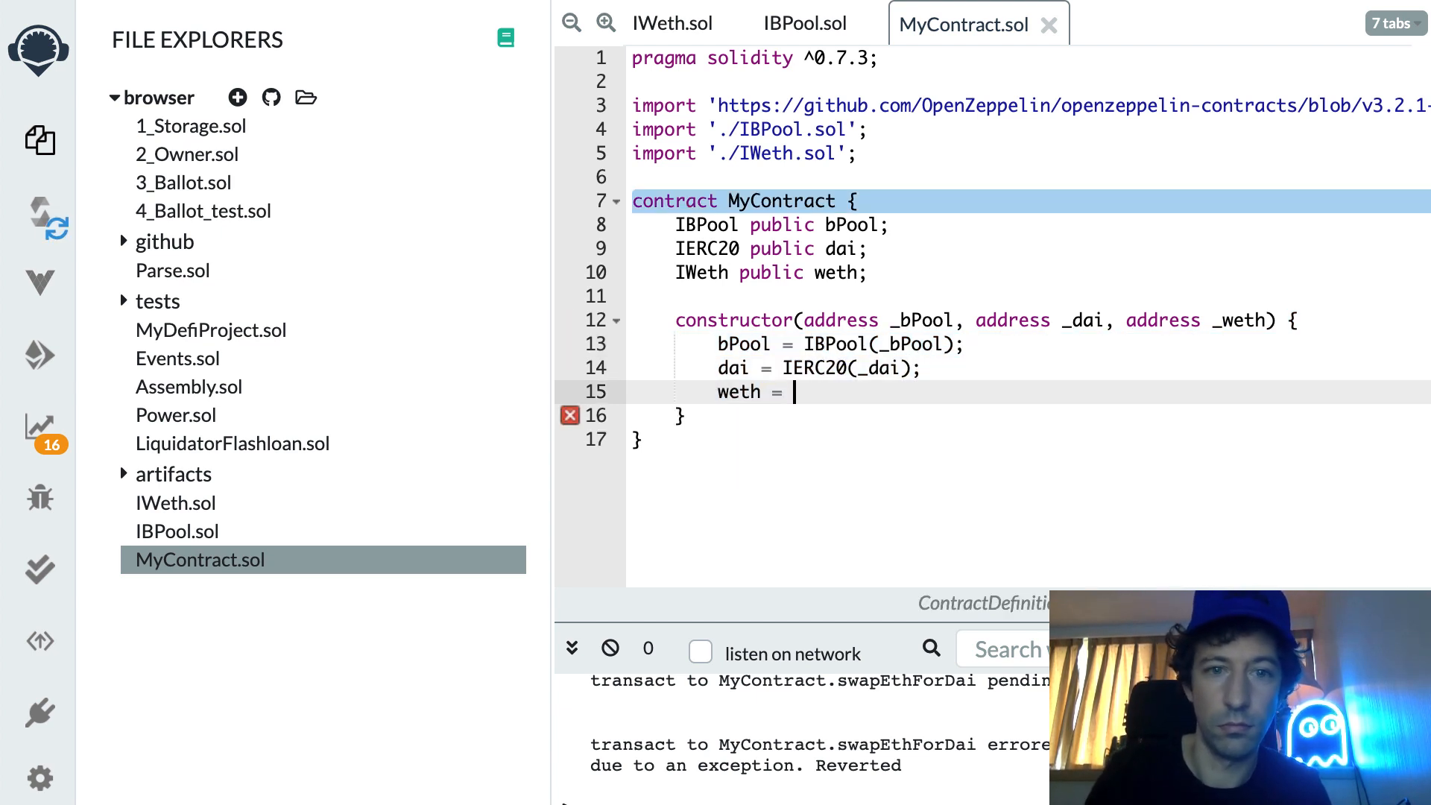
pyautogui.write('IWeth()')
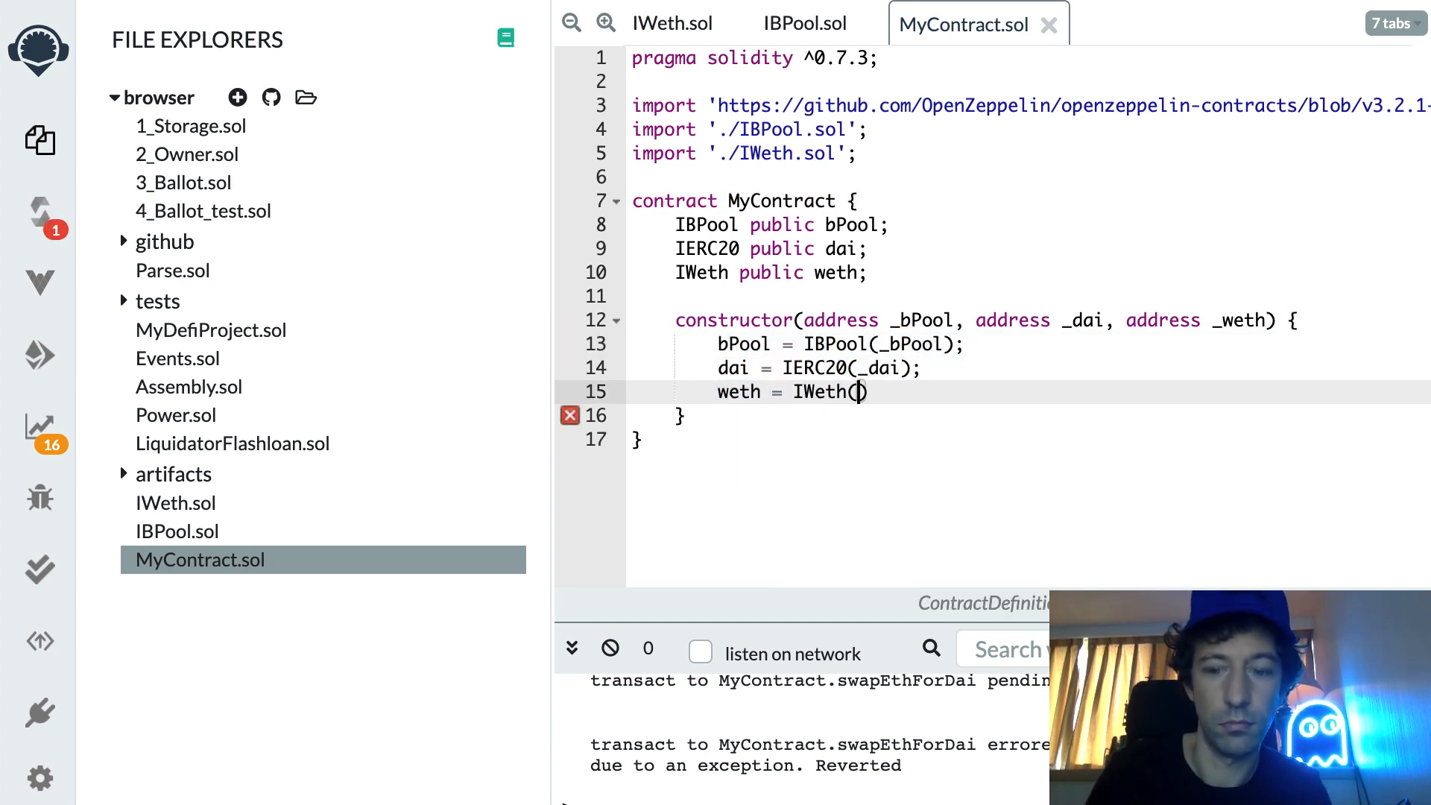
pyautogui.write('_weth);')
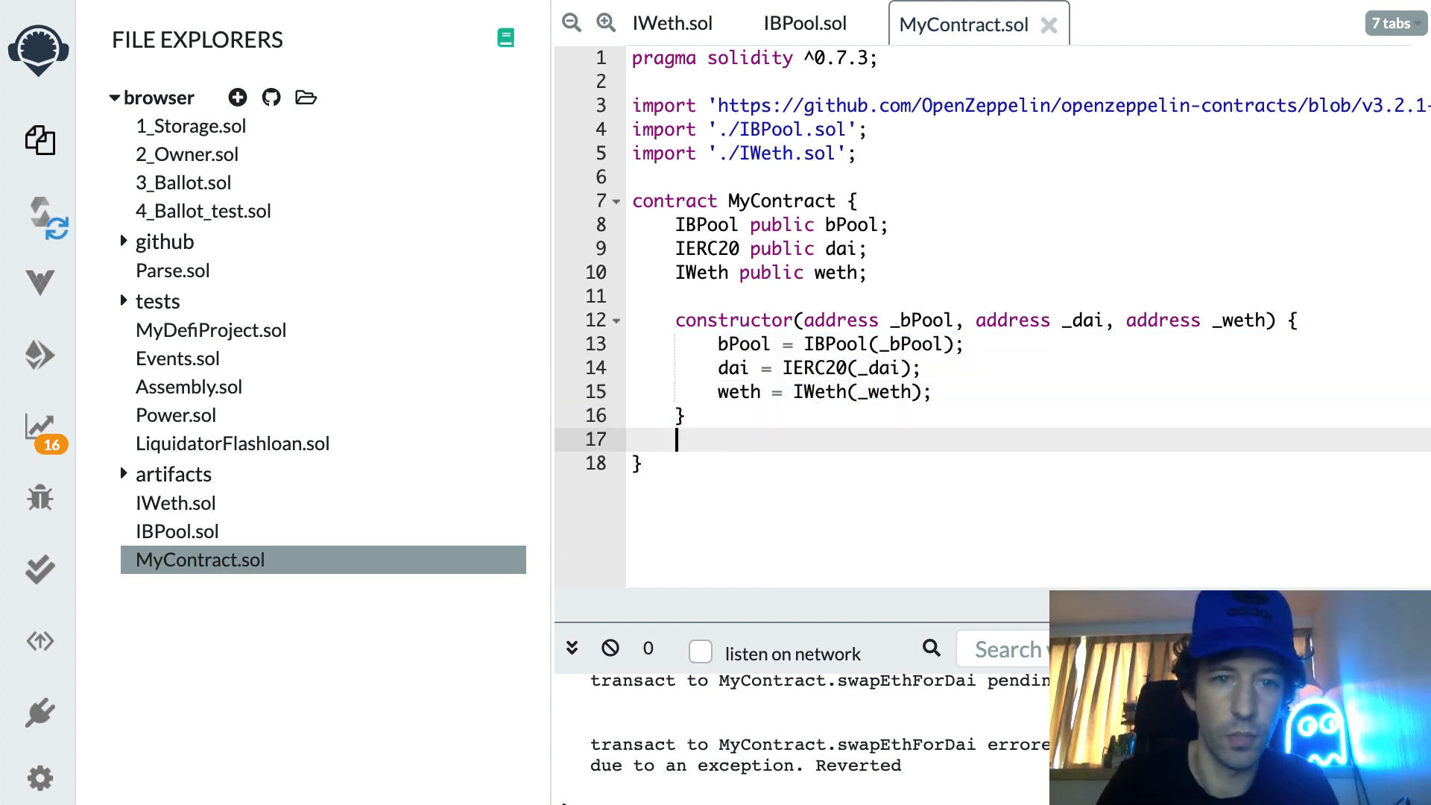
# Declare swapEthForDai(uint daiAmount) as an external payable function.
pyautogui.write('function')
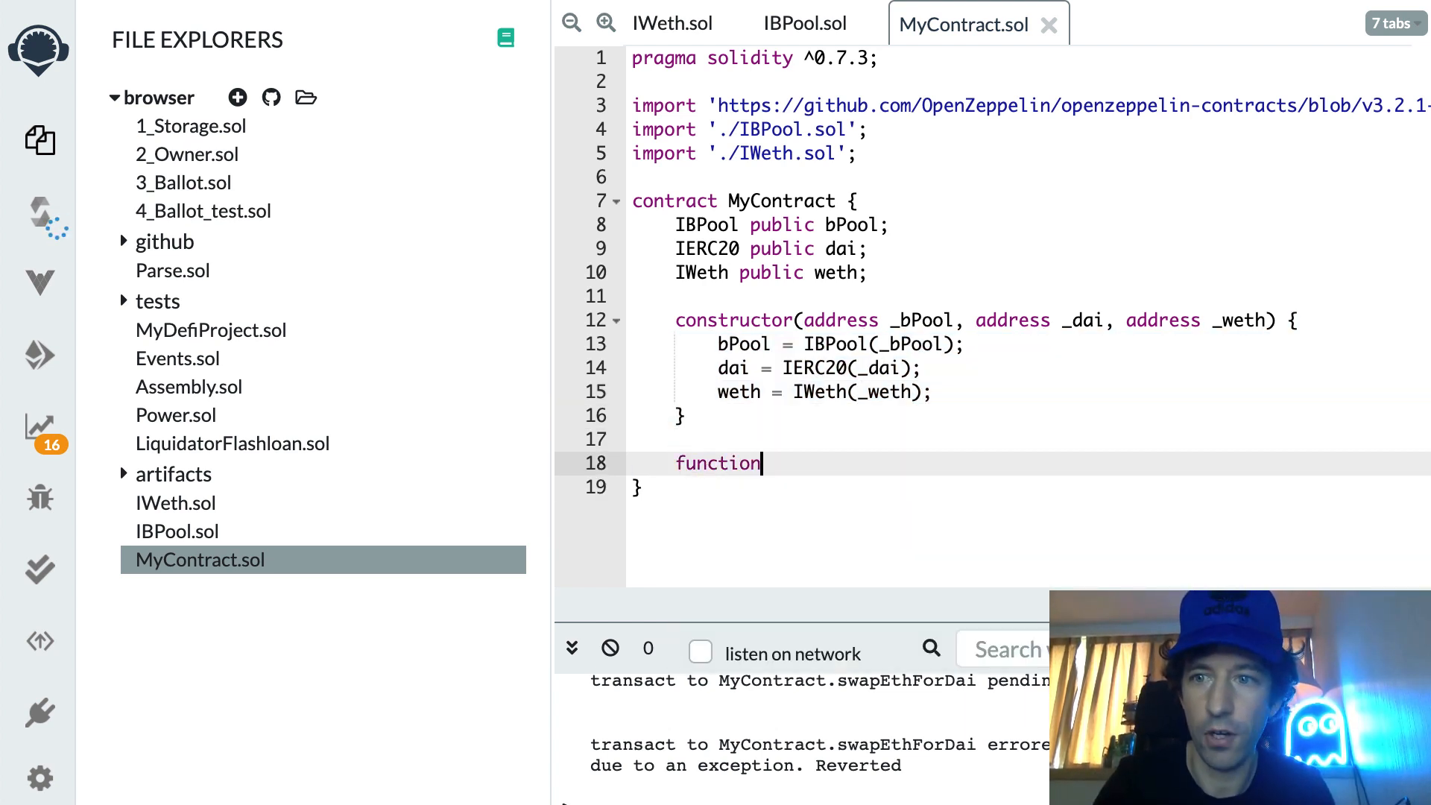
pyautogui.write('swapEthFo')
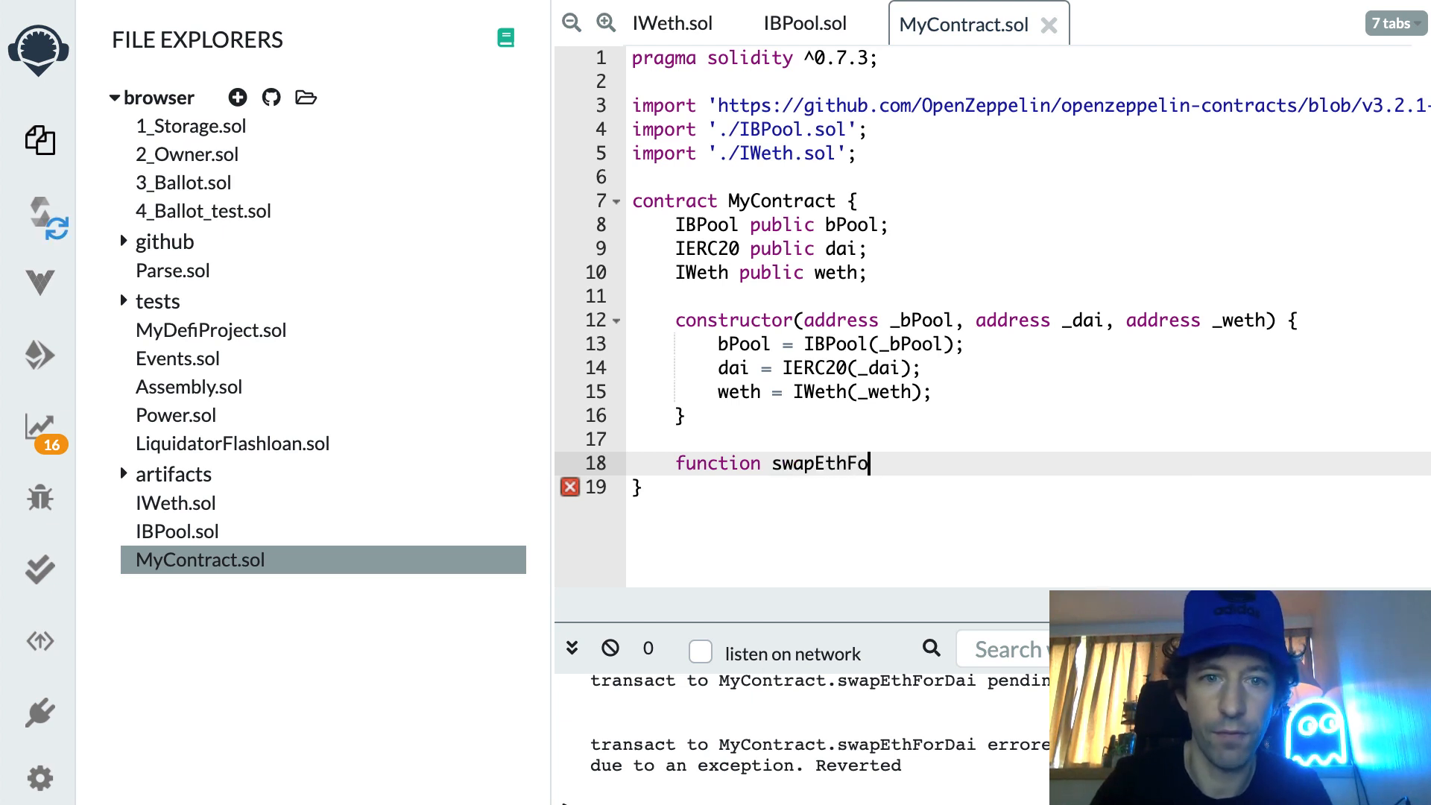
pyautogui.write('rDai()')
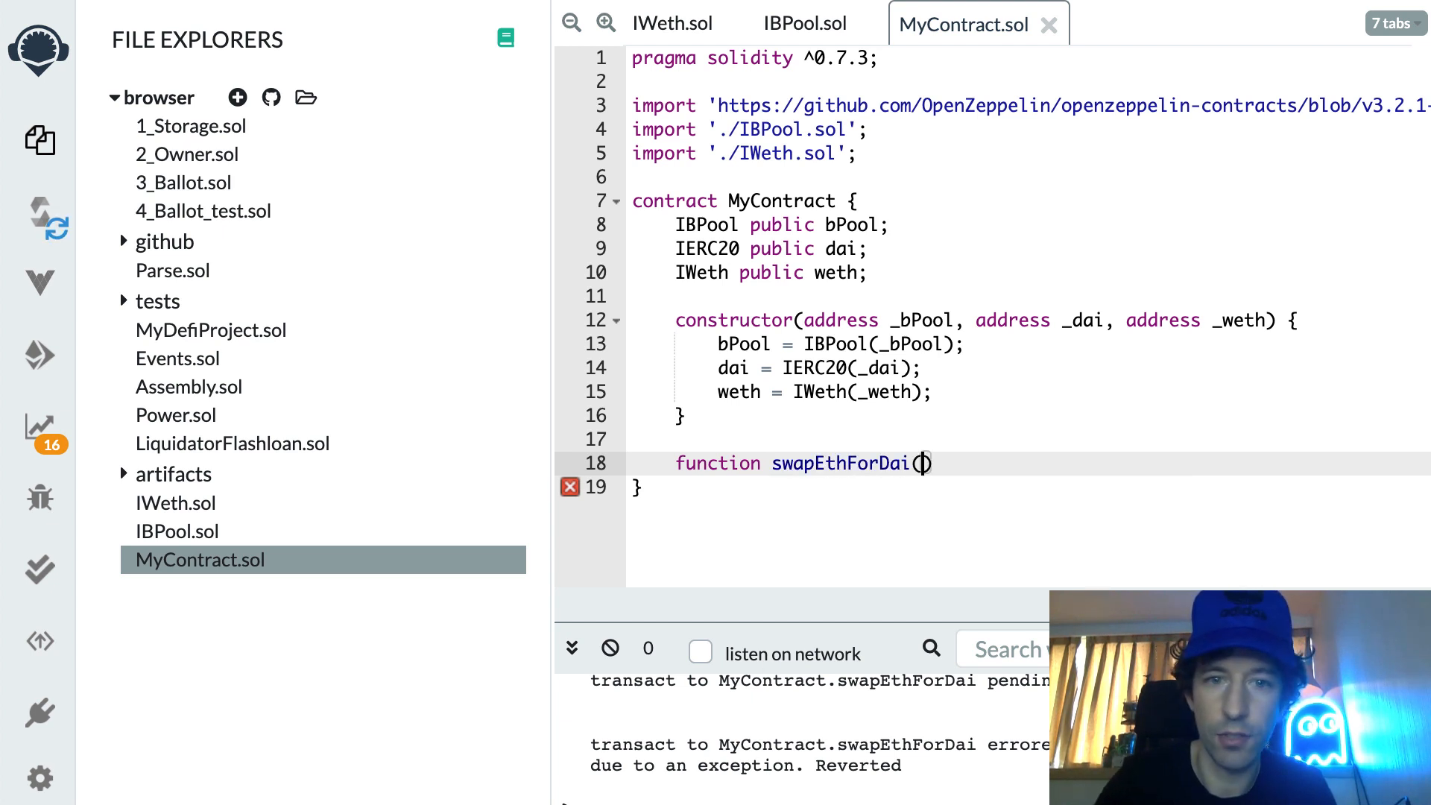
pyautogui.write('uint daiAm')
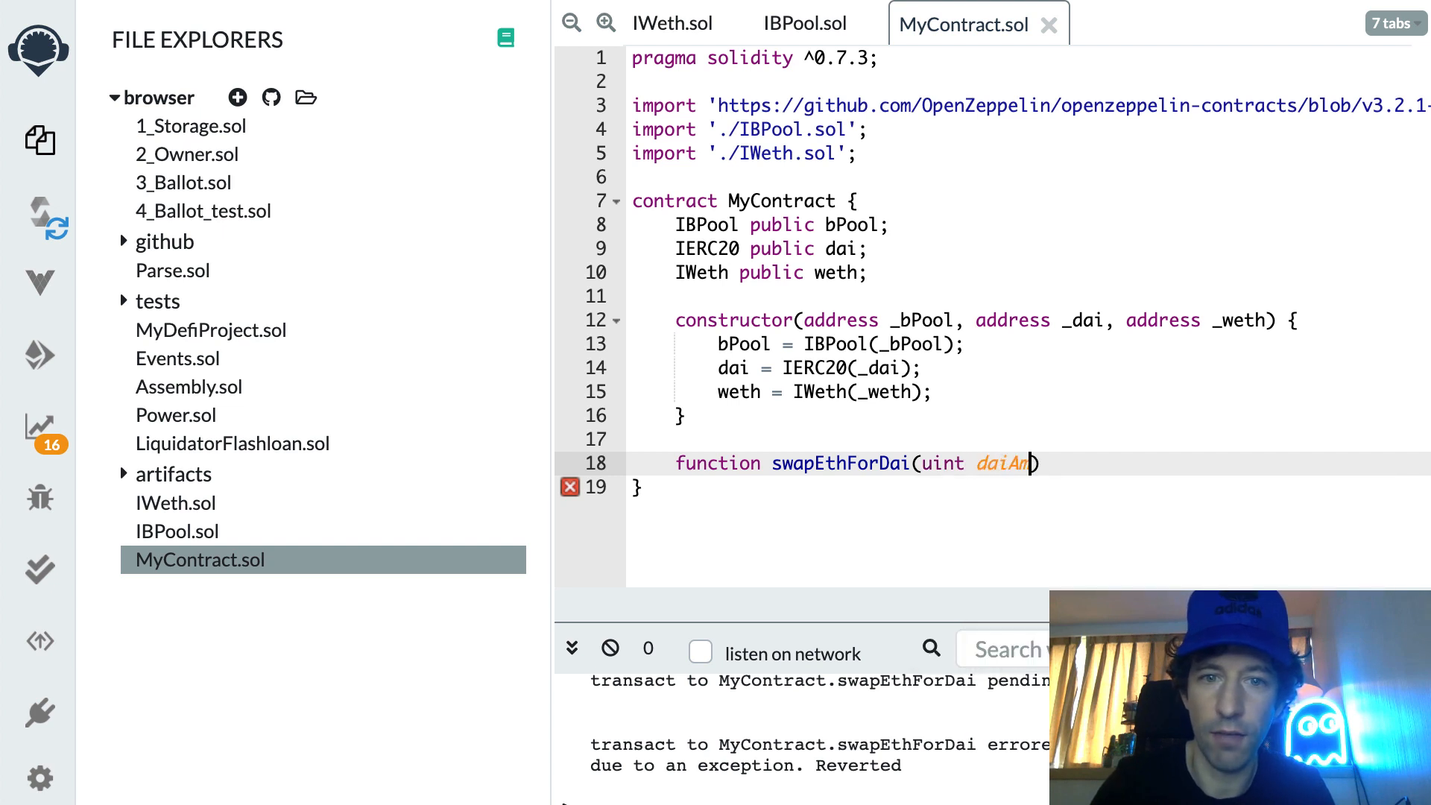
pyautogui.write('ount)')
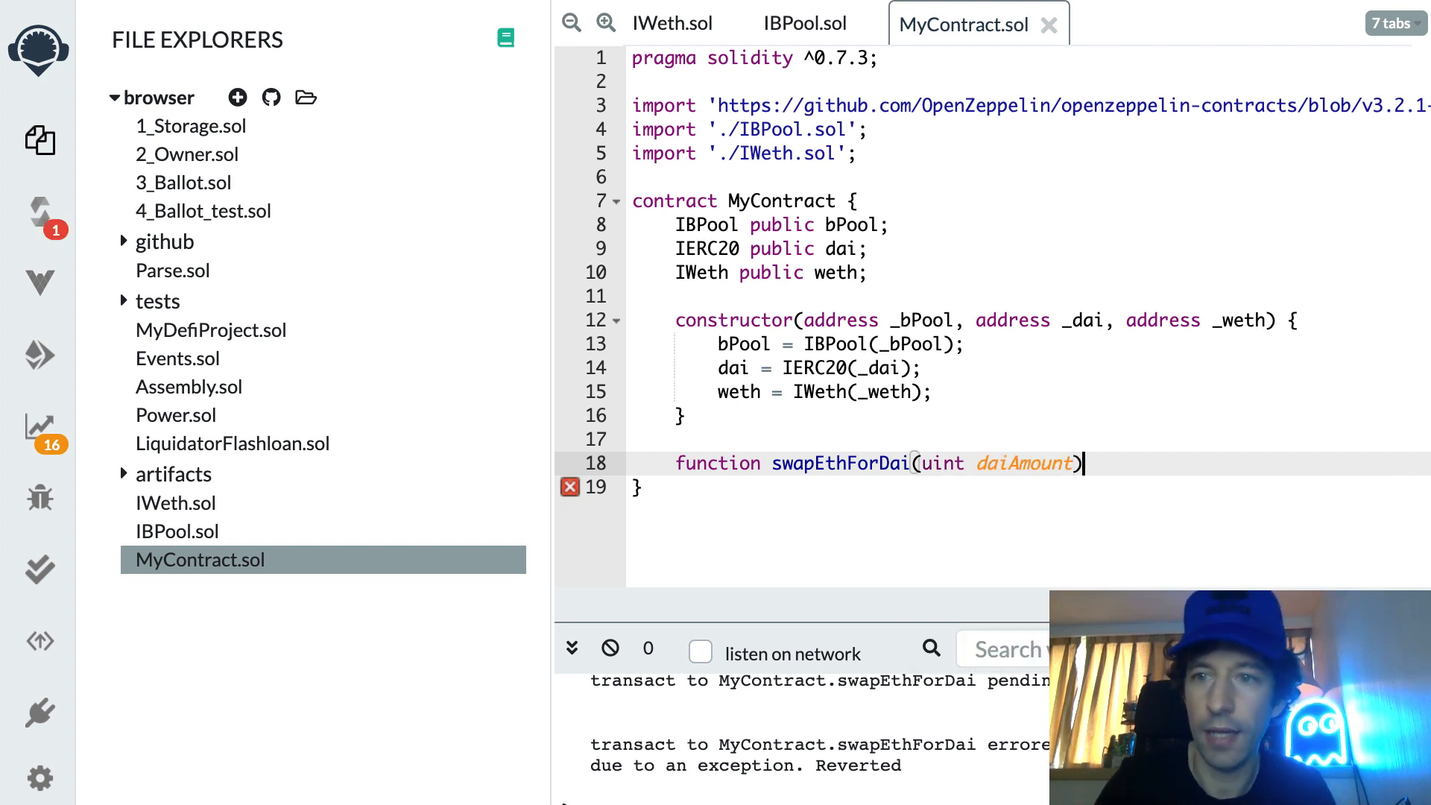
pyautogui.write('external')
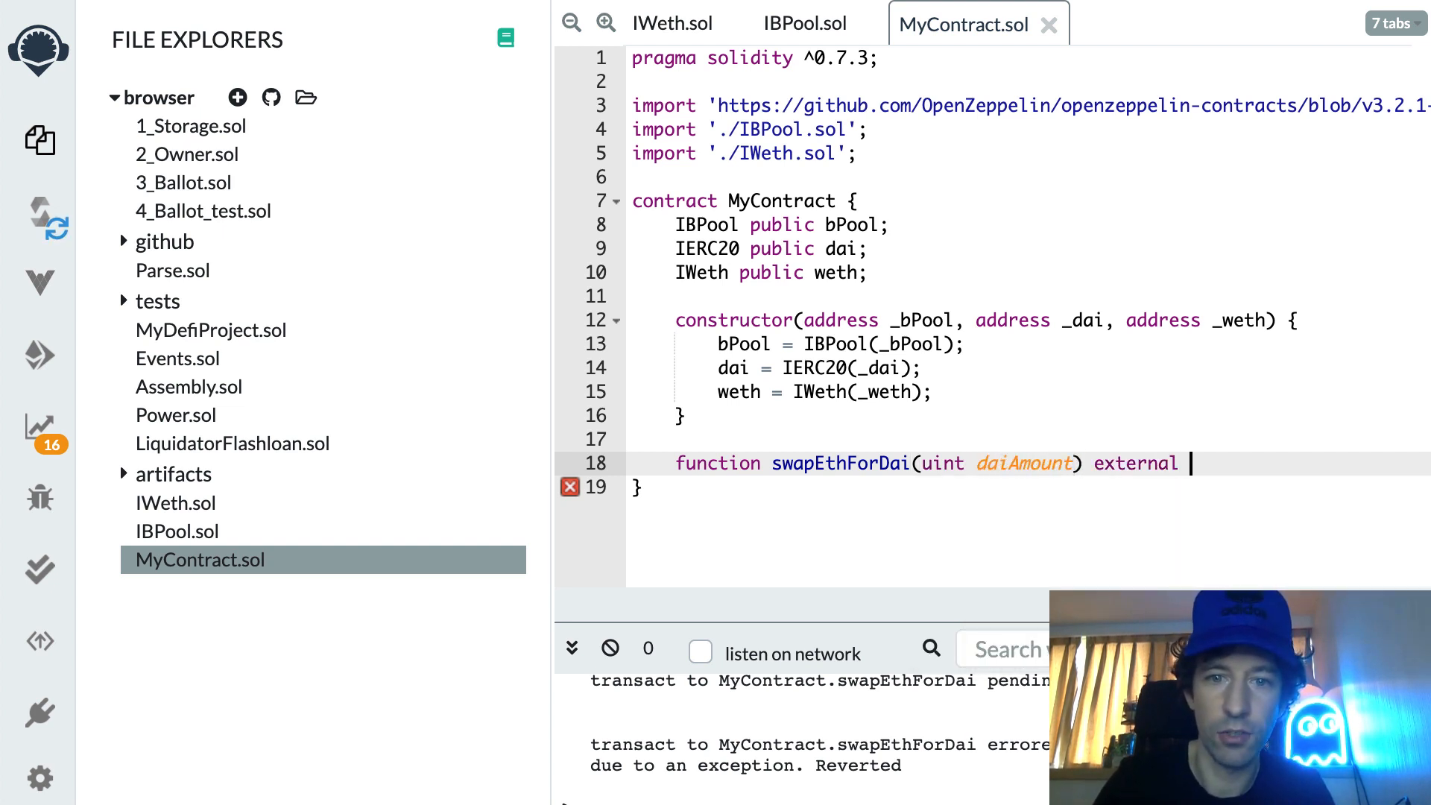
pyautogui.write('payable {')
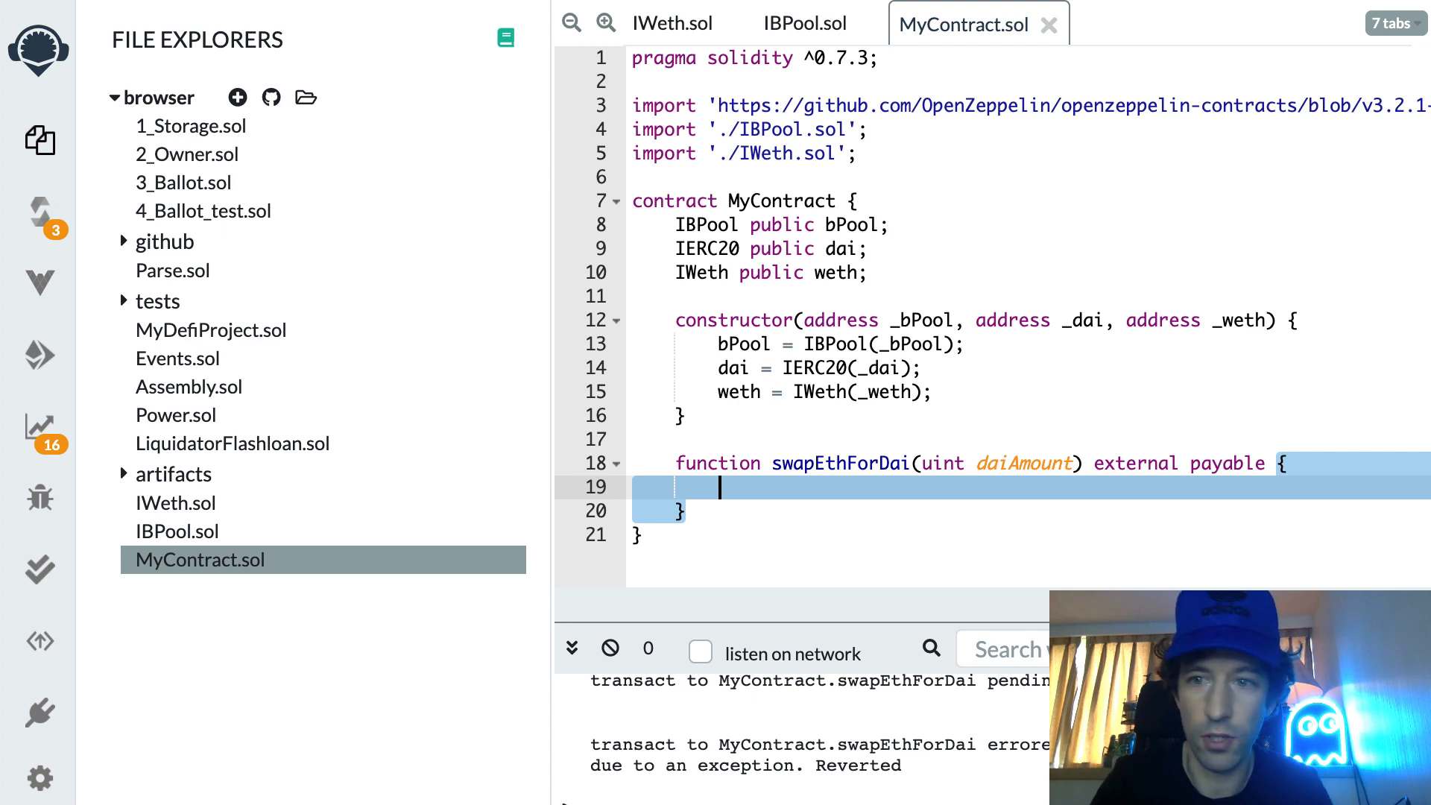
# Add weth.deposit{ value: msg.value }(); as the function body.
pyautogui.write('weth.deposit')
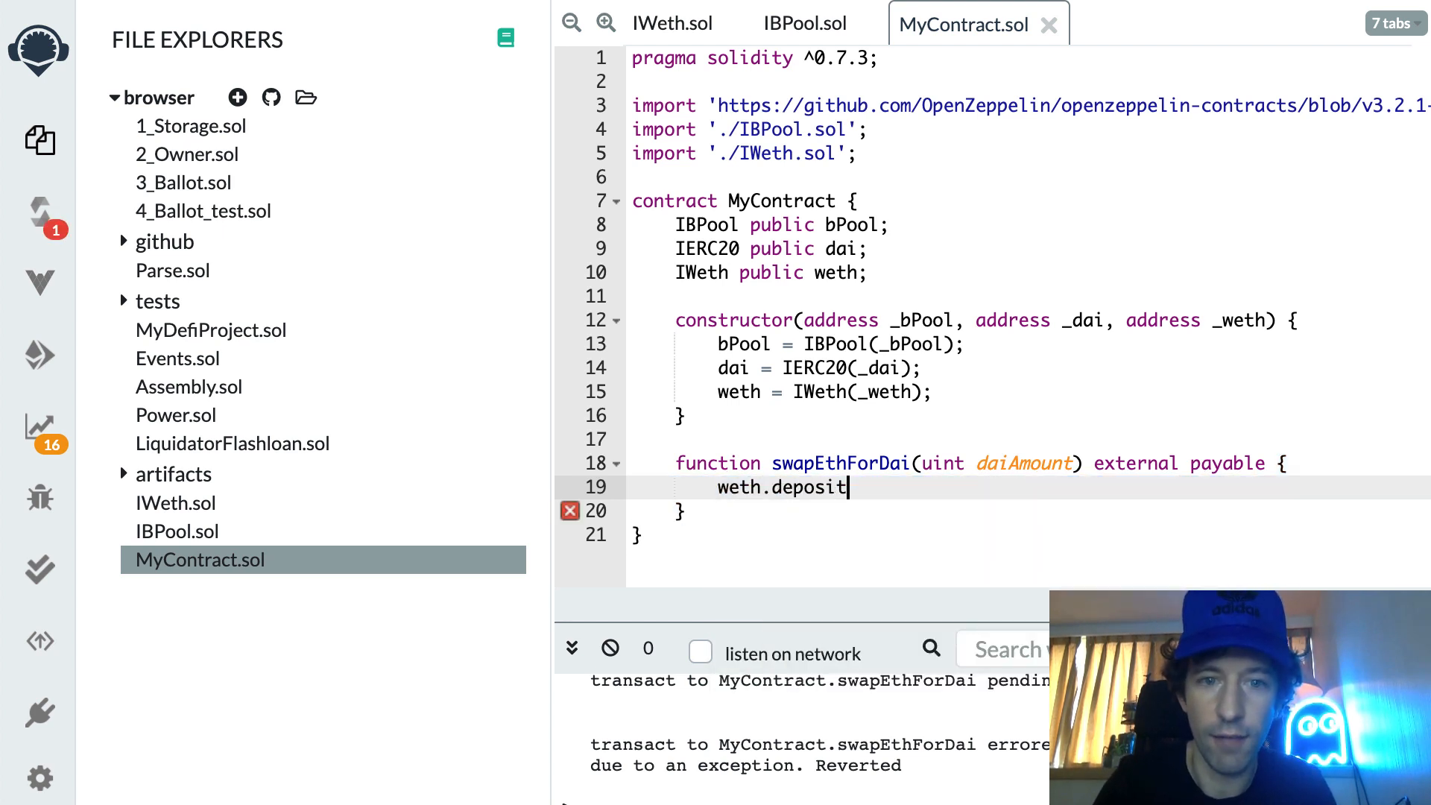
pyautogui.write('()')
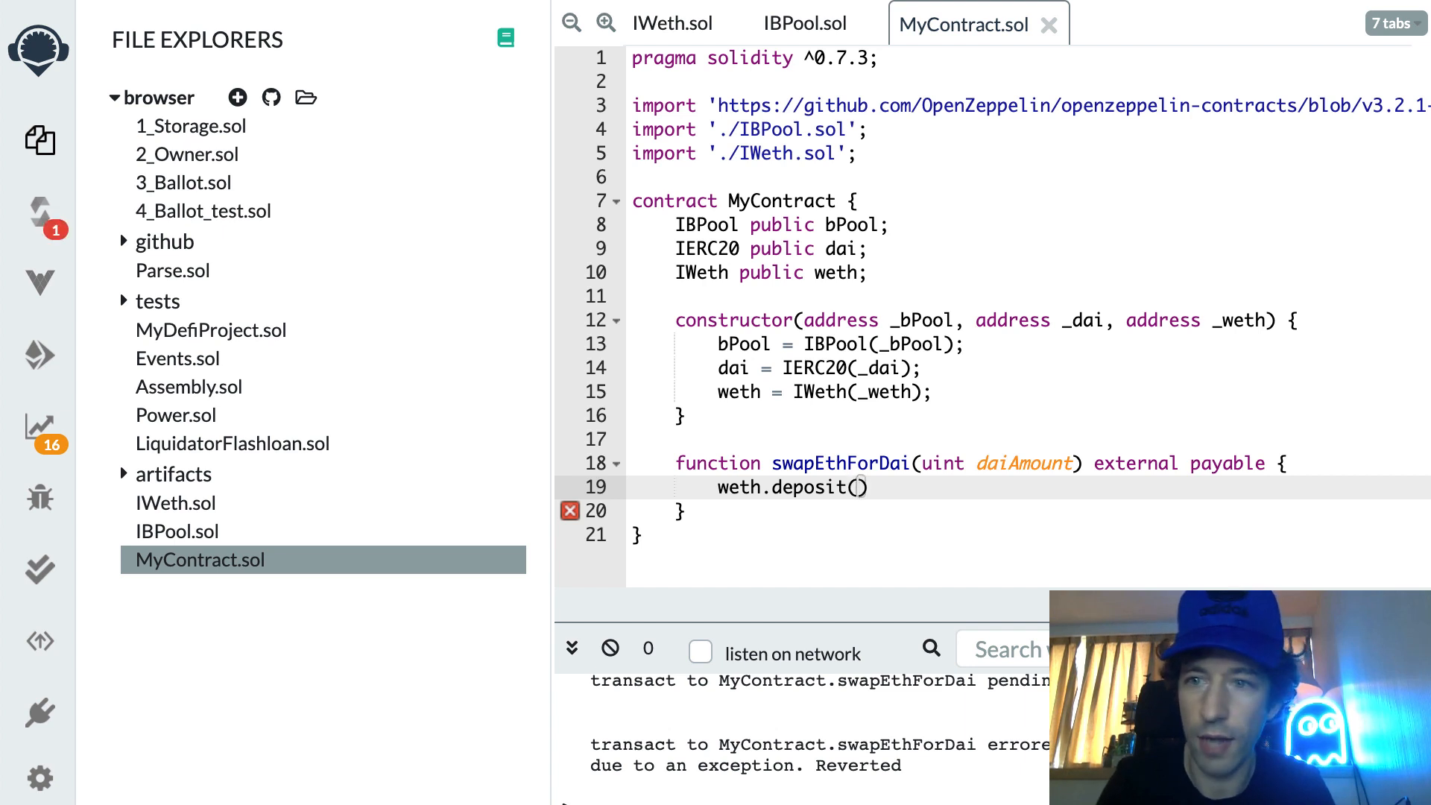
pyautogui.press('Backspace')
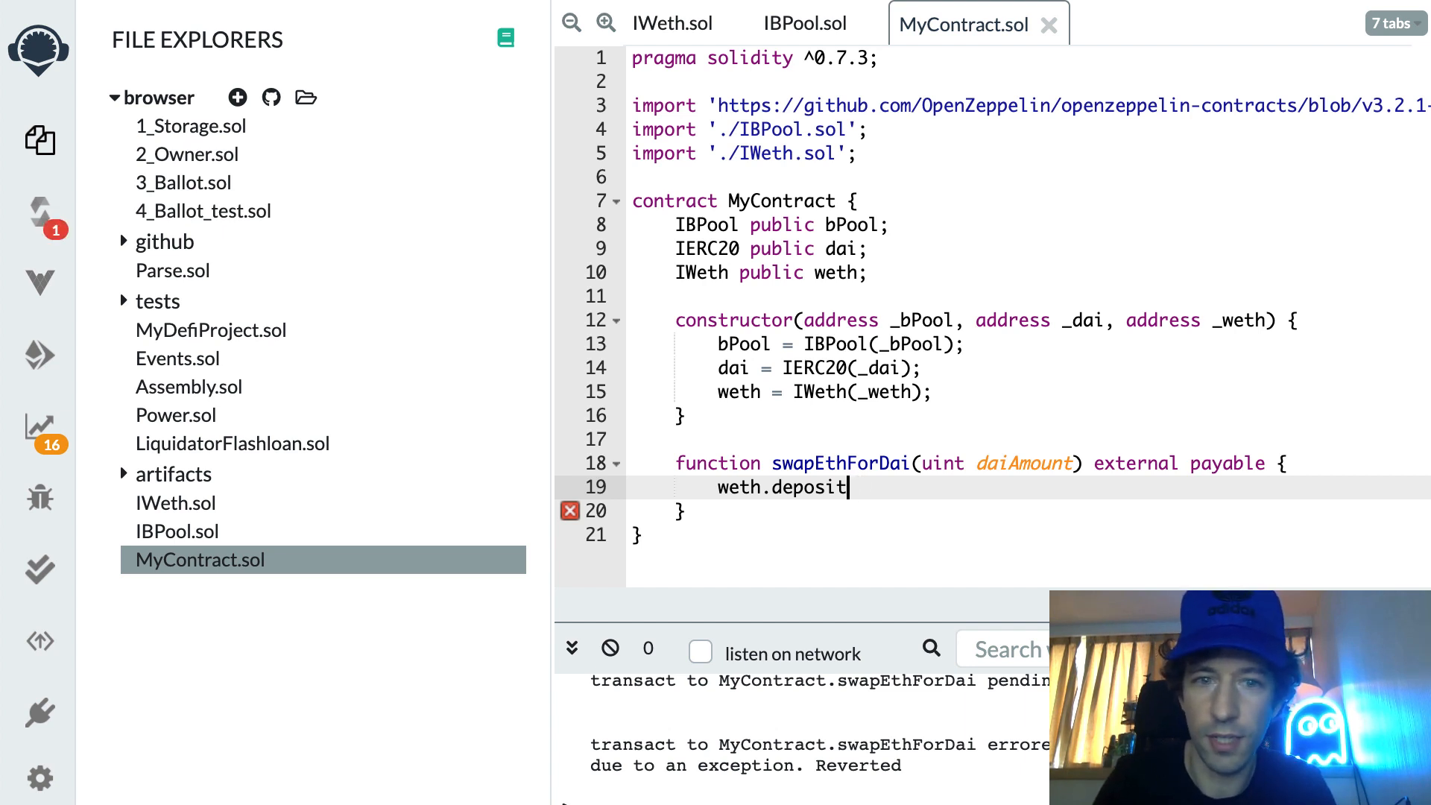
pyautogui.write('{')
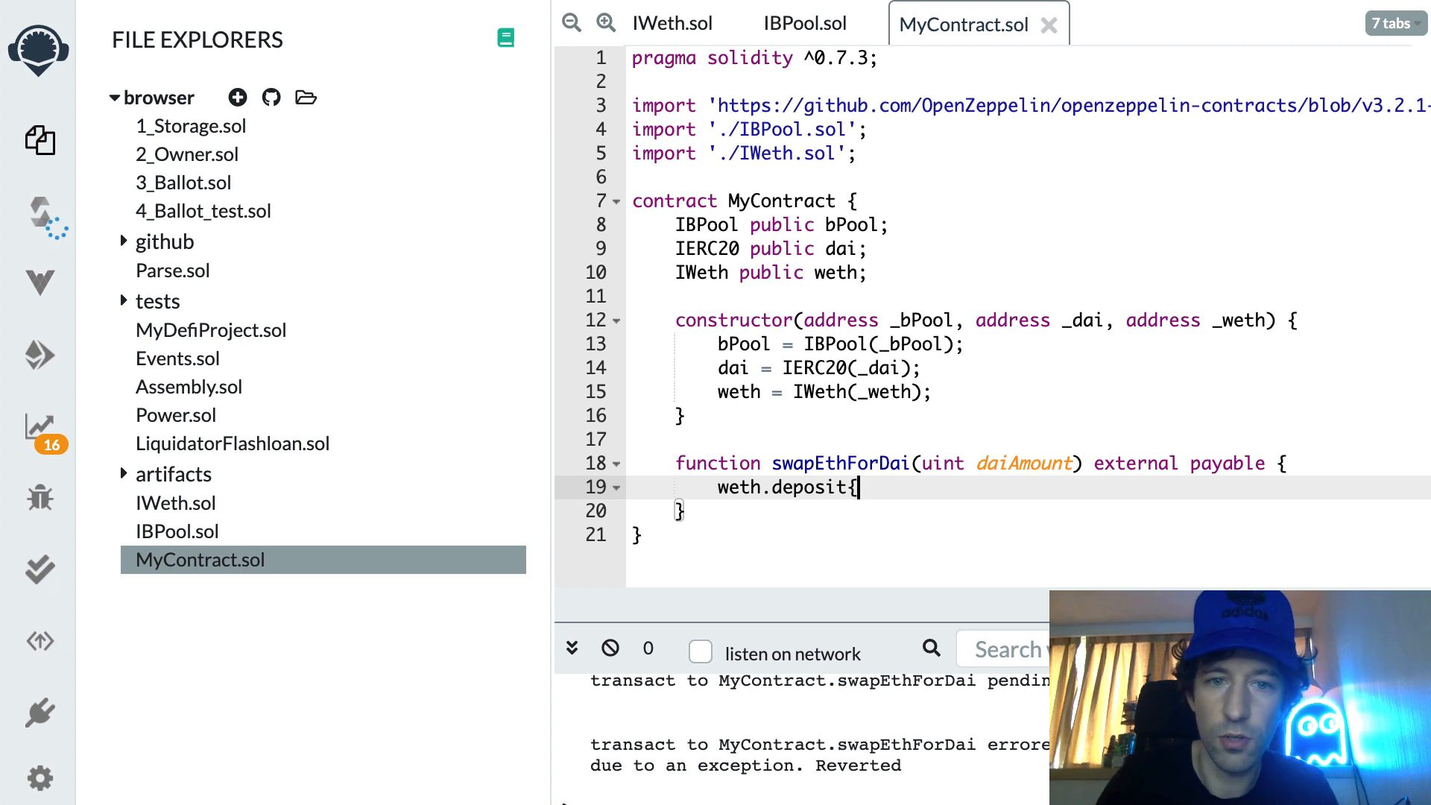
pyautogui.write('value: msg')
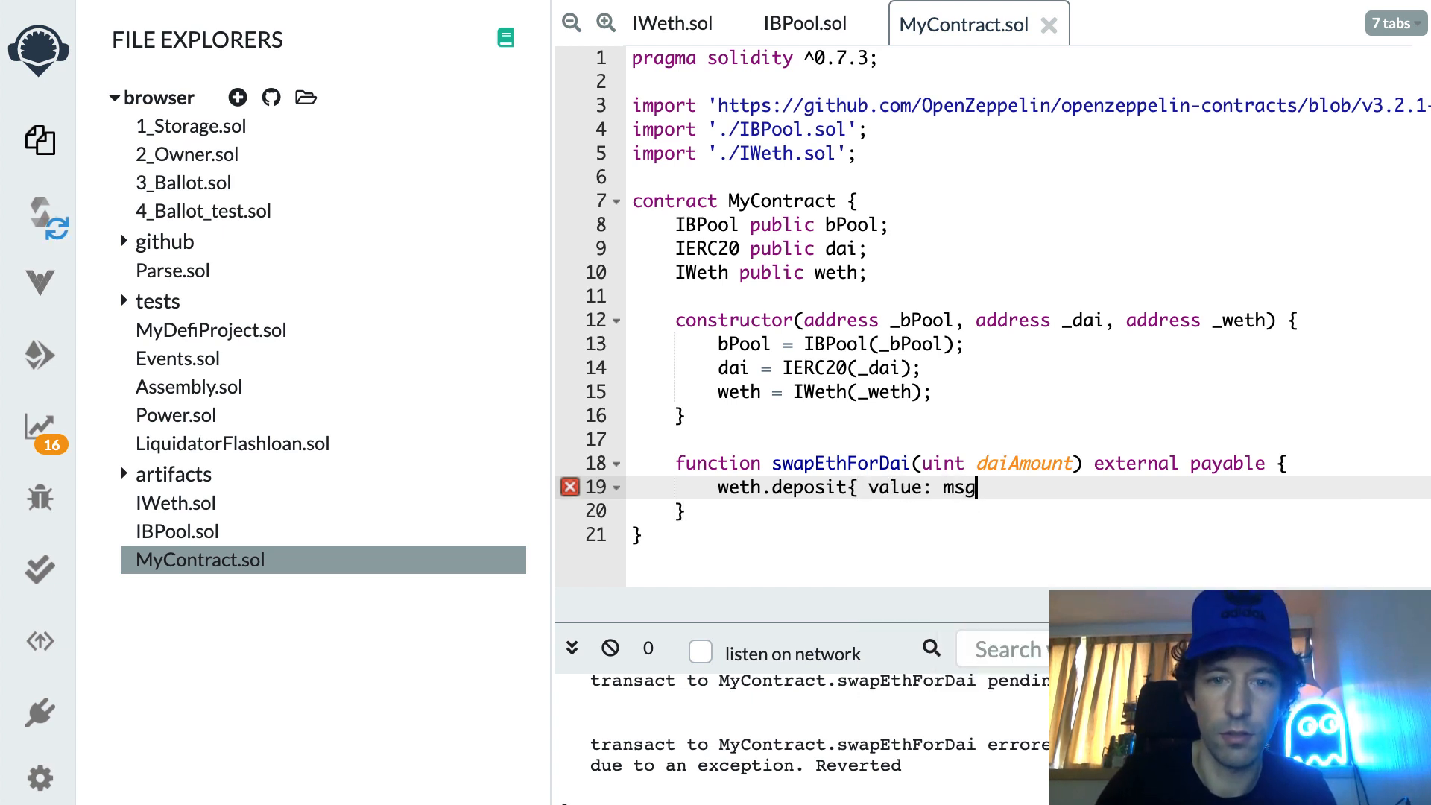
pyautogui.write('.value')
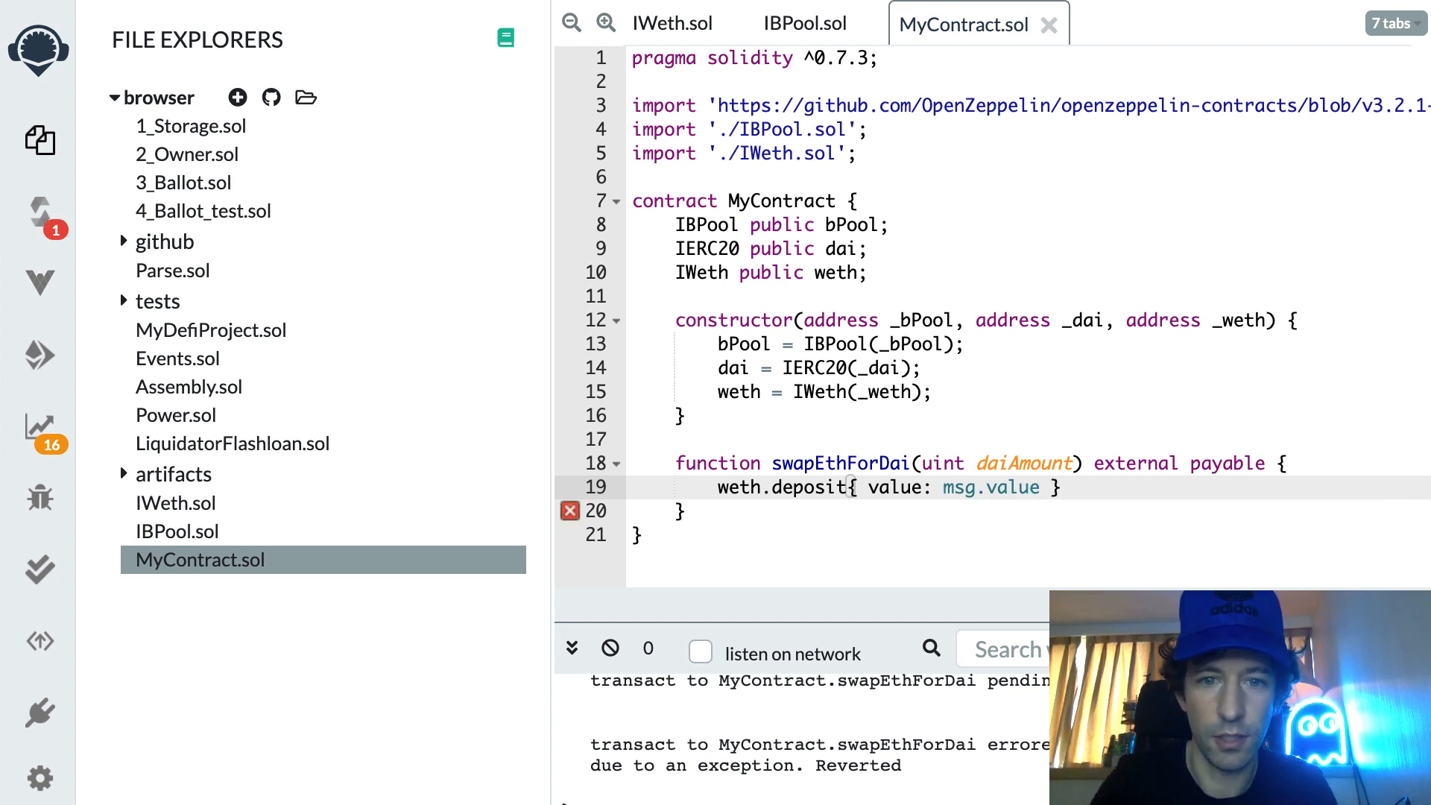
pyautogui.write('()')
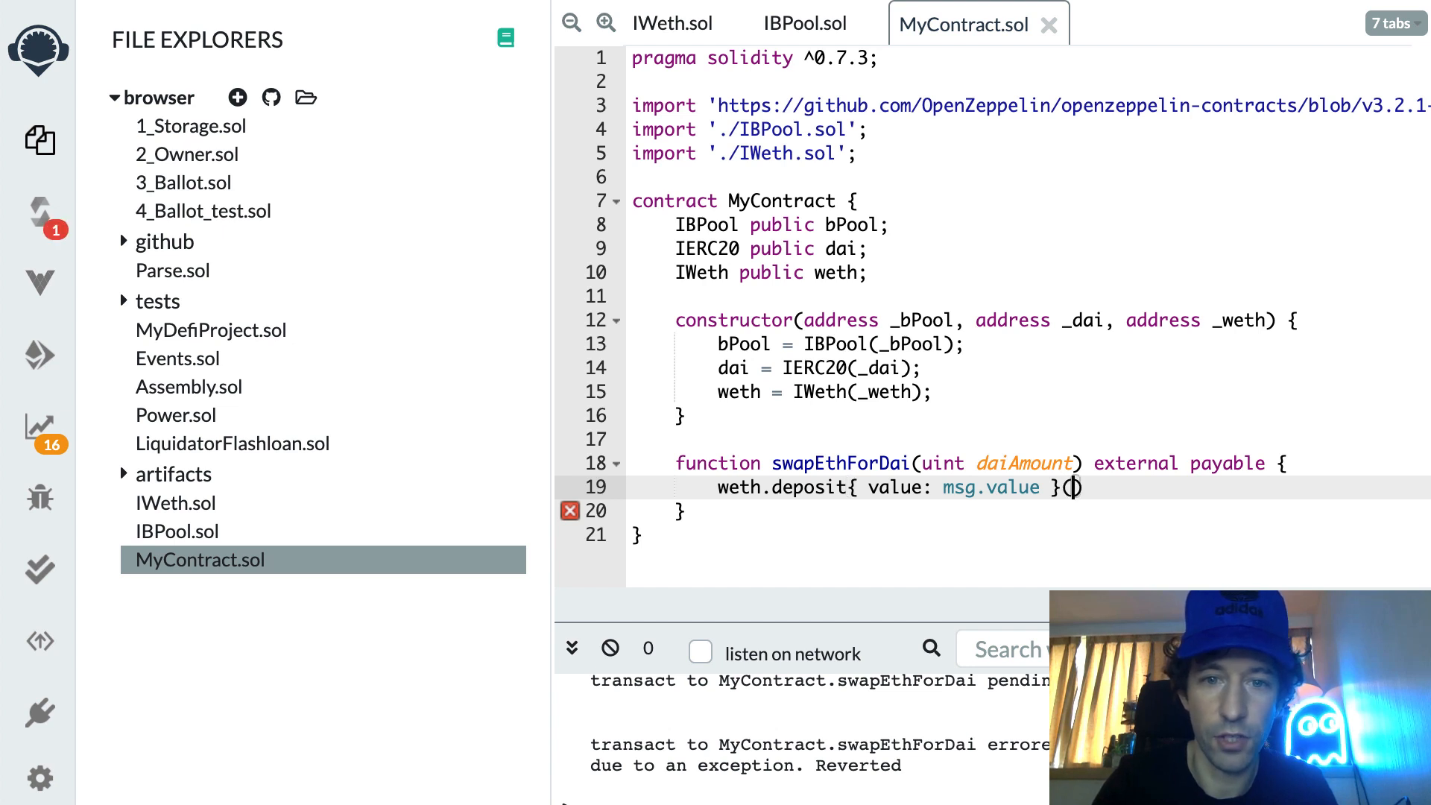
pyautogui.write(';')
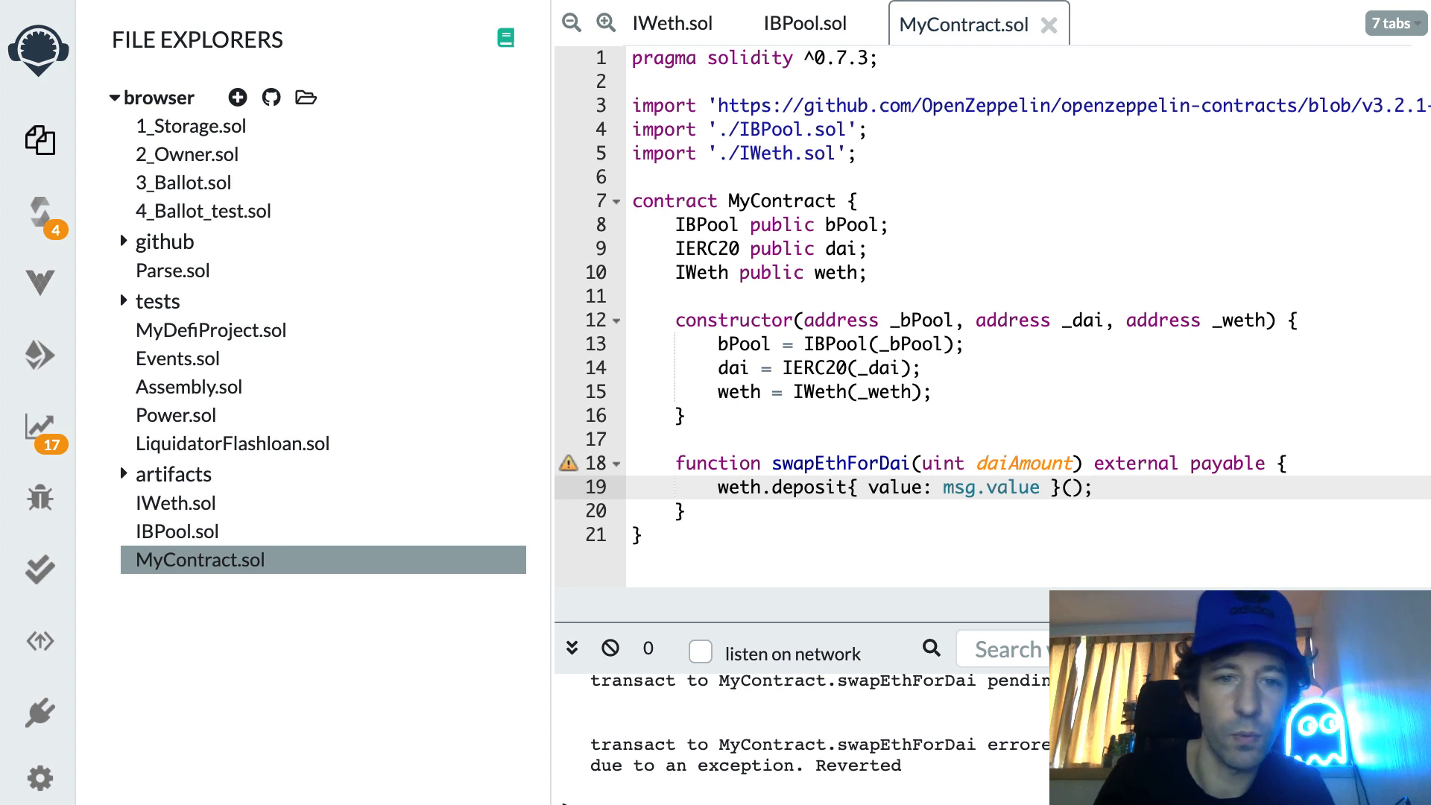
# Add uint price = bPool.getSpotPrice(address(weth), address(dai)) inside swapEthForDai.
pyautogui.write('uint')
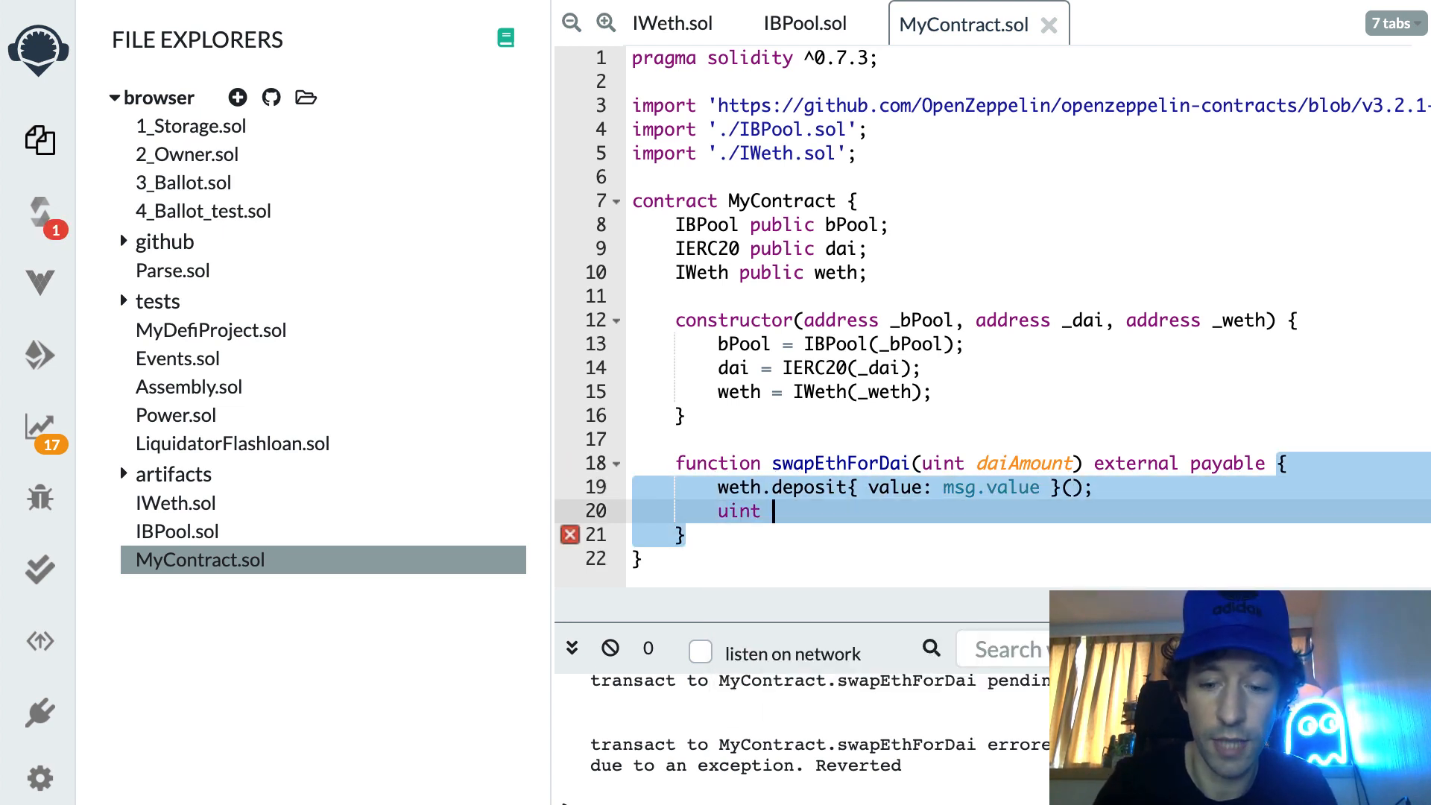
pyautogui.write('prc')
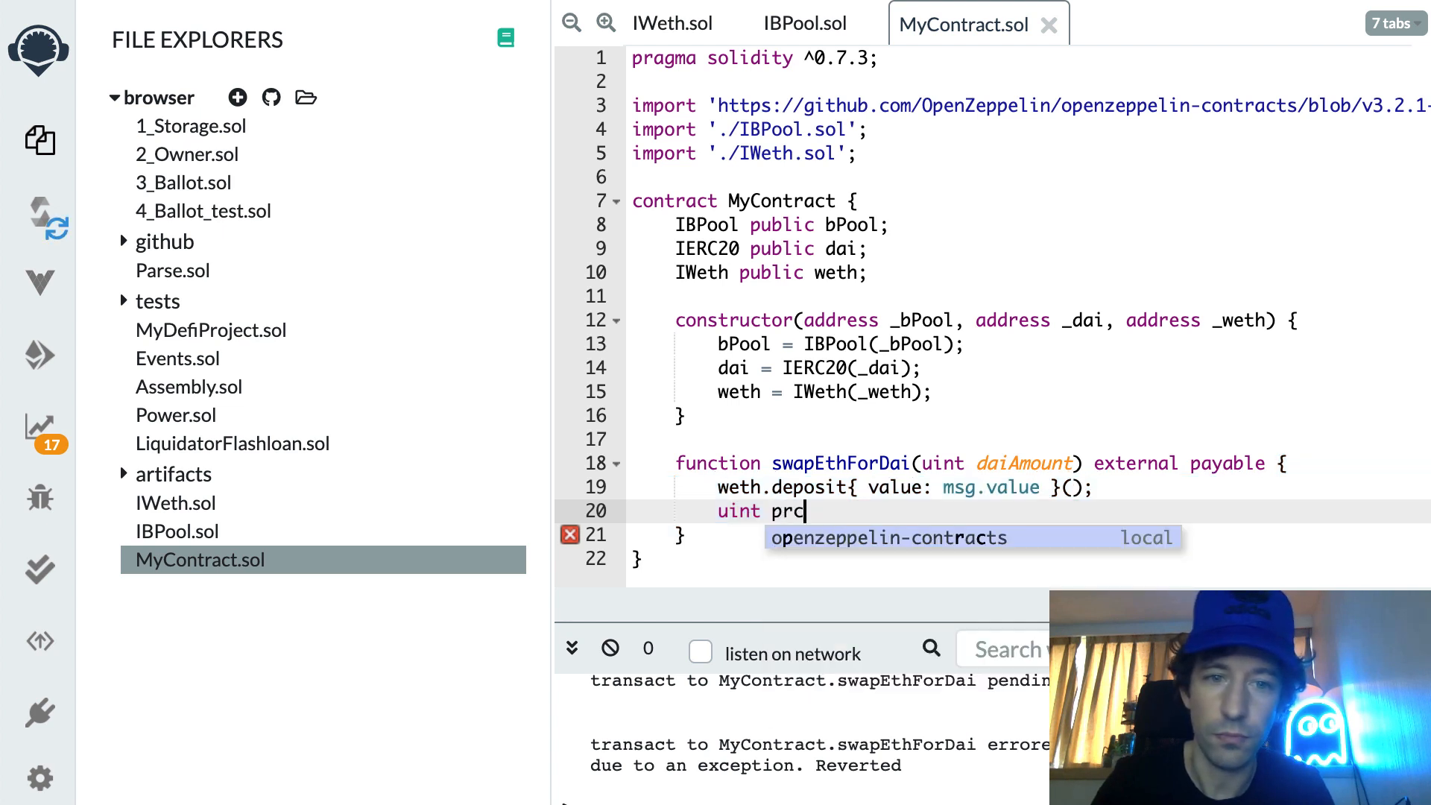
pyautogui.write('ice = bPool')
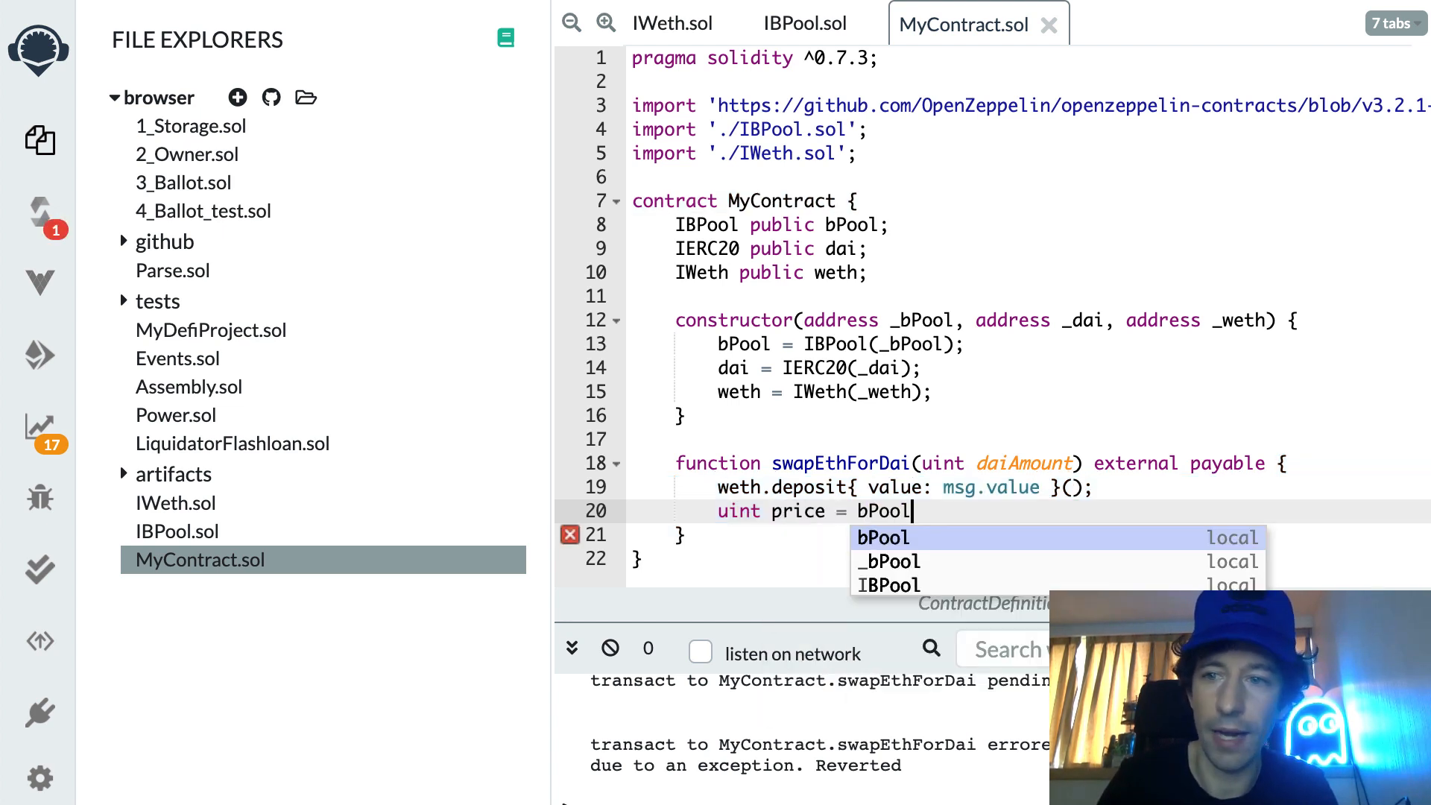
pyautogui.write('.getSpot')
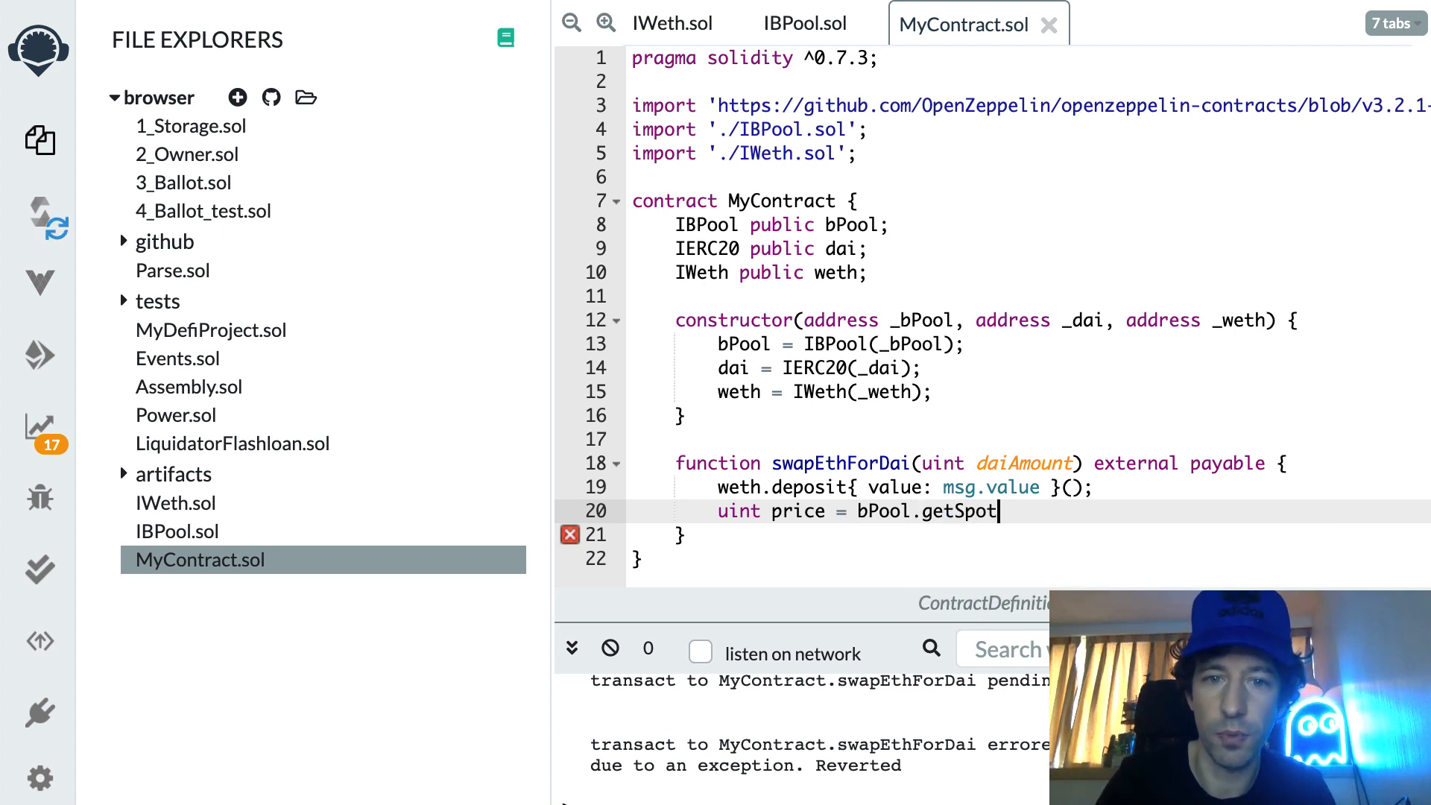
pyautogui.write('Price()')
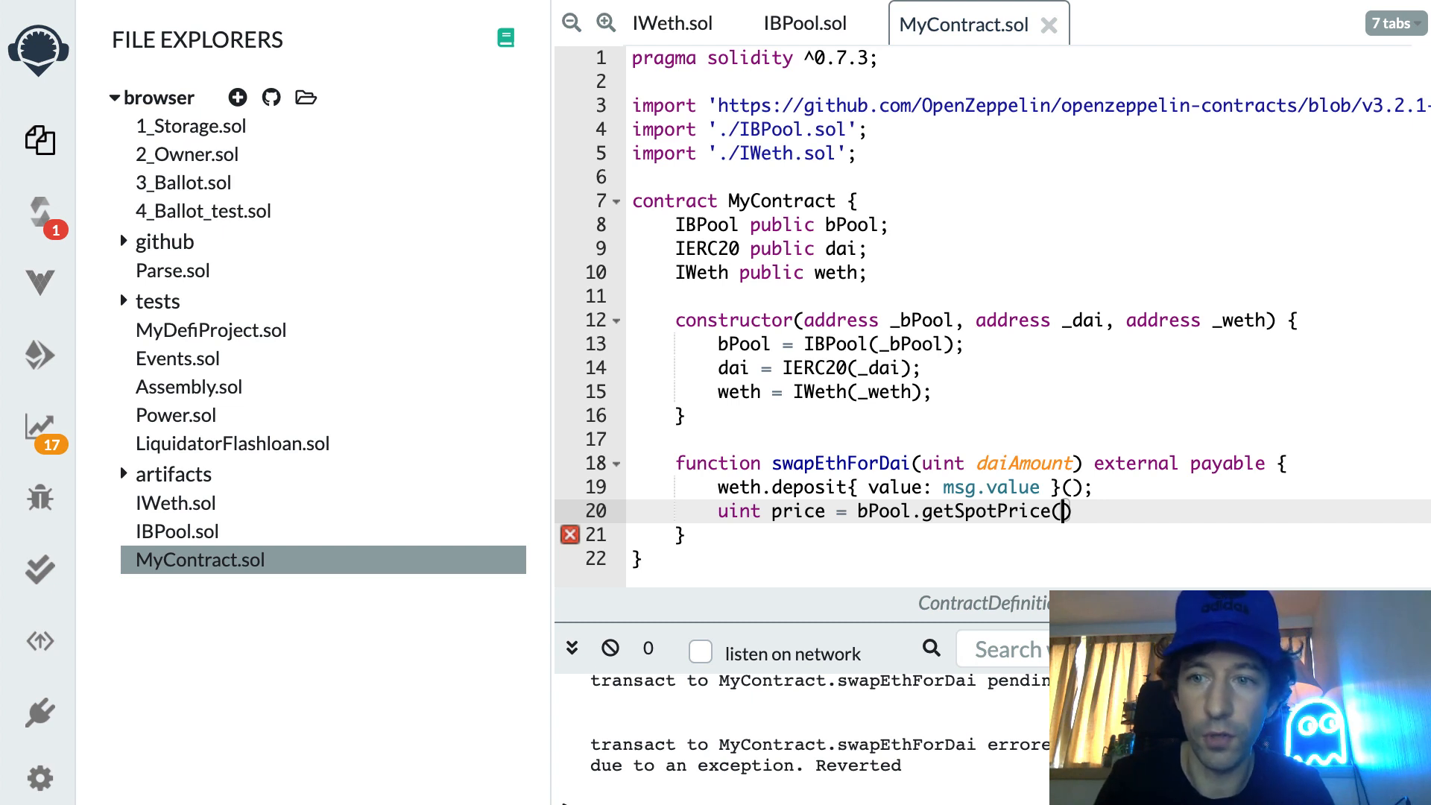
pyautogui.write('address')
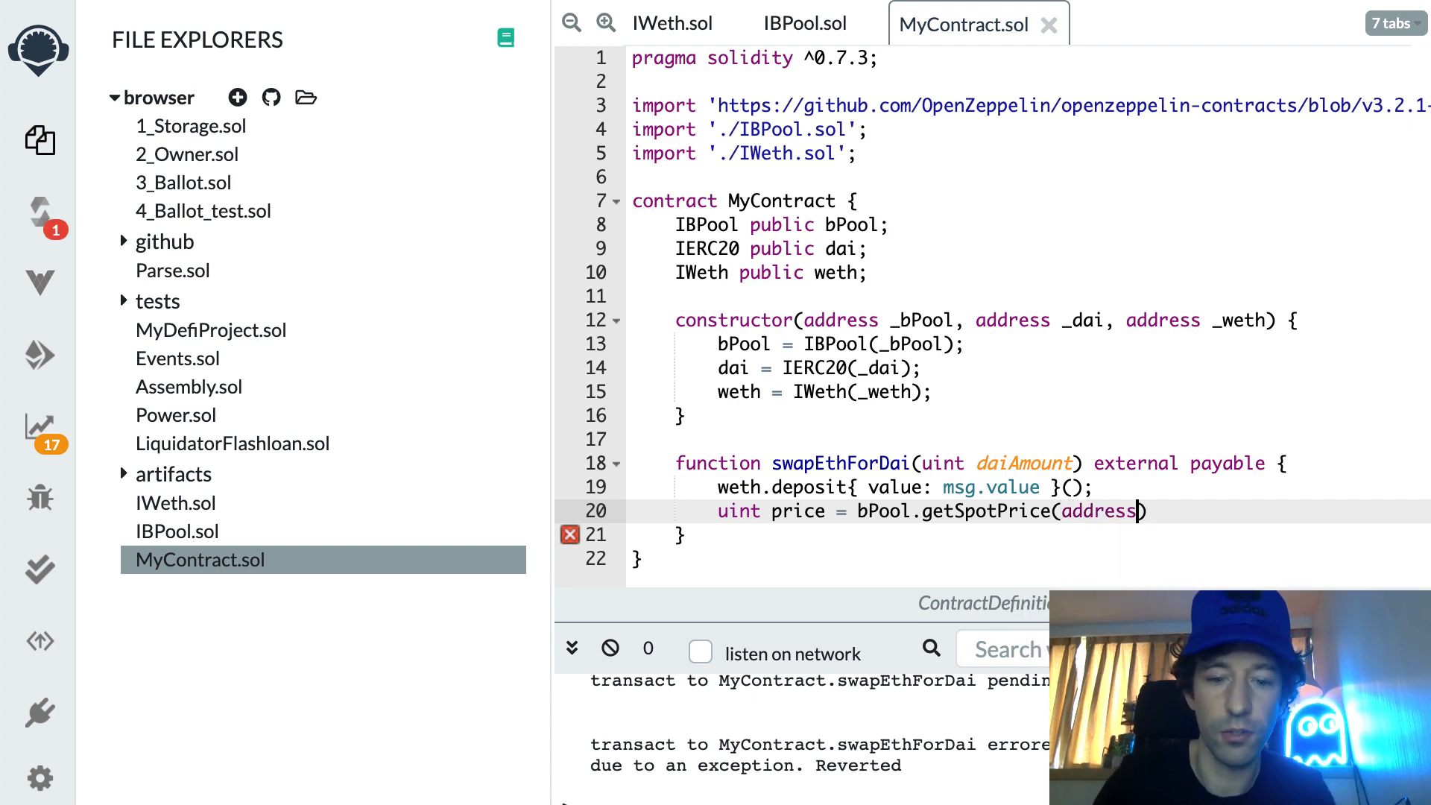
pyautogui.write('weth)')
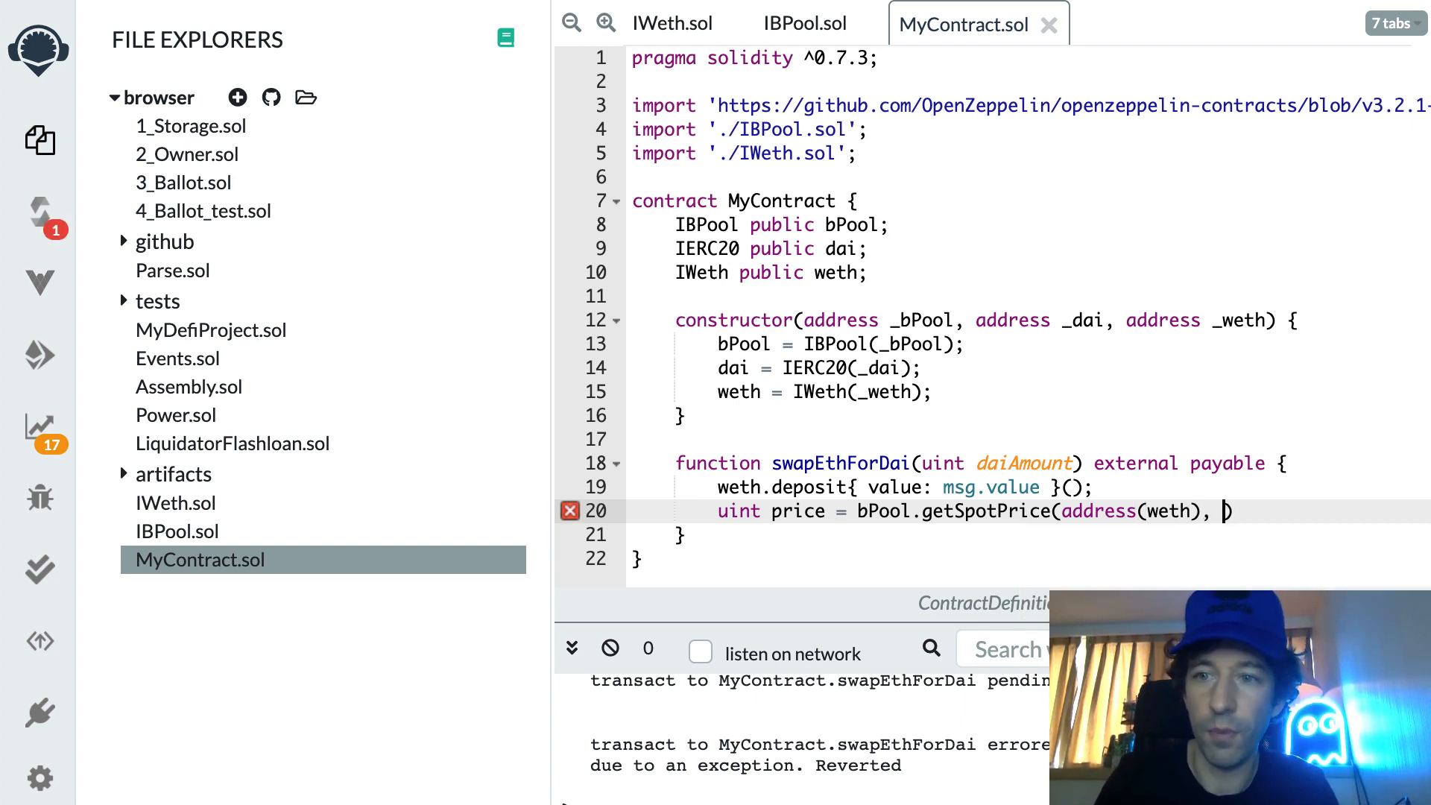
pyautogui.write('address)')
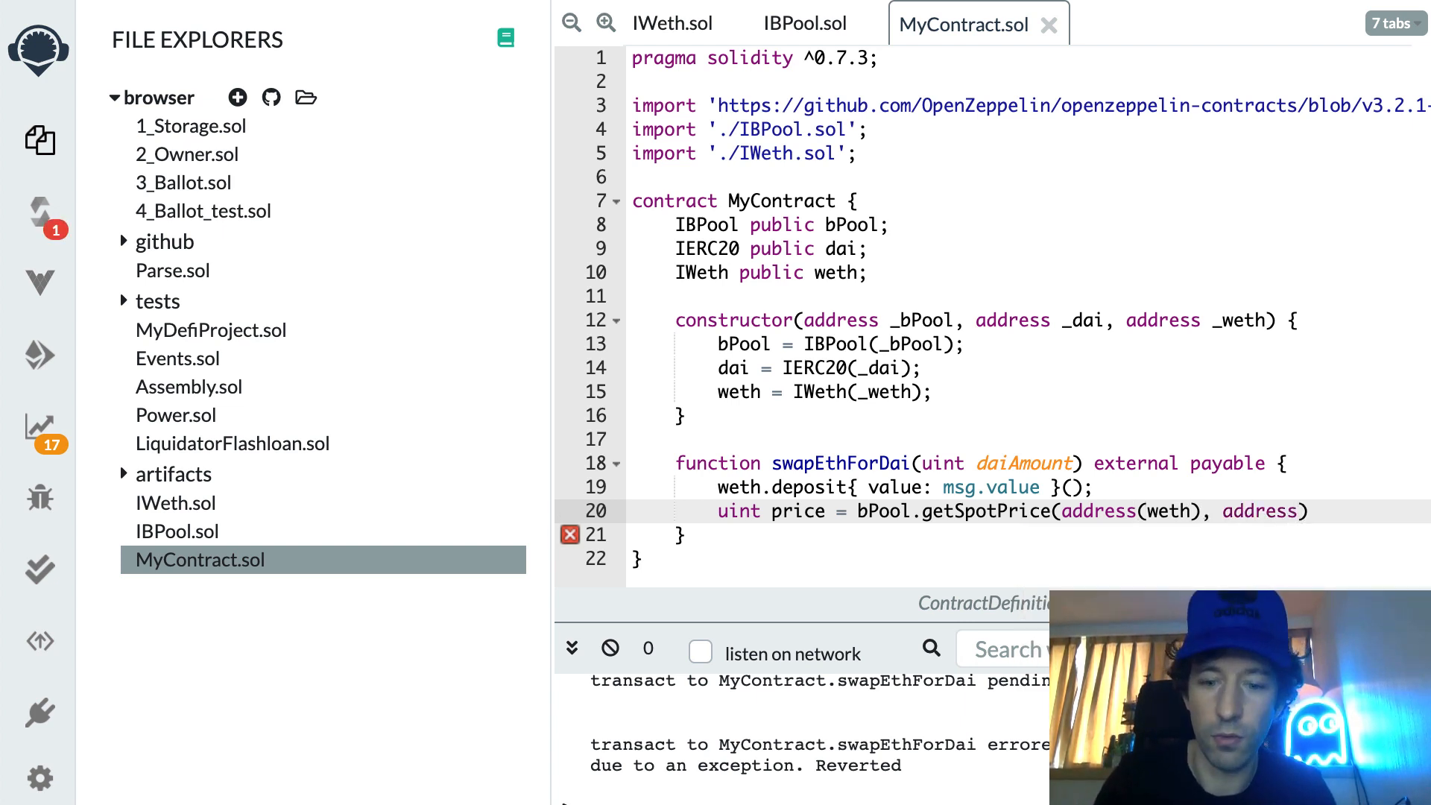
pyautogui.write('dai')
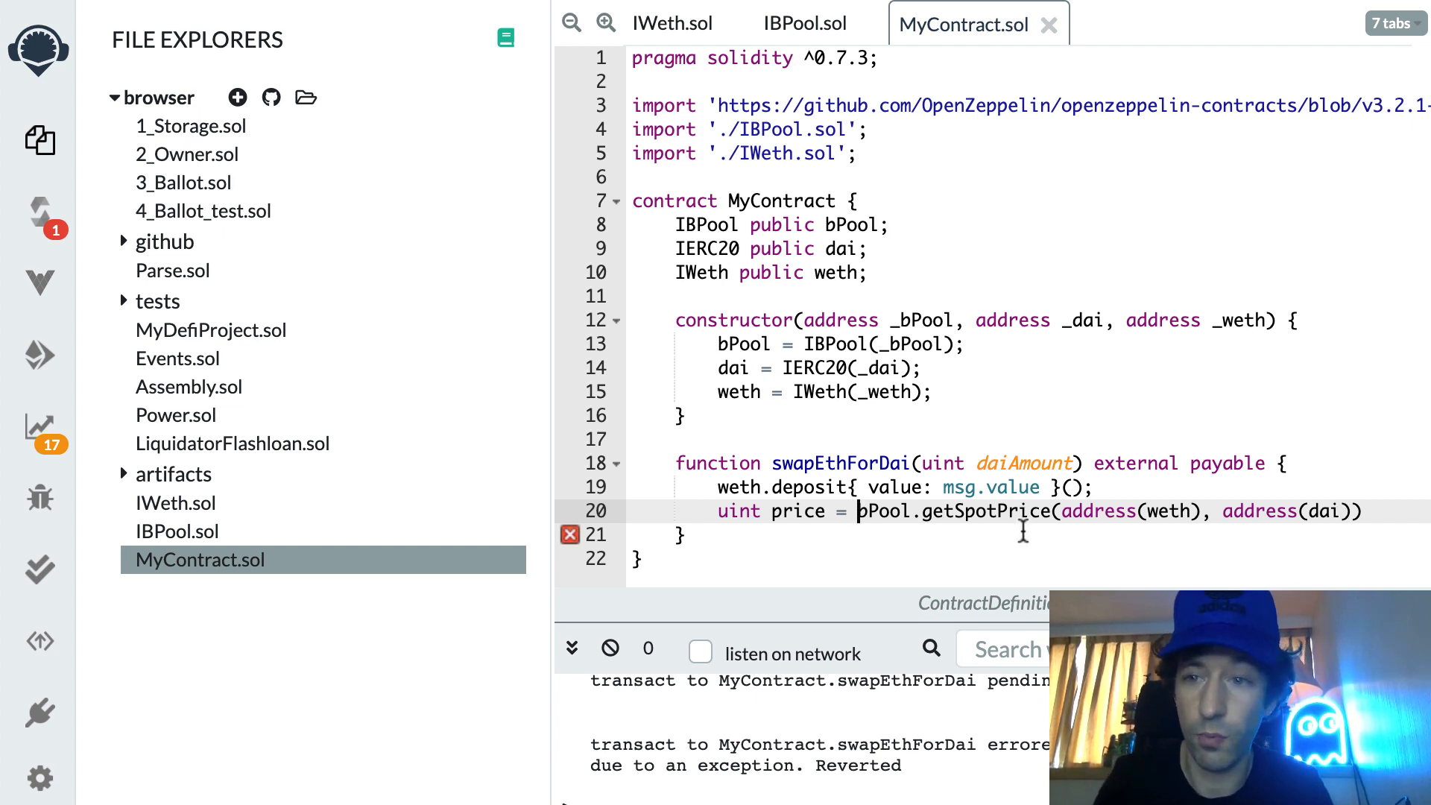
# Scale the price expression by 110 * ... / 100 and select the 110 multiplier.
pyautogui.write('110 *')
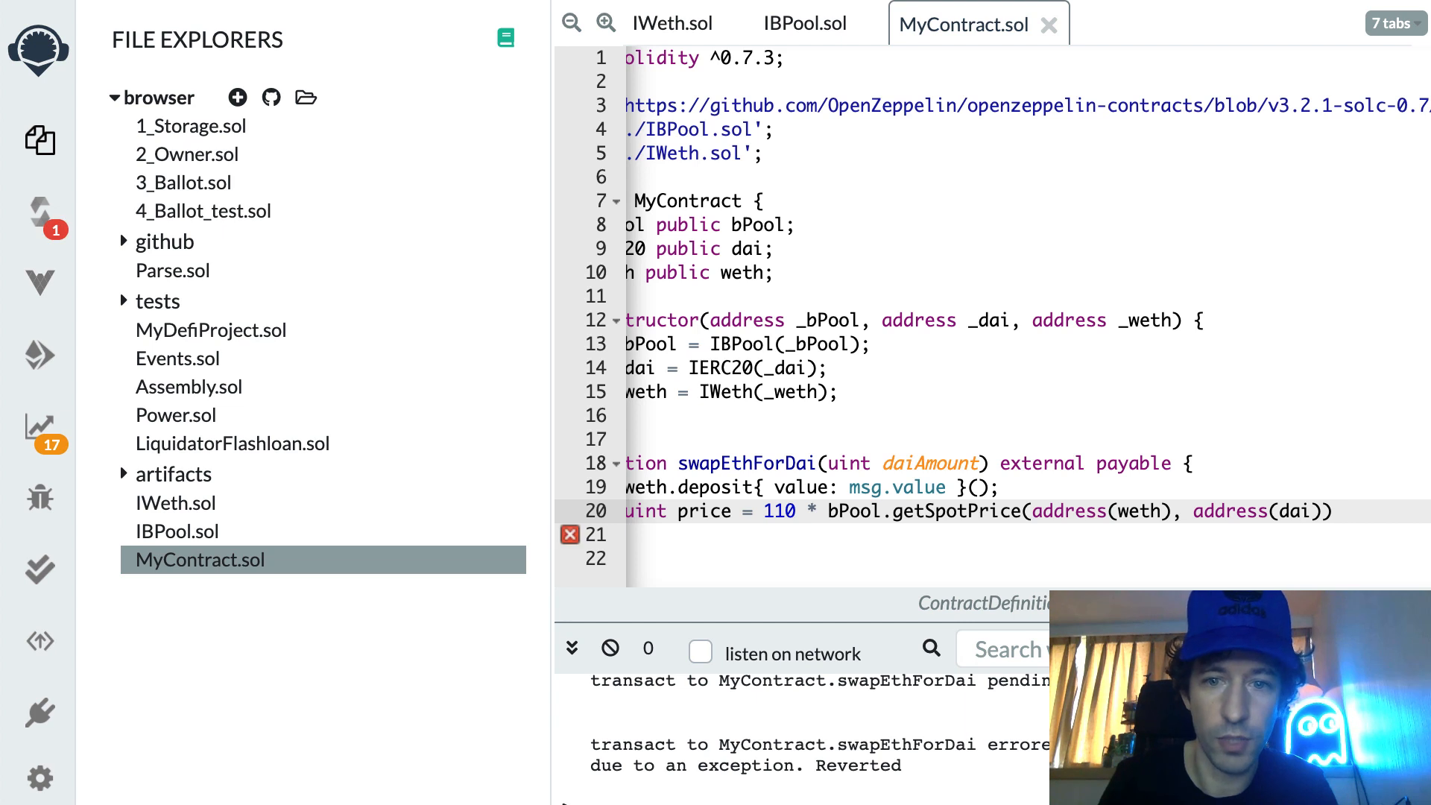
pyautogui.write('/')
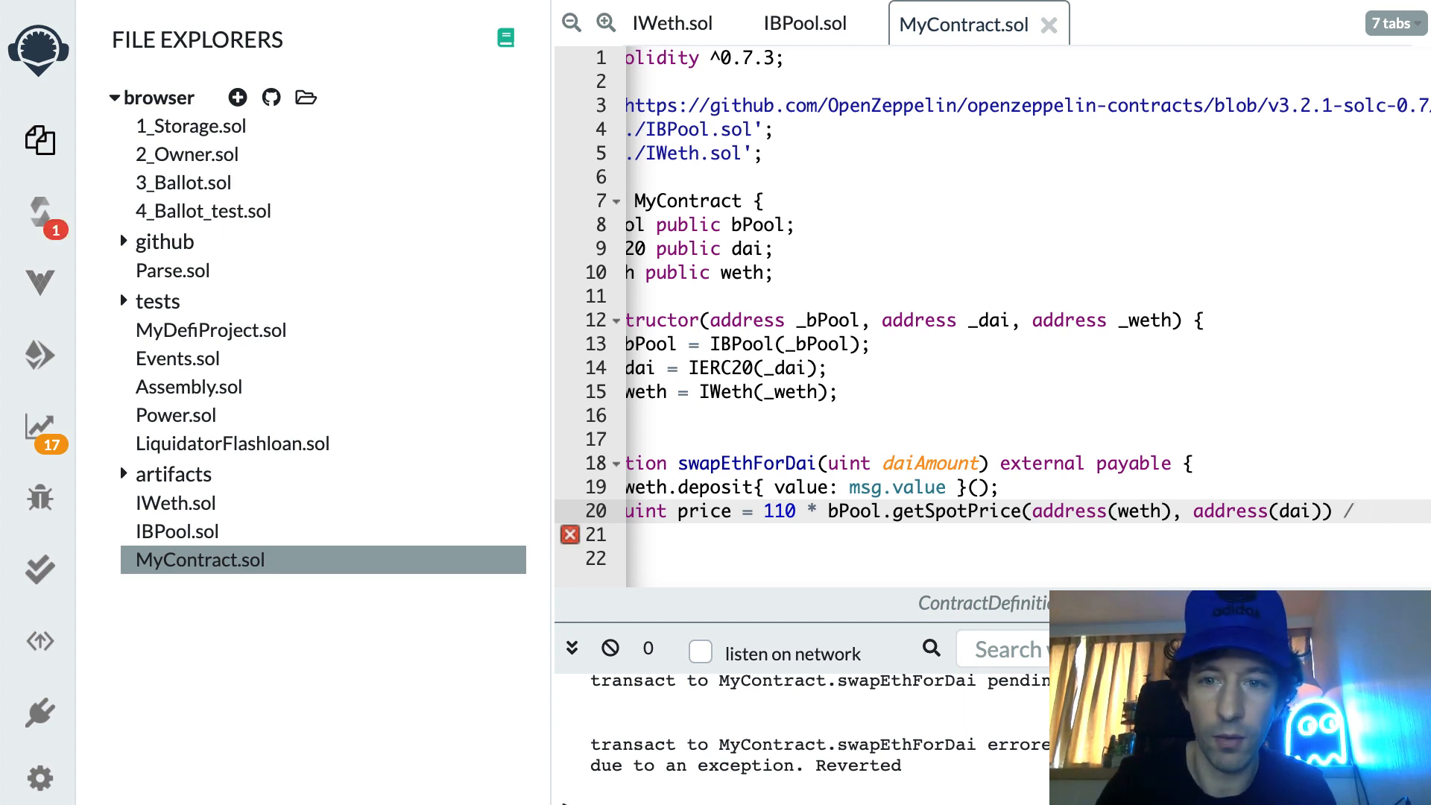
pyautogui.write('100;')
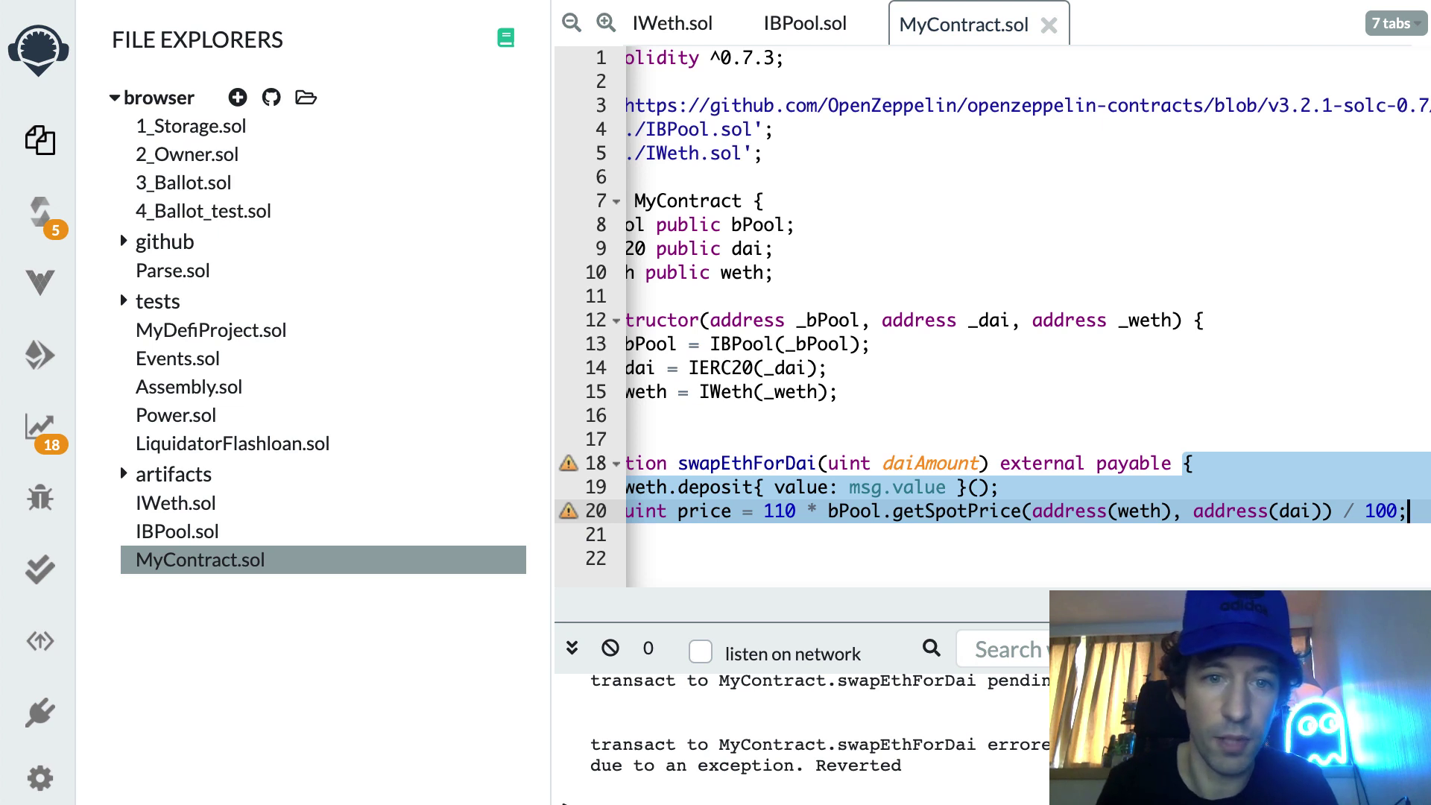
pyautogui.doubleClick(778, 511)
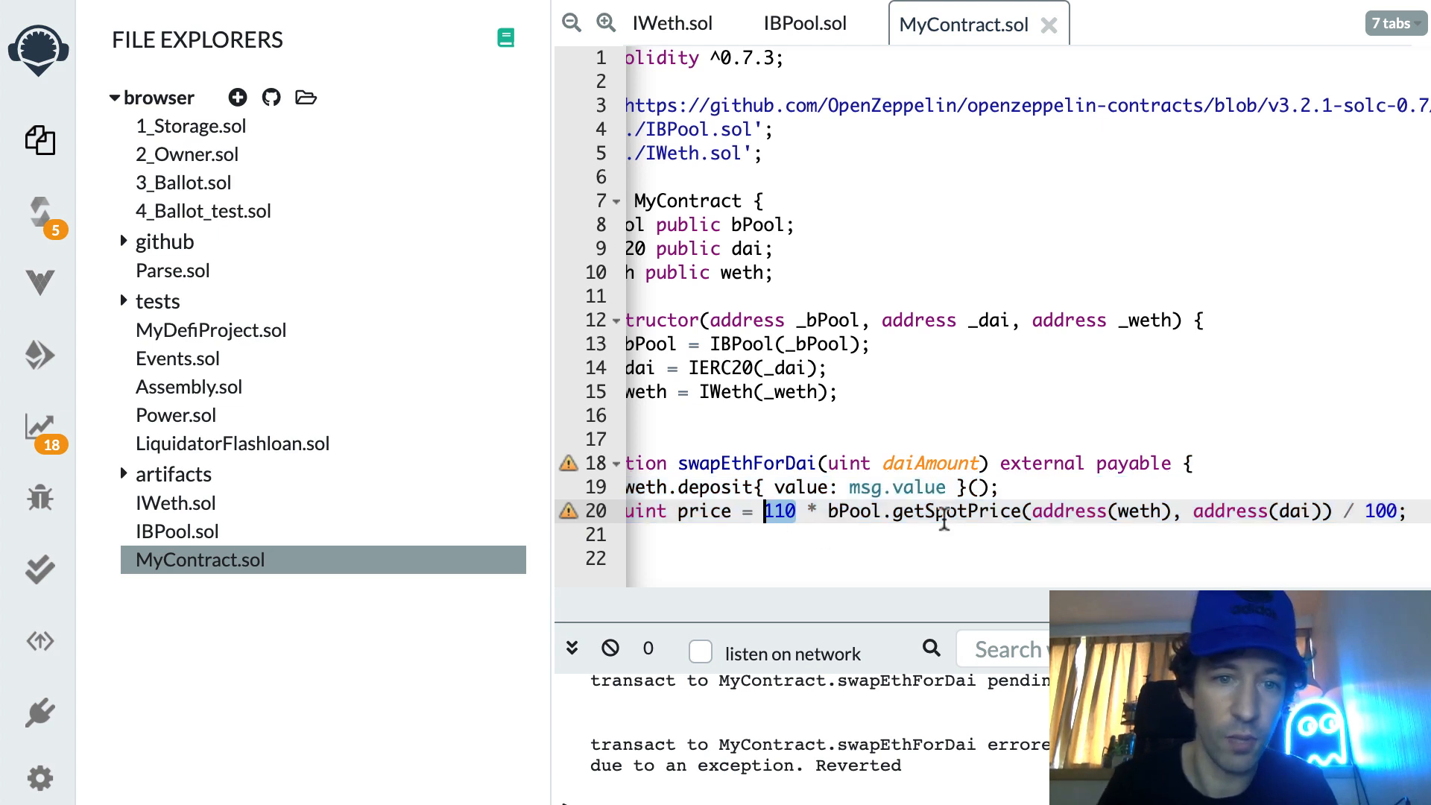
pyautogui.write('1.')
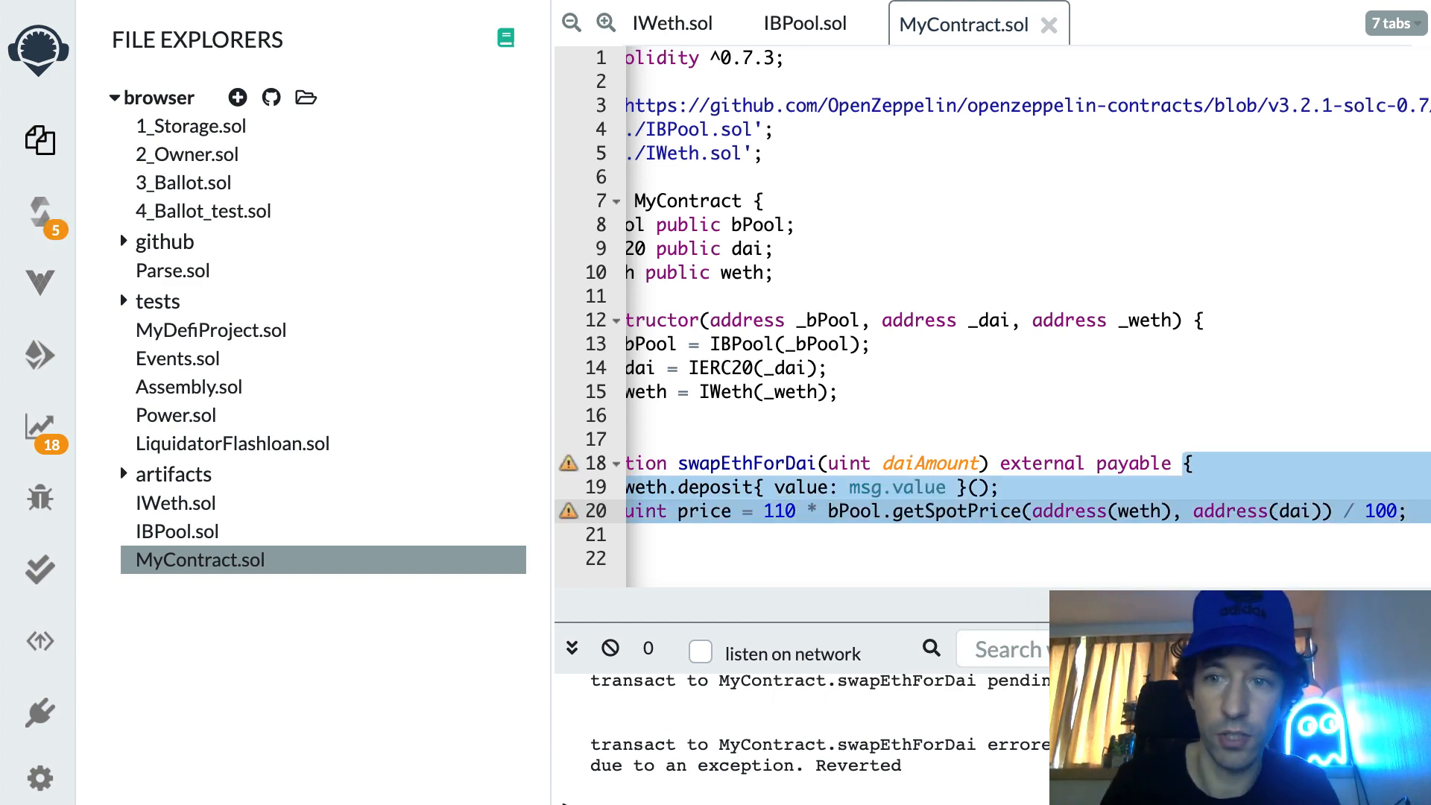
# Declare uint wethAmount from price and approve bPool for wethAmount.
pyautogui.write('uint')
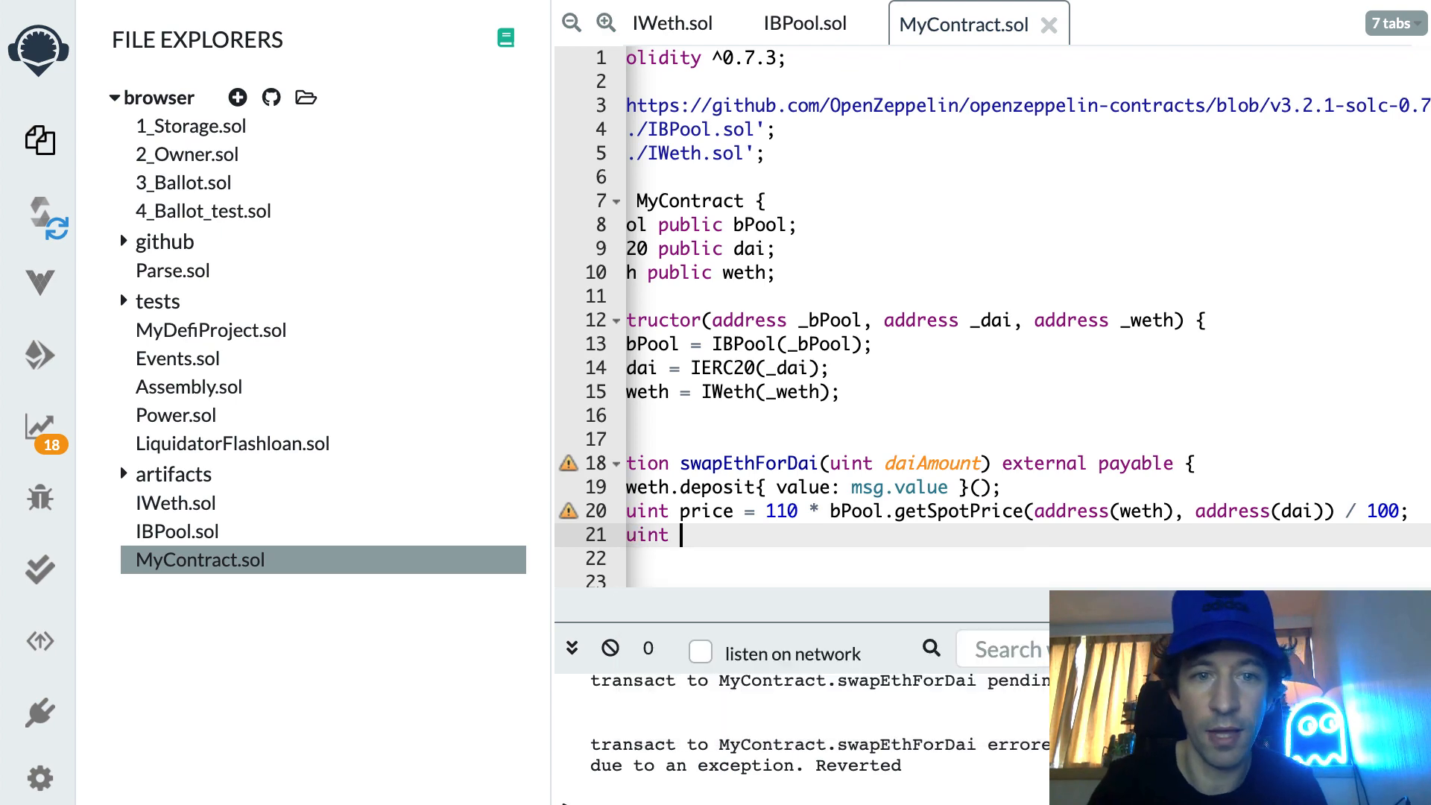
pyautogui.write('weth')
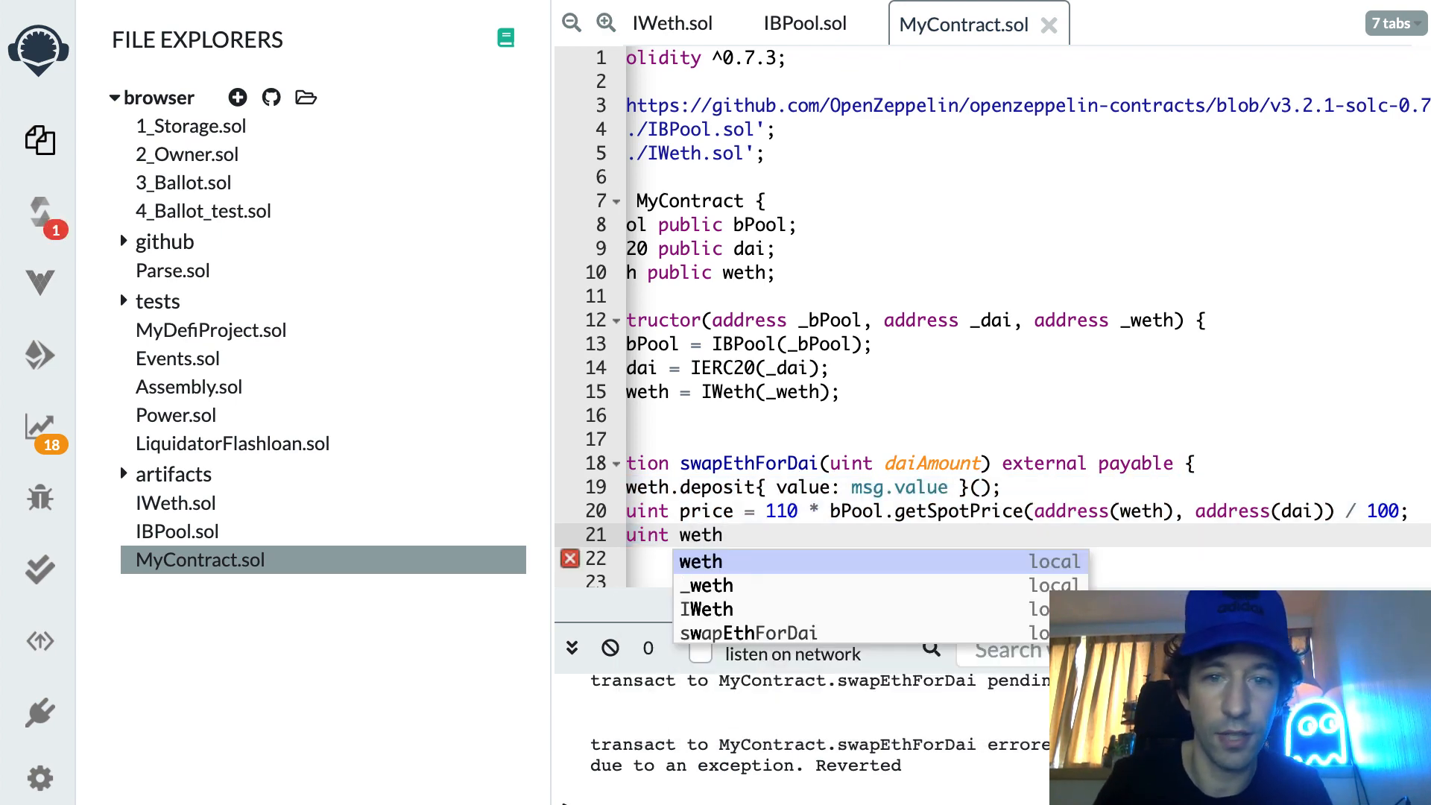
pyautogui.write('Amount')
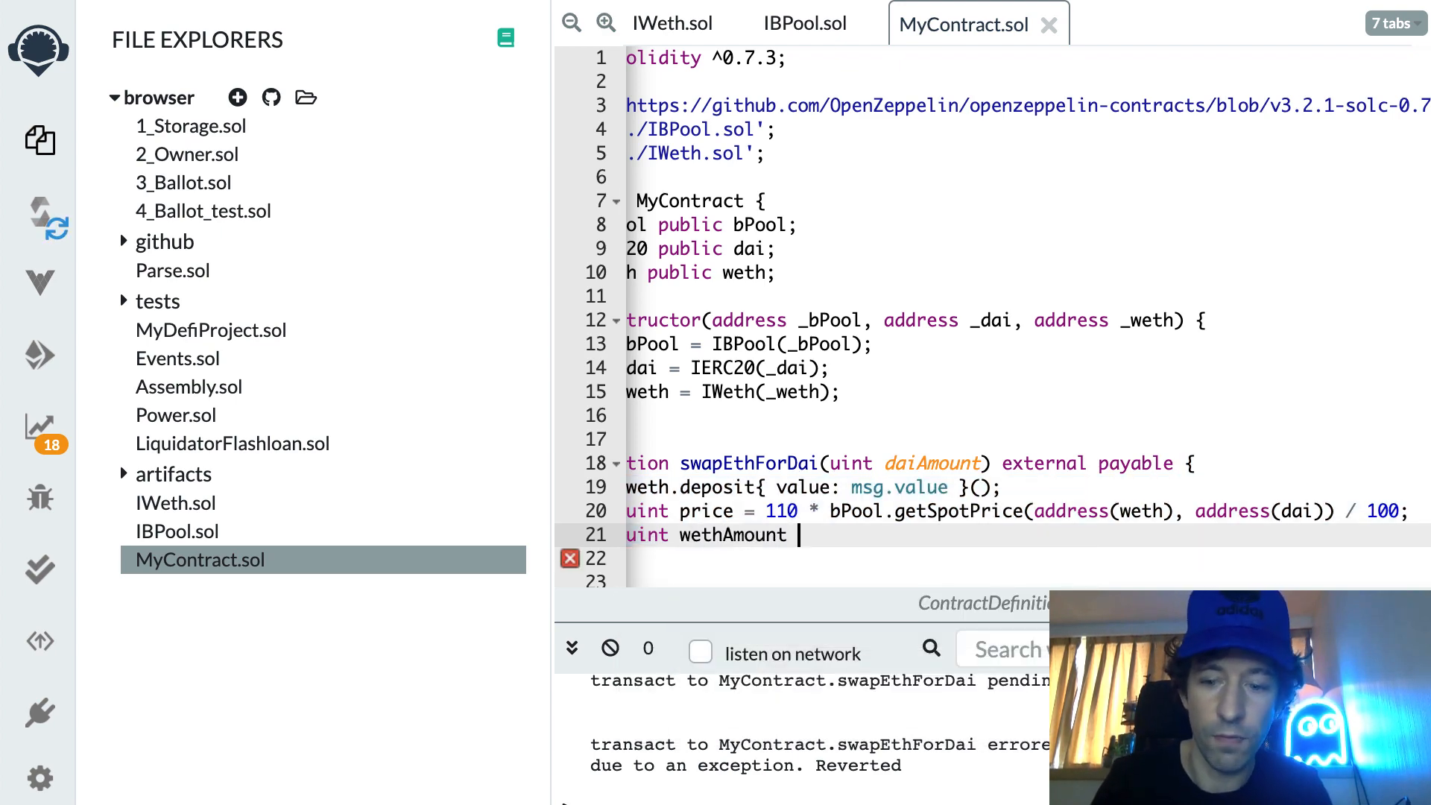
pyautogui.write('= price * daiAmount;')
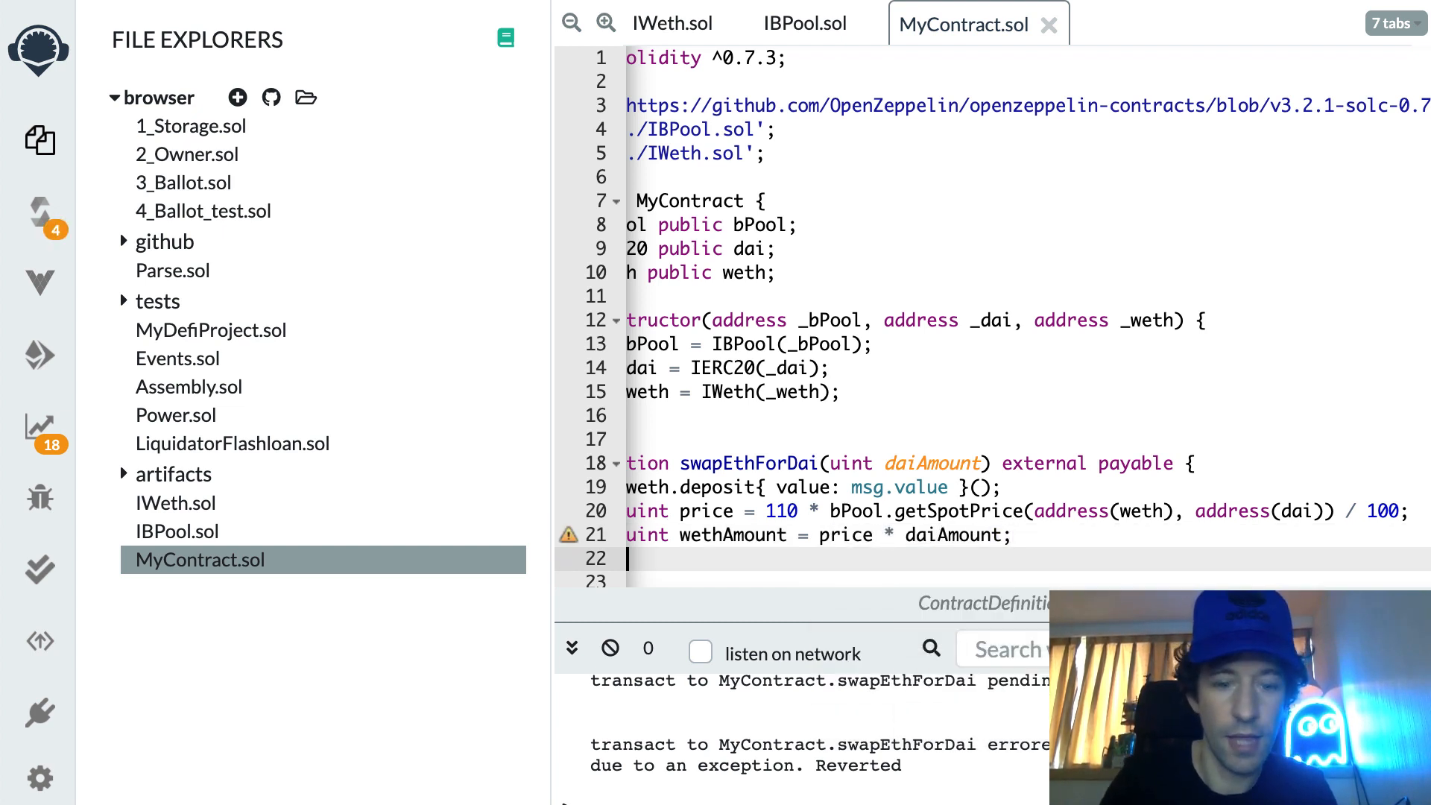
pyautogui.write('weth.a')
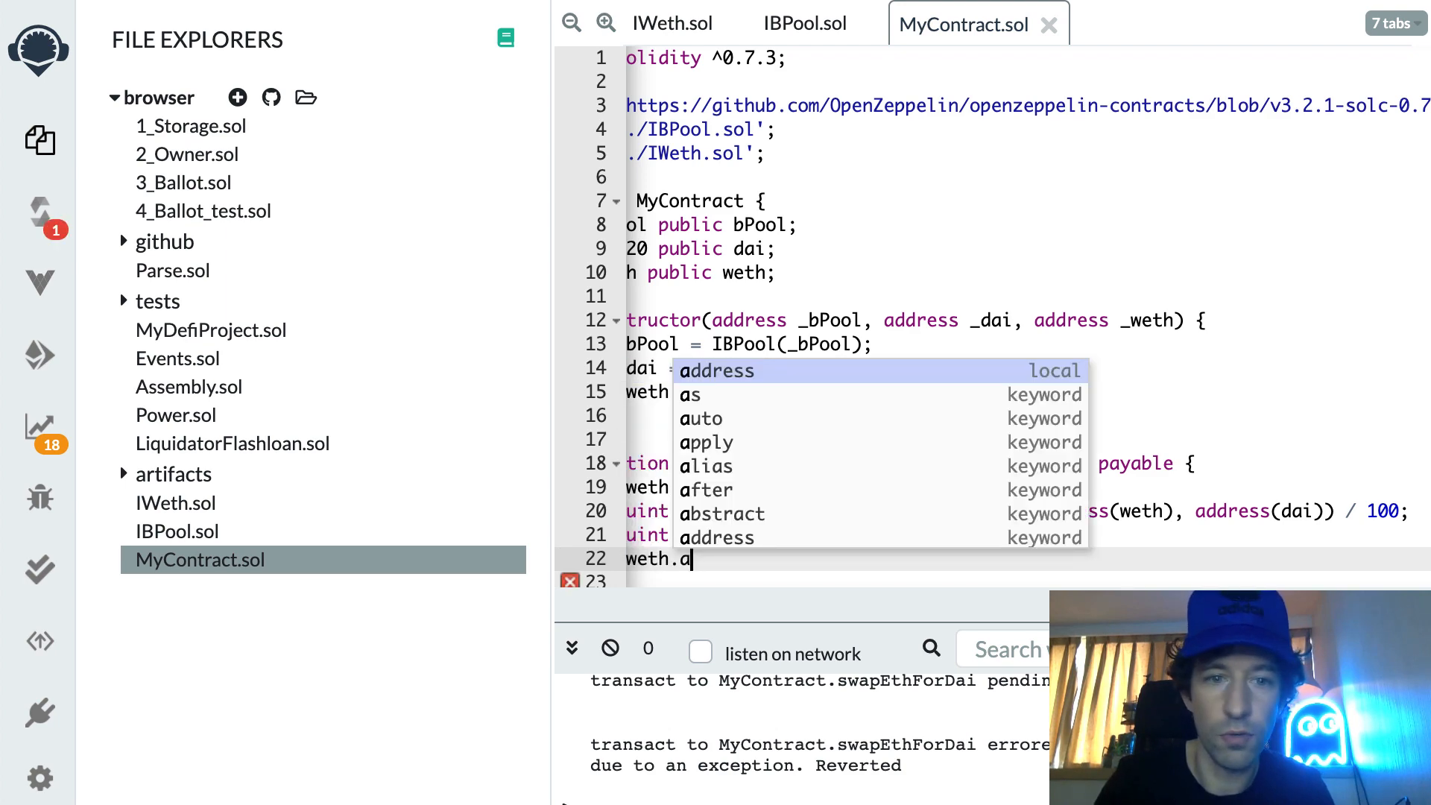
pyautogui.write('pprove')
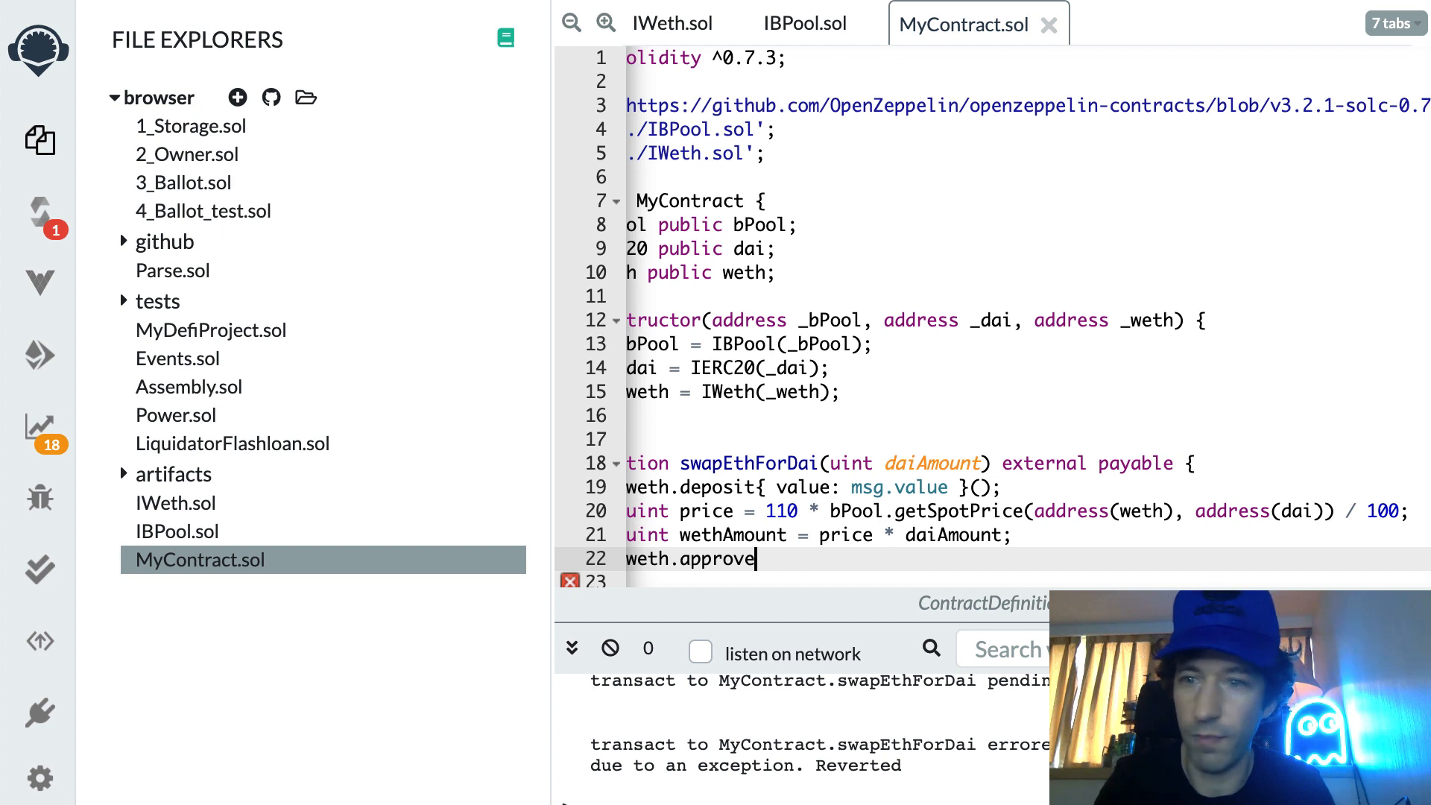
pyautogui.write('(address)')
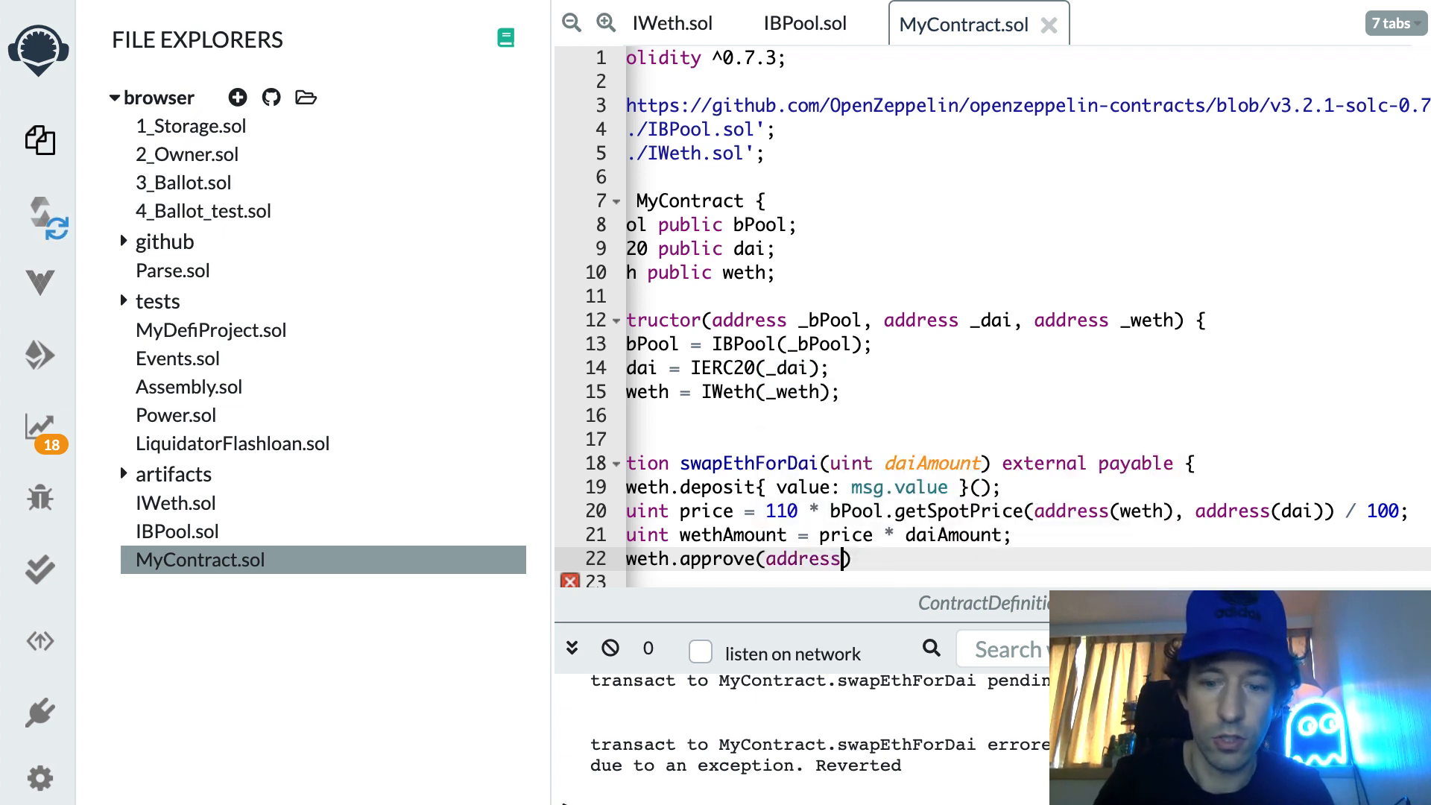
pyautogui.write('bPool')
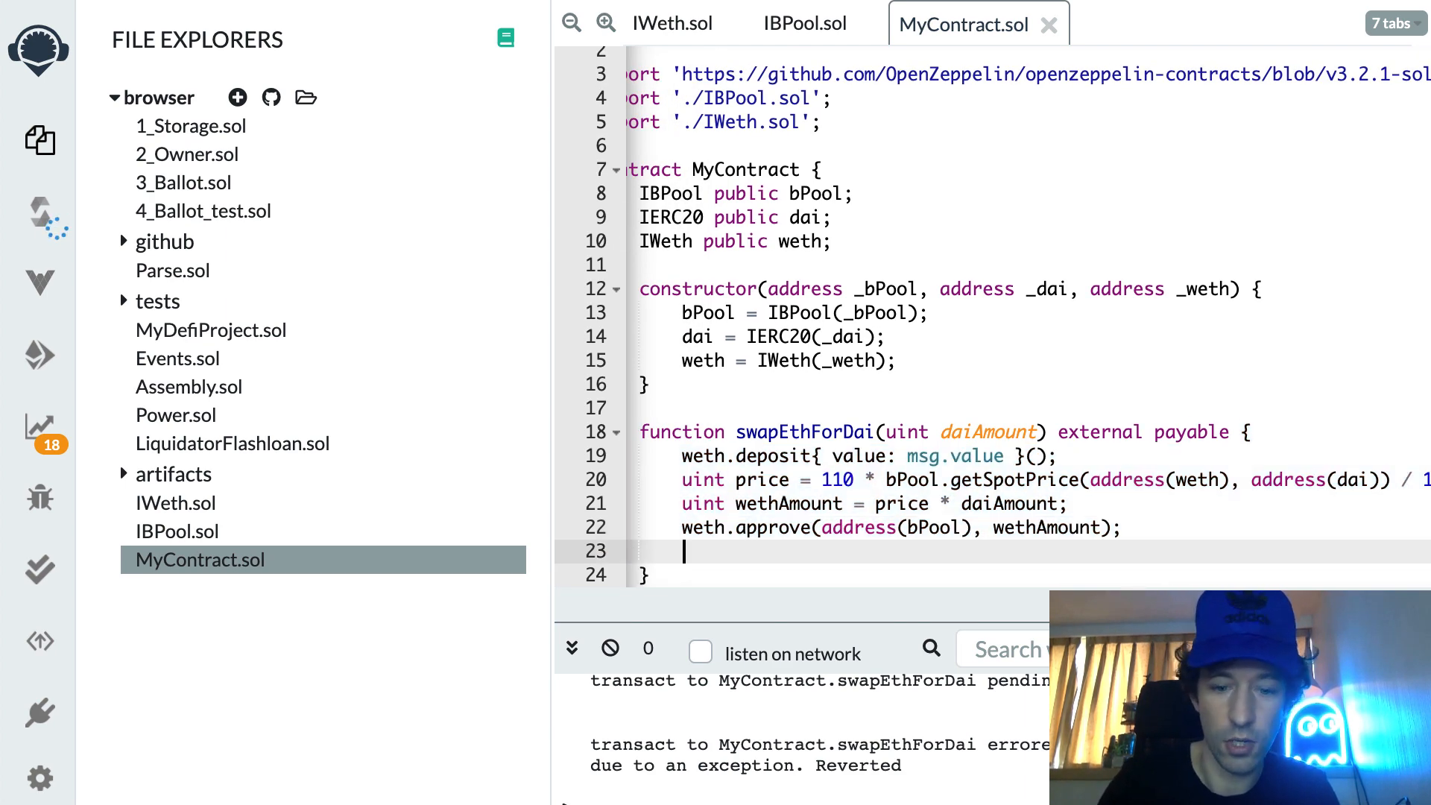
# Add a bPool.swapExactAmountOut call split across lines.
pyautogui.write('bPool.s')
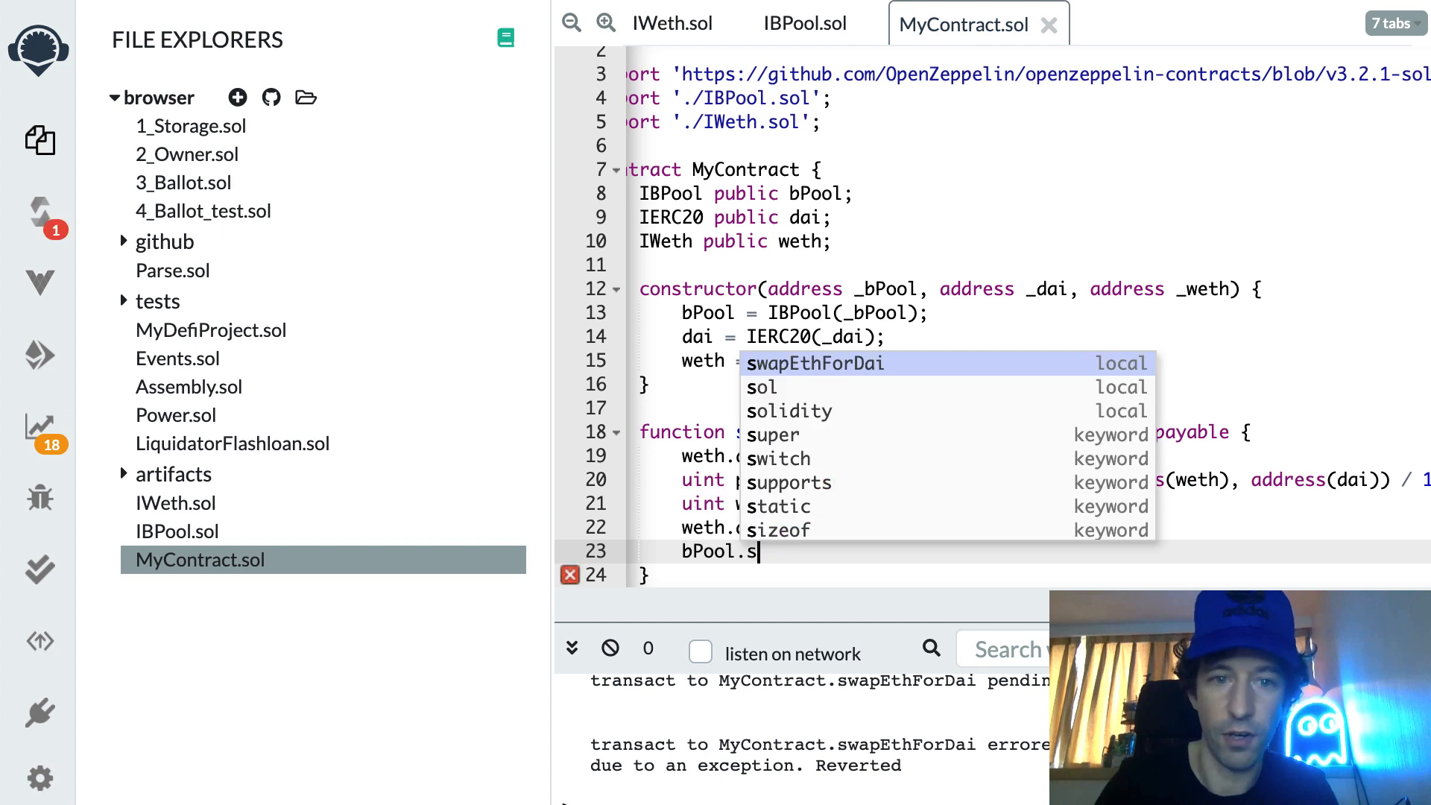
pyautogui.write('wapExact')
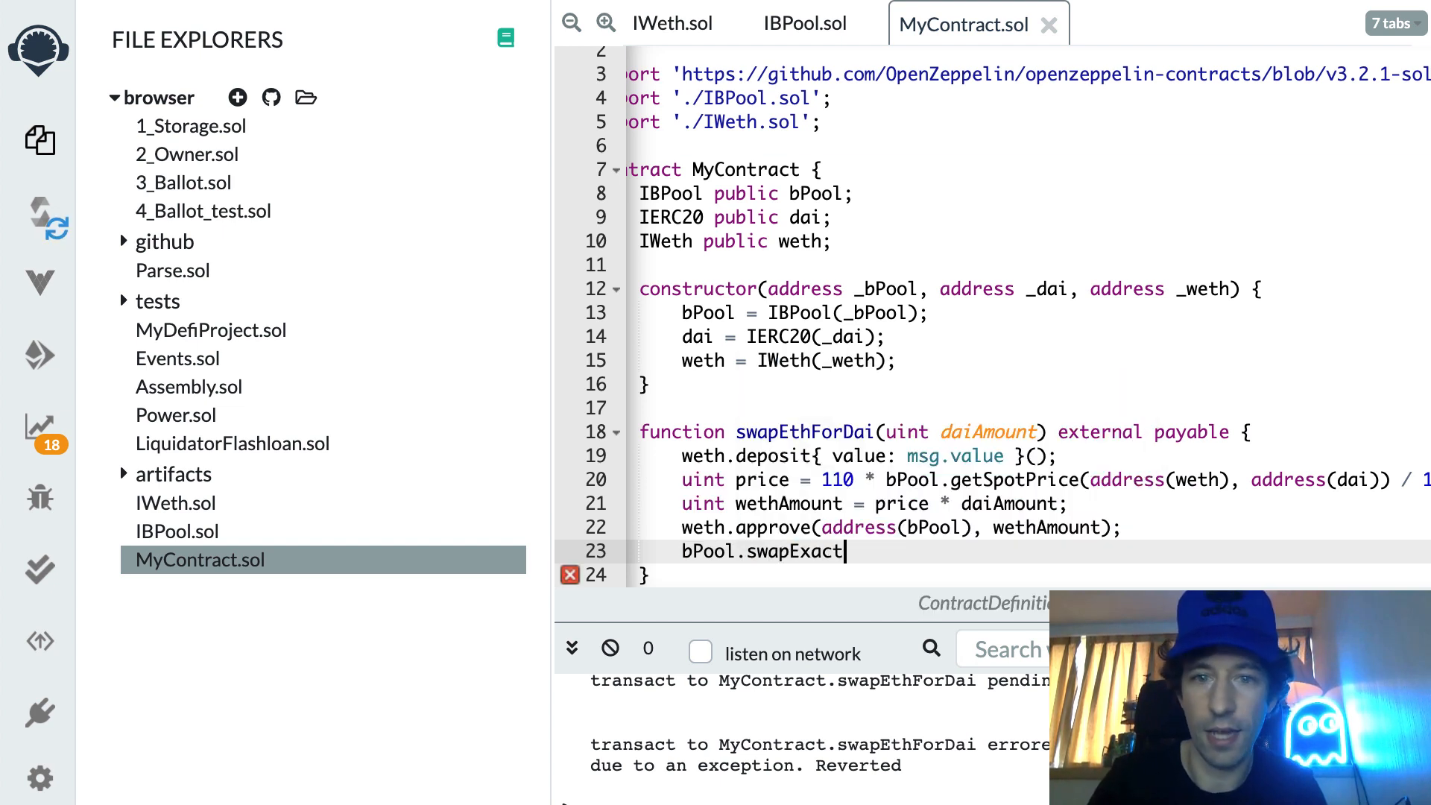
pyautogui.write('AmountOut')
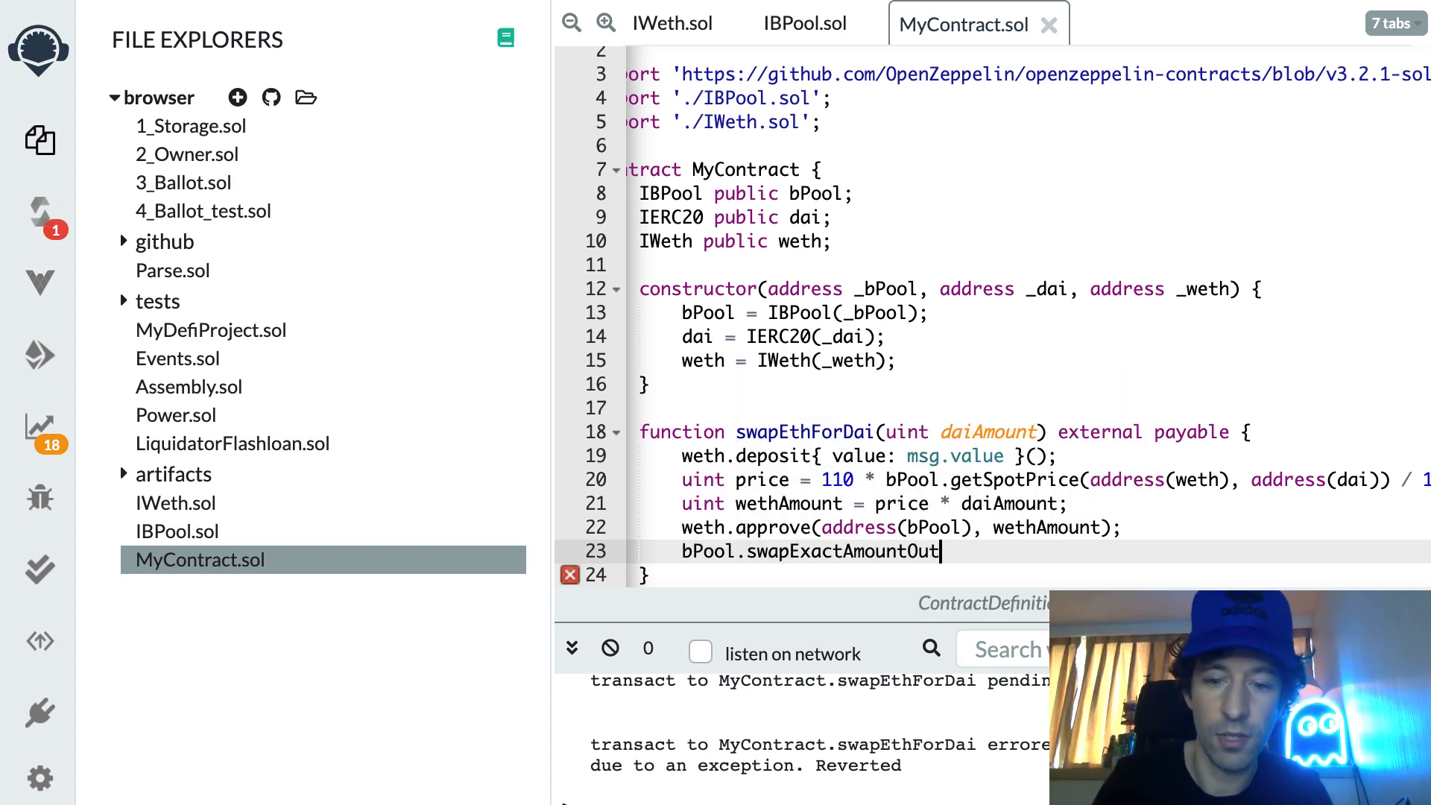
pyautogui.write('()')
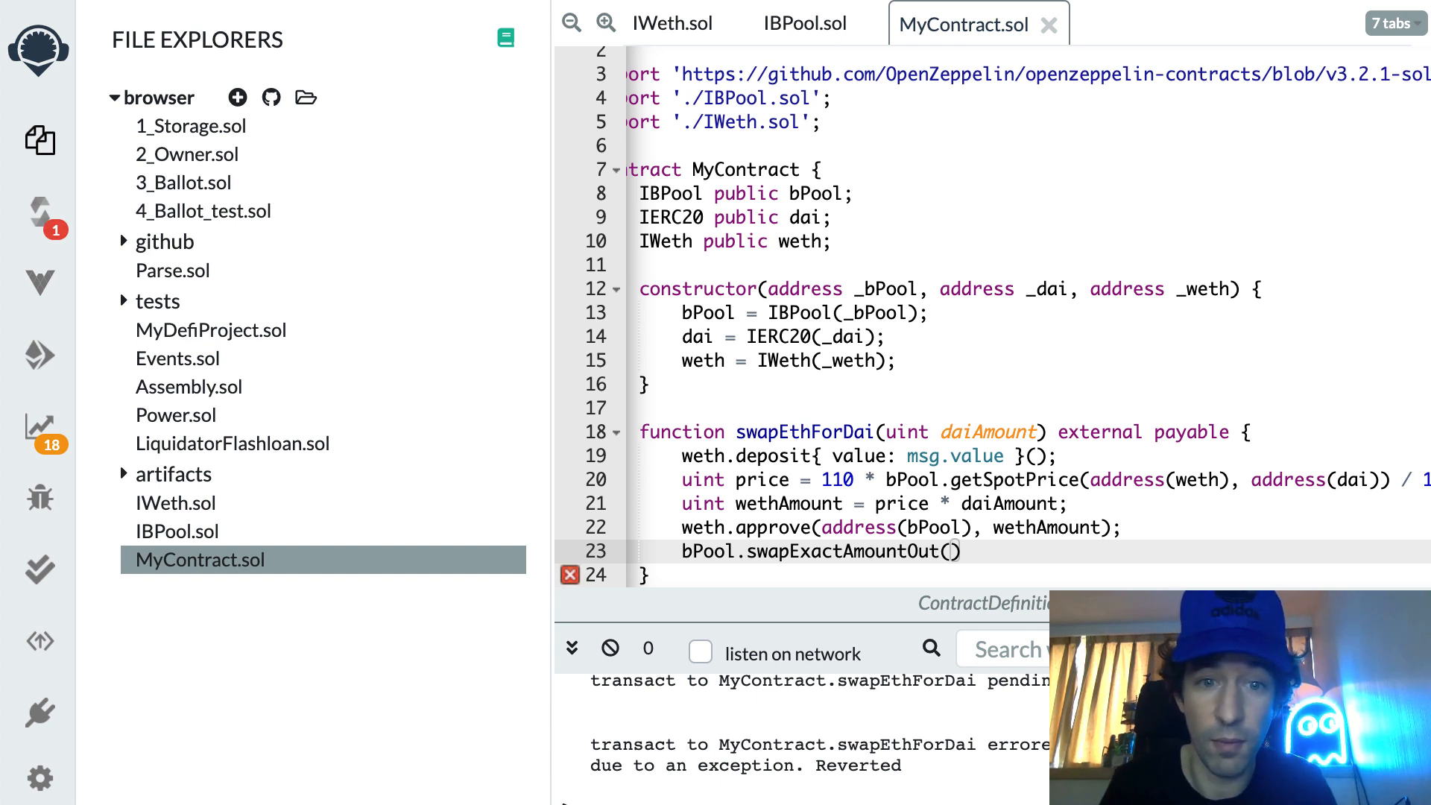
pyautogui.press('Enter')
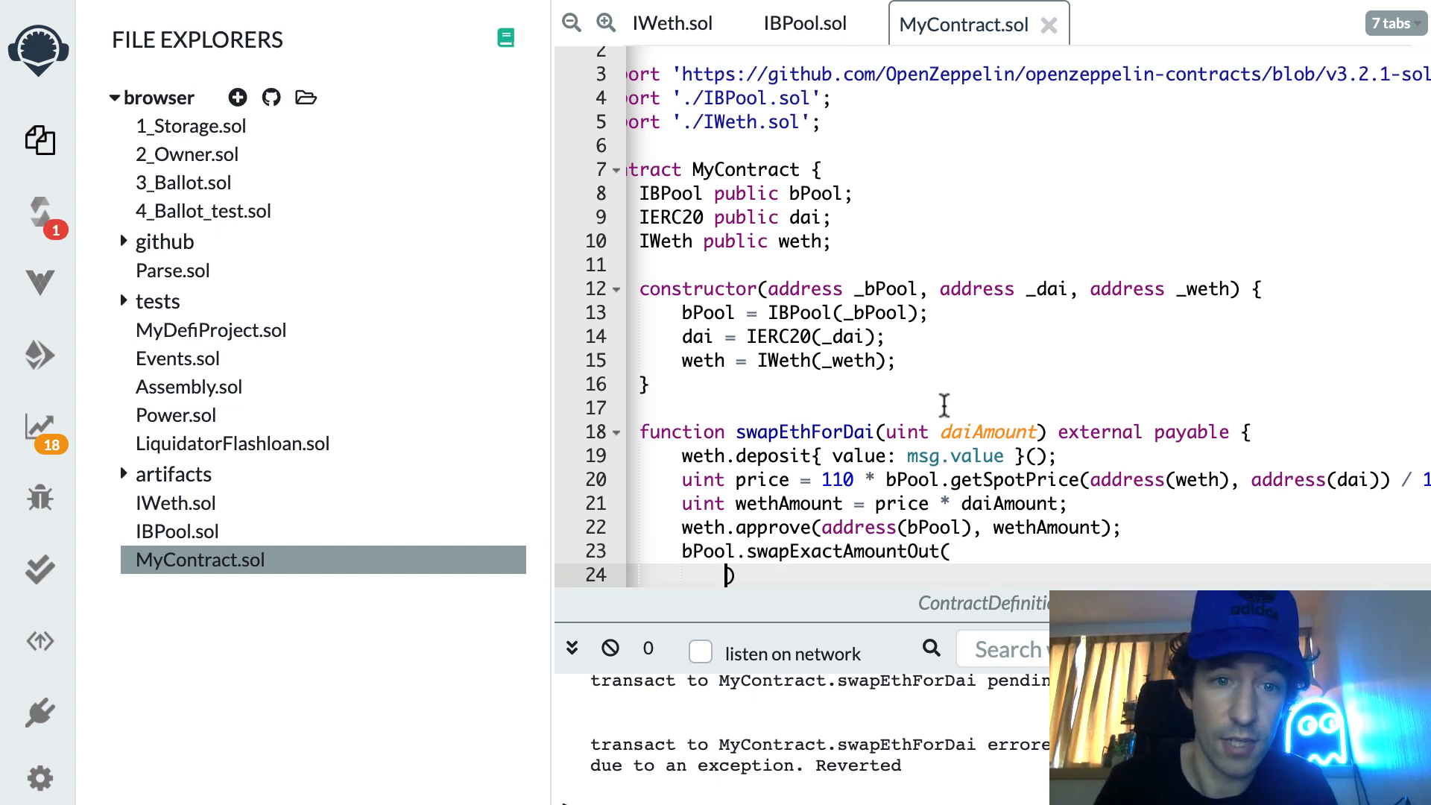
pyautogui.write(');')
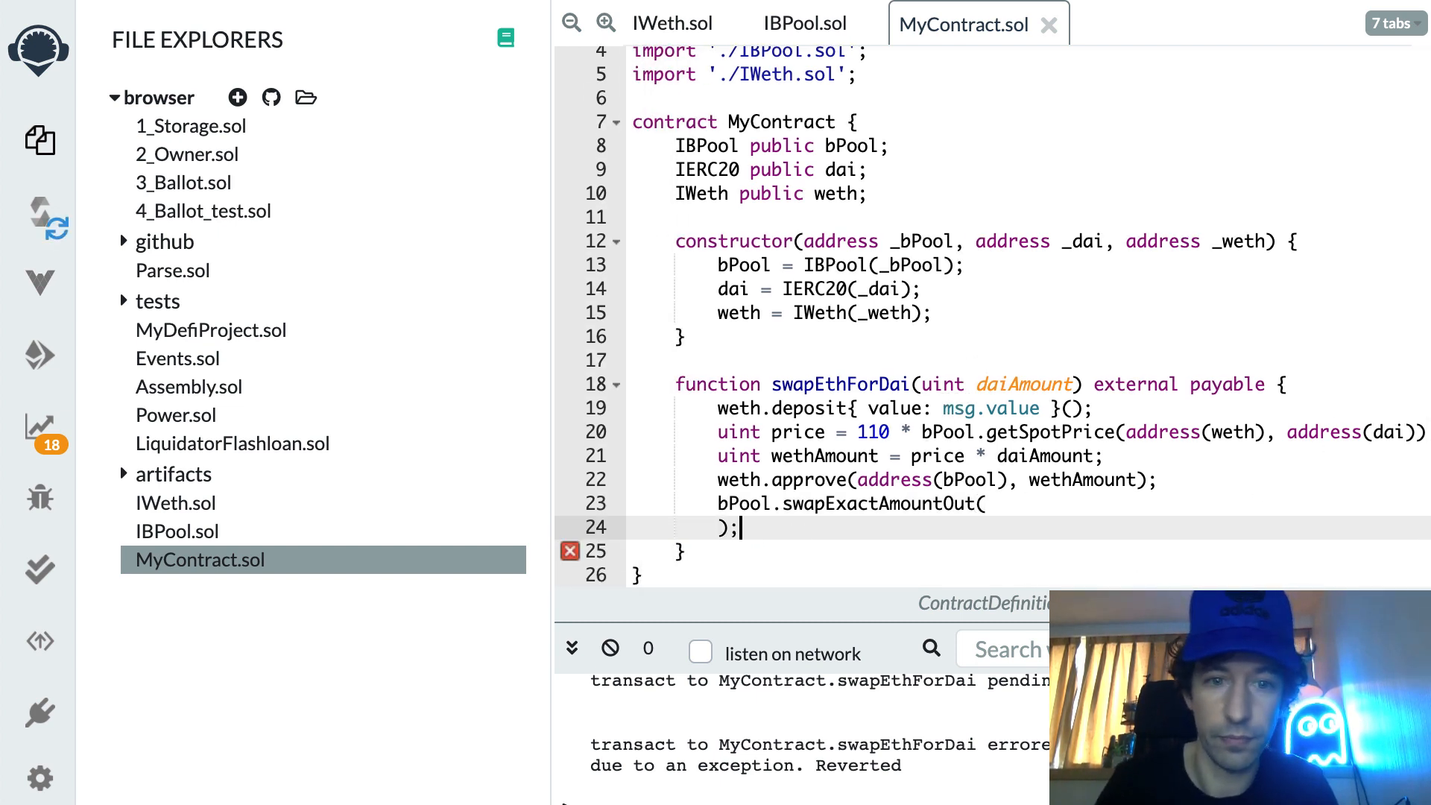
# Fill the swap arguments: weth, wethAmount, dai, daiAmount and price.
pyautogui.click(990, 505)
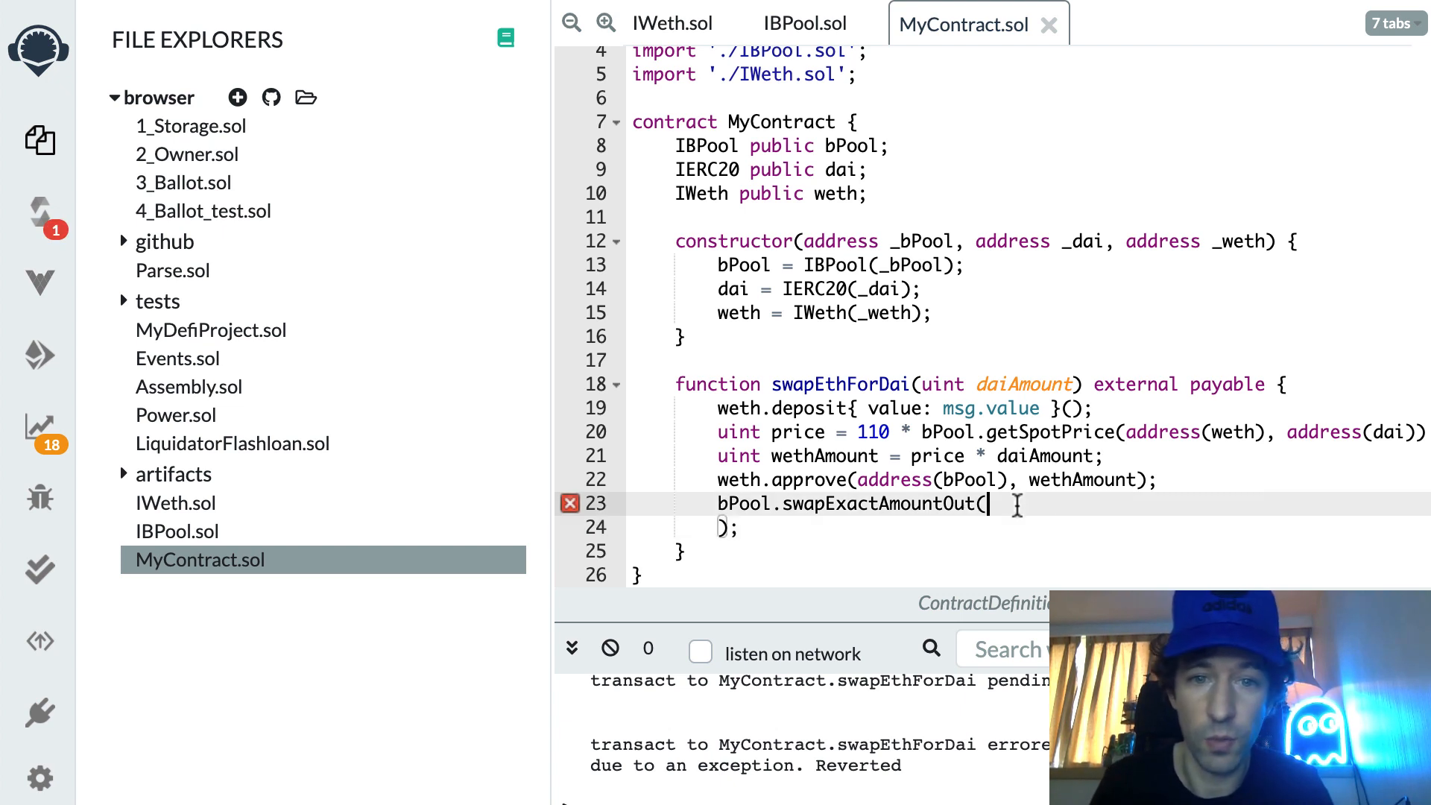
pyautogui.write('address(')
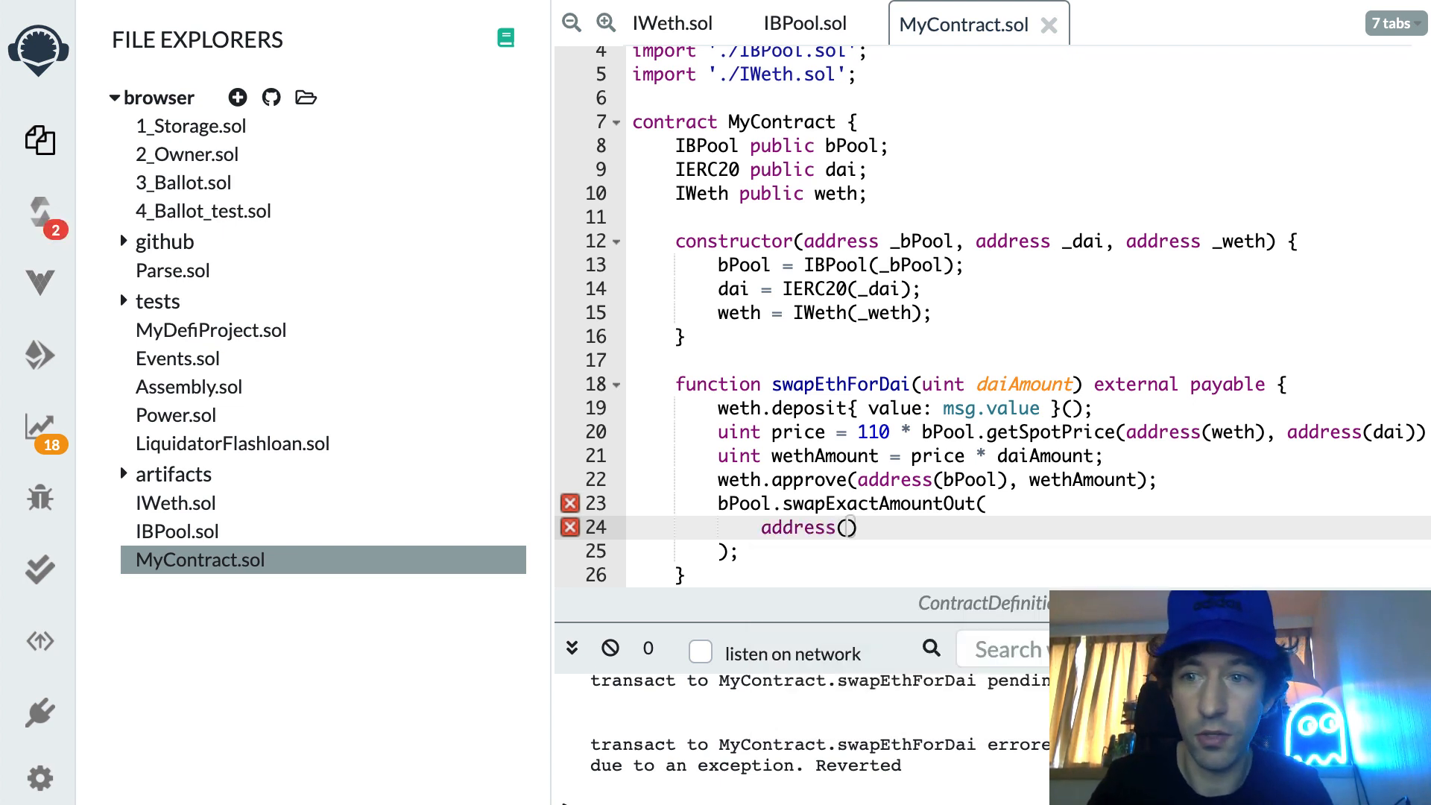
pyautogui.write('weth')
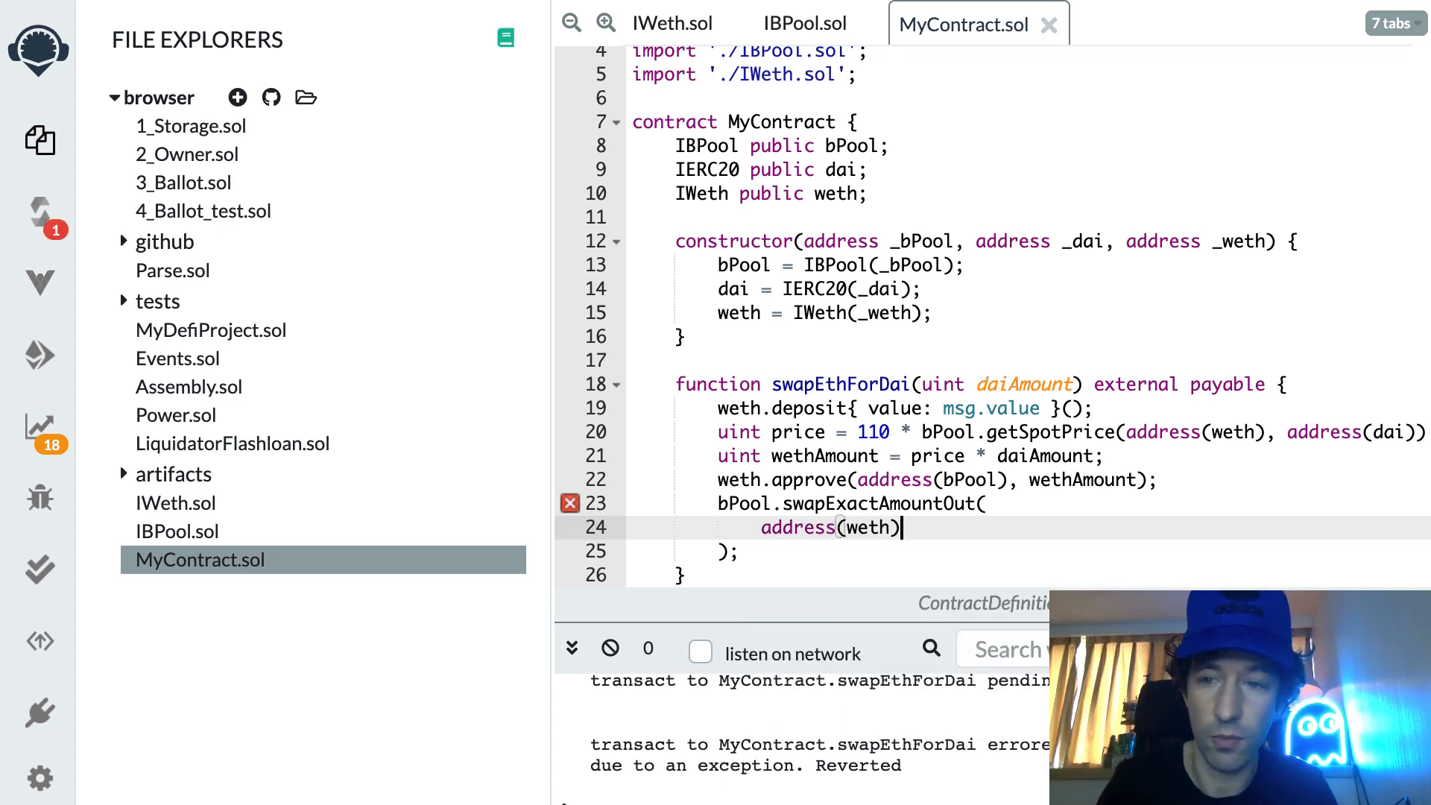
pyautogui.write('wethAmount')
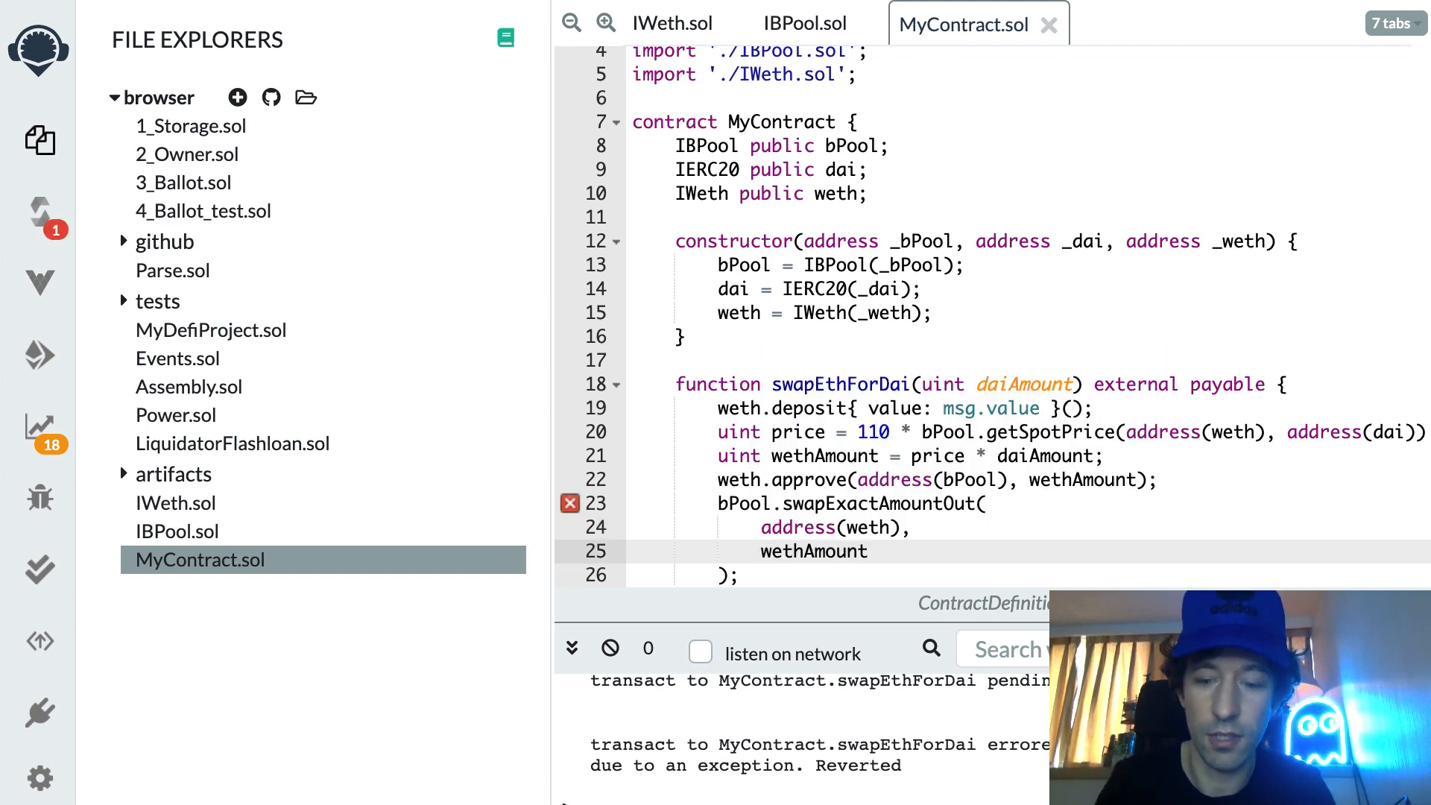
pyautogui.write('address(dai),')
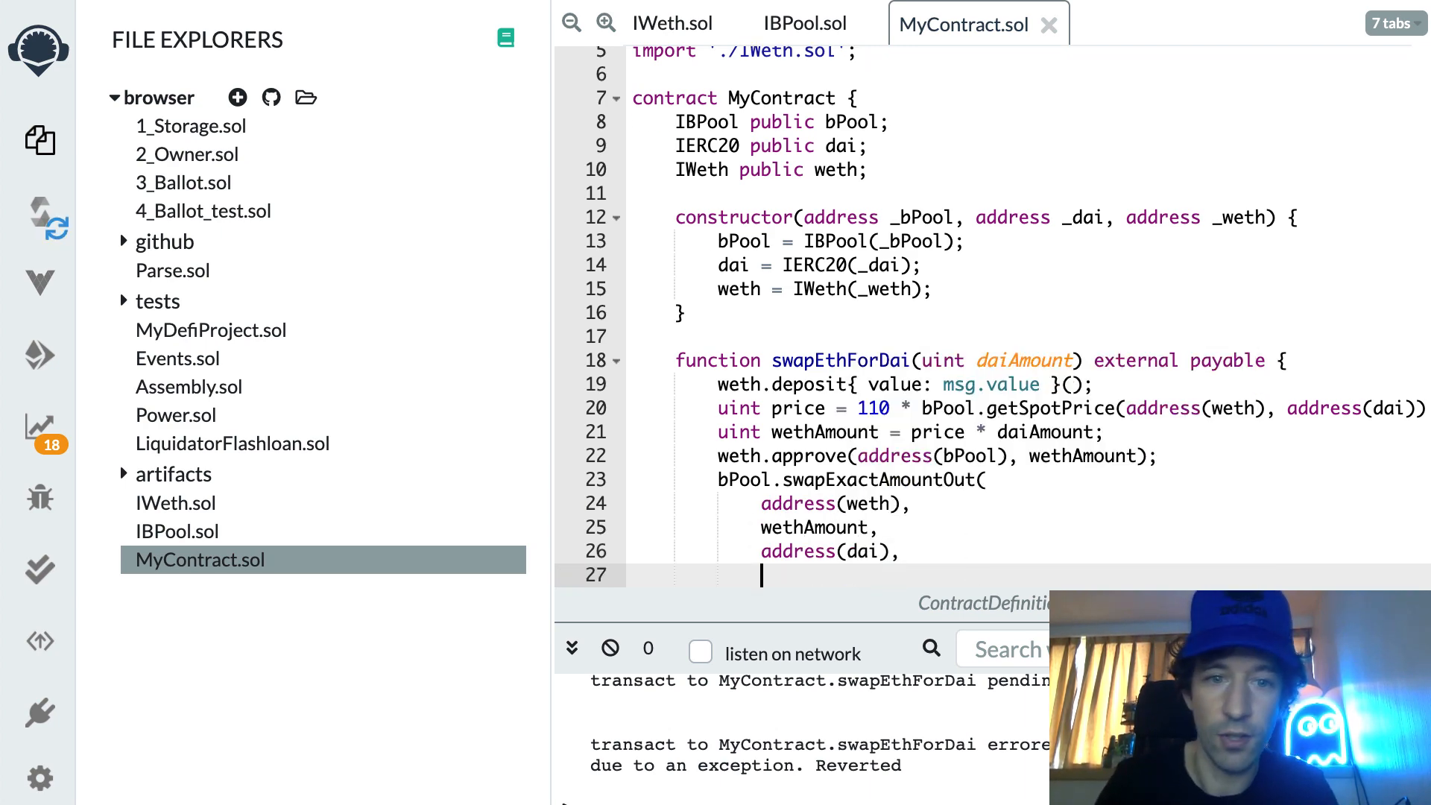
pyautogui.write('daiAmount')
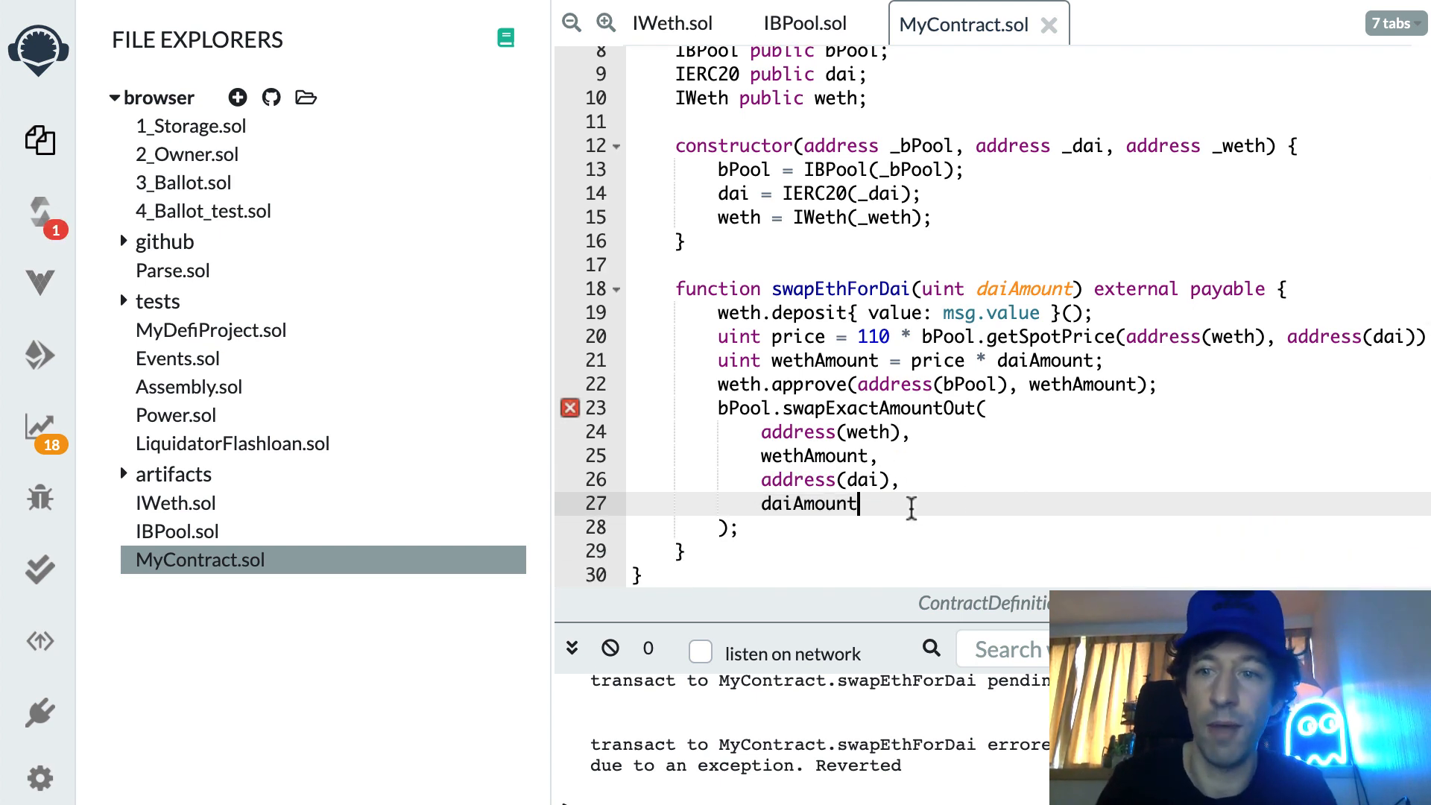
pyautogui.press('Enter')
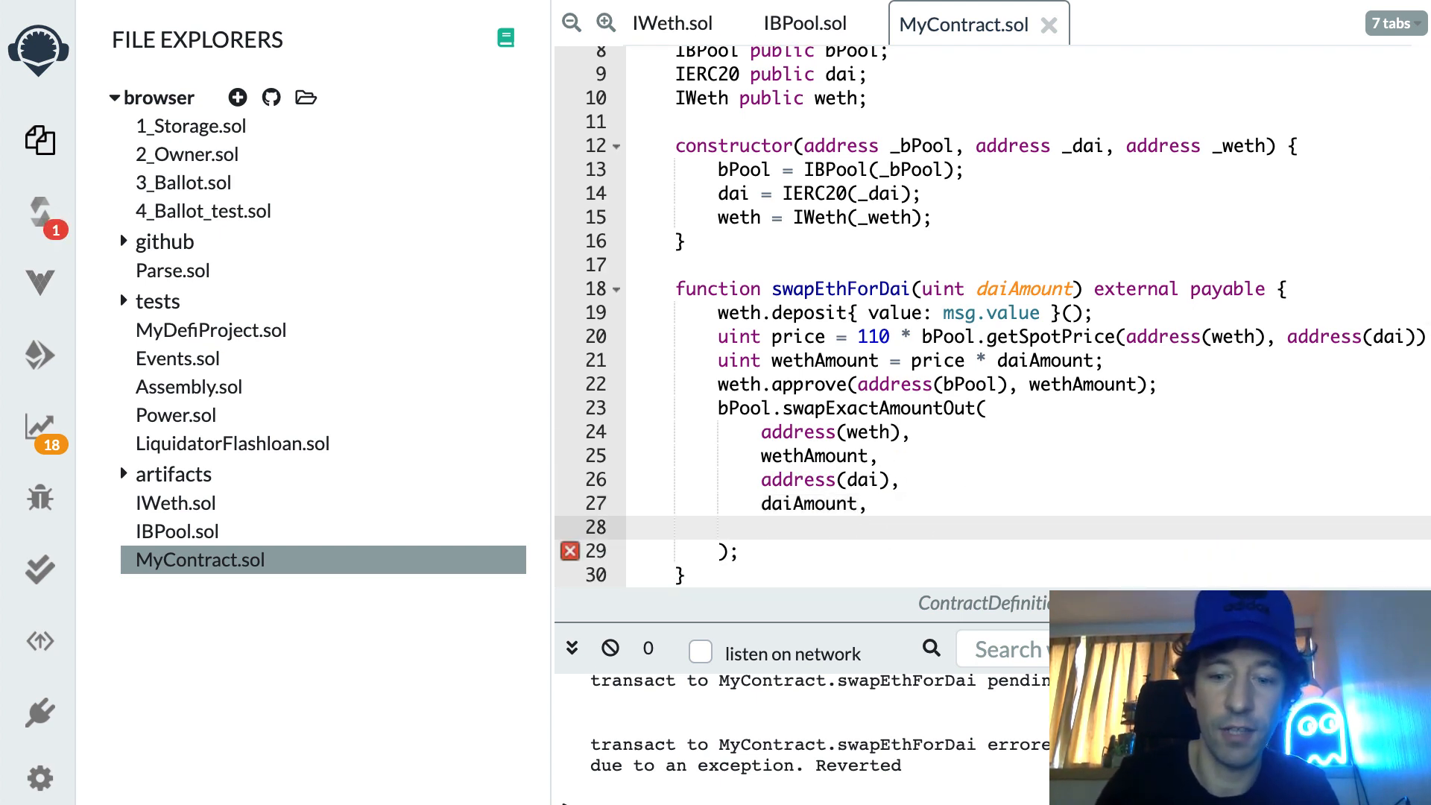
pyautogui.write('price')
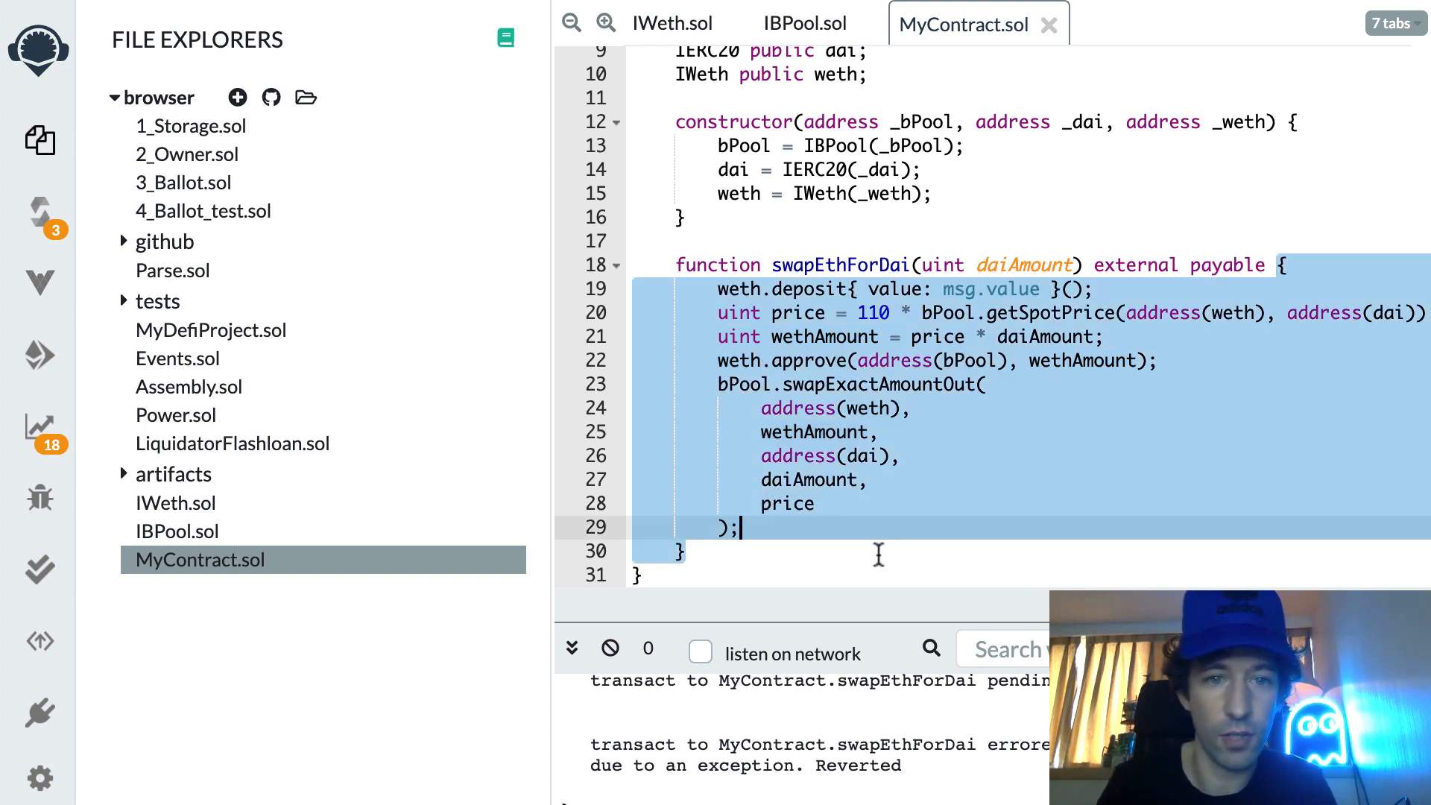
# Transfer daiAmount DAI to msg.sender and read the contract's WETH balance.
pyautogui.click(720, 550)
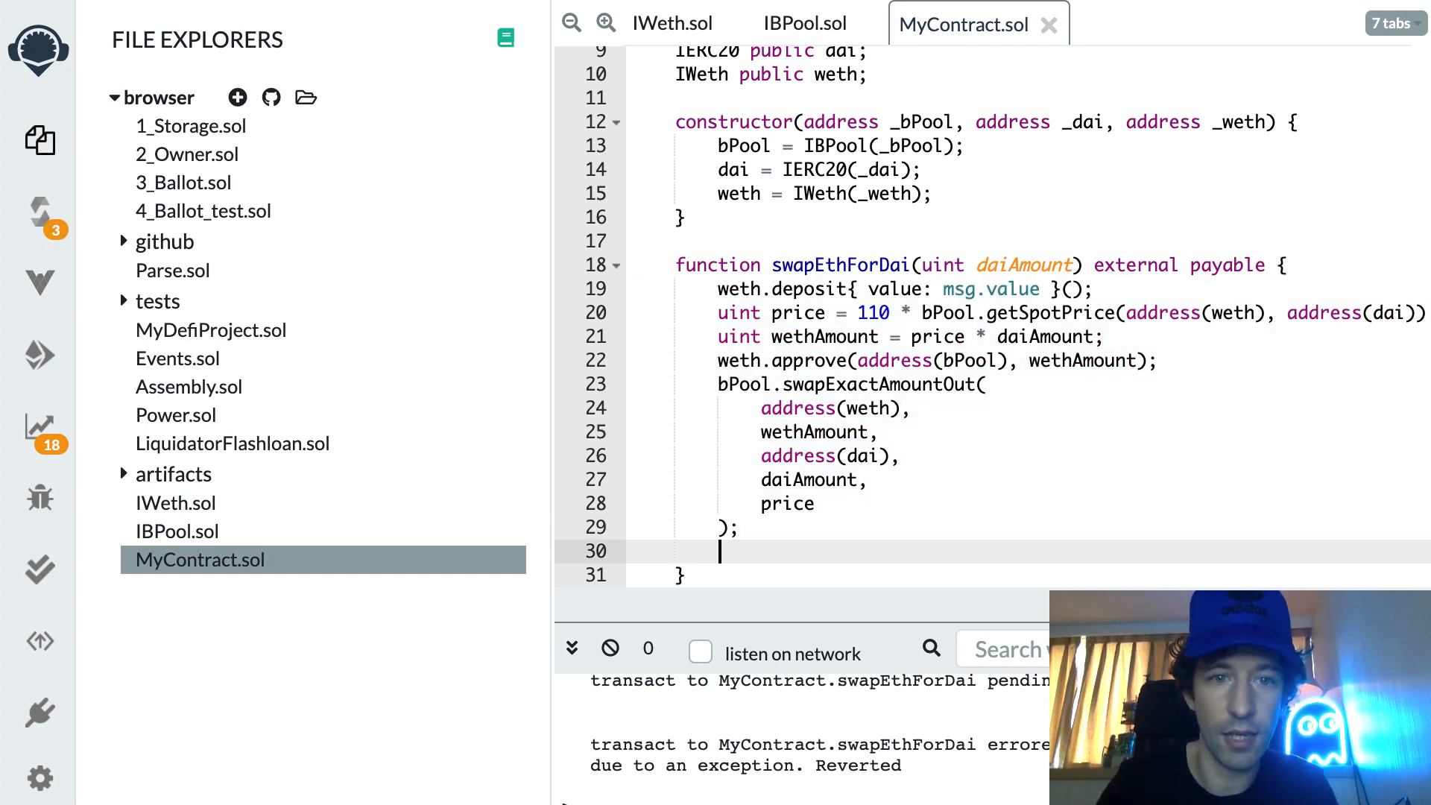
pyautogui.write('dai.')
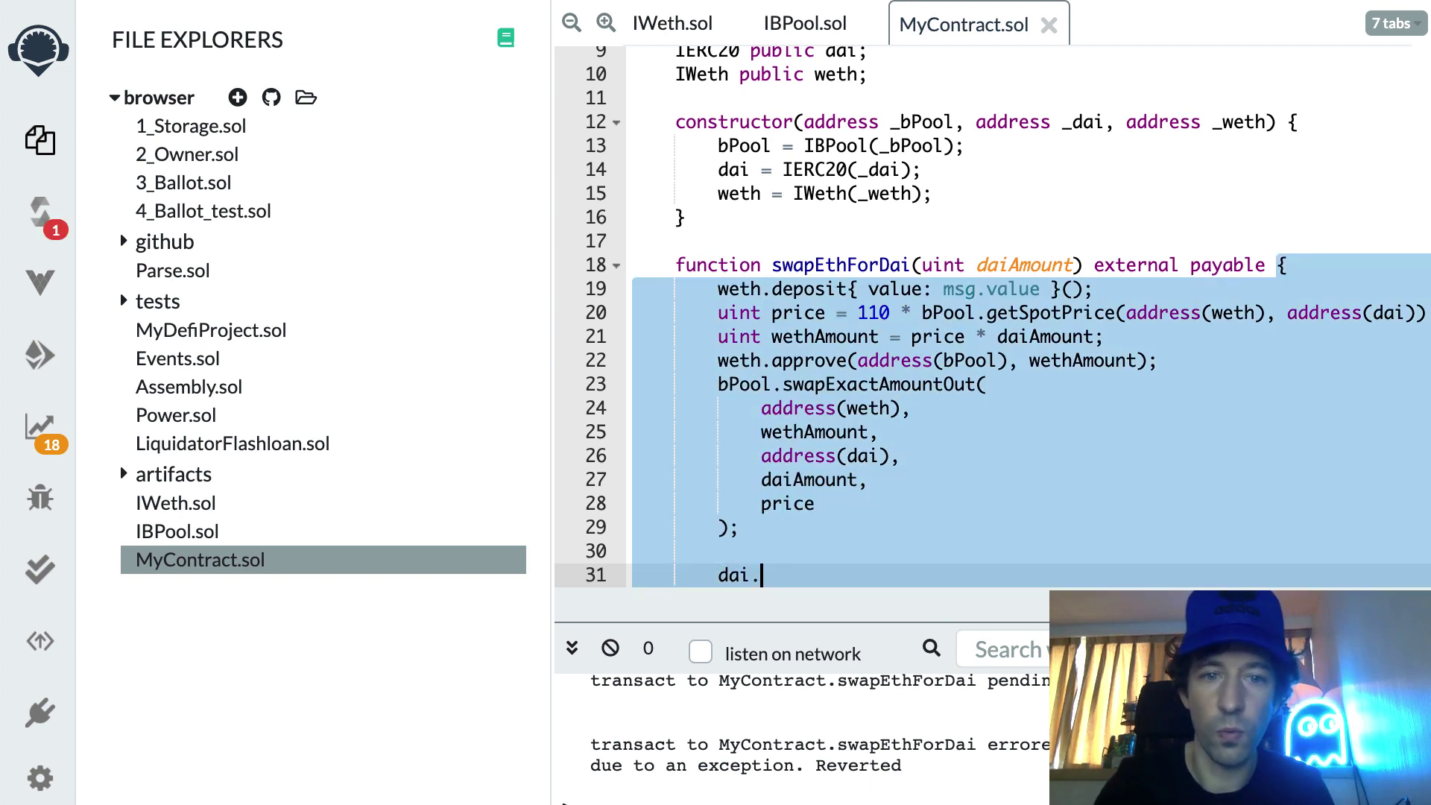
pyautogui.write('transfer')
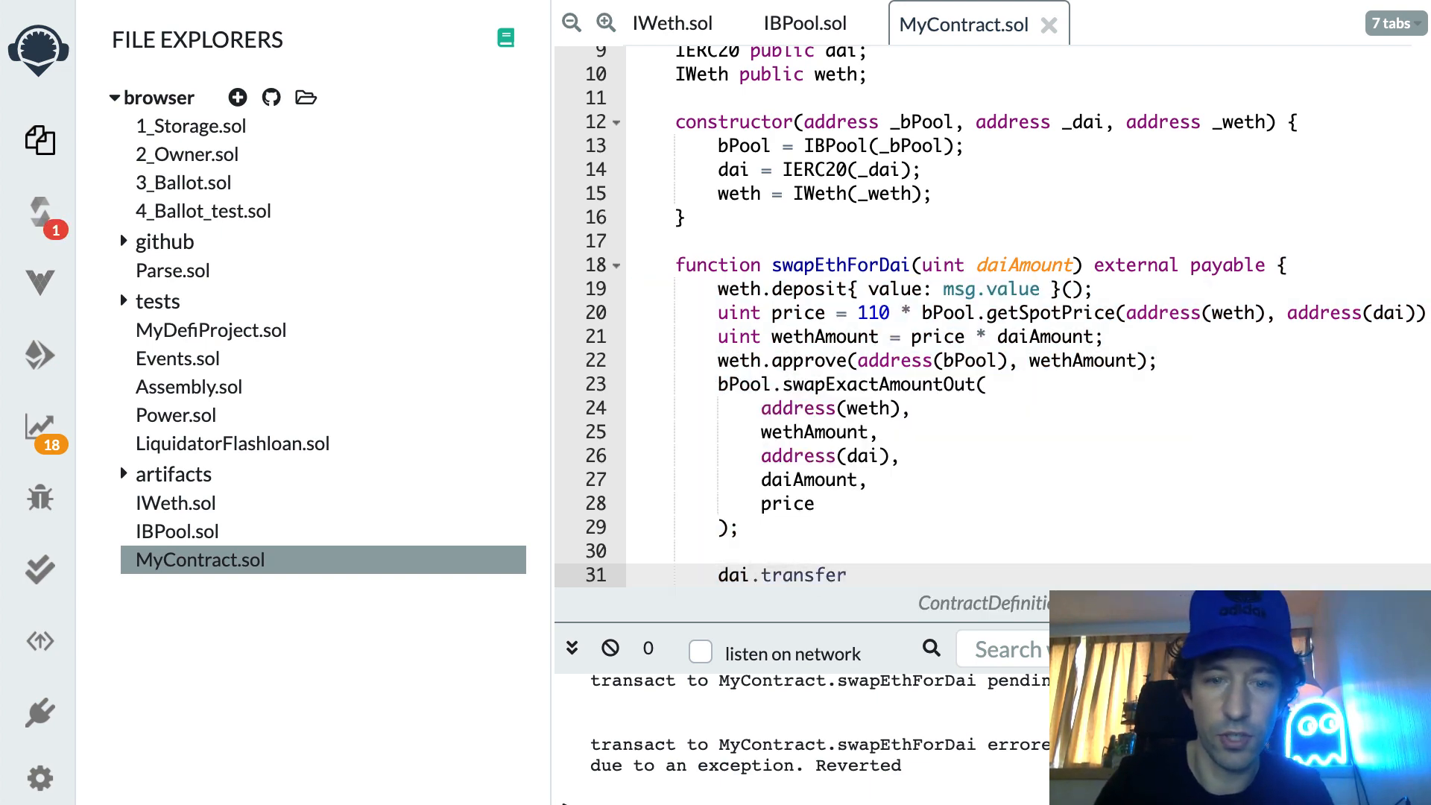
pyautogui.write('(msg.sender, daiAmount);')
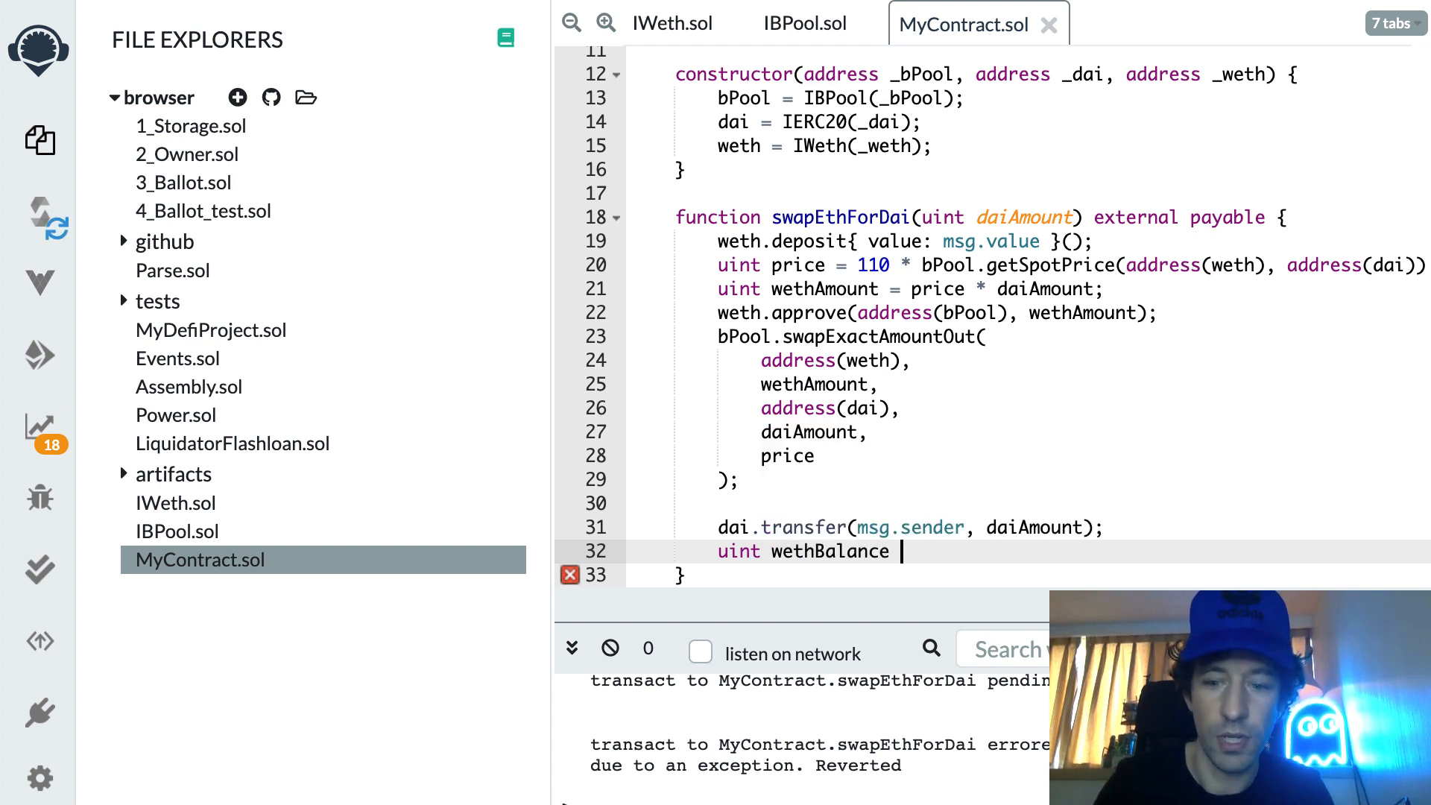
pyautogui.write('= weth.balanceOf(')
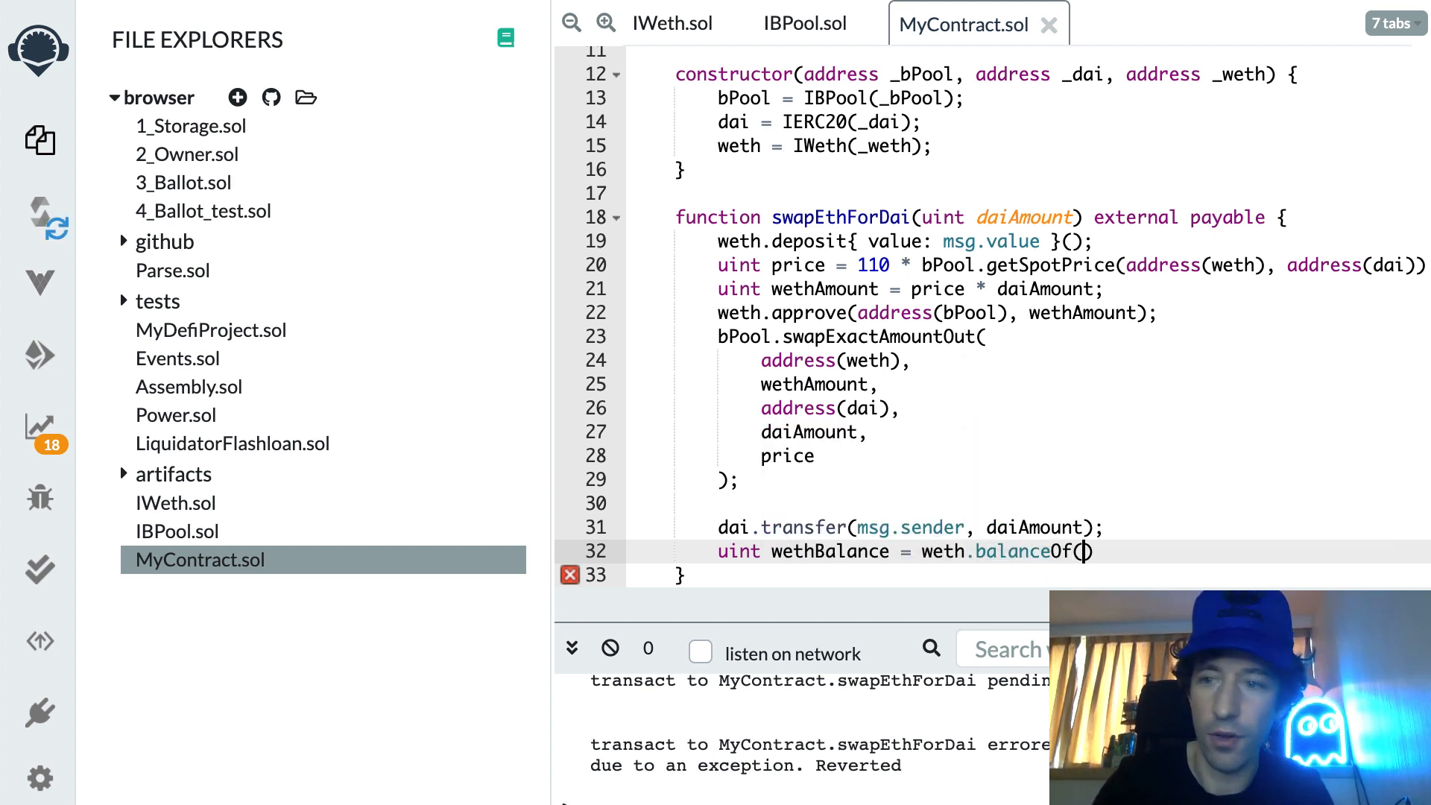
pyautogui.write('address(this))')
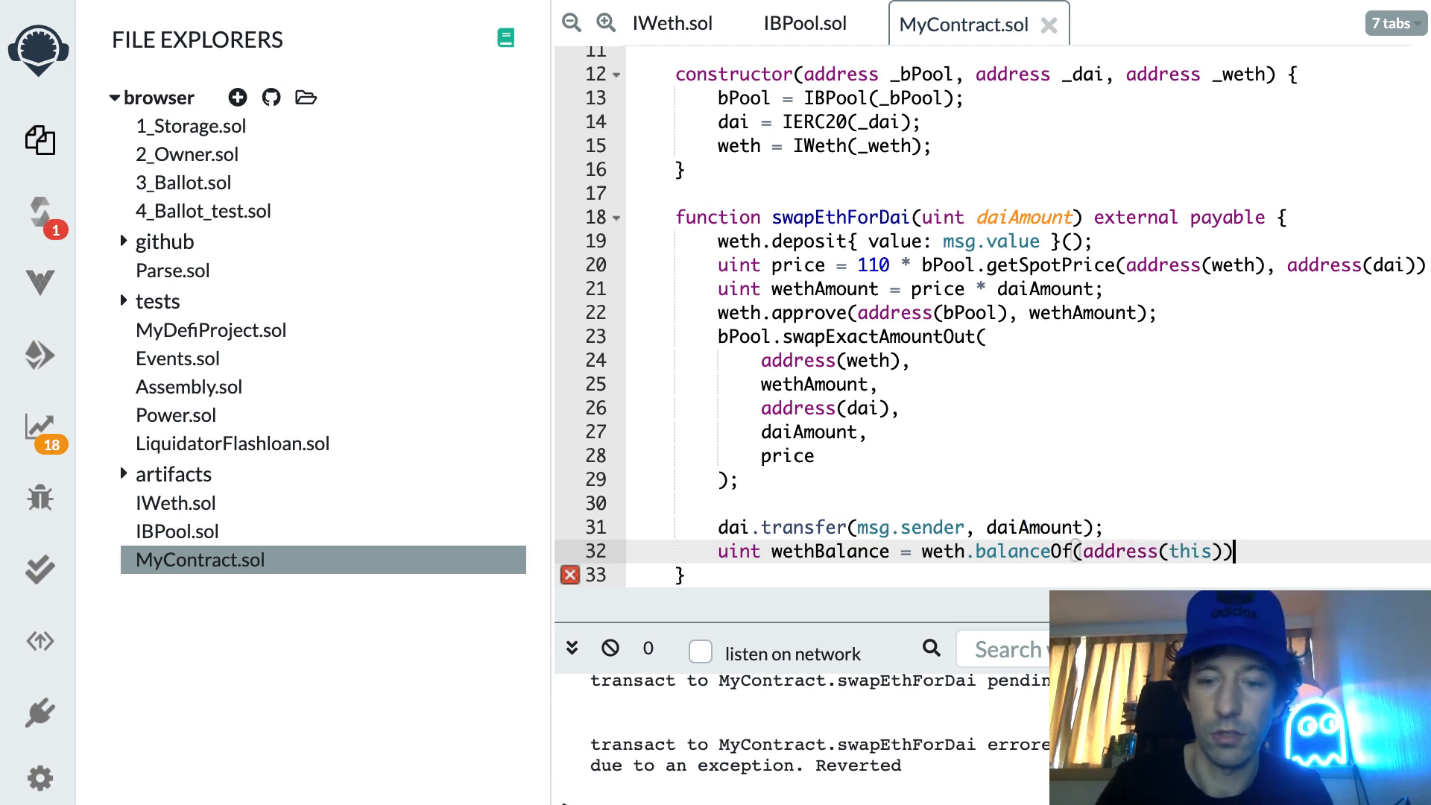
# Add an if block on wethBalance calling weth.withdraw(wethBalance).
pyautogui.write('if(wethBalance > 0) {')
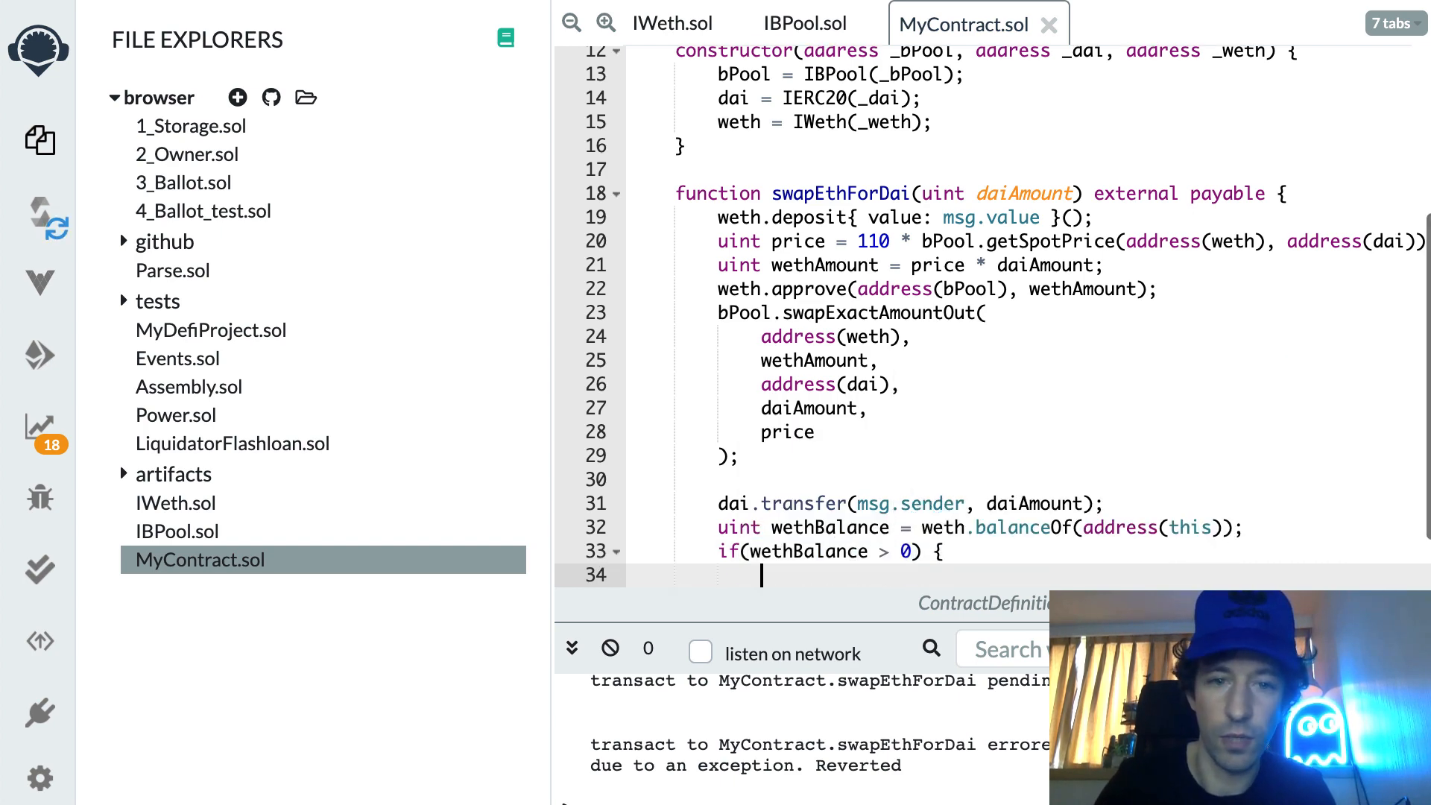
pyautogui.write('wet')
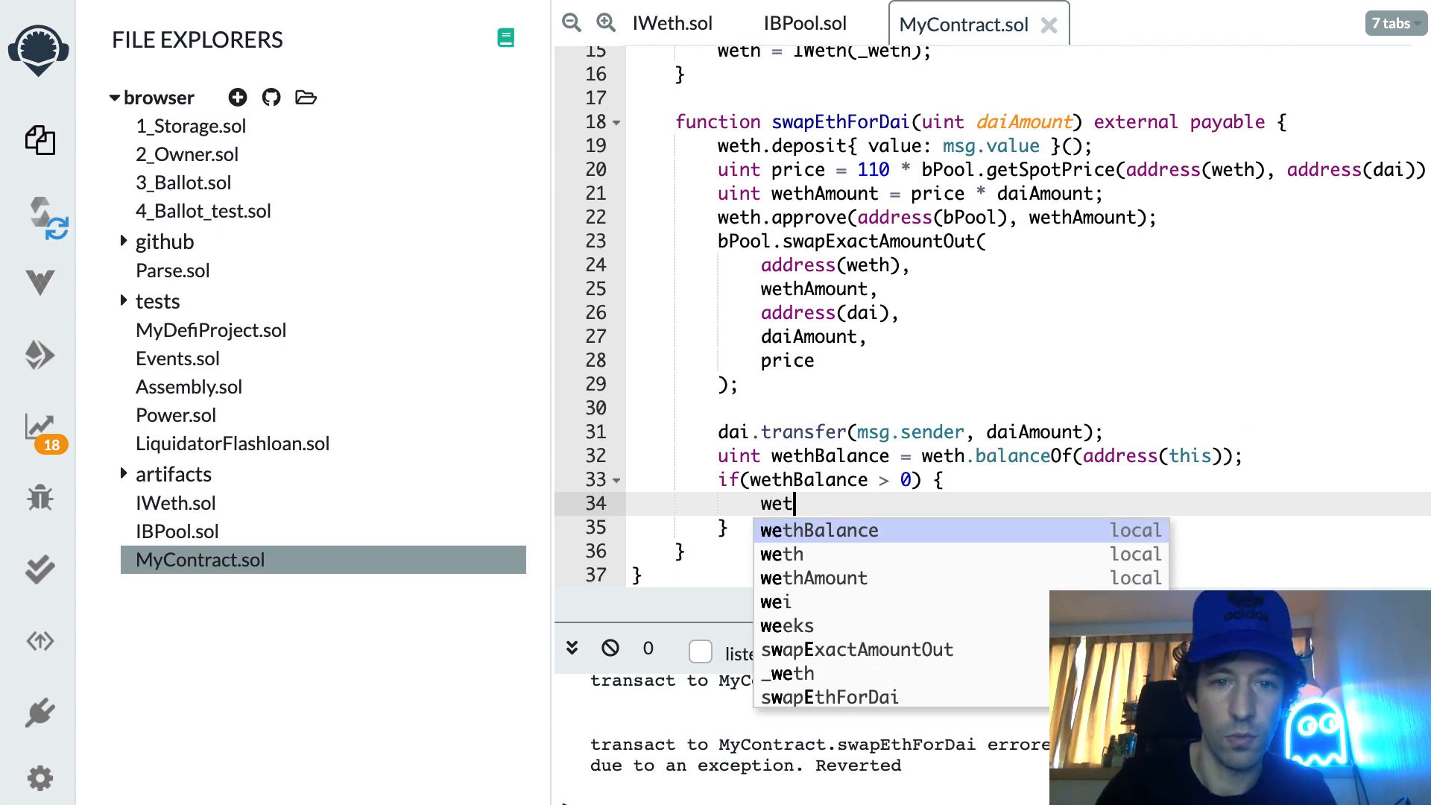
pyautogui.write('h.')
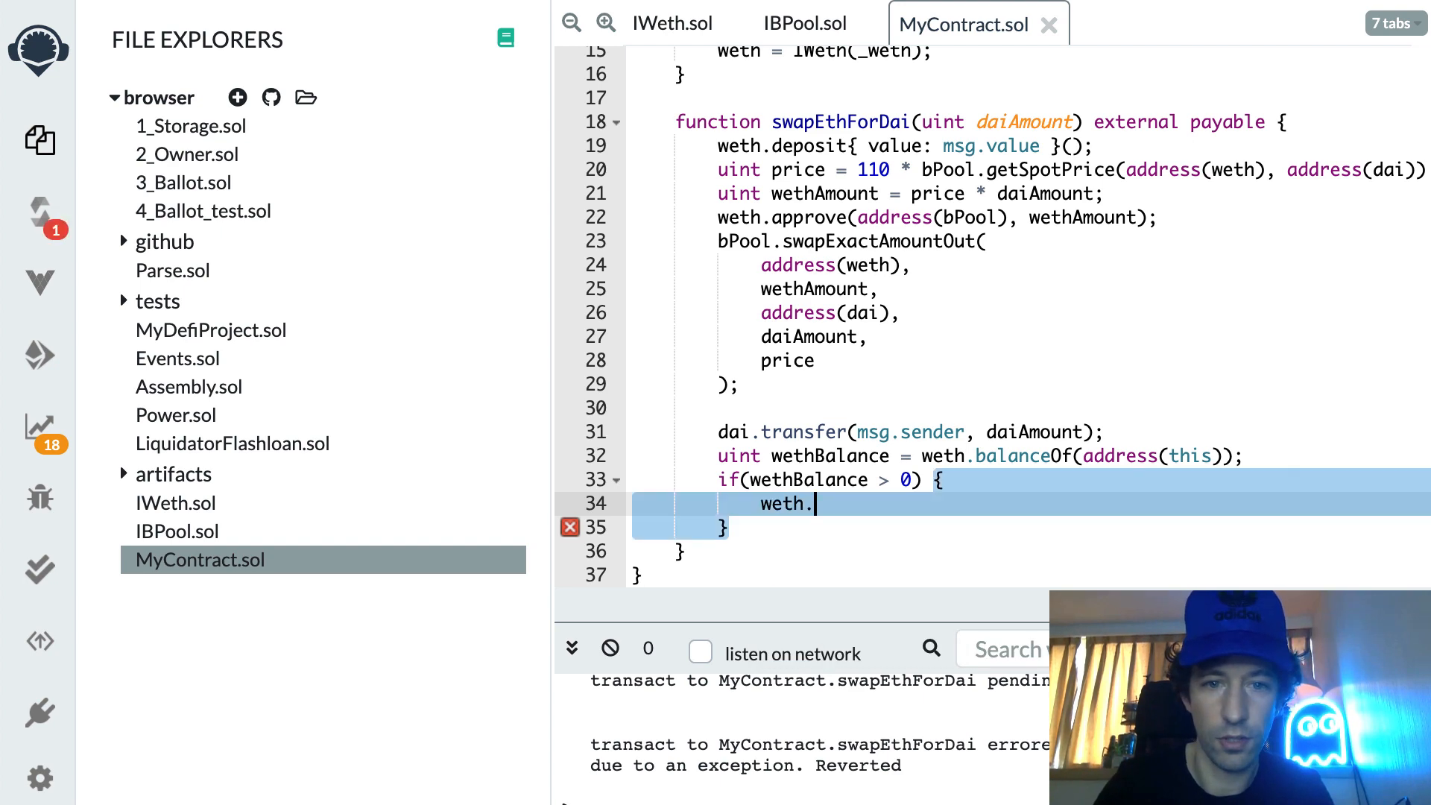
pyautogui.write('withdraw')
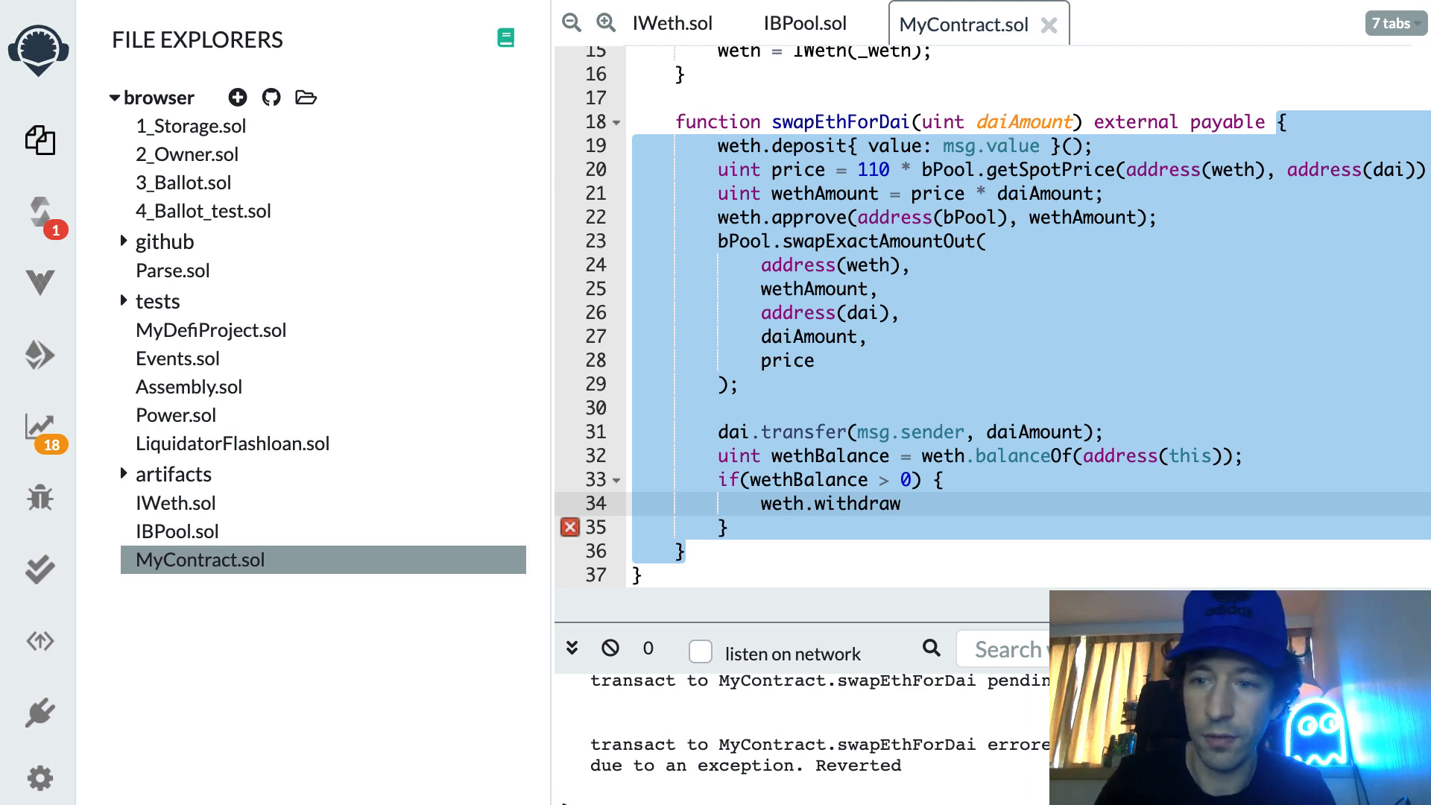
pyautogui.write('(wethBalance);')
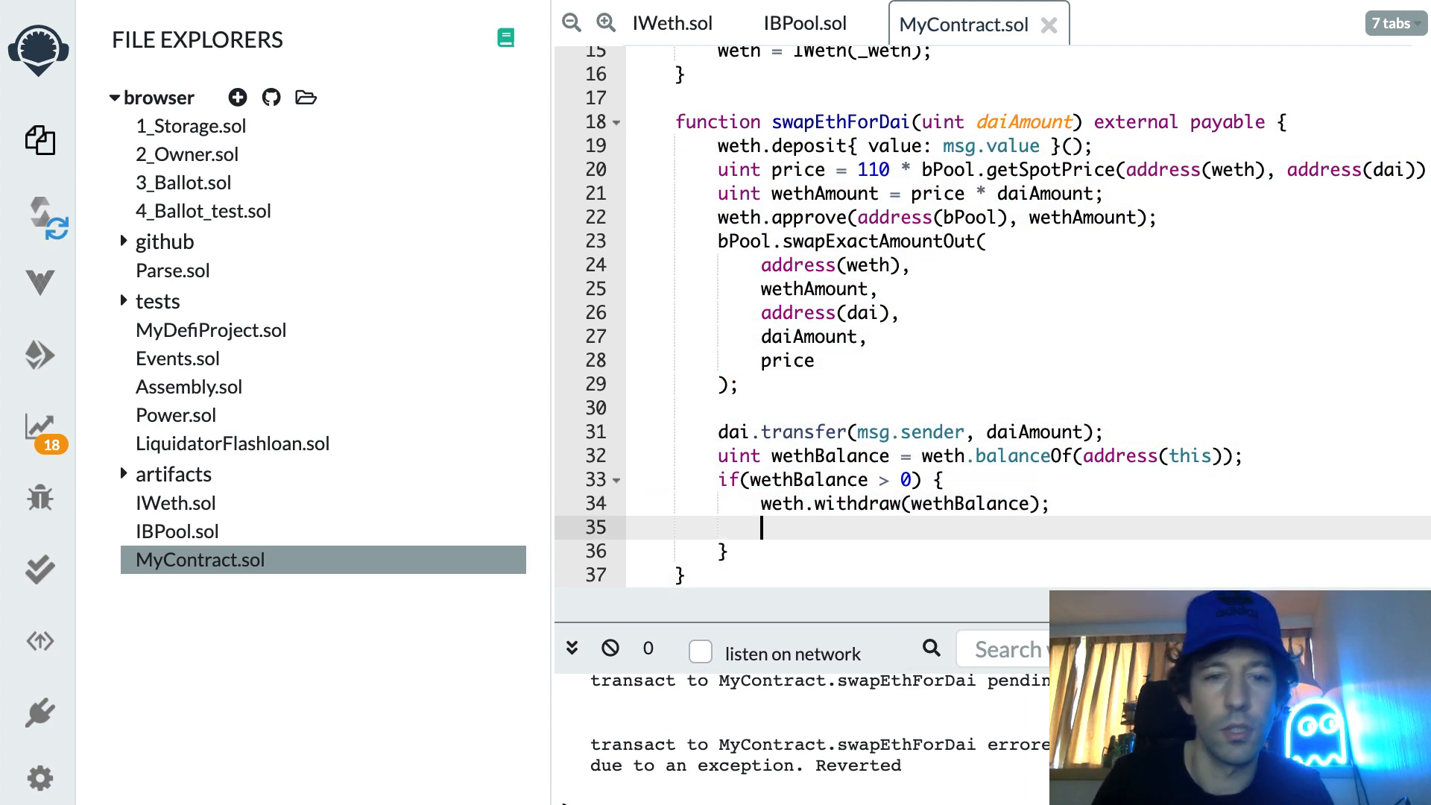
# Refund address(this).balance to msg.sender and select the withdraw line to disable it.
pyautogui.write('msg.s')
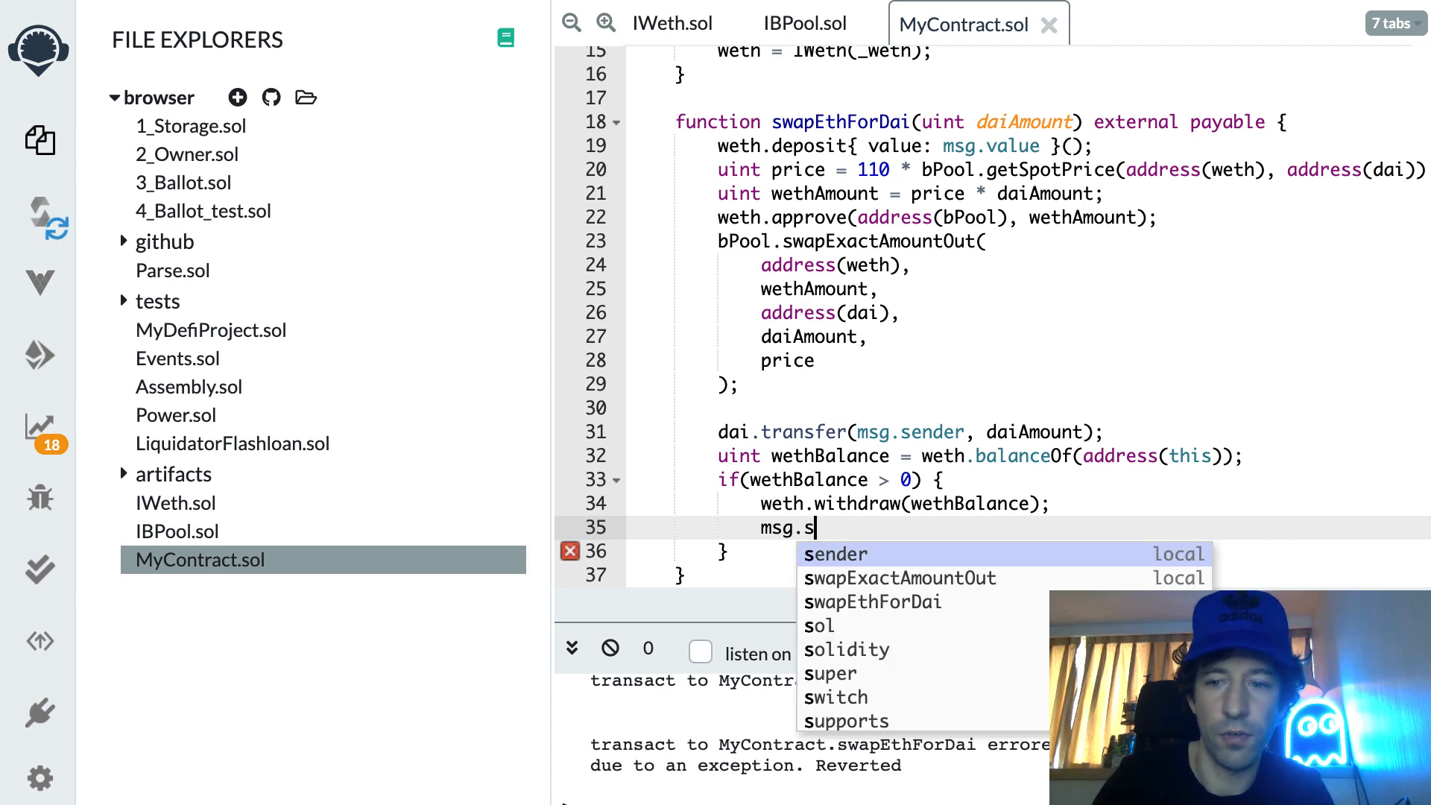
pyautogui.write('ender.transfer(')
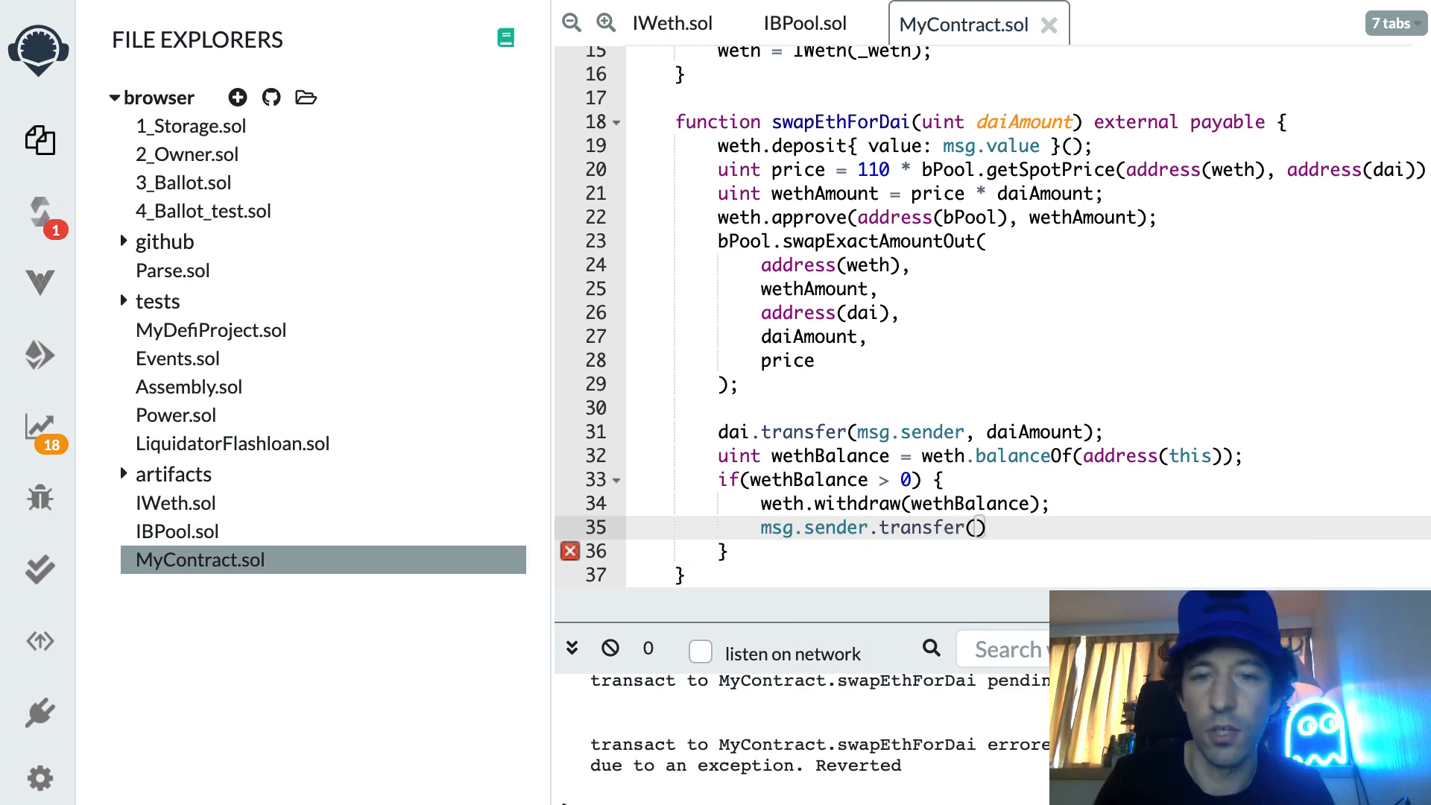
pyautogui.write('address(')
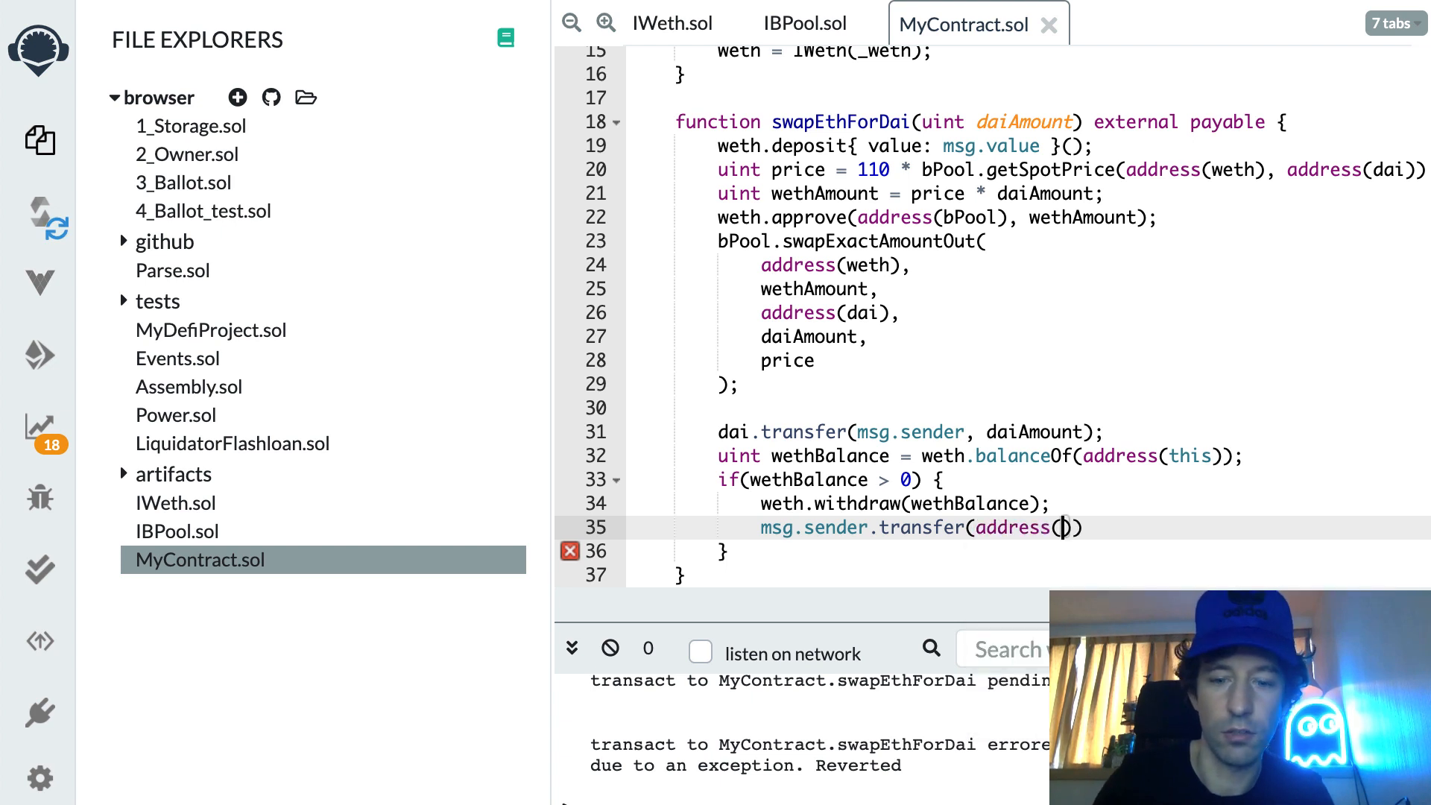
pyautogui.write('this).balance')
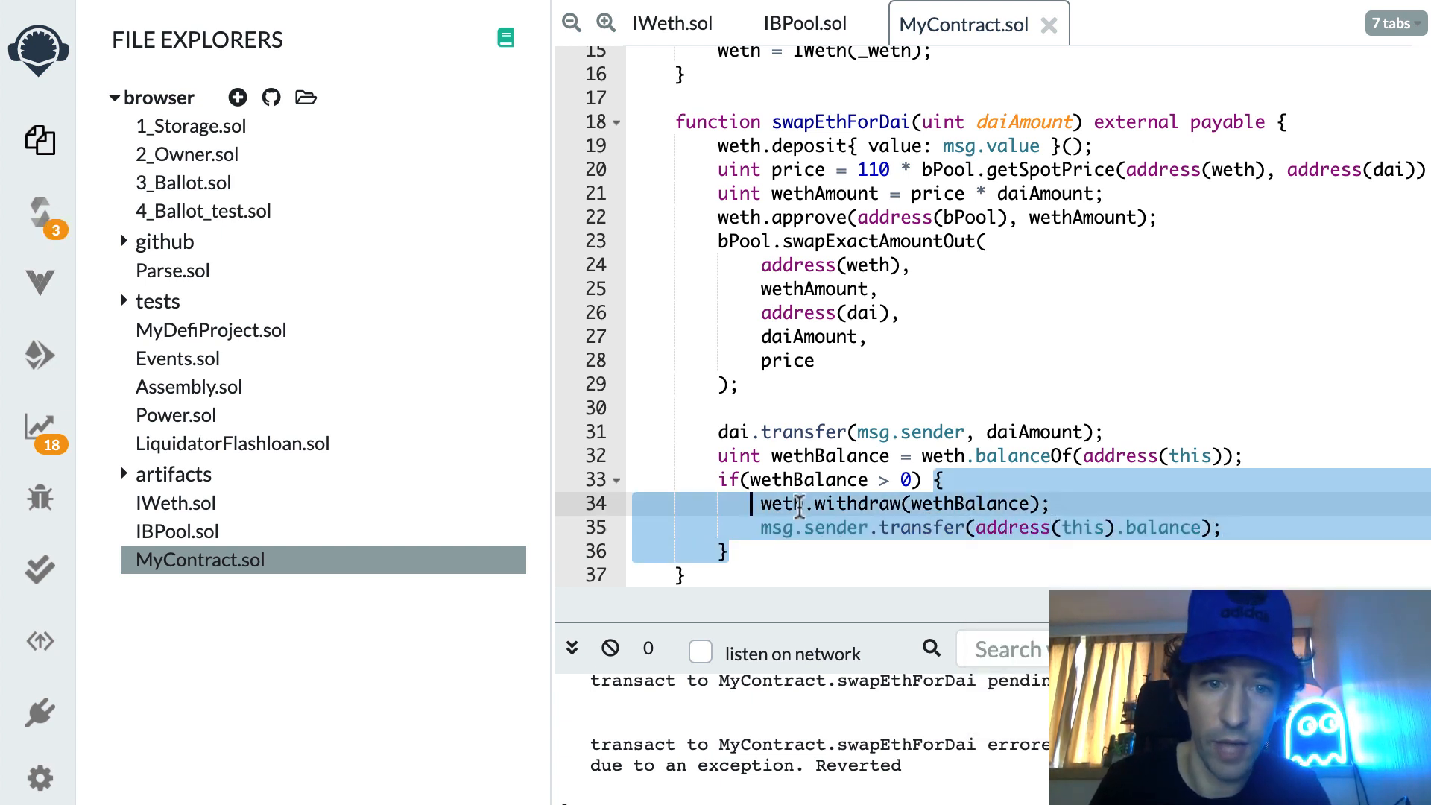
pyautogui.doubleClick(780, 503)
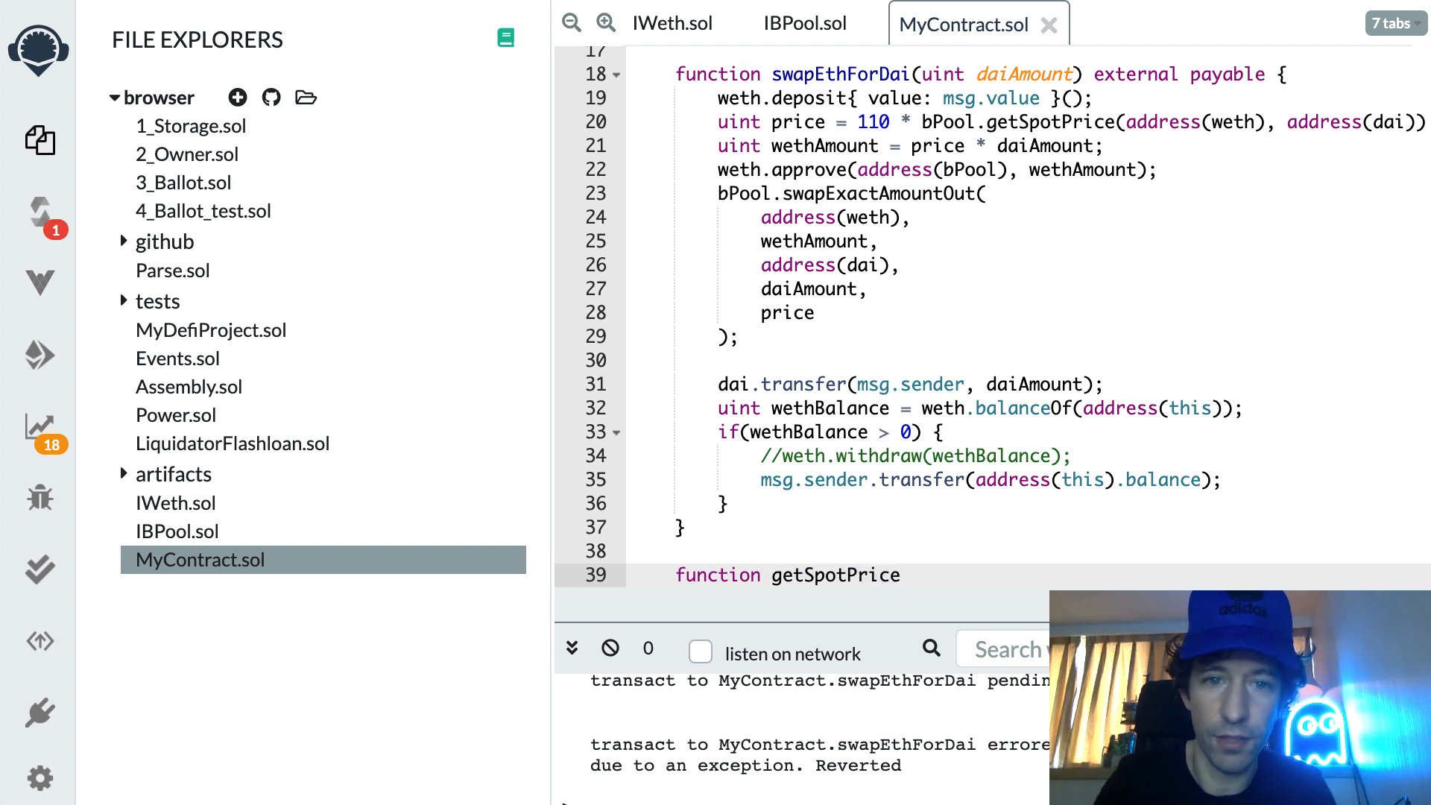
# Declare getSpotPrice() external view returns(uint), returning bPool.getSpotPrice for weth and dai.
pyautogui.write('() external')
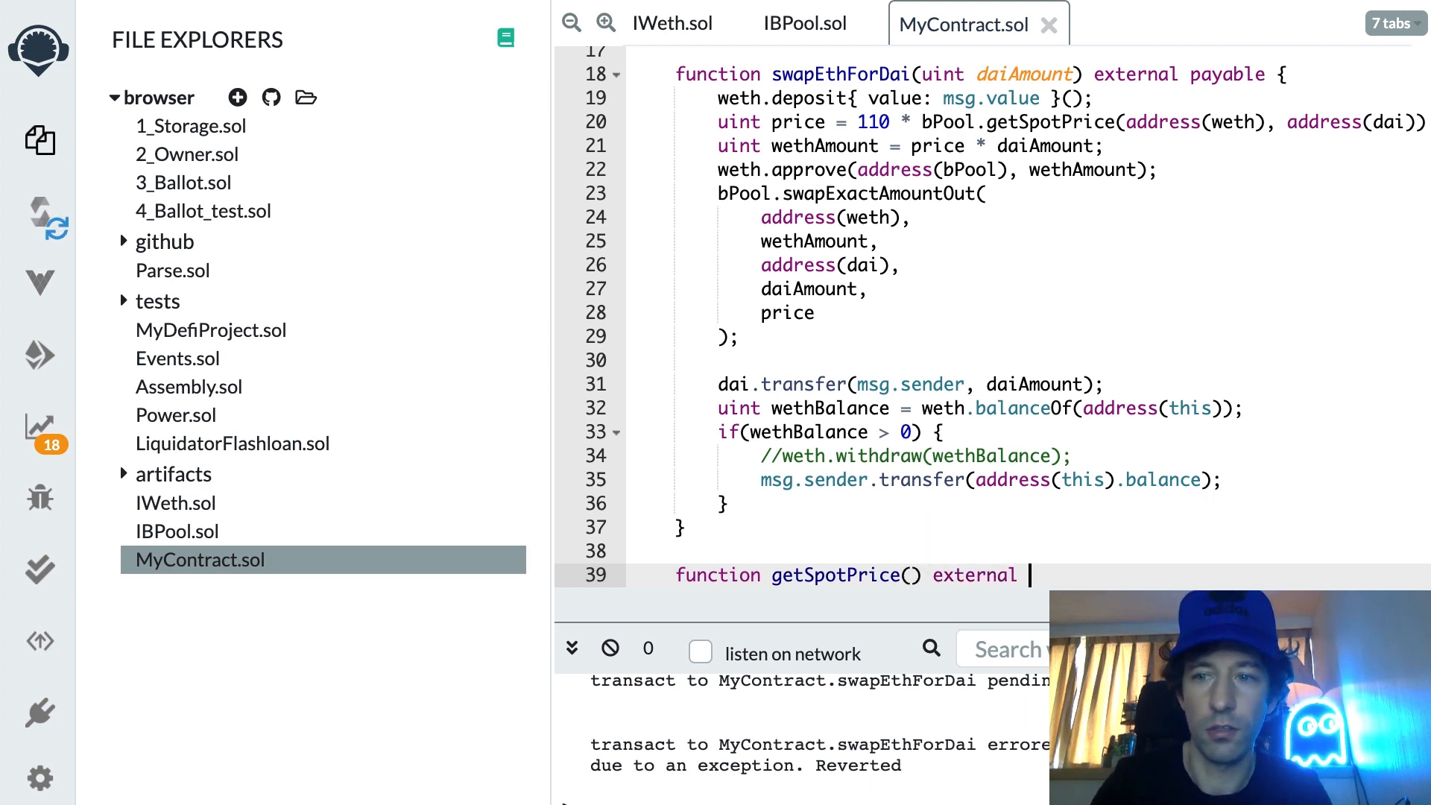
pyautogui.write('view returns(uint) {')
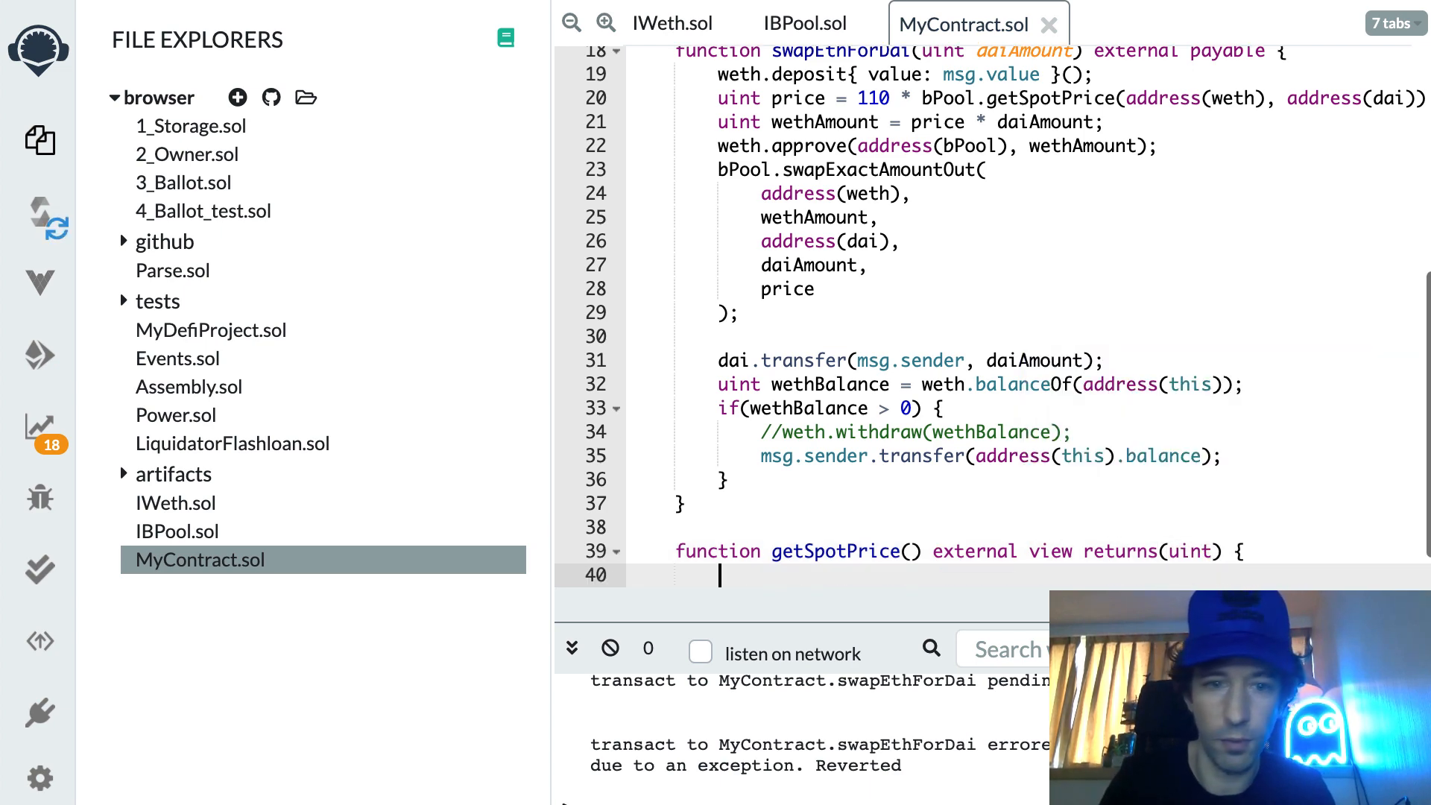
pyautogui.write('return')
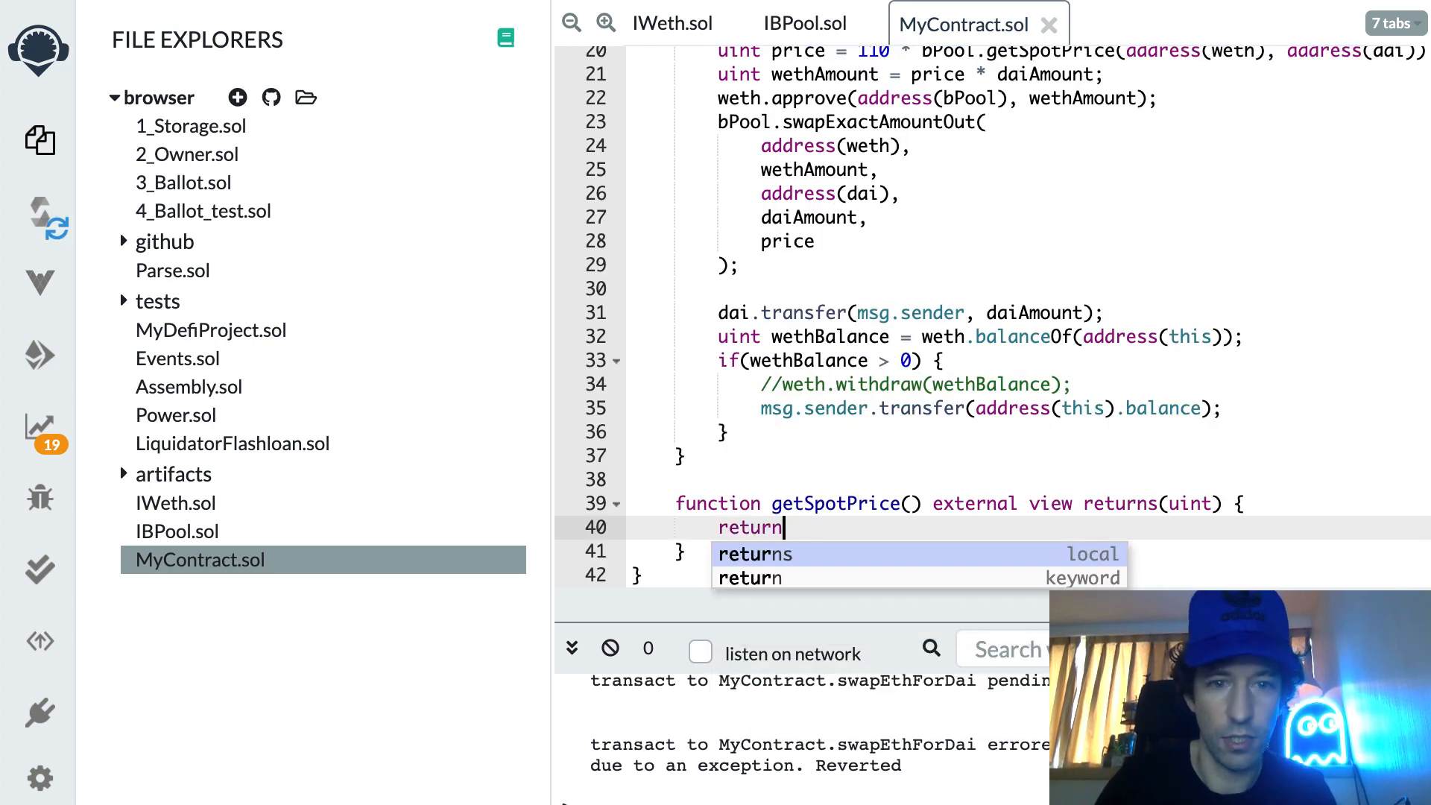
pyautogui.write('bPool.')
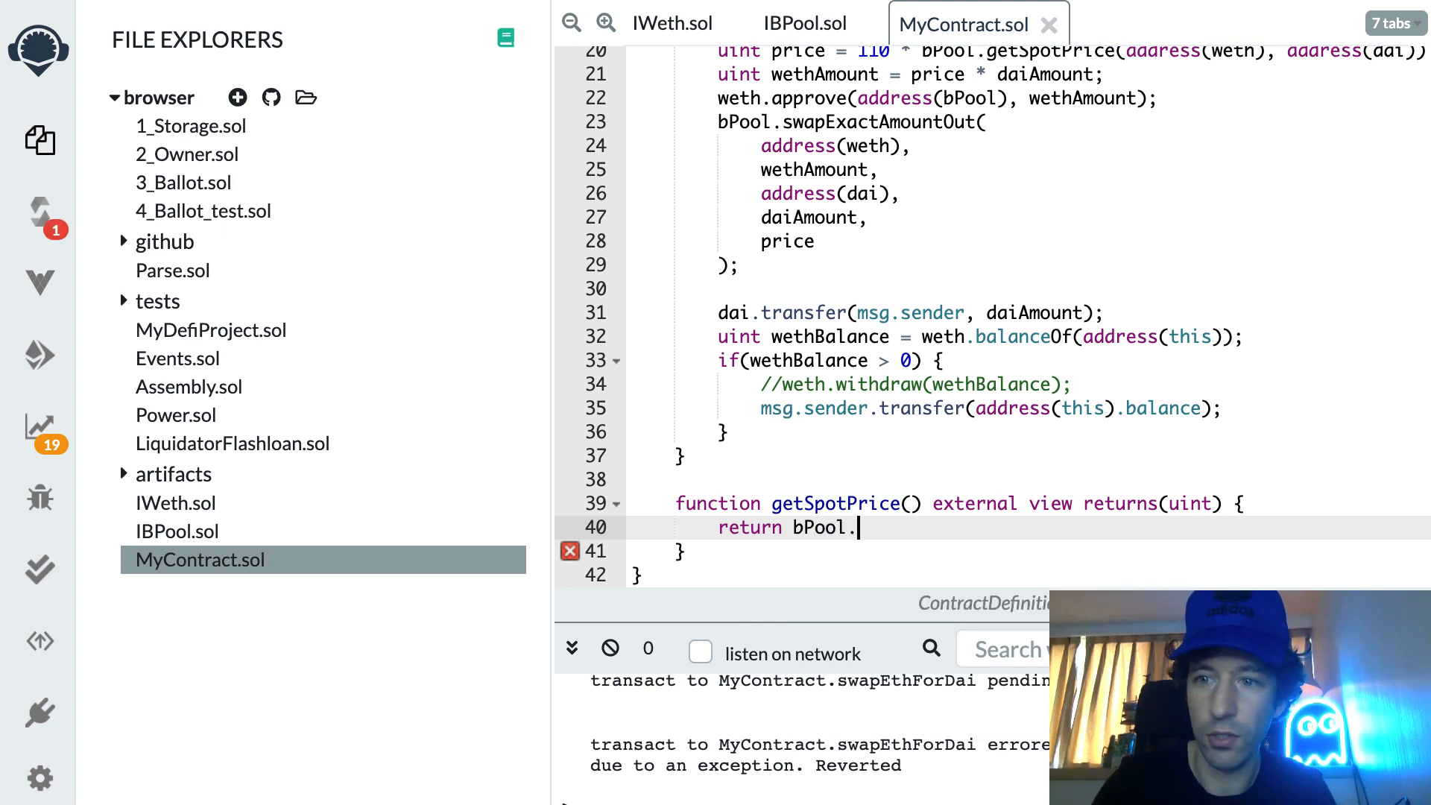
pyautogui.write('getSpotPrice')
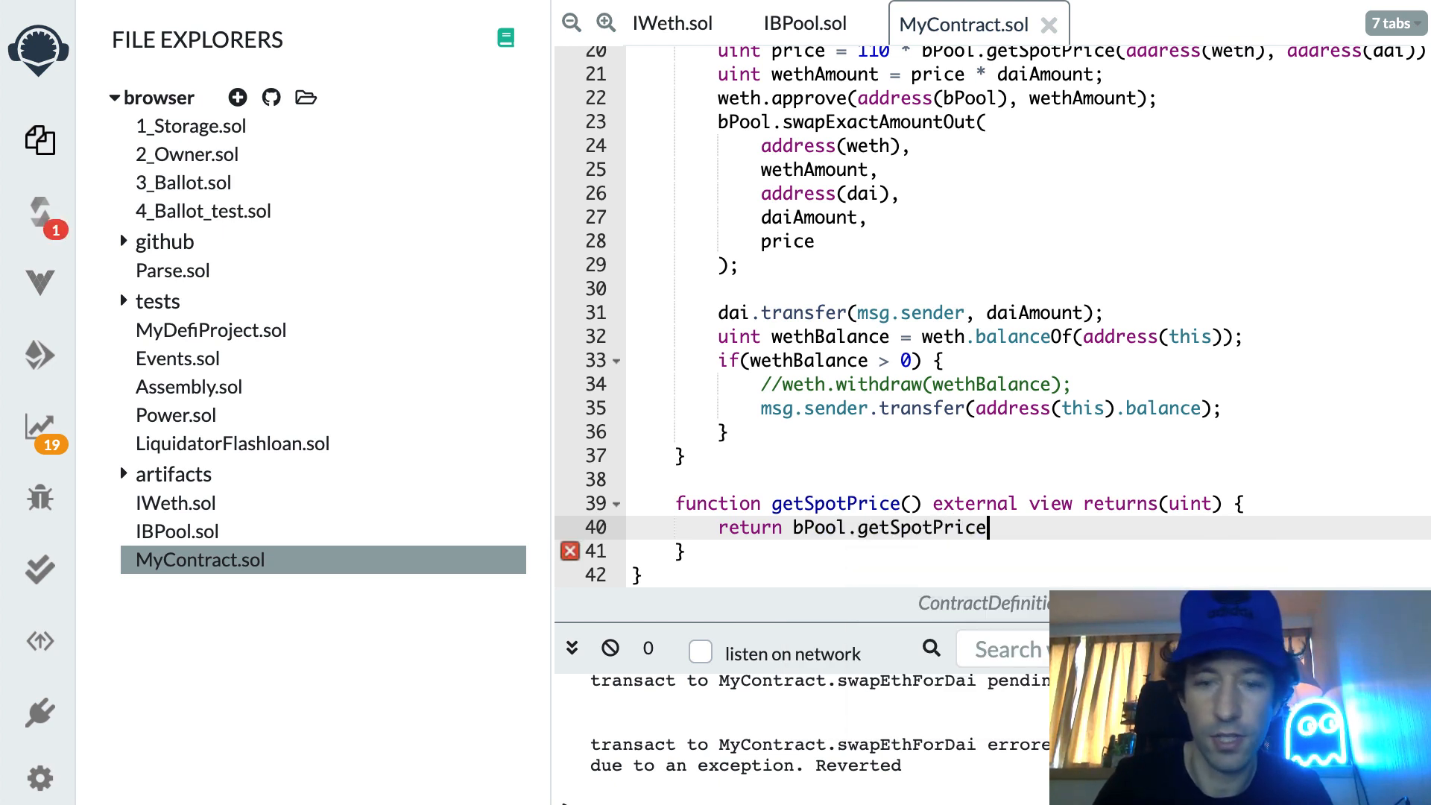
pyautogui.write(')')
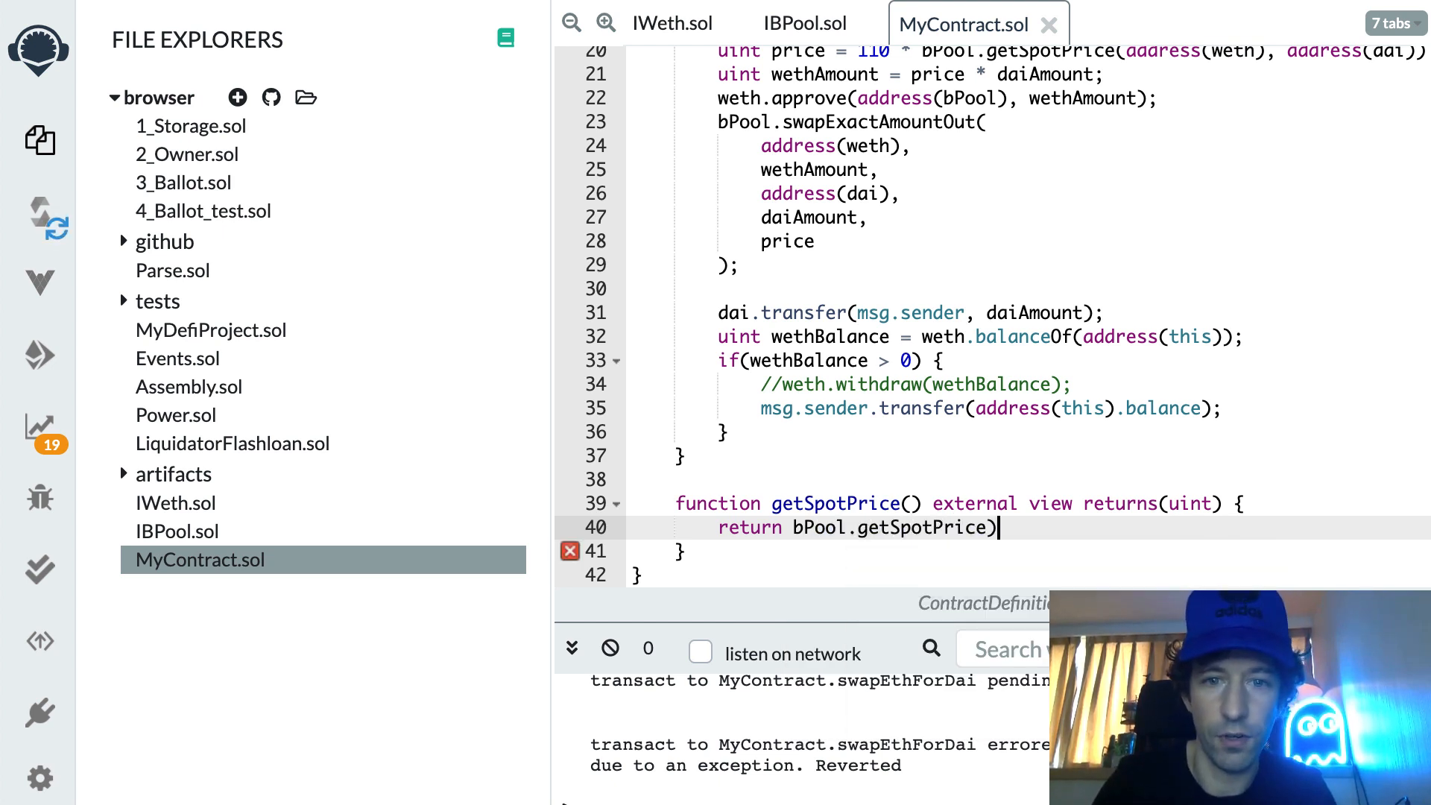
pyautogui.write('add')
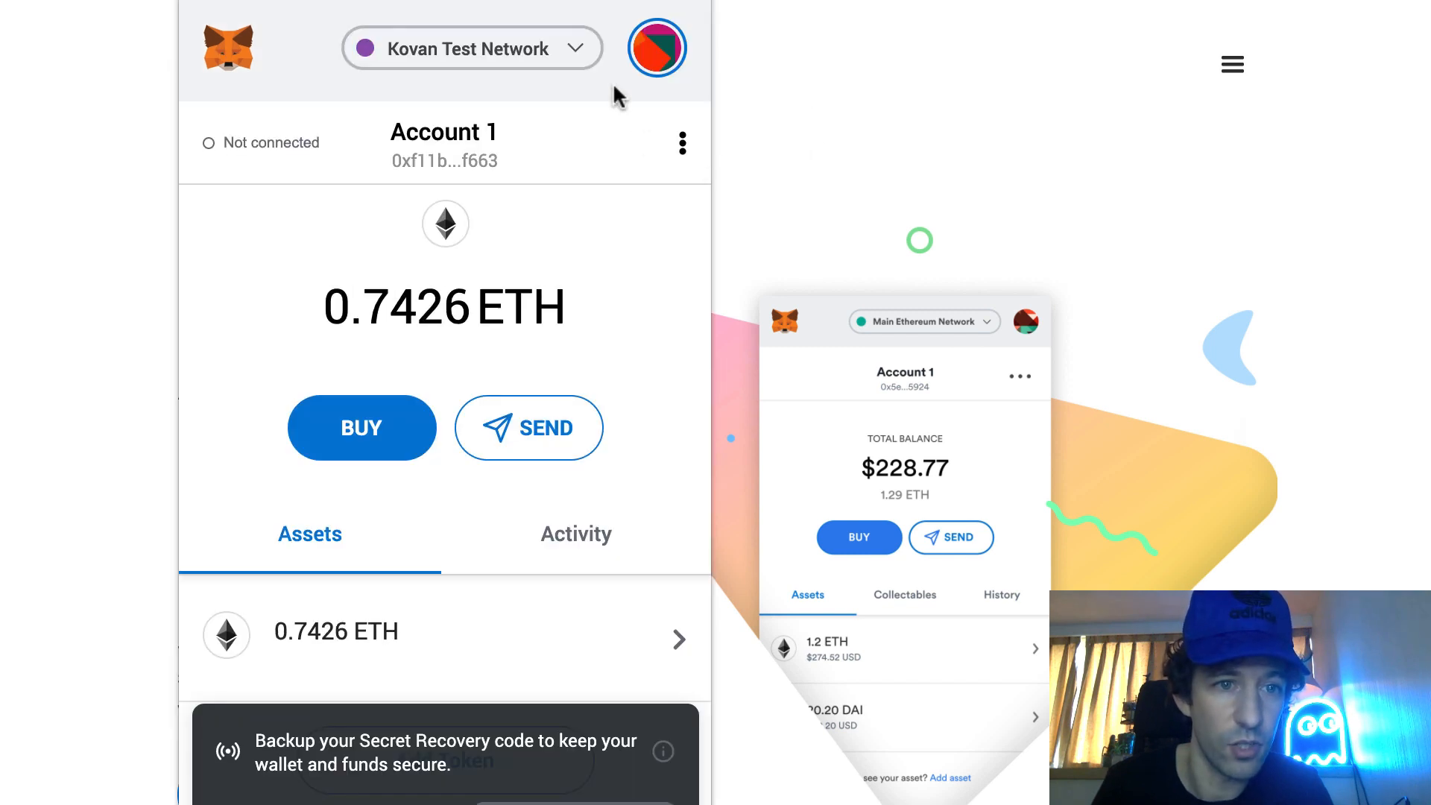
pyautogui.click(471, 49)
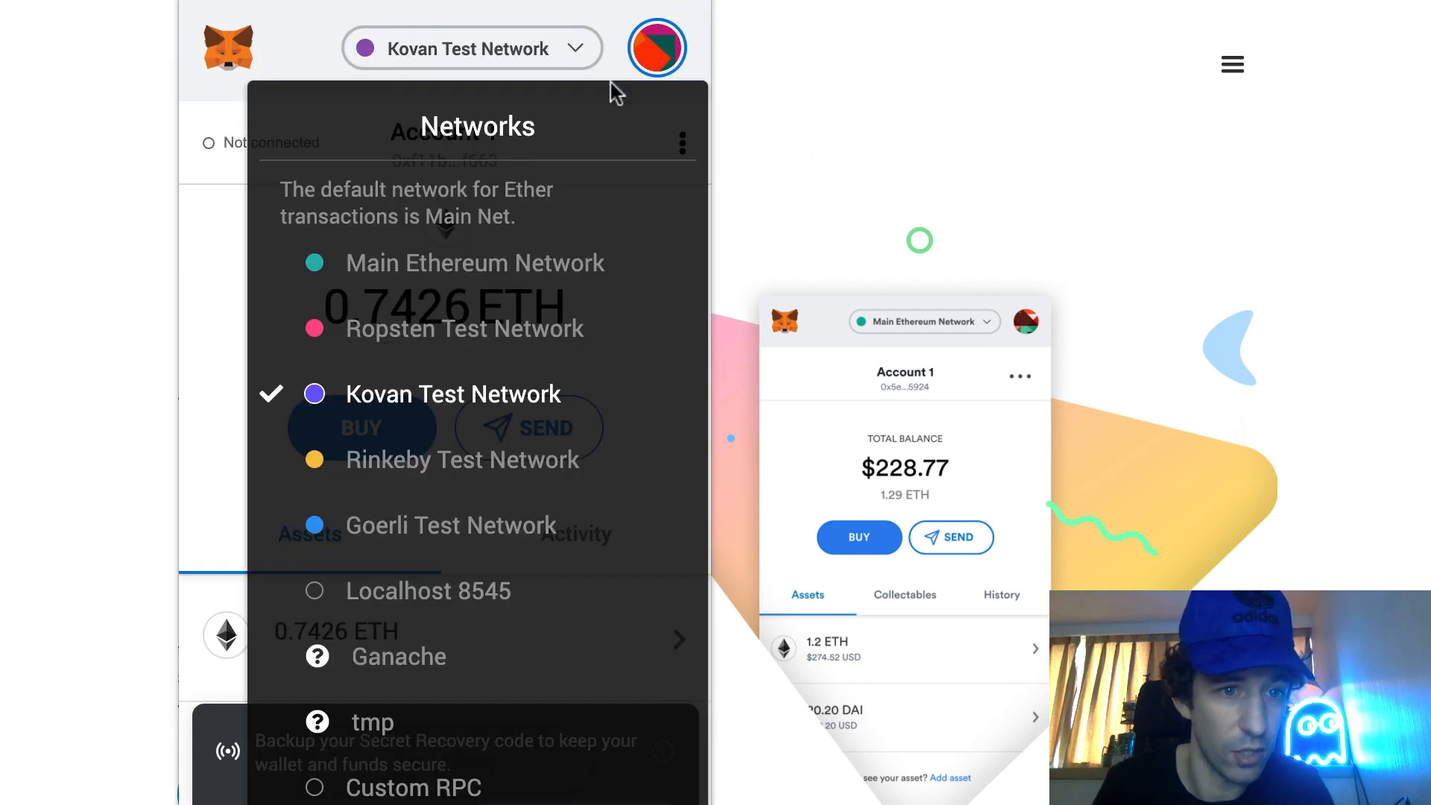
pyautogui.click(444, 142)
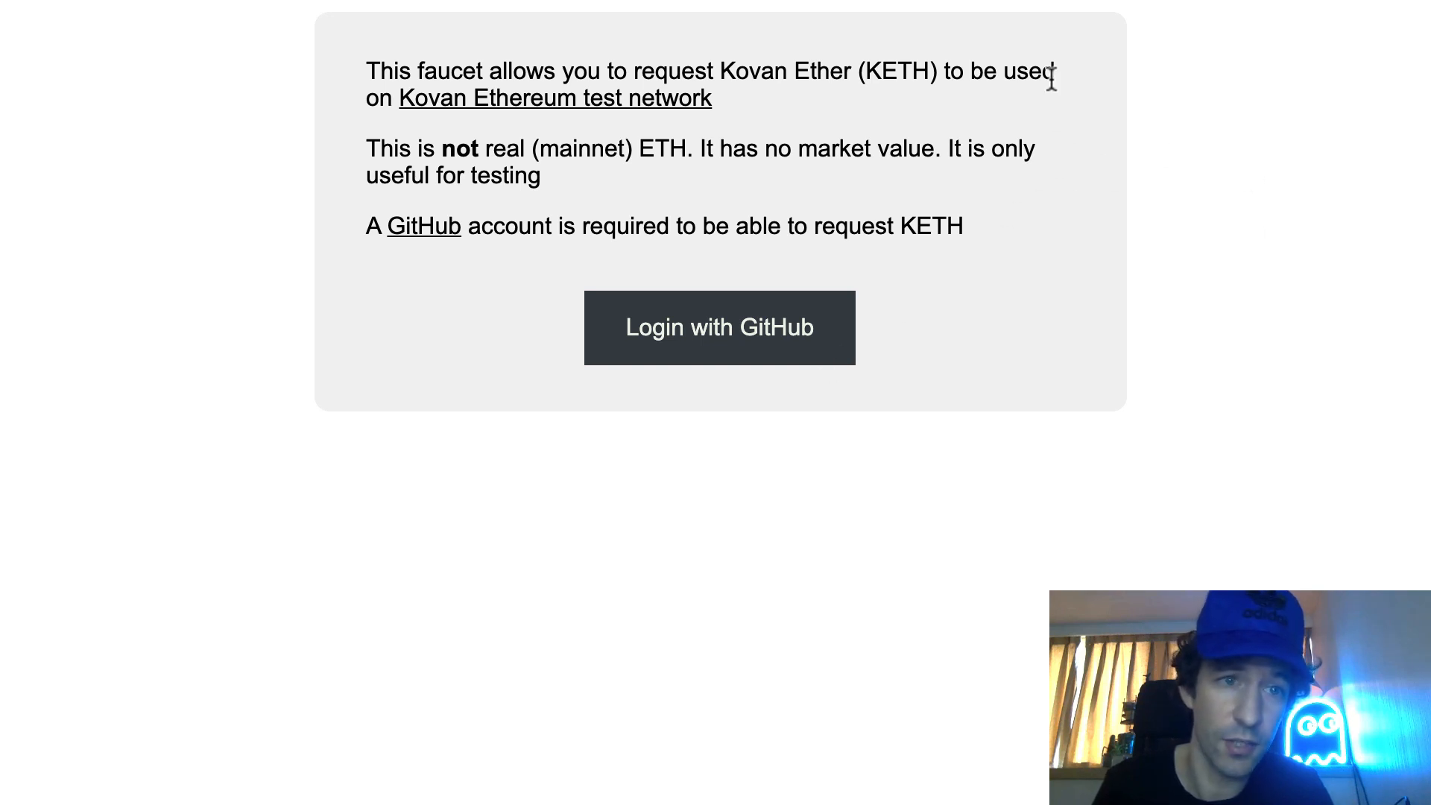
pyautogui.moveTo(1068, 158)
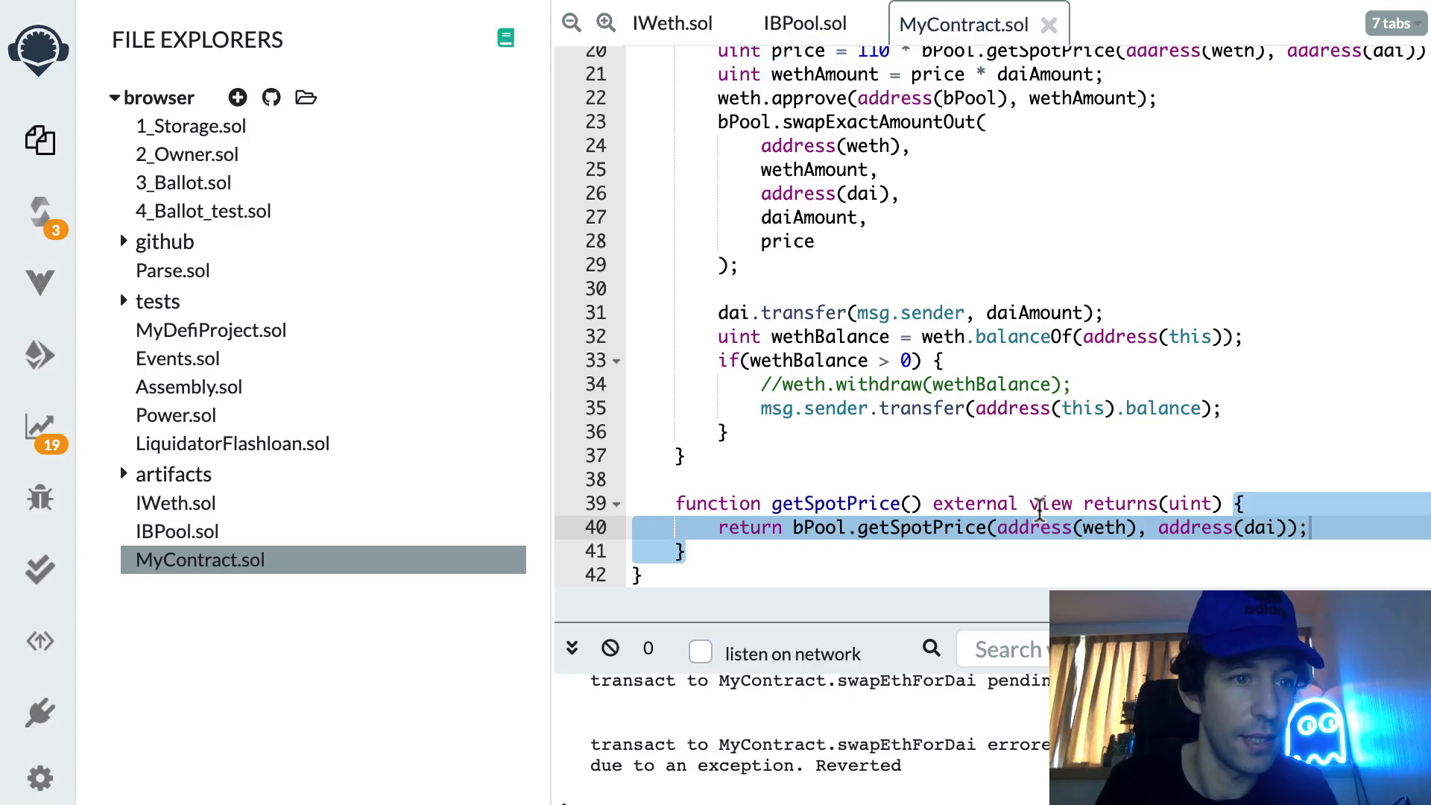
# Open Deploy & Run Transactions with Injected Web3 on Kovan as the environment.
pyautogui.click(38, 355)
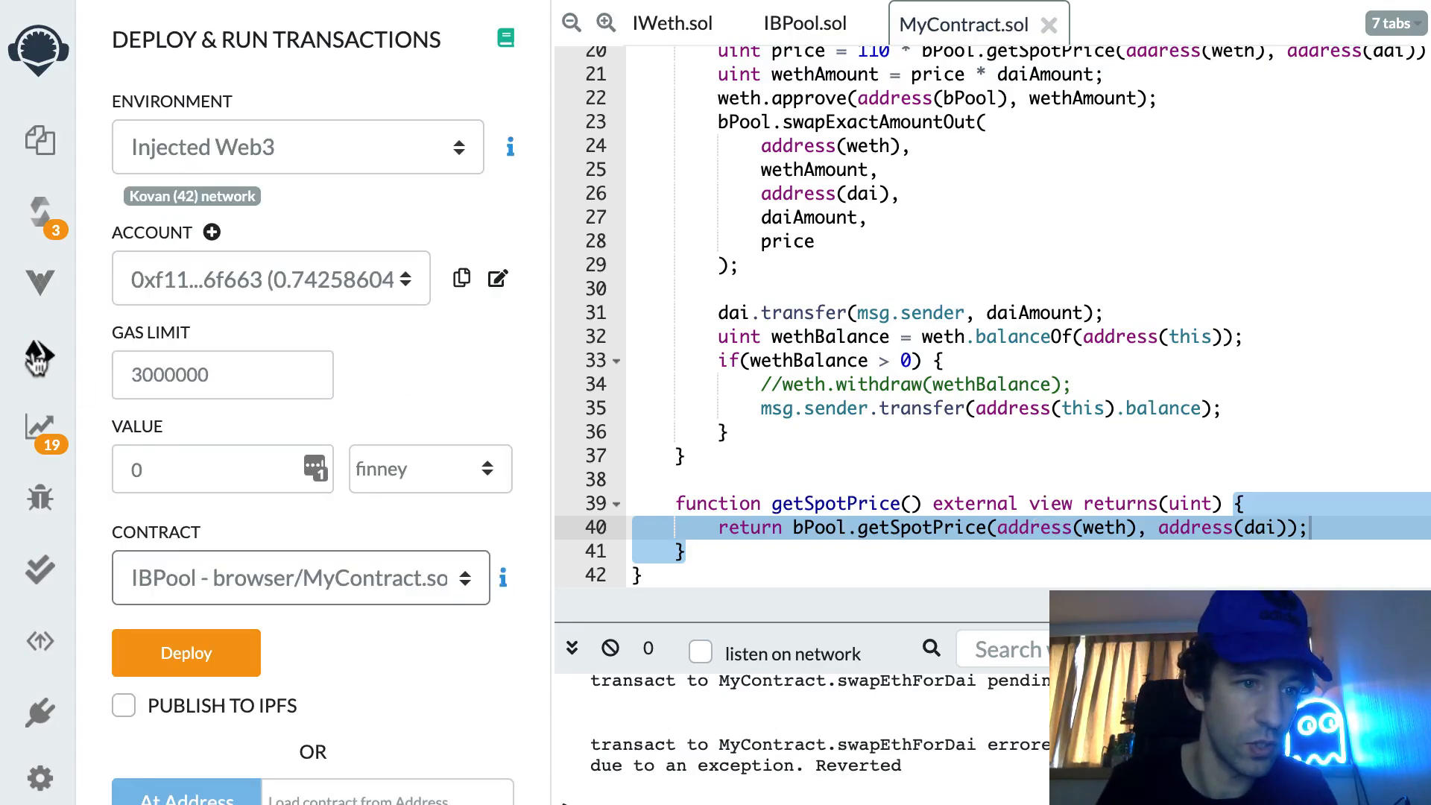
pyautogui.click(297, 146)
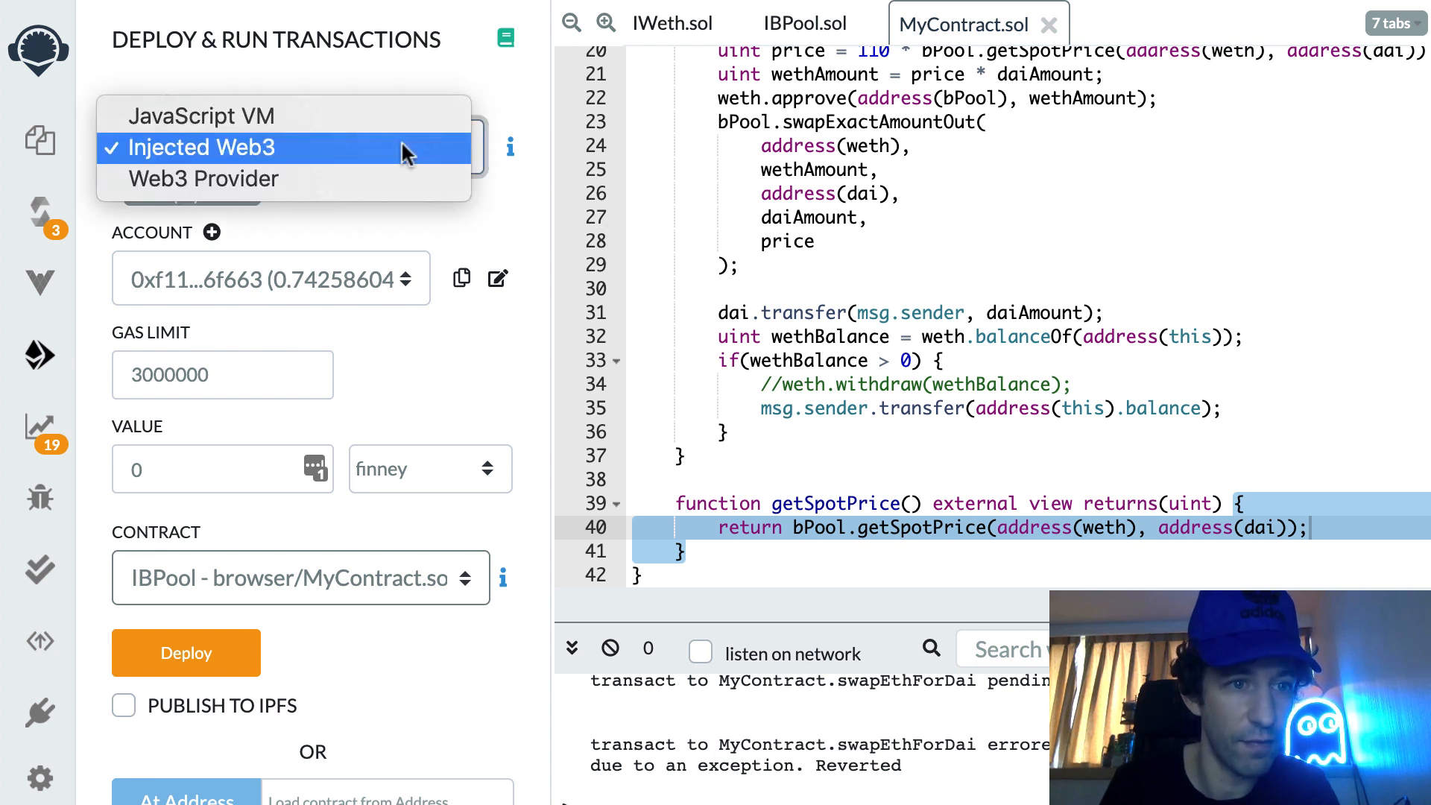
pyautogui.moveTo(276, 156)
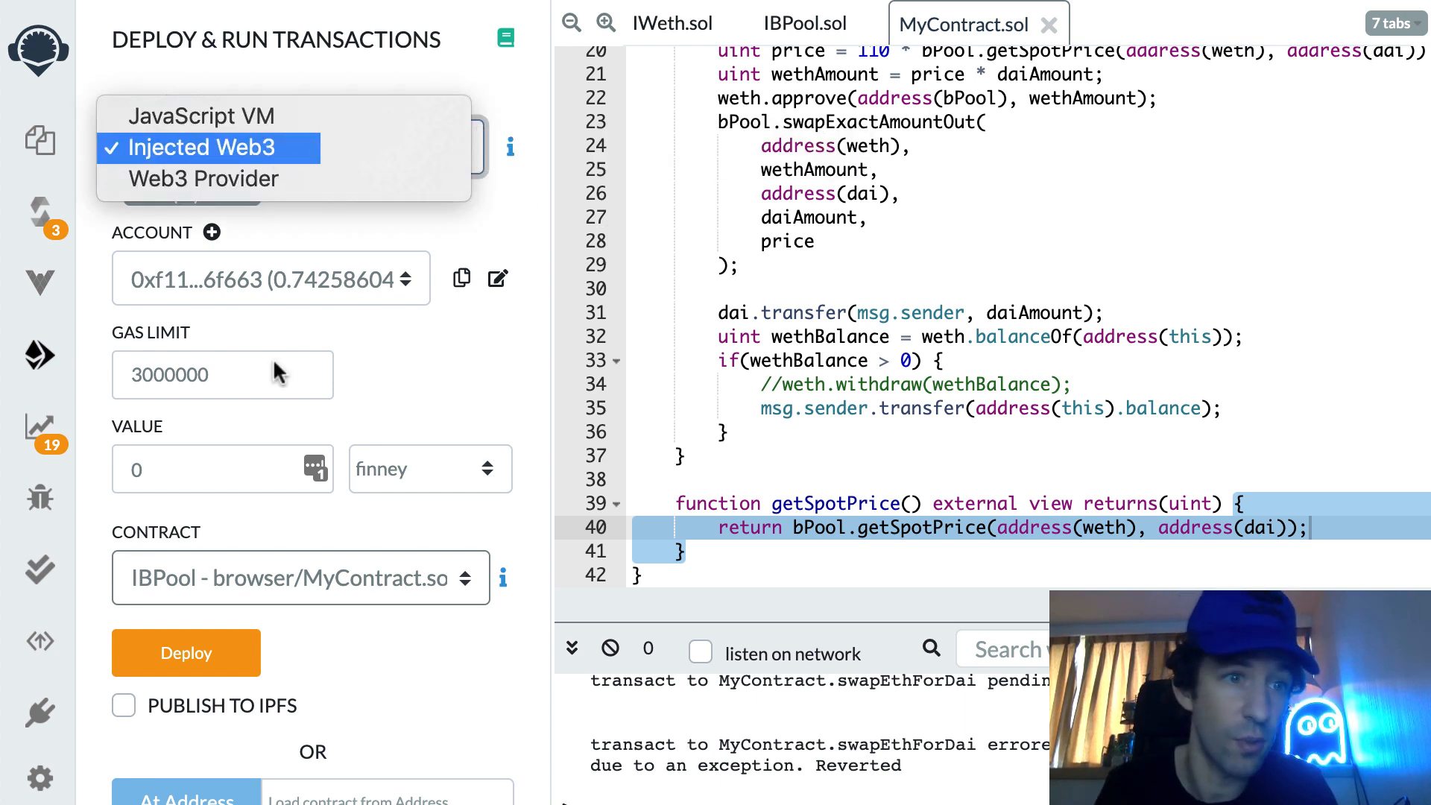
pyautogui.moveTo(255, 148)
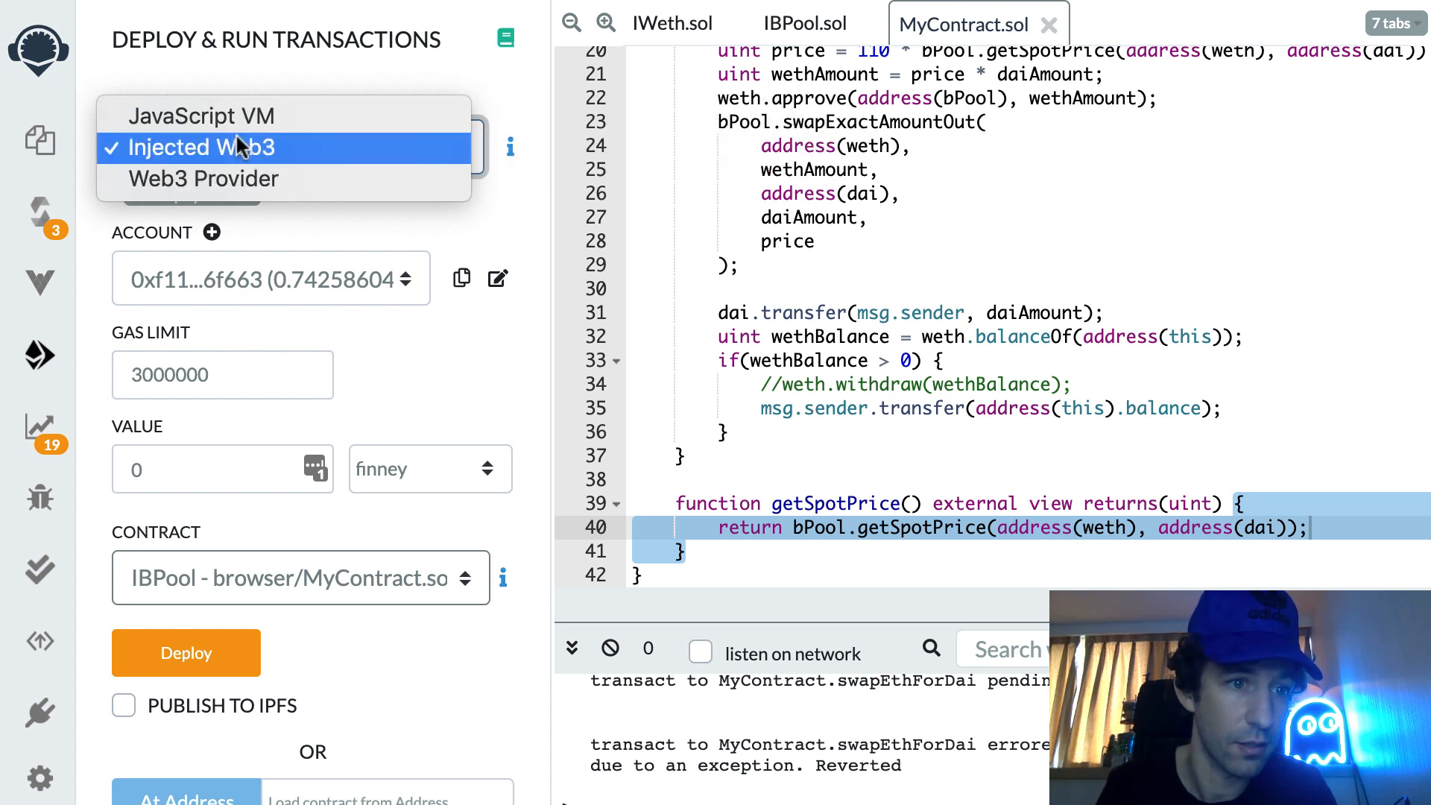
pyautogui.click(196, 146)
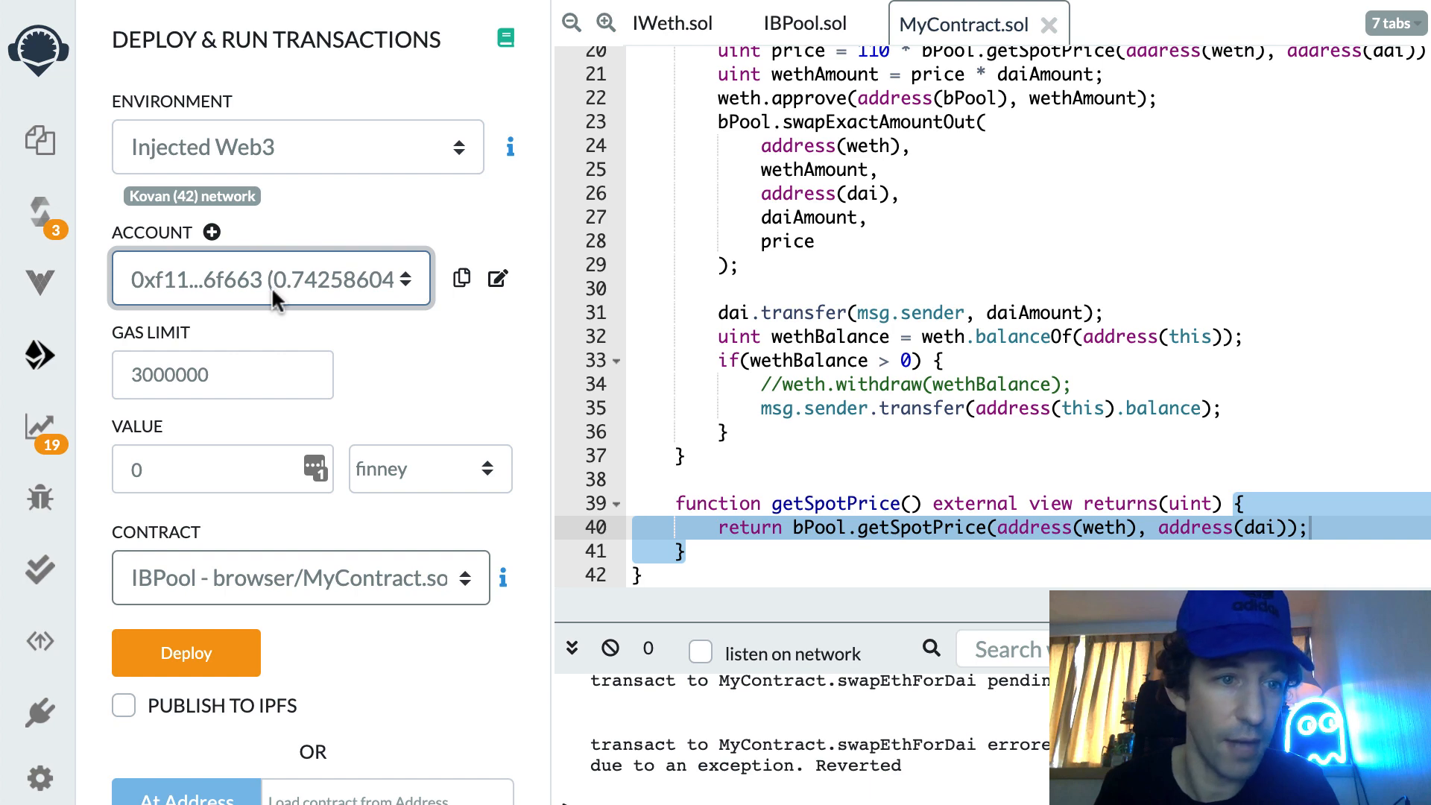
pyautogui.click(299, 577)
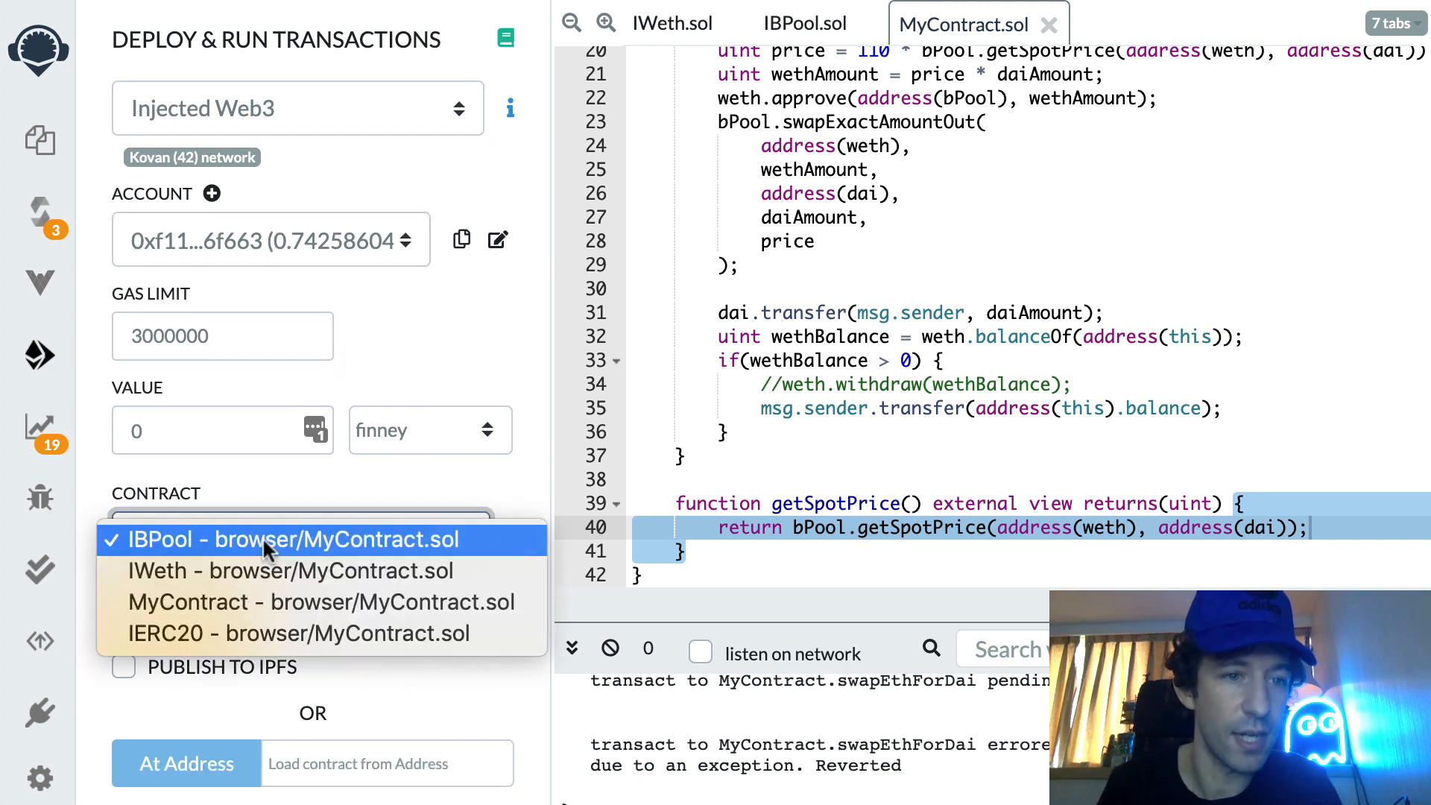
# Select MyContract in the Contract dropdown.
pyautogui.click(321, 601)
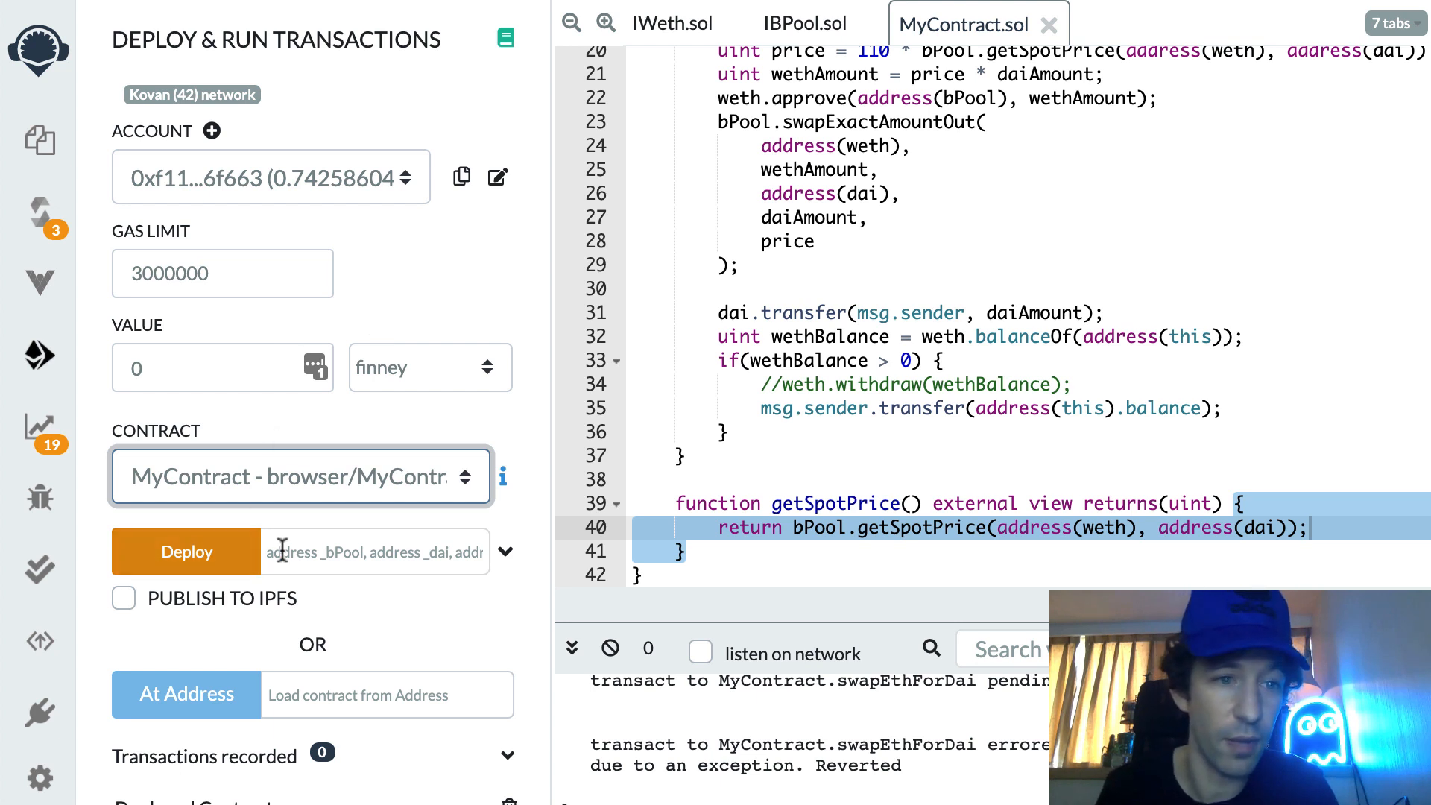
pyautogui.moveTo(301, 552)
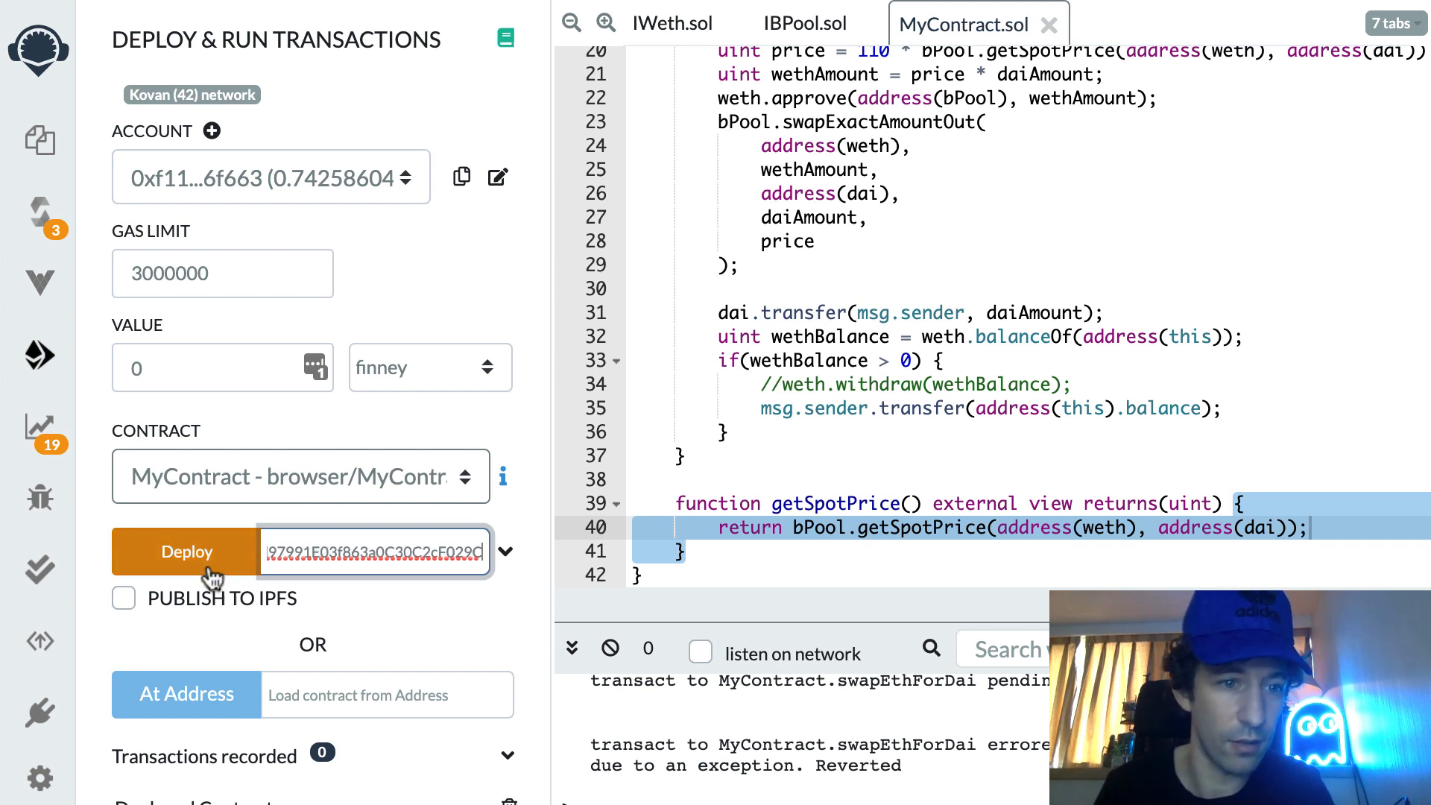
# Deploy MyContract and confirm the creation transaction in MetaMask.
pyautogui.click(186, 551)
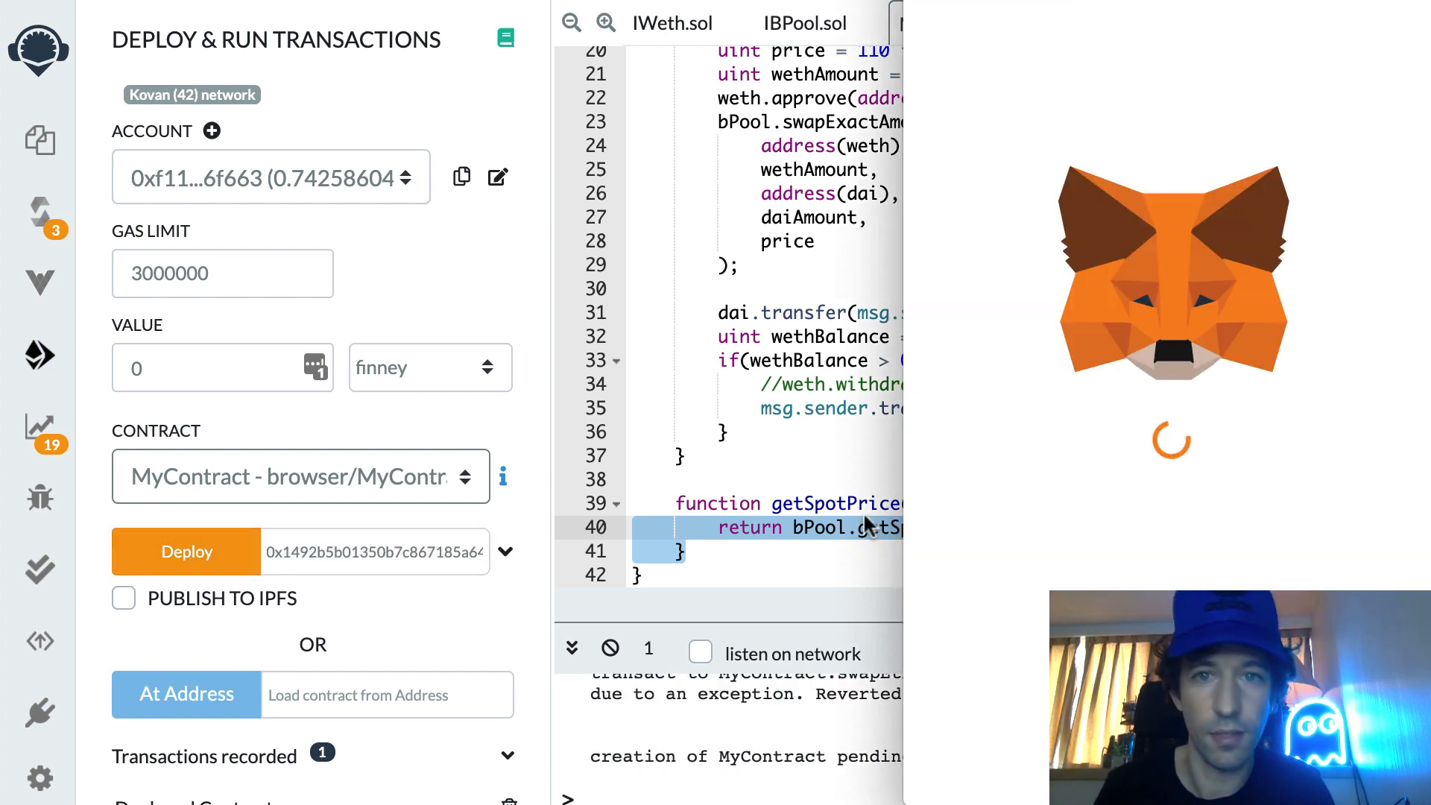
pyautogui.click(185, 552)
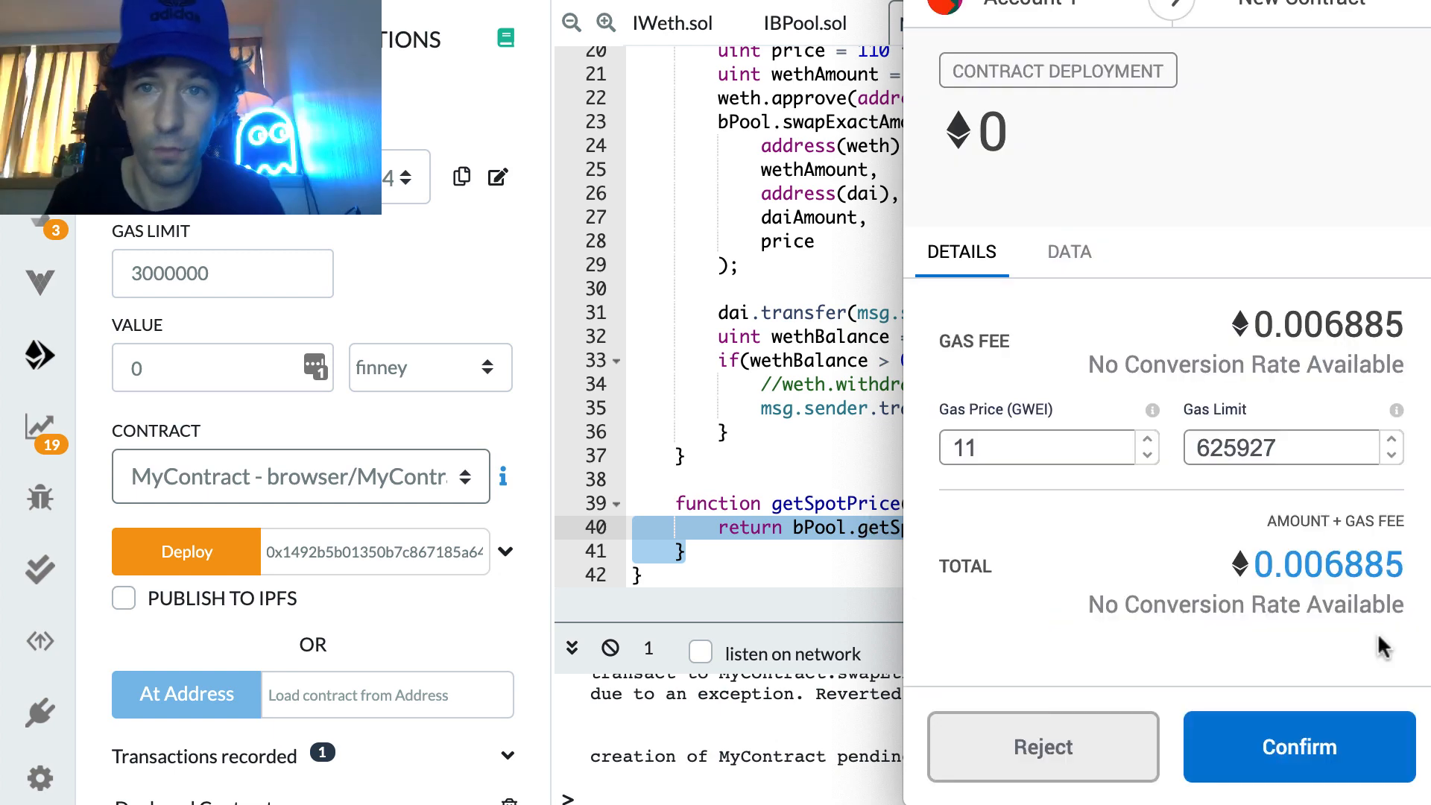
pyautogui.click(1298, 746)
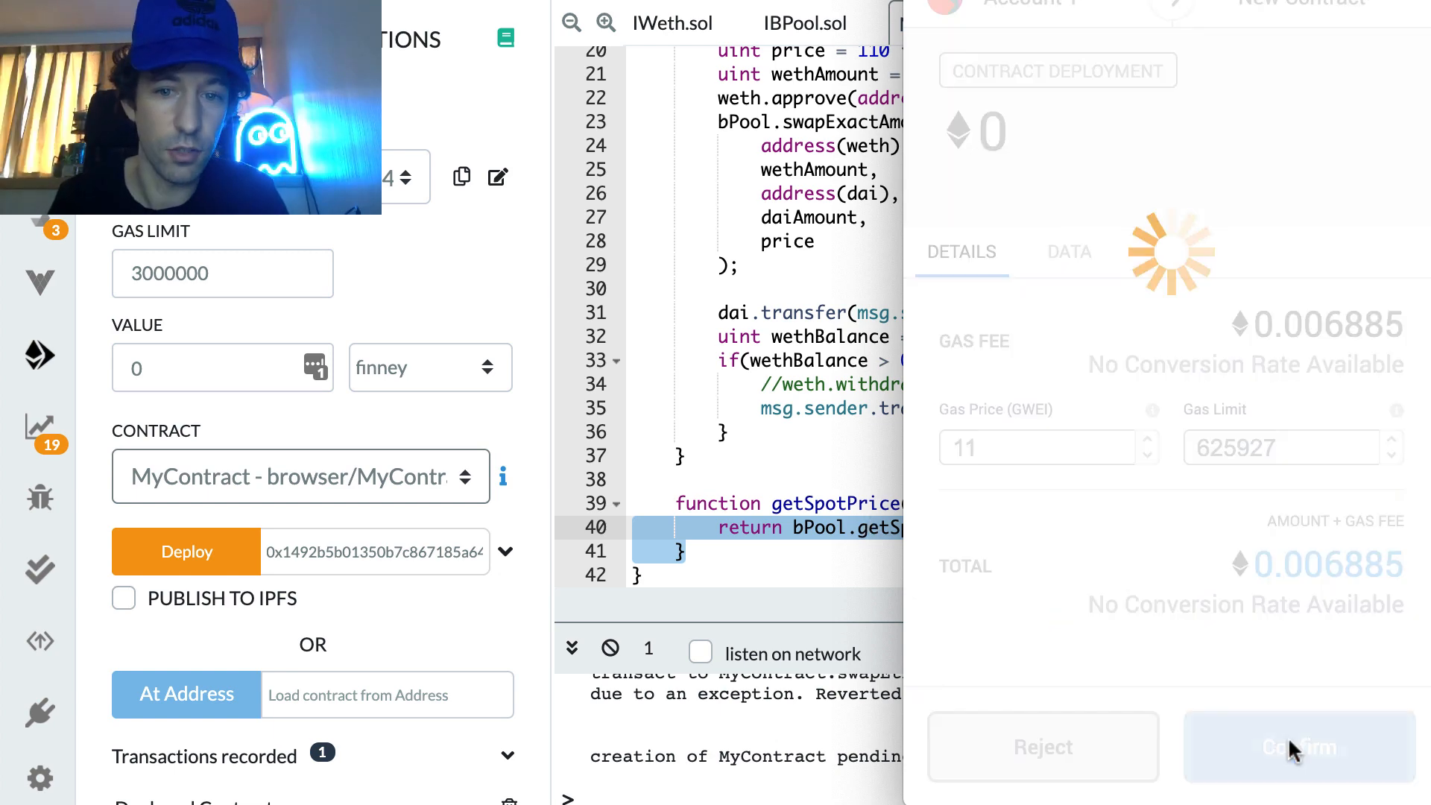
pyautogui.click(1296, 747)
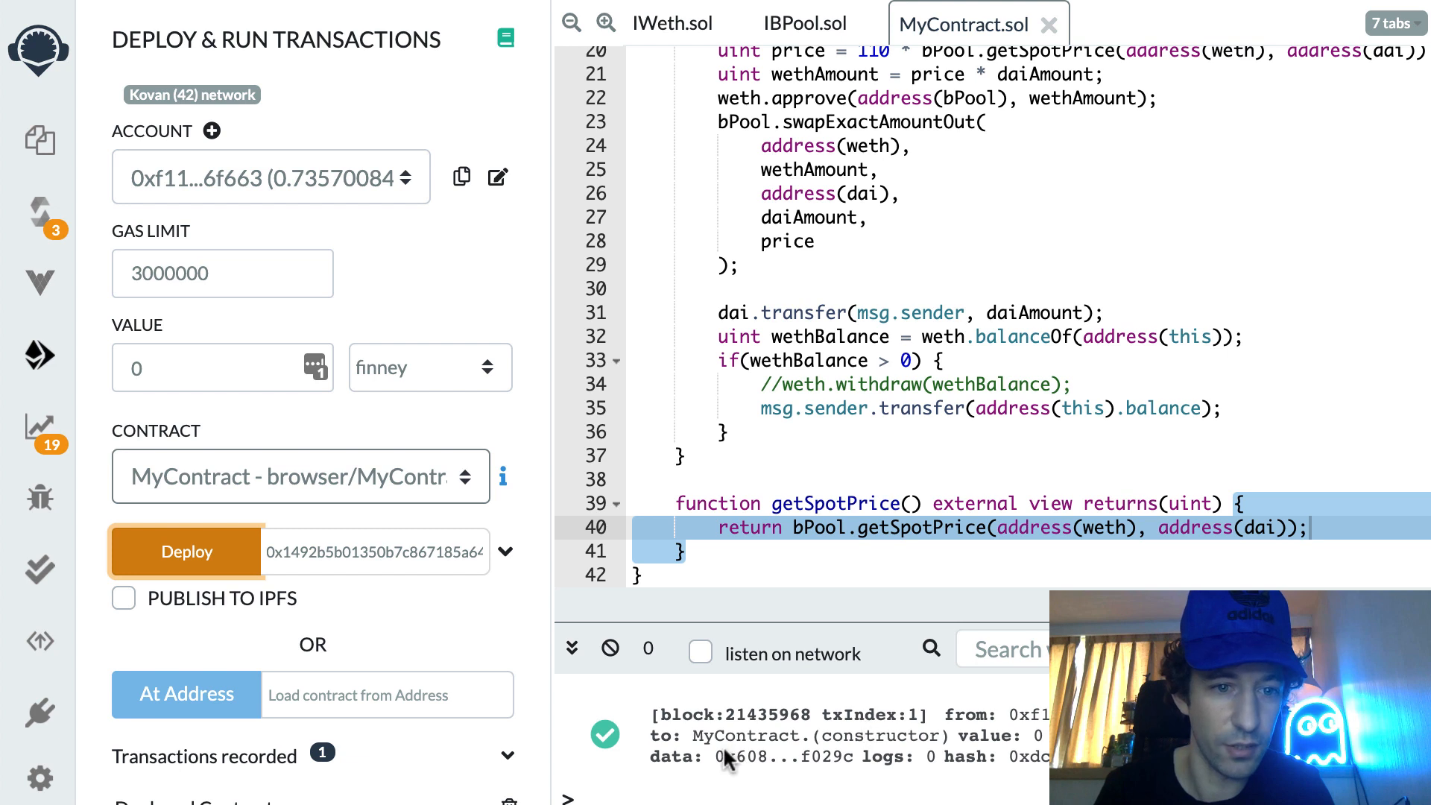
pyautogui.scroll(-3)
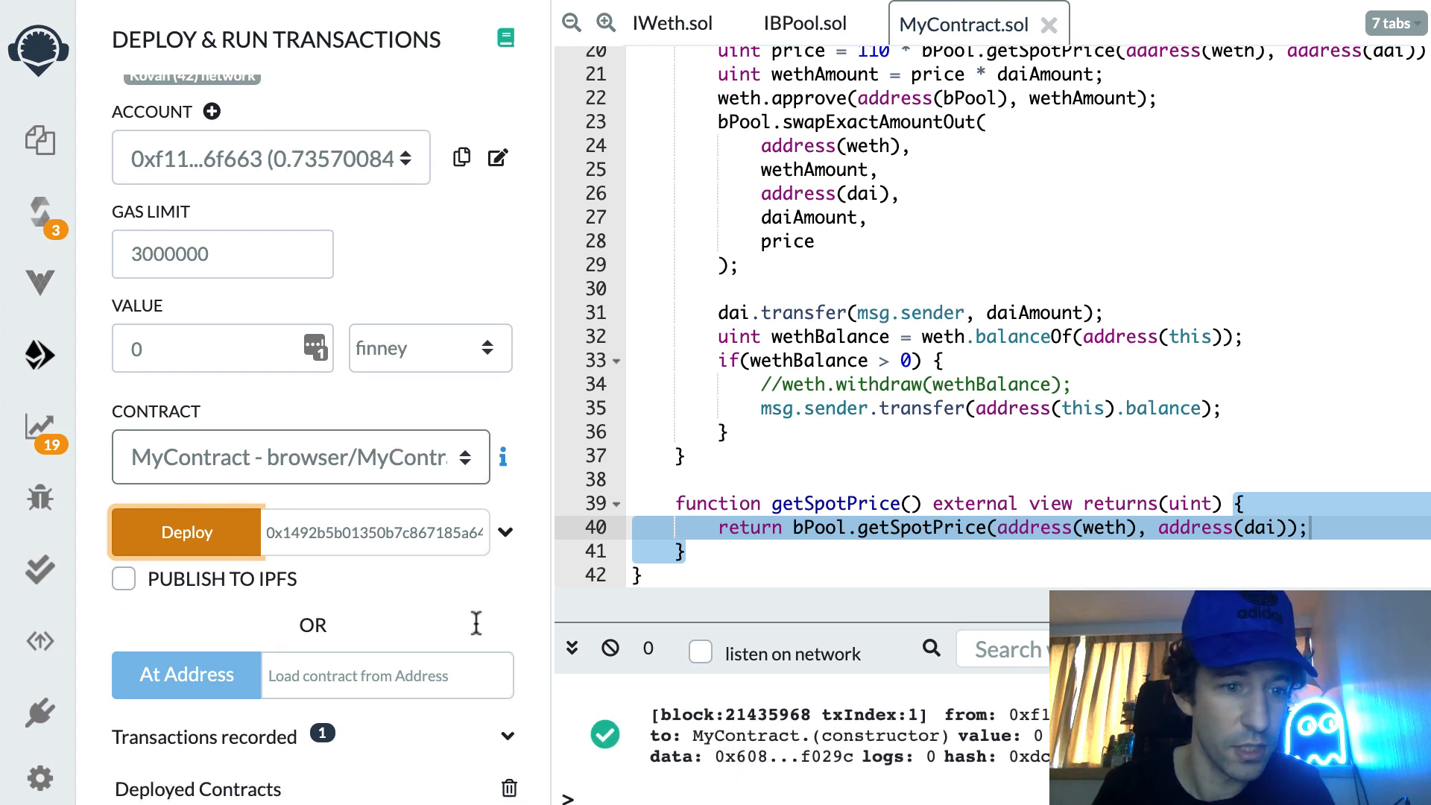
pyautogui.scroll(-3)
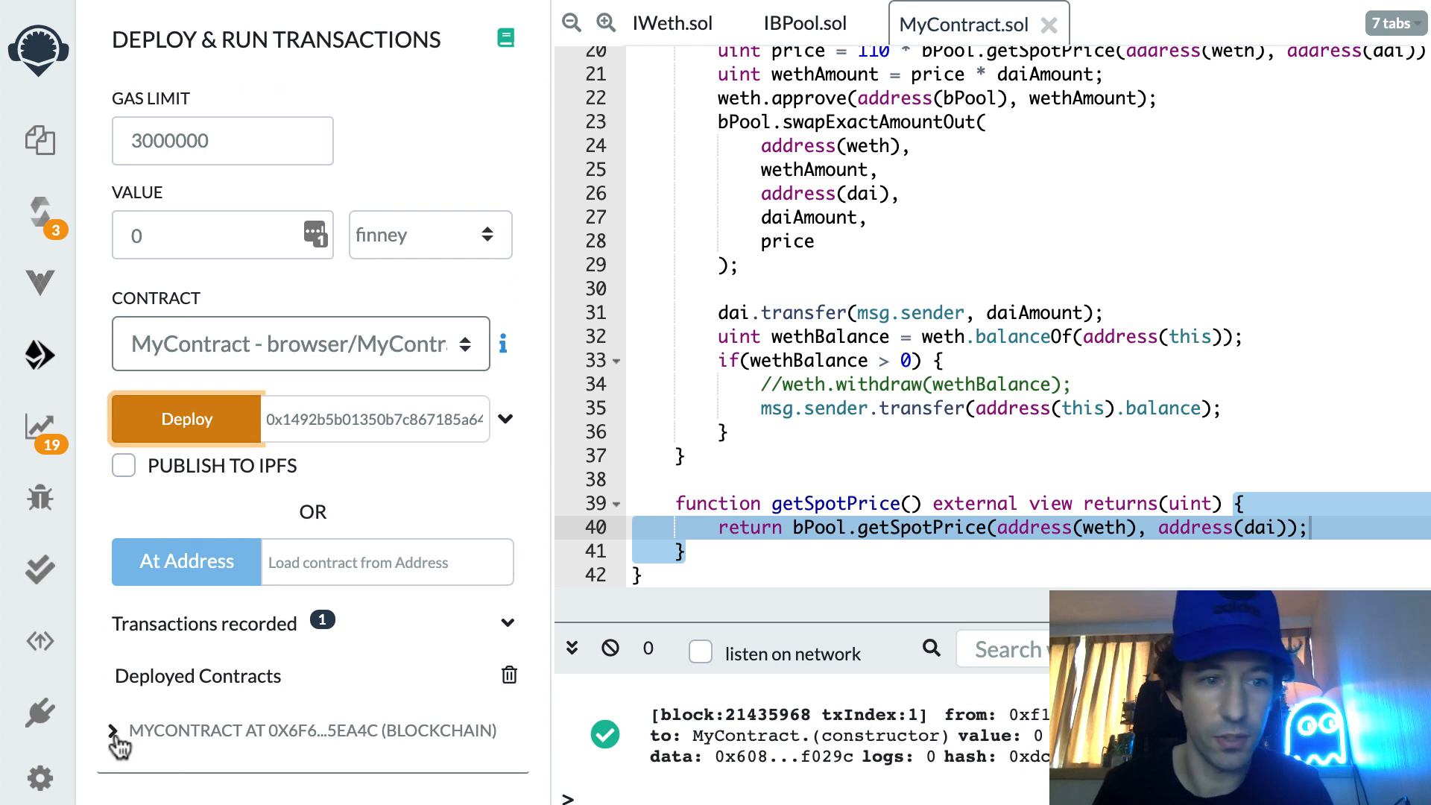
pyautogui.click(117, 730)
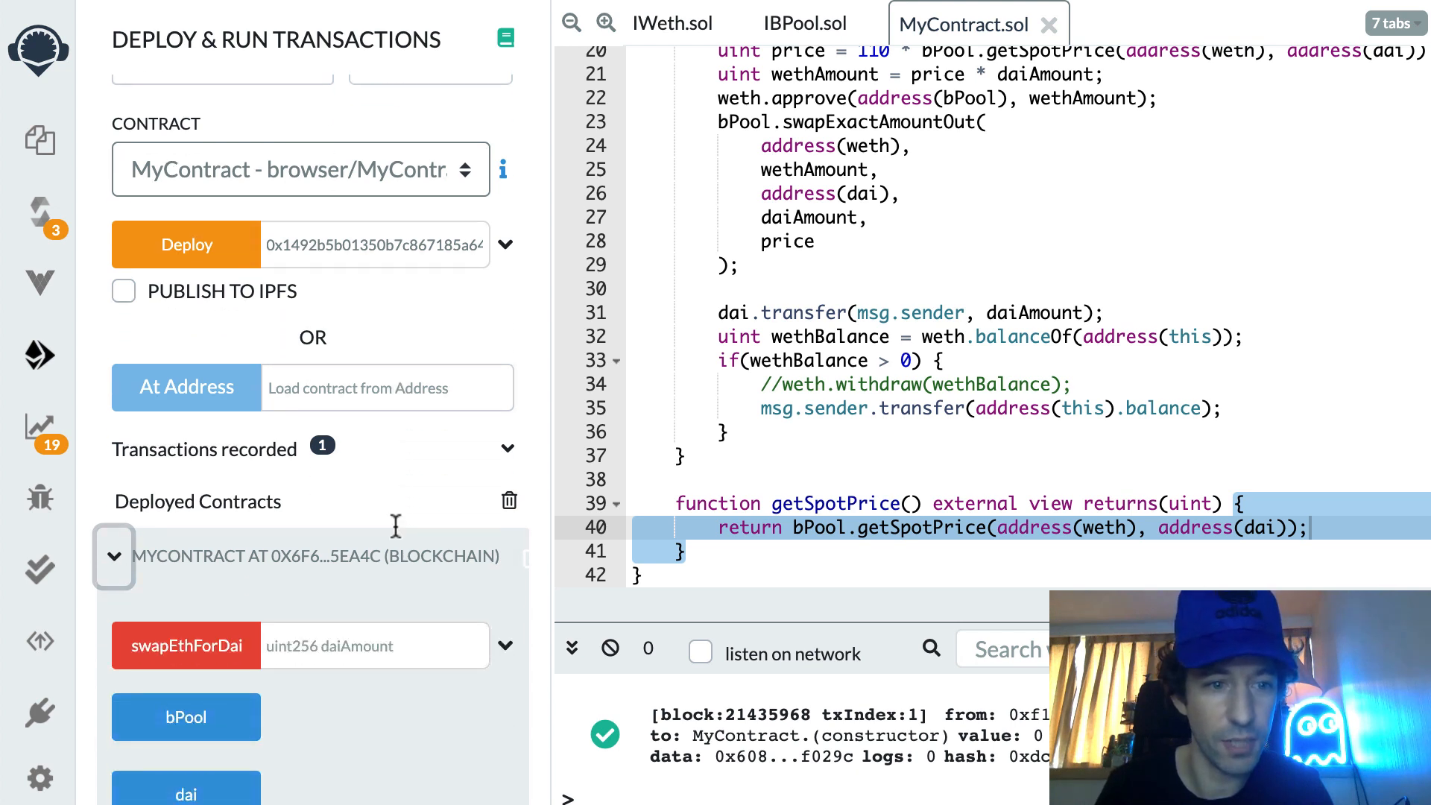
pyautogui.scroll(-3)
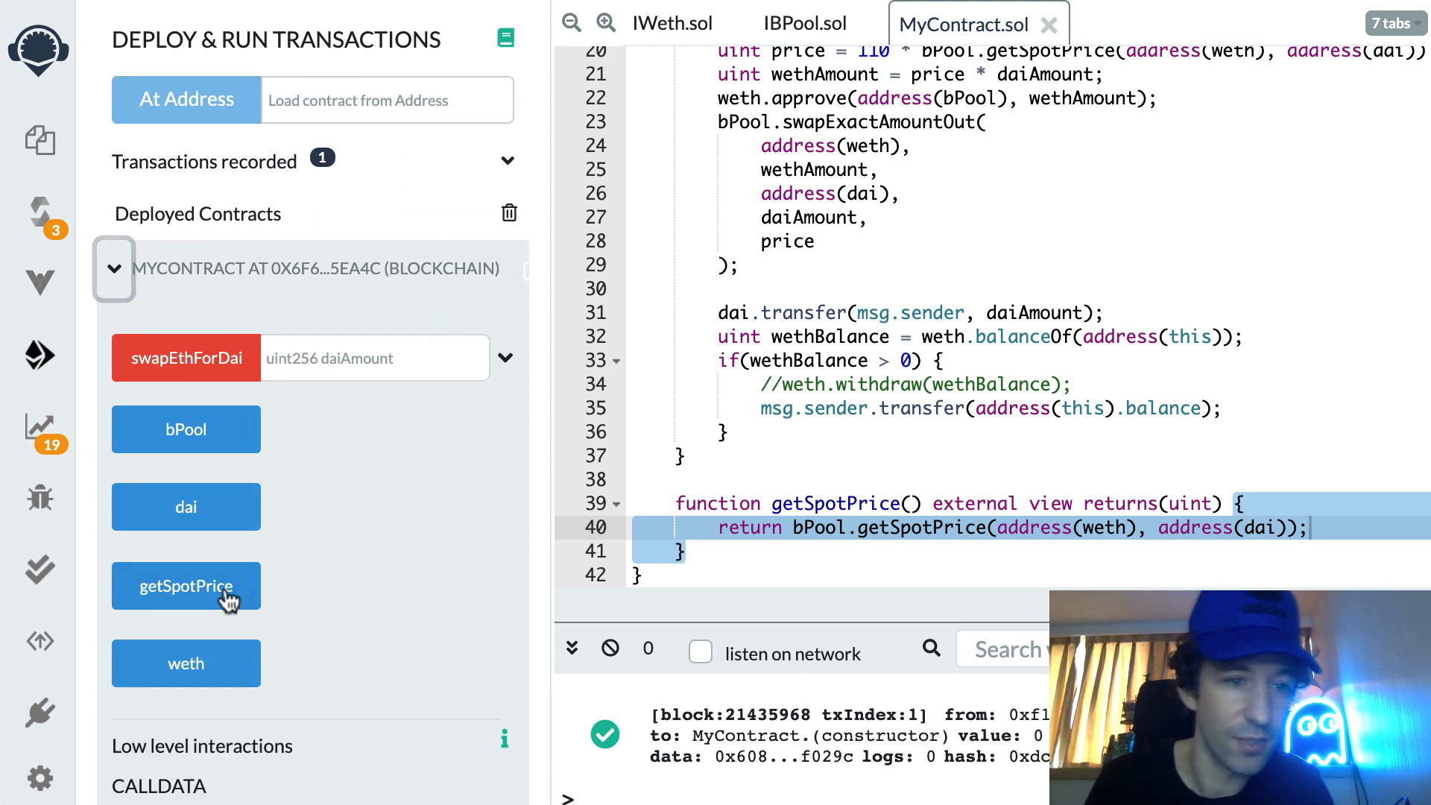
pyautogui.click(185, 585)
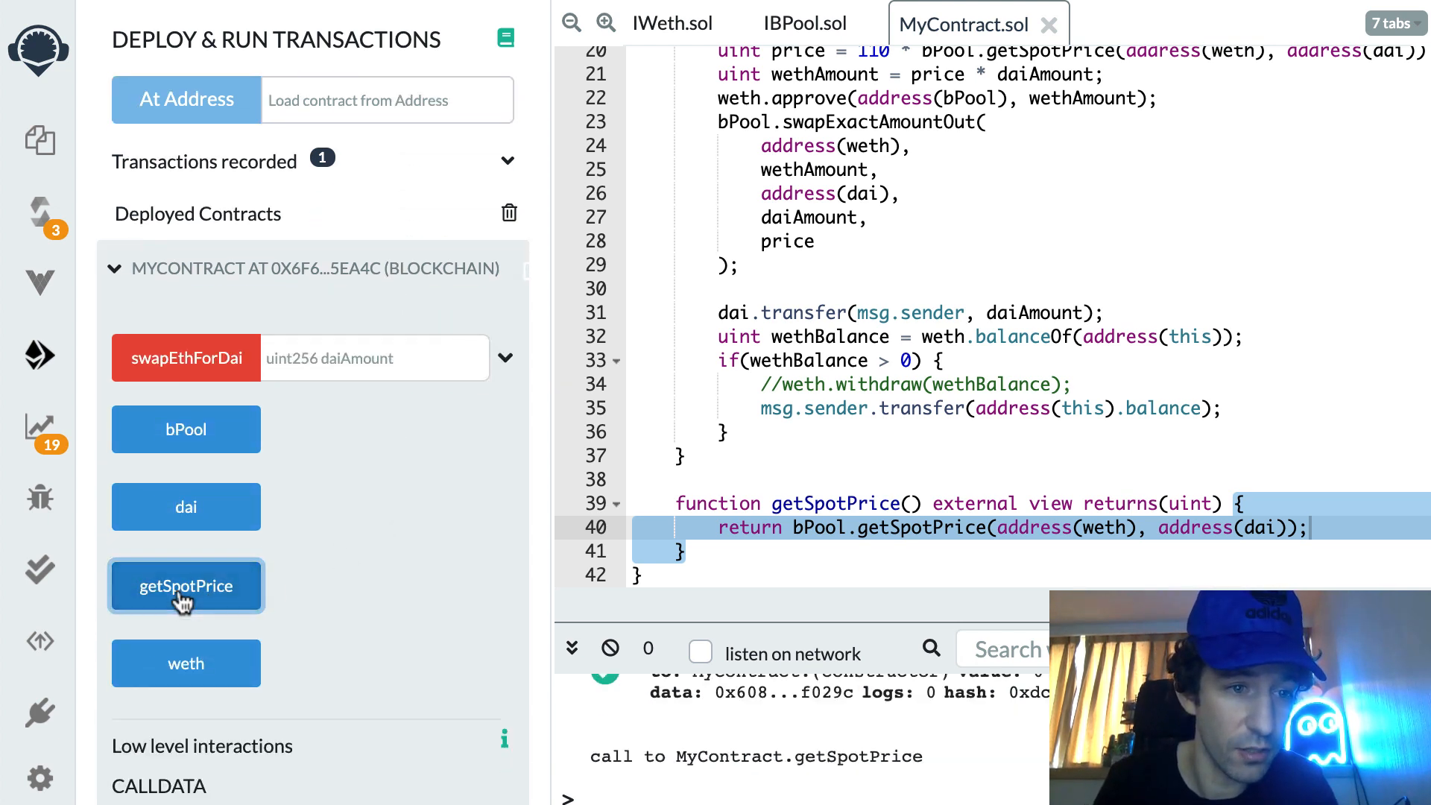
pyautogui.click(185, 585)
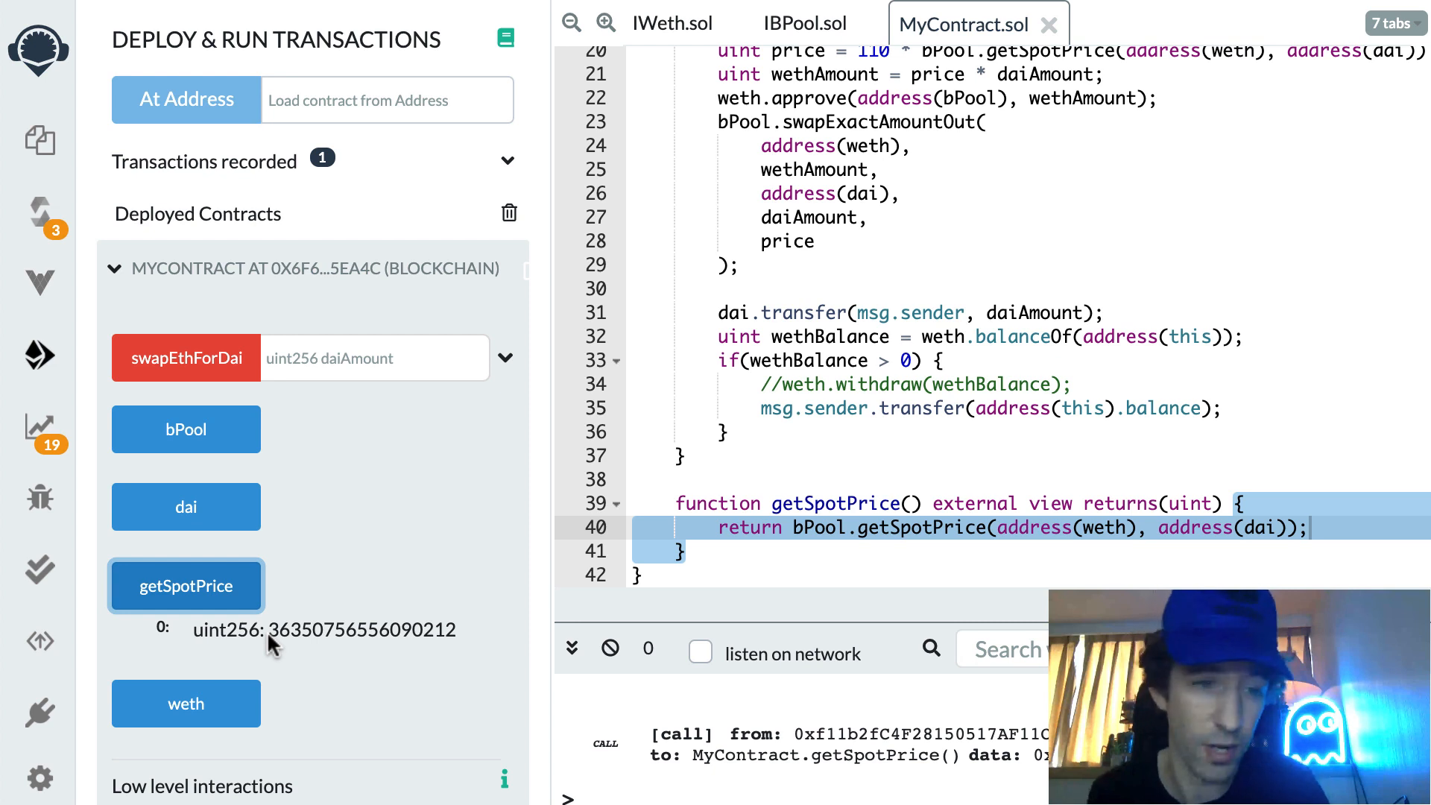
pyautogui.moveTo(244, 641)
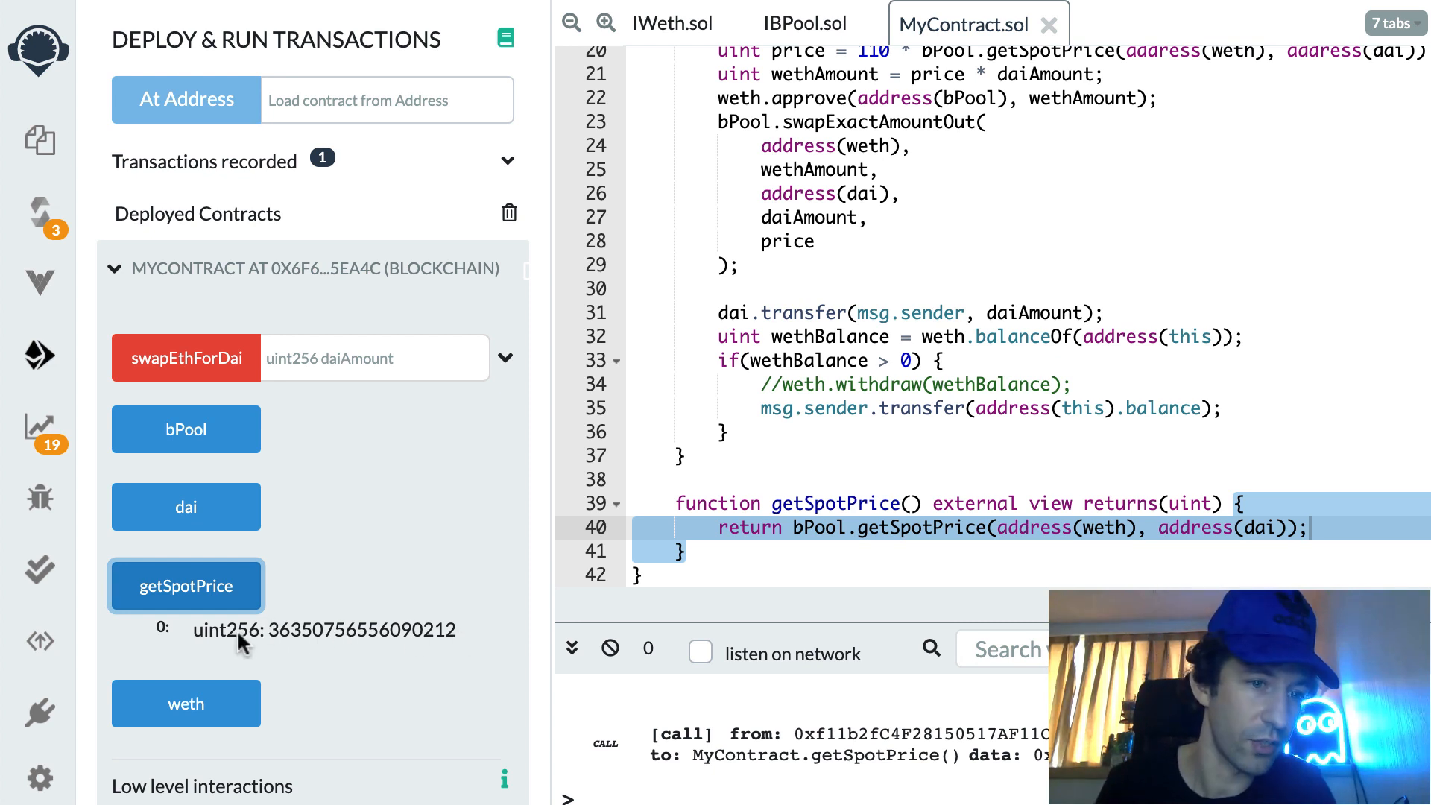
pyautogui.moveTo(301, 584)
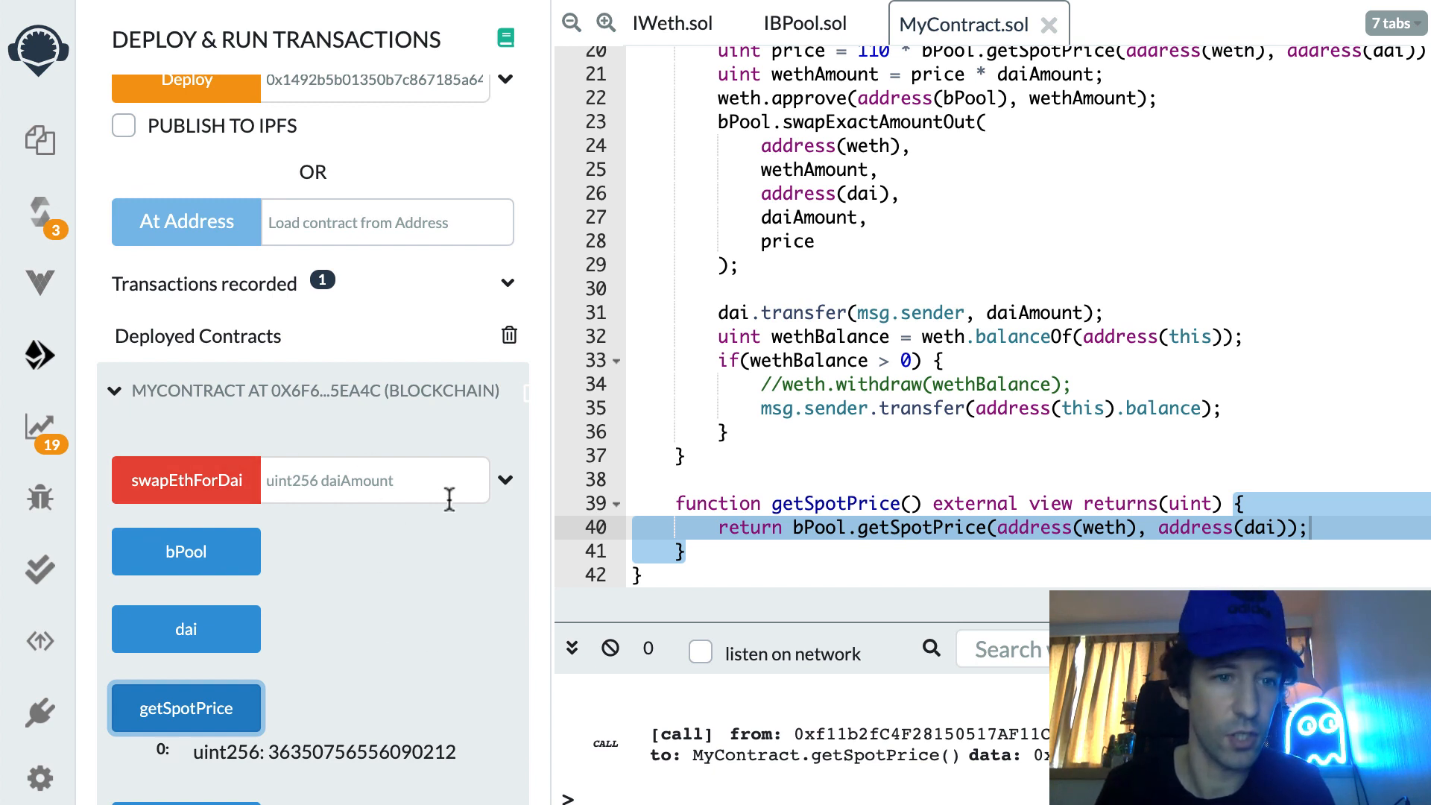
pyautogui.moveTo(372, 496)
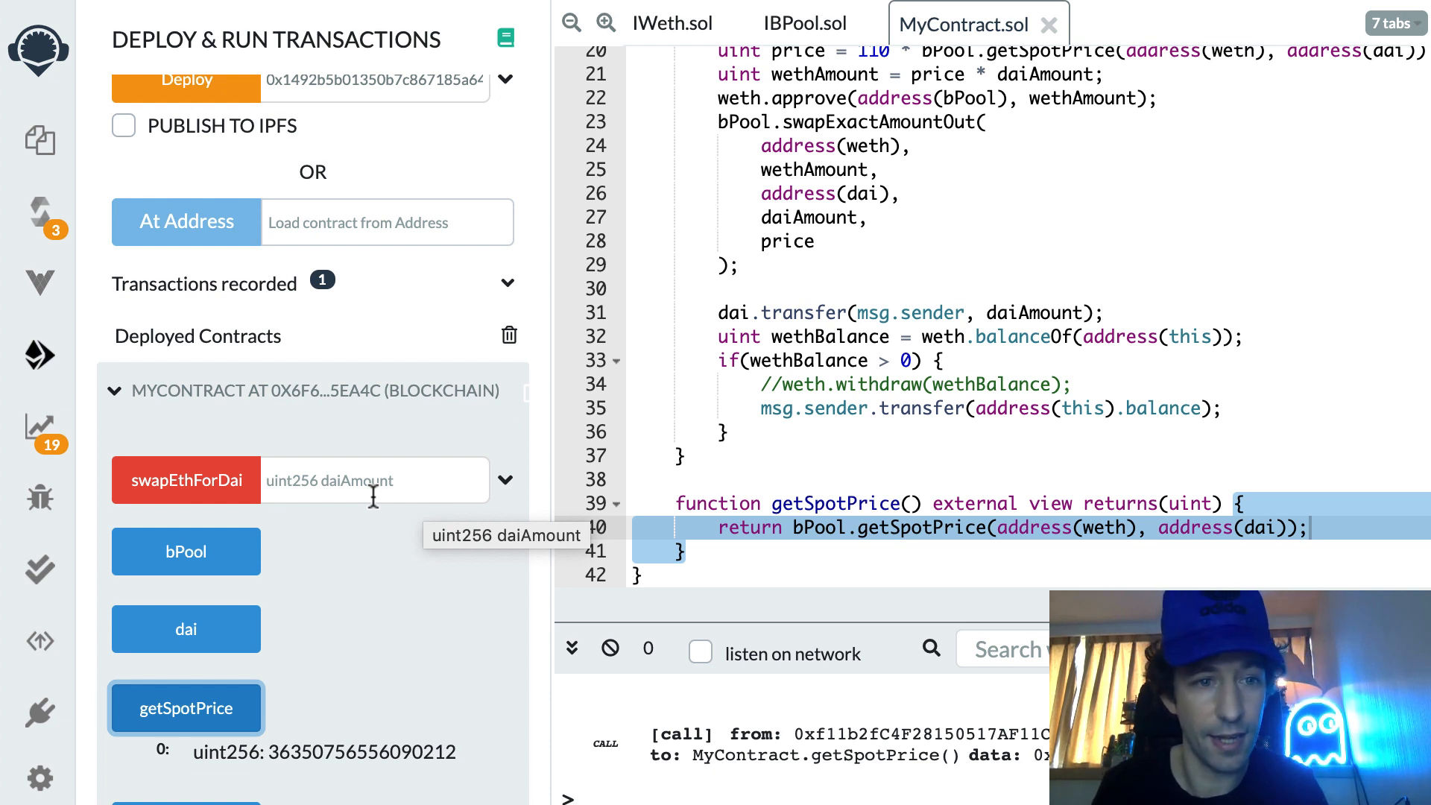
pyautogui.click(375, 480)
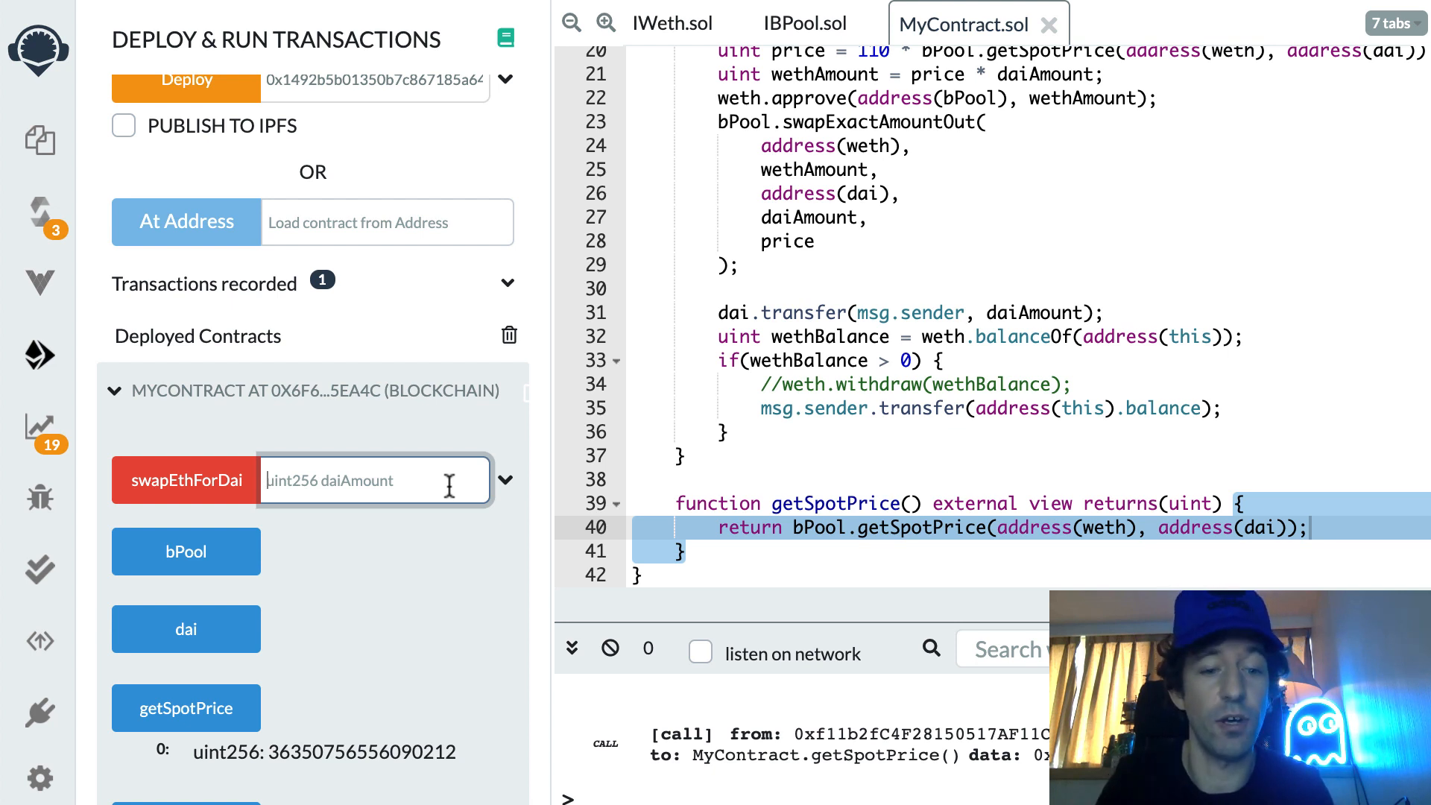
pyautogui.write('1000000000')
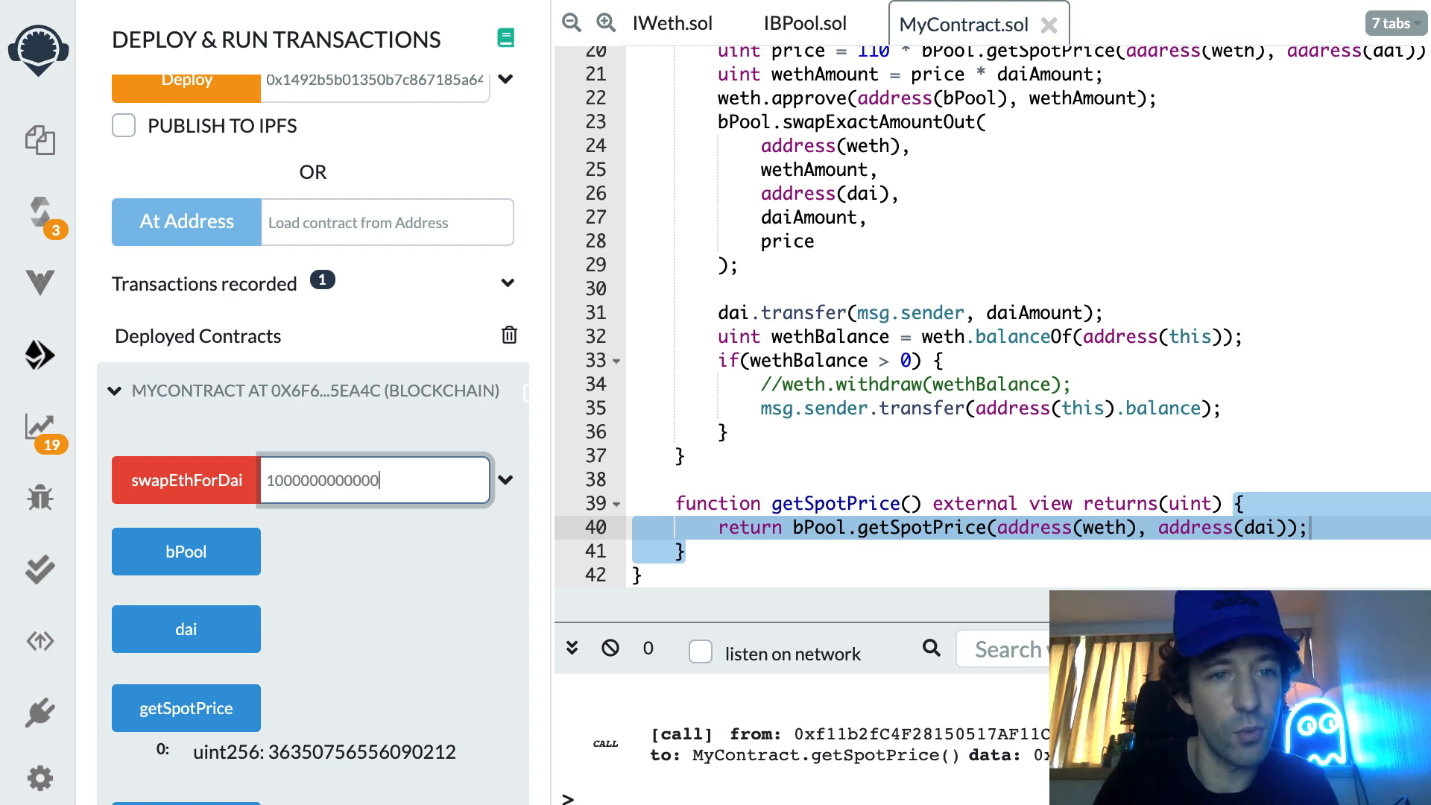
pyautogui.write('000000')
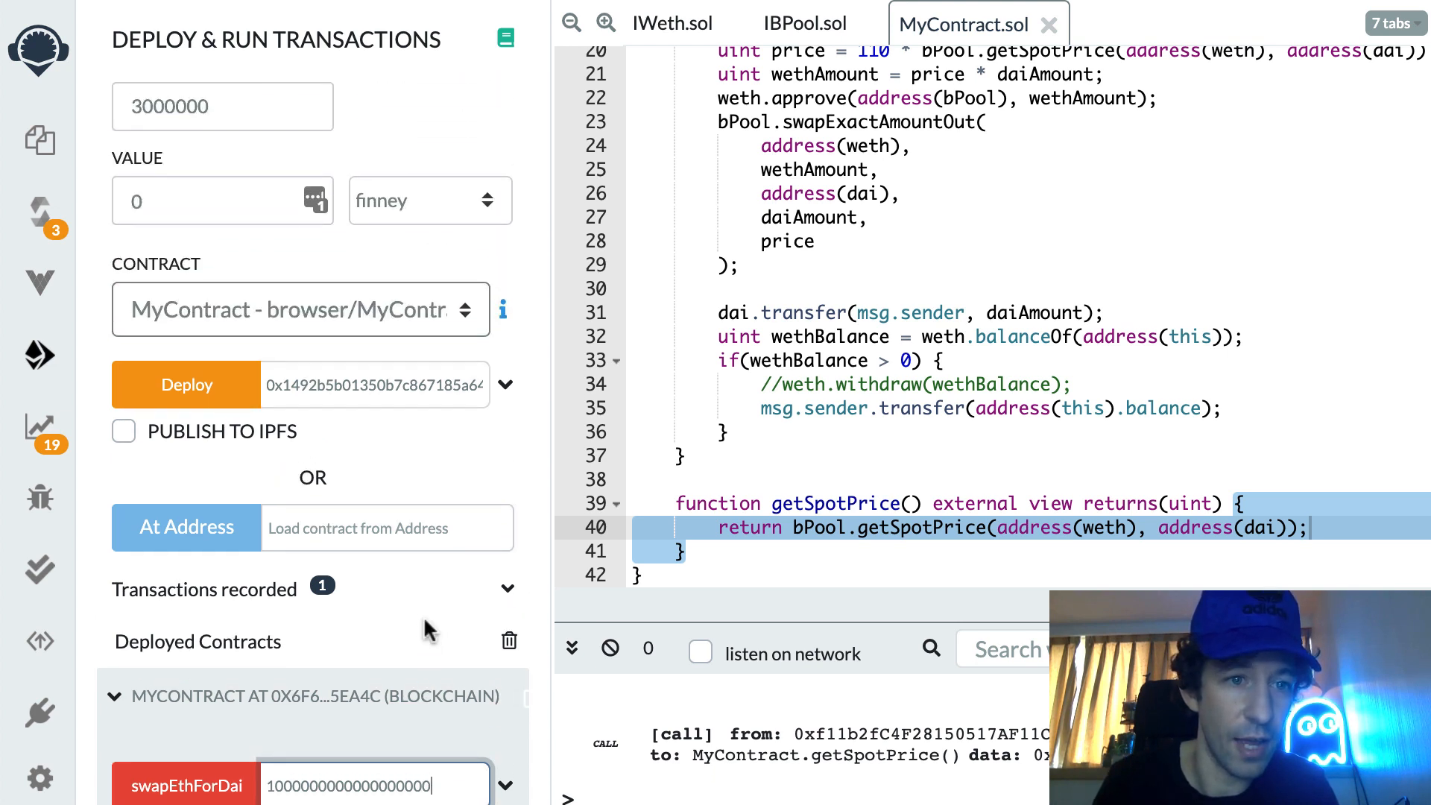
# Keep finney as the value unit and enter the ether amount to send.
pyautogui.click(429, 201)
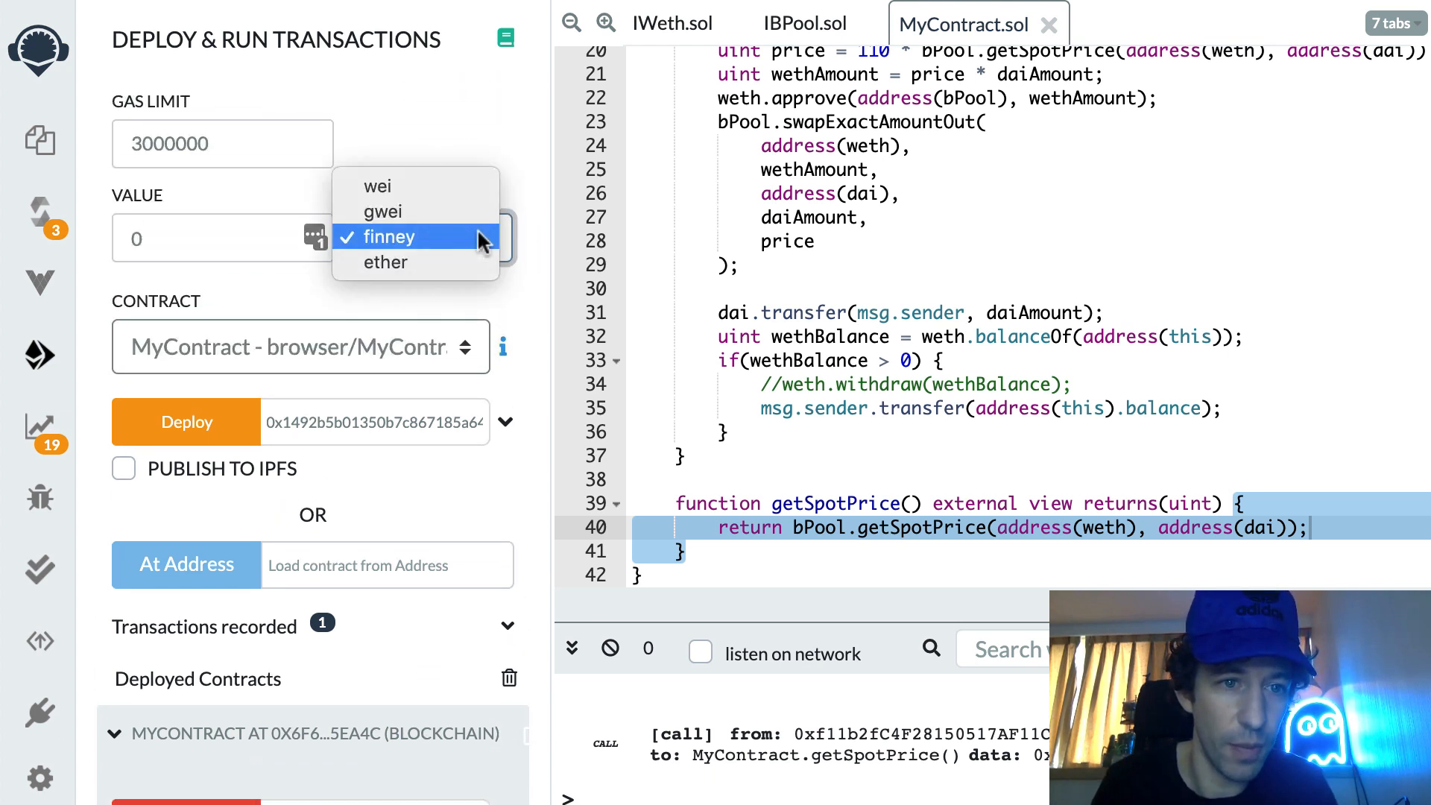
pyautogui.moveTo(422, 246)
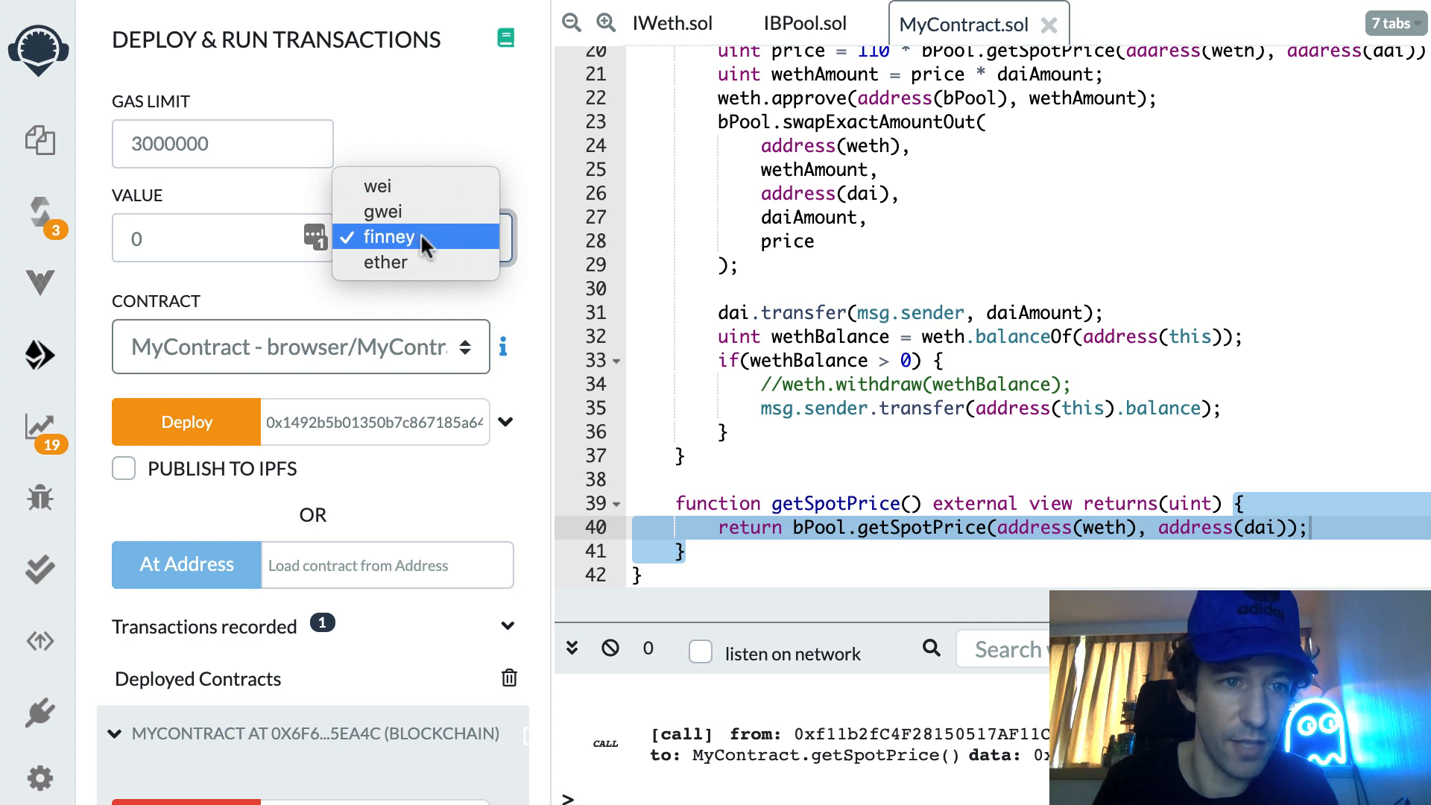
pyautogui.moveTo(439, 247)
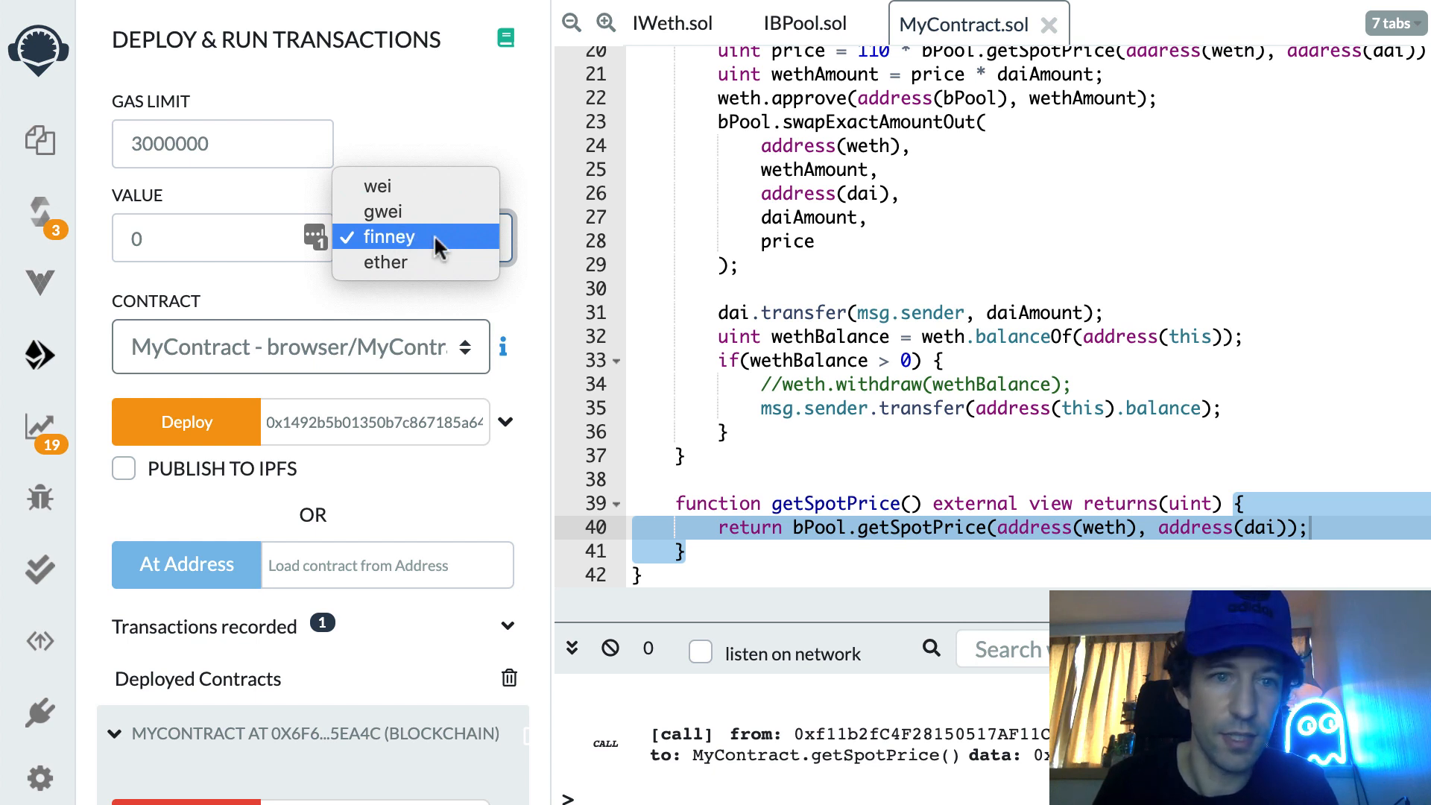
pyautogui.click(391, 237)
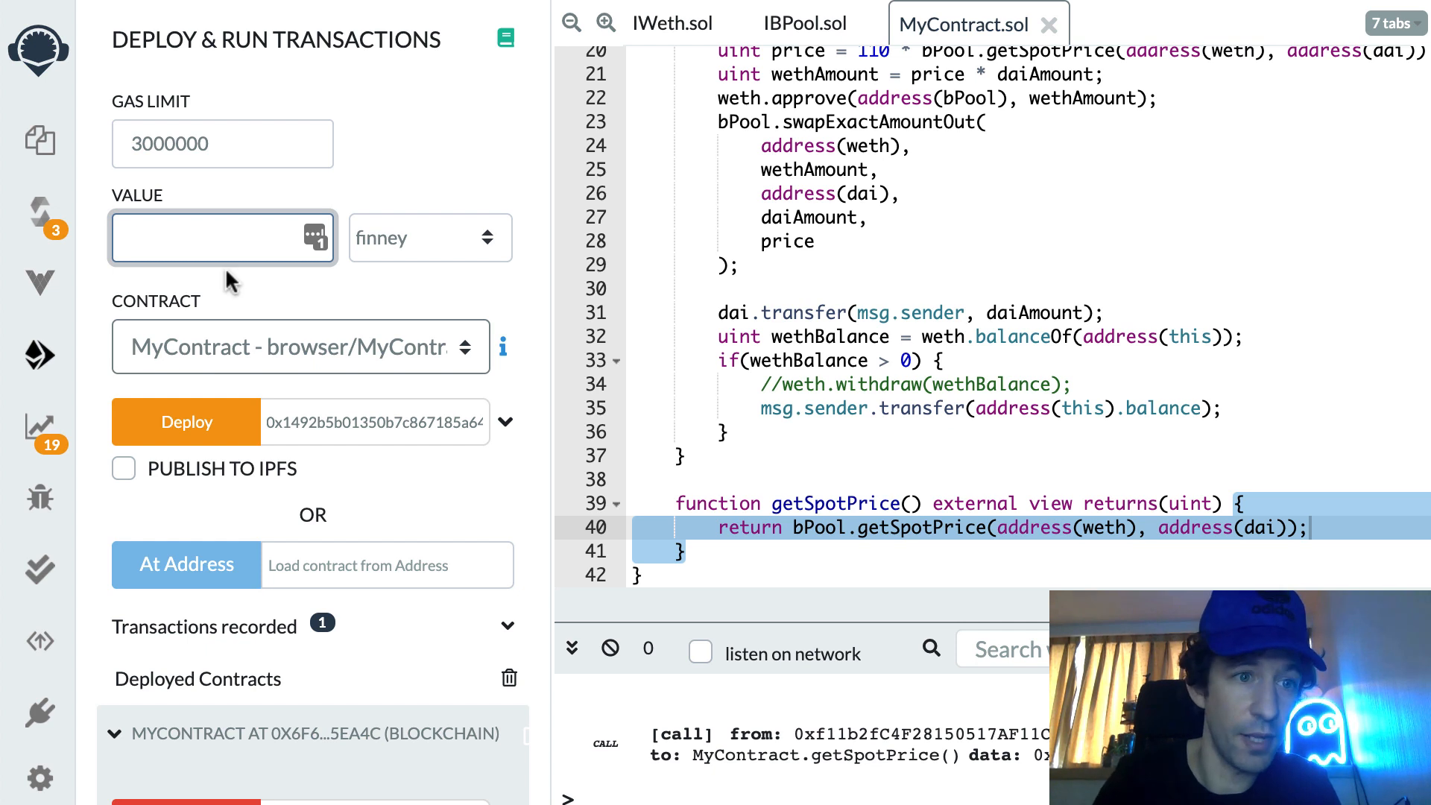
pyautogui.write('100 = 0.1')
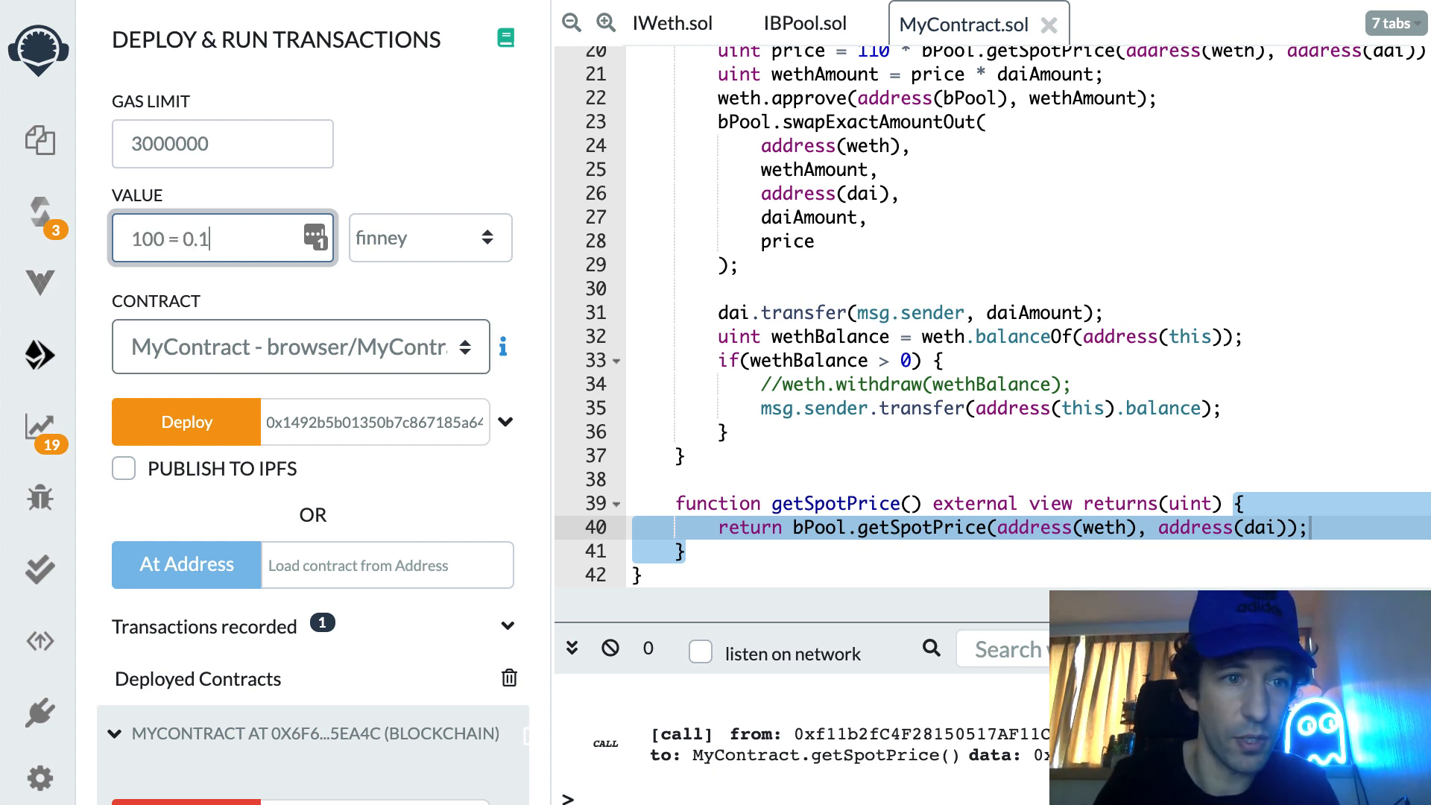
pyautogui.press('Backspace')
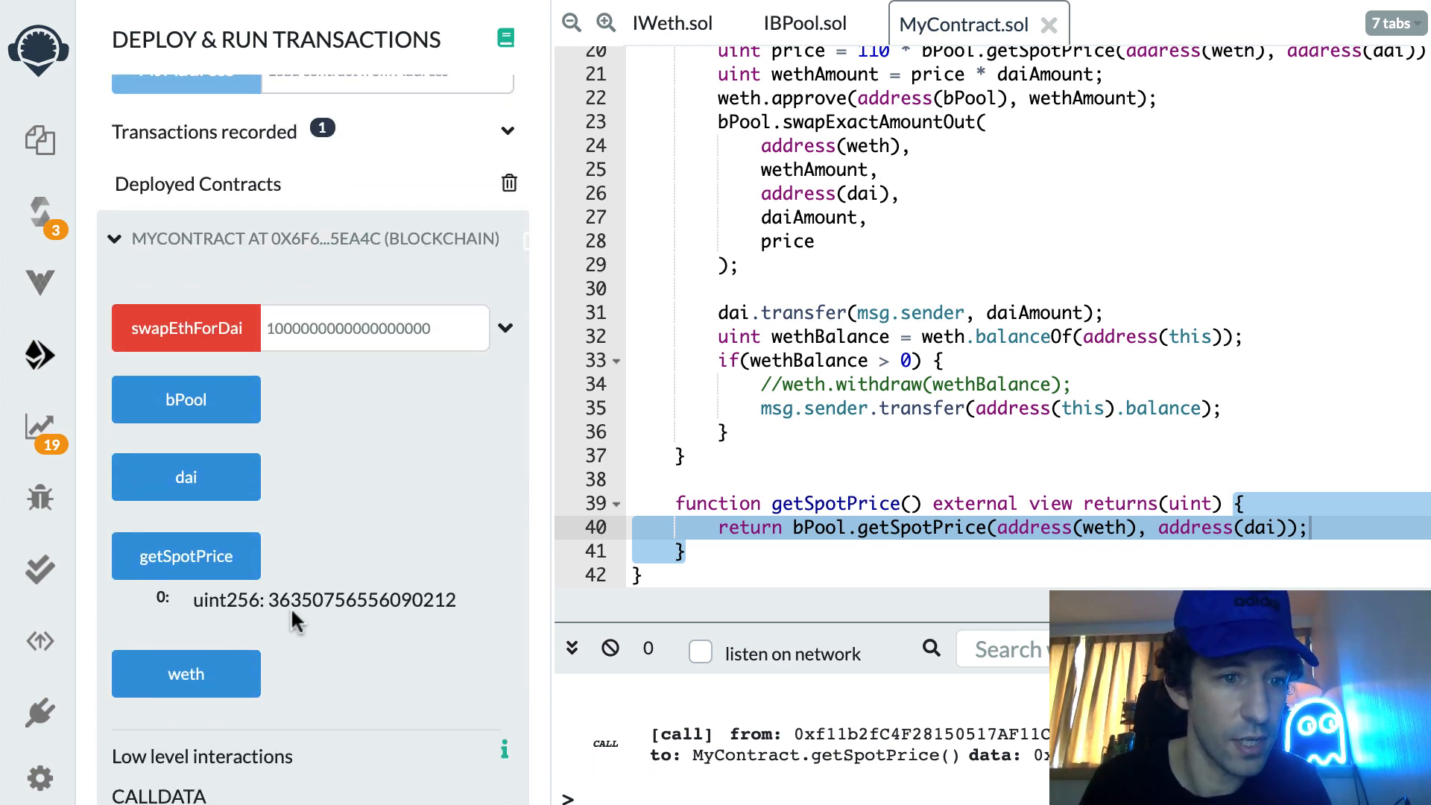
pyautogui.moveTo(304, 619)
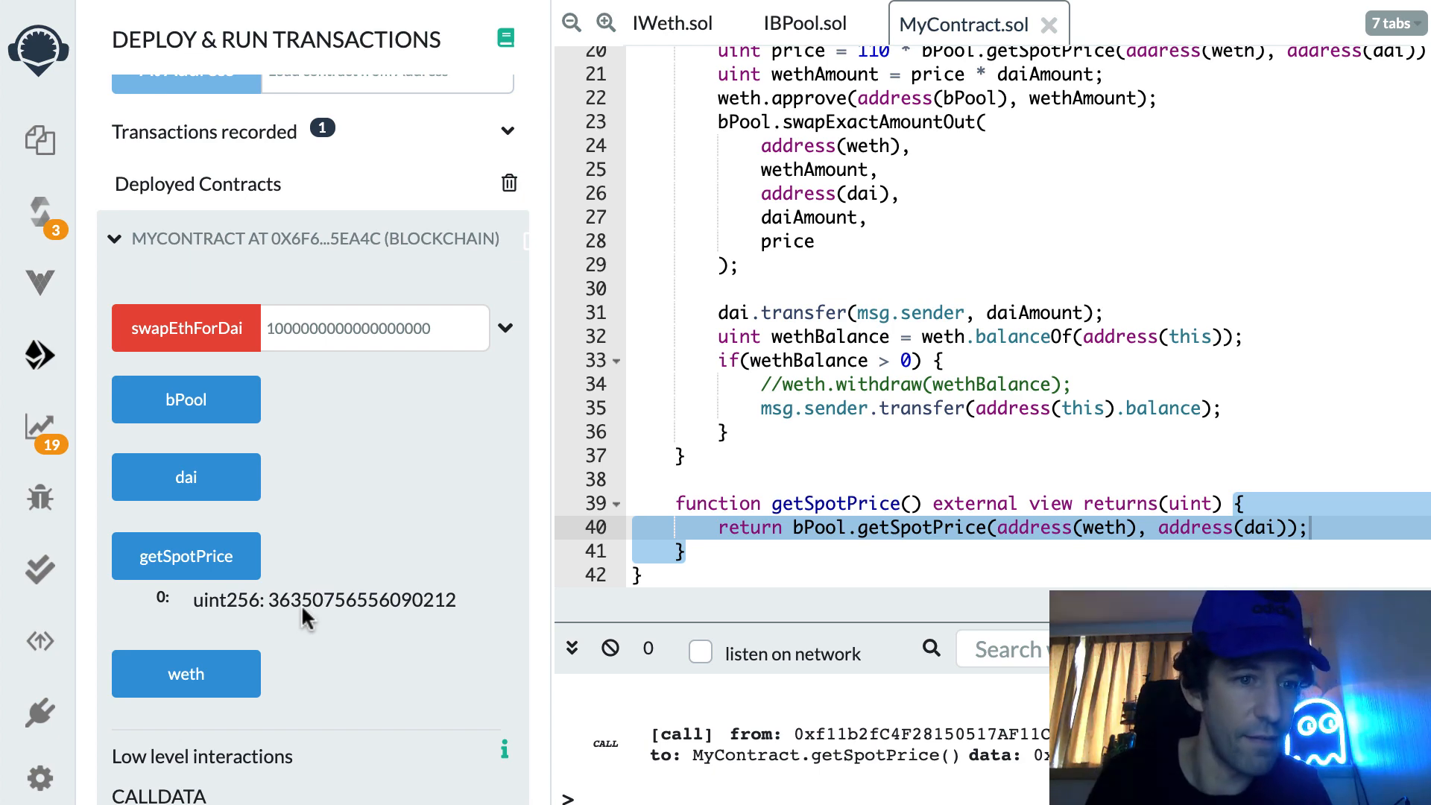
pyautogui.scroll(3)
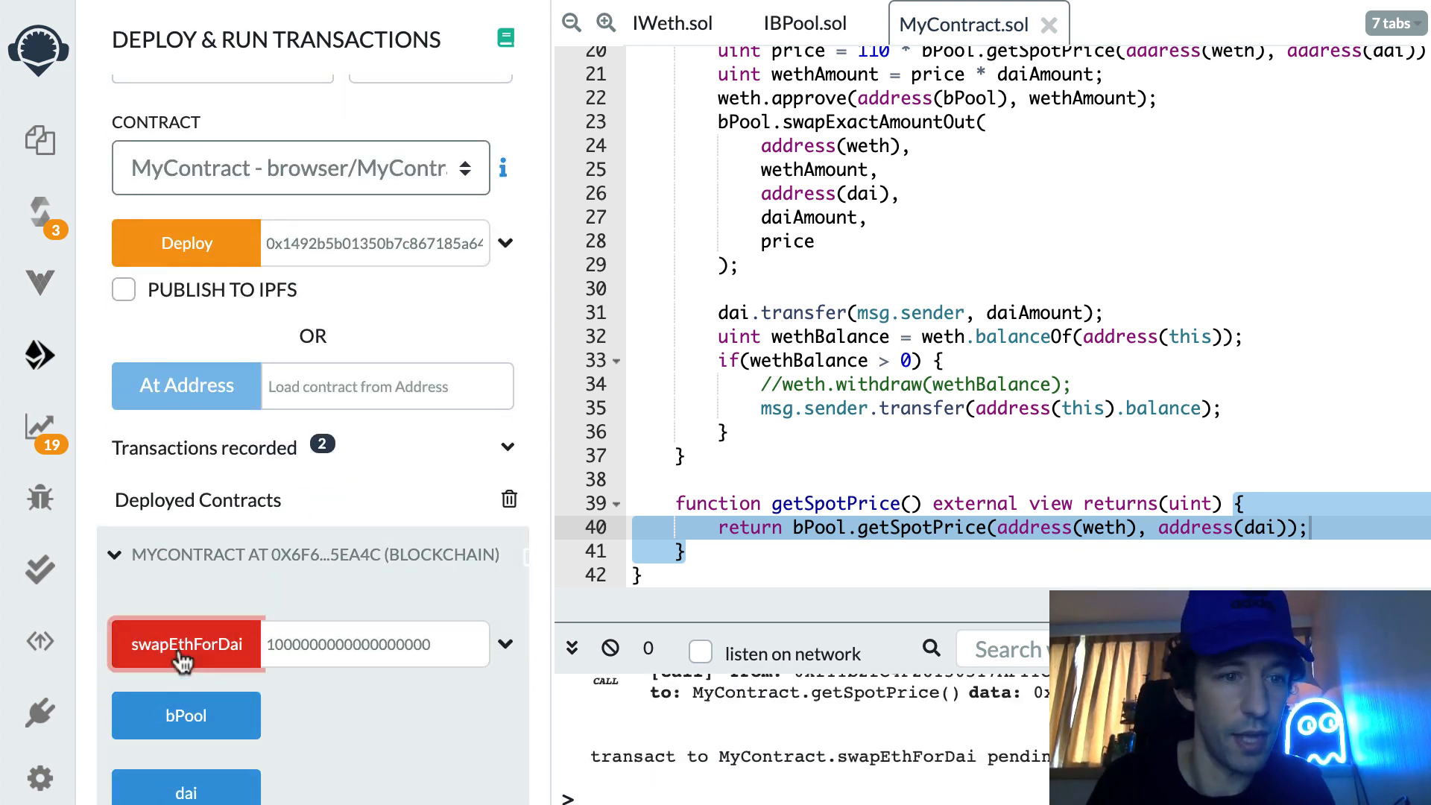
# Send the swapEthForDai transaction and expand its mined receipt showing 7 logs.
pyautogui.click(185, 643)
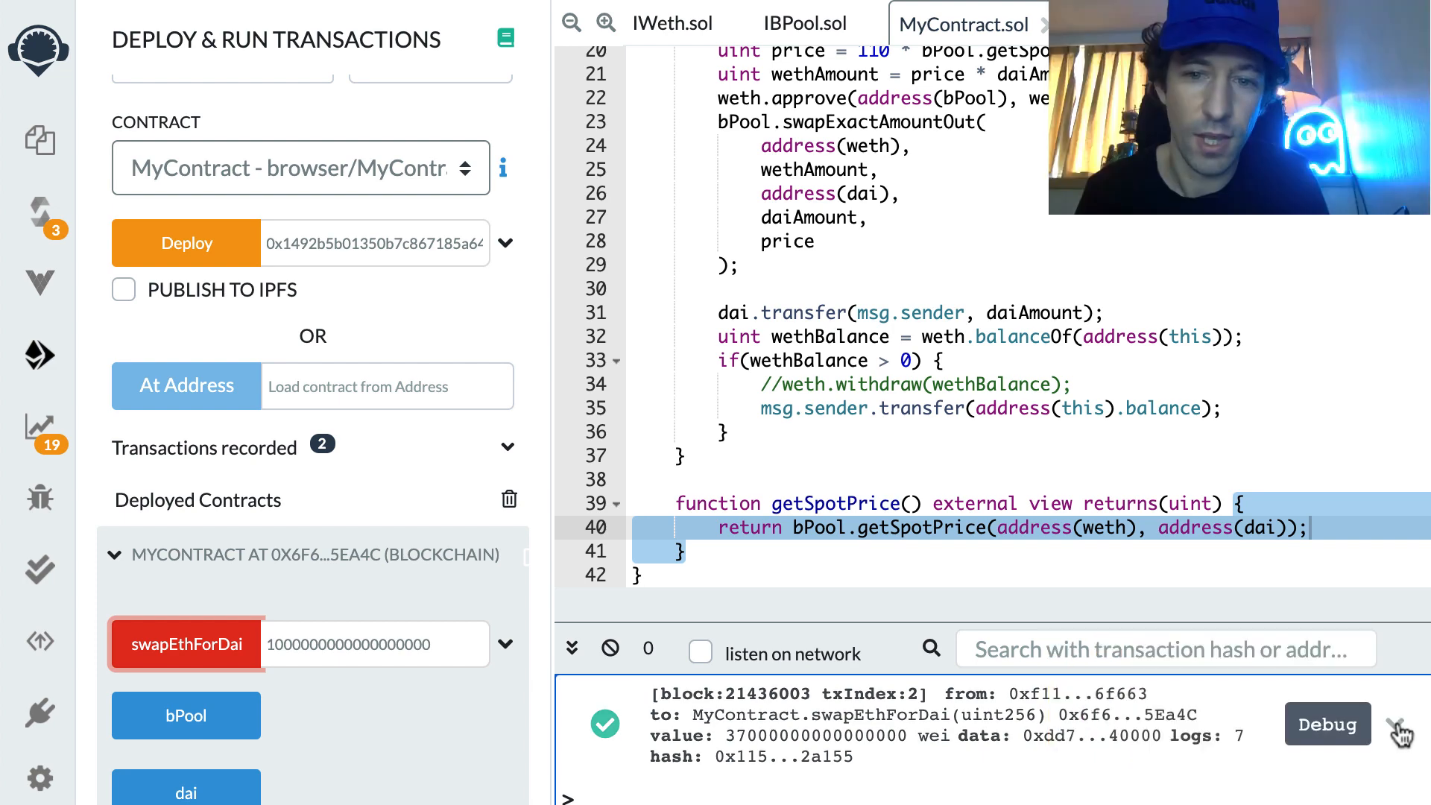
pyautogui.click(1397, 724)
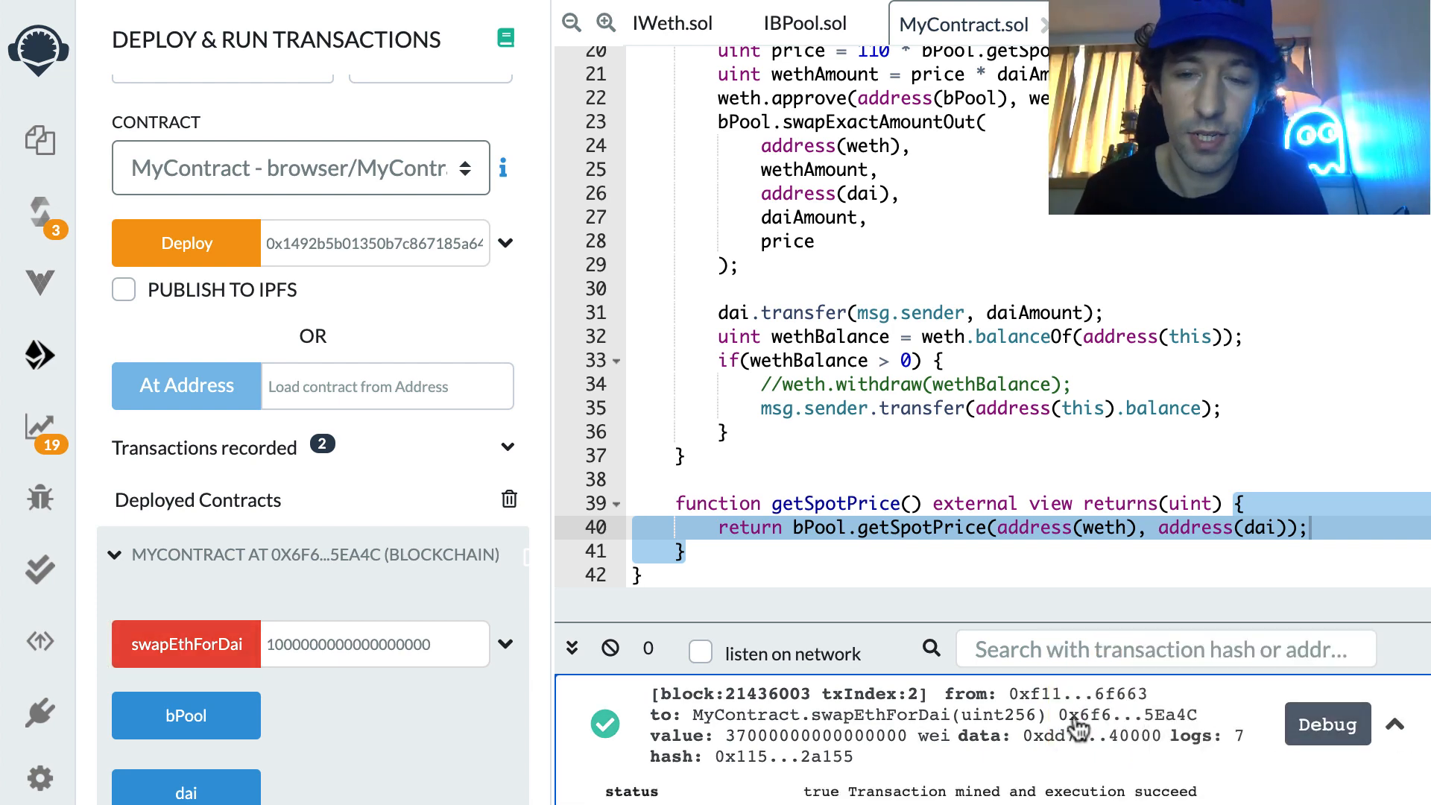
pyautogui.scroll(-3)
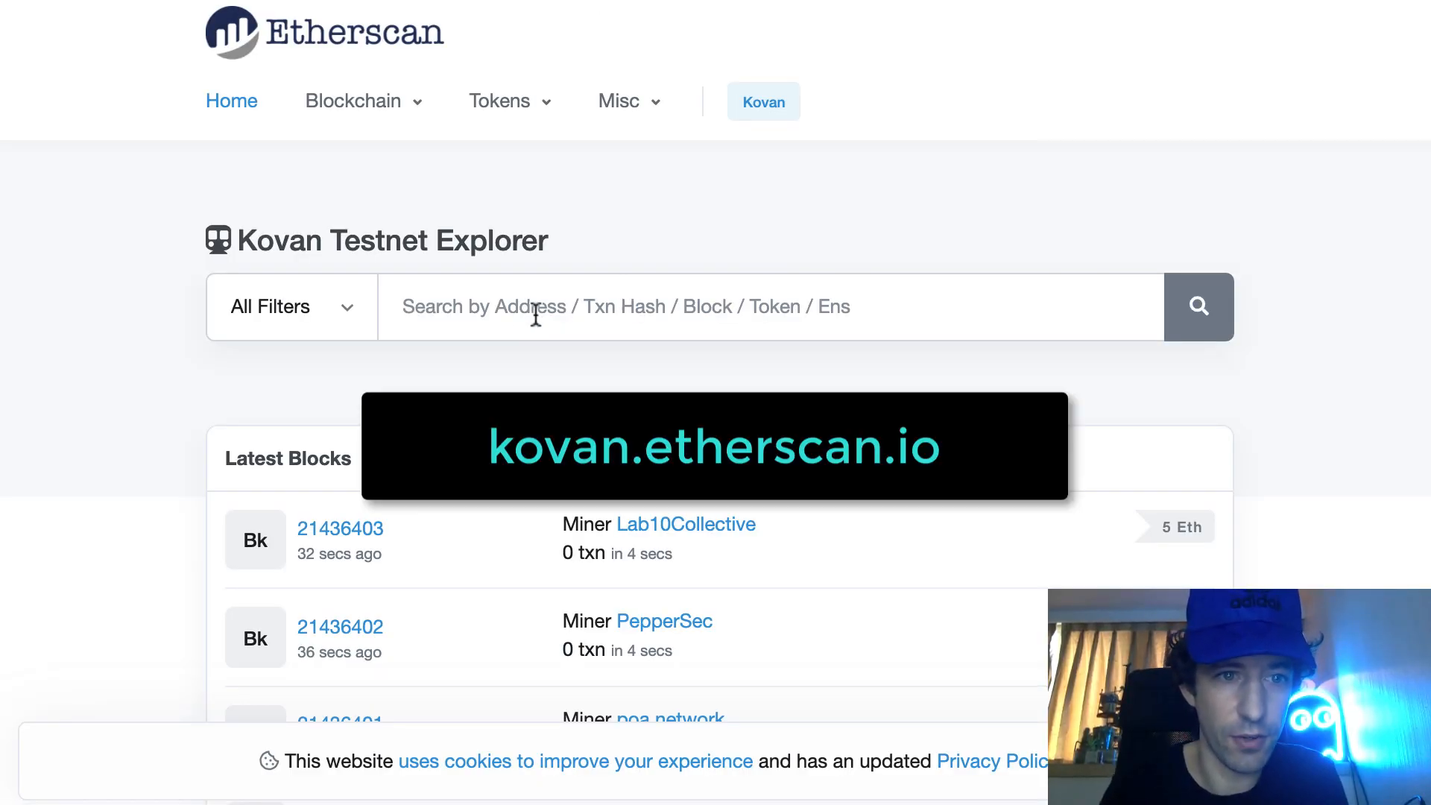
# Search Kovan Etherscan for transaction hash 0x1150bc…a155 to view its Success details.
pyautogui.write('0x1150bc3486422b8150d252b68bfdabaf37f863e92cabfae3c1d304ad61a2a155')
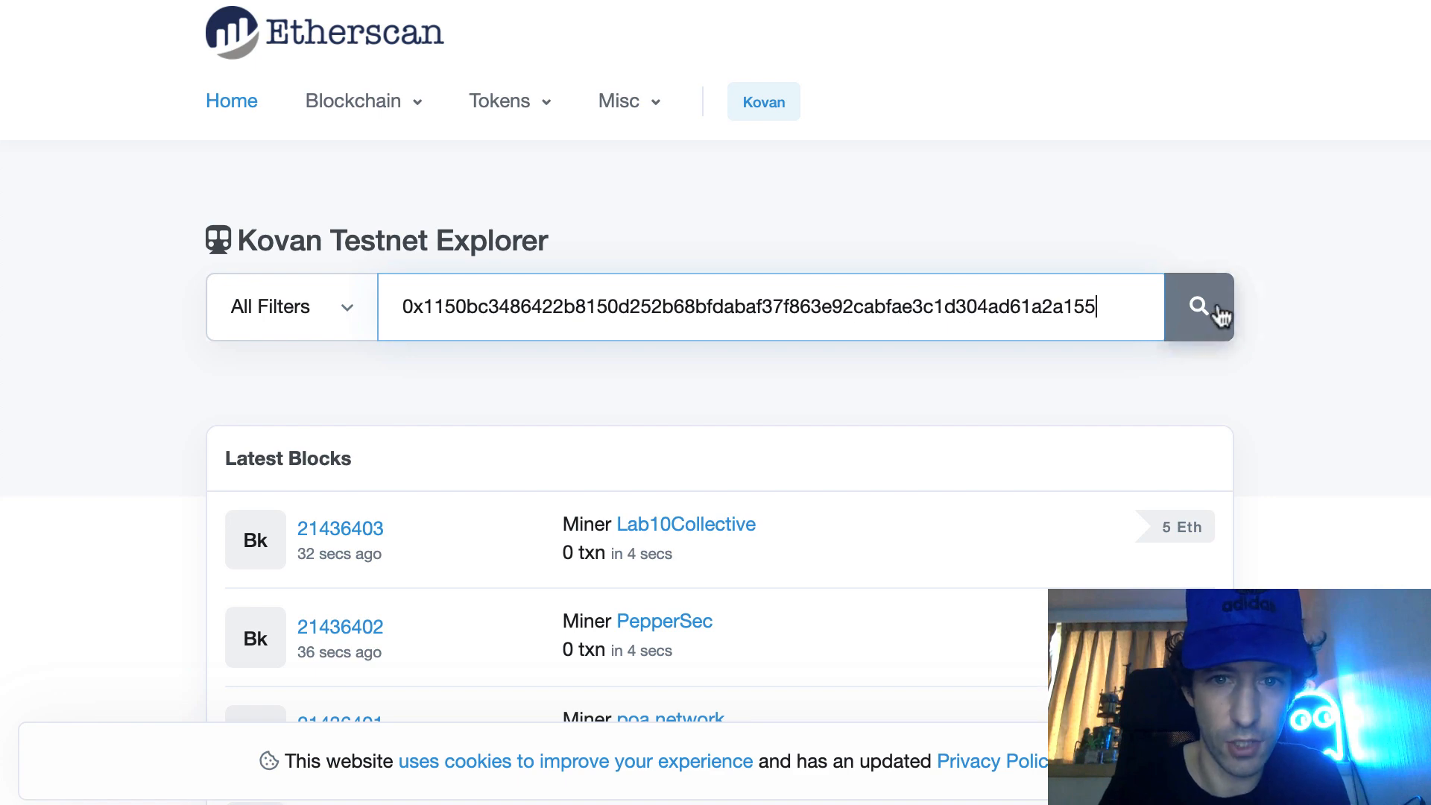
pyautogui.click(1198, 306)
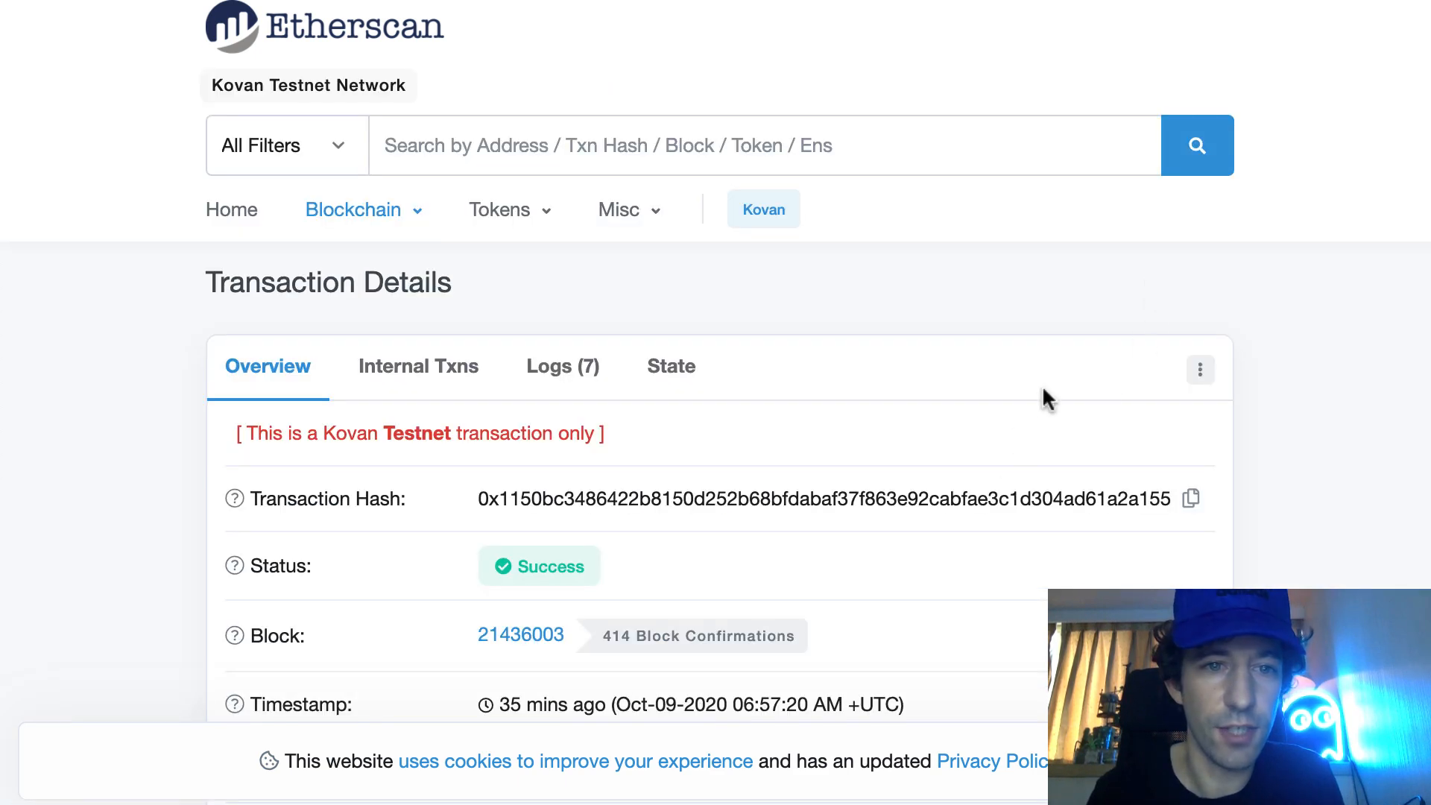